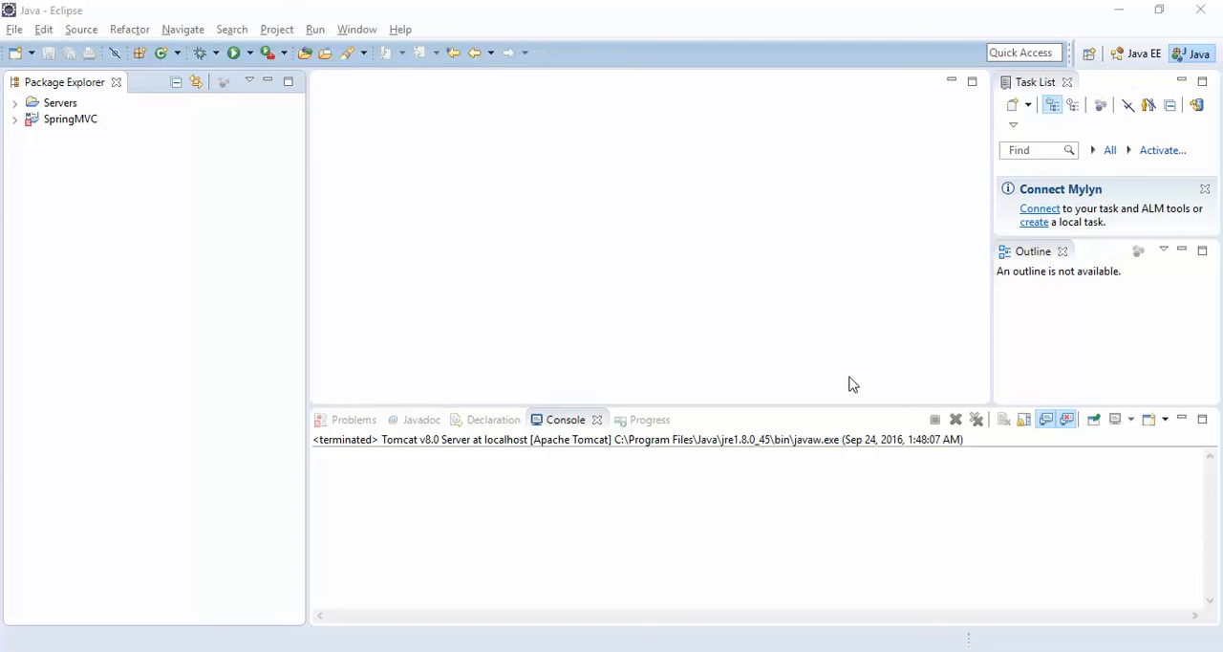
mouse_move(163, 236)
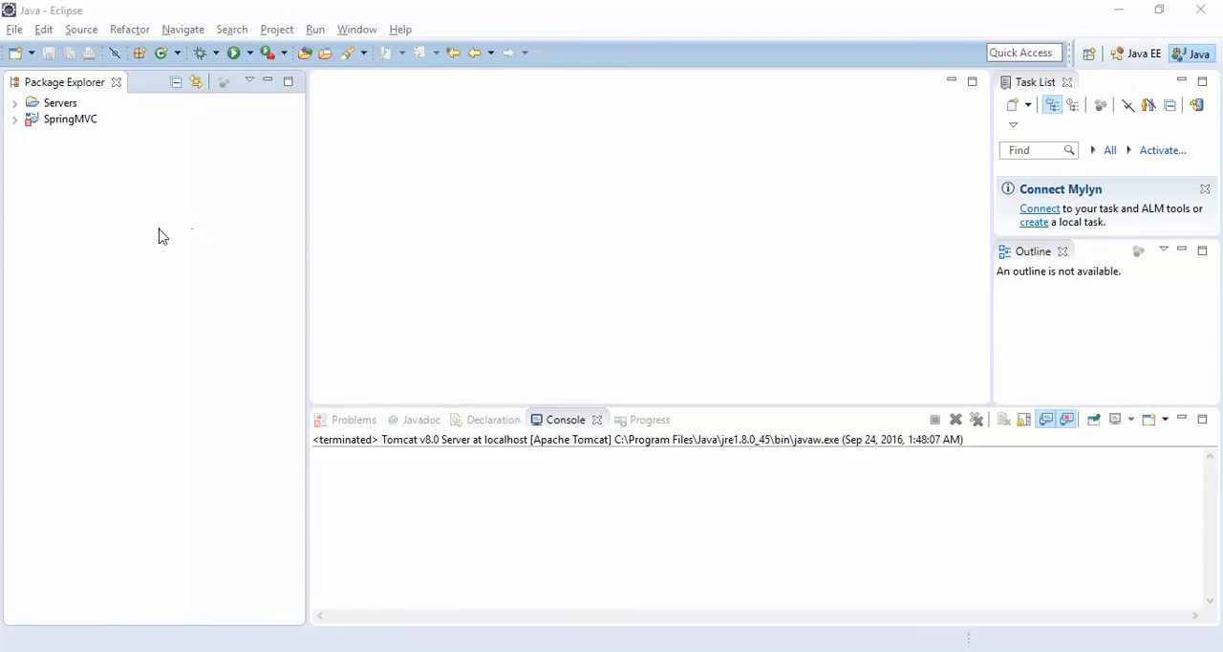
- Expand the SpringMVC project, open and close src/main/java, then select the project
left_click(15, 118)
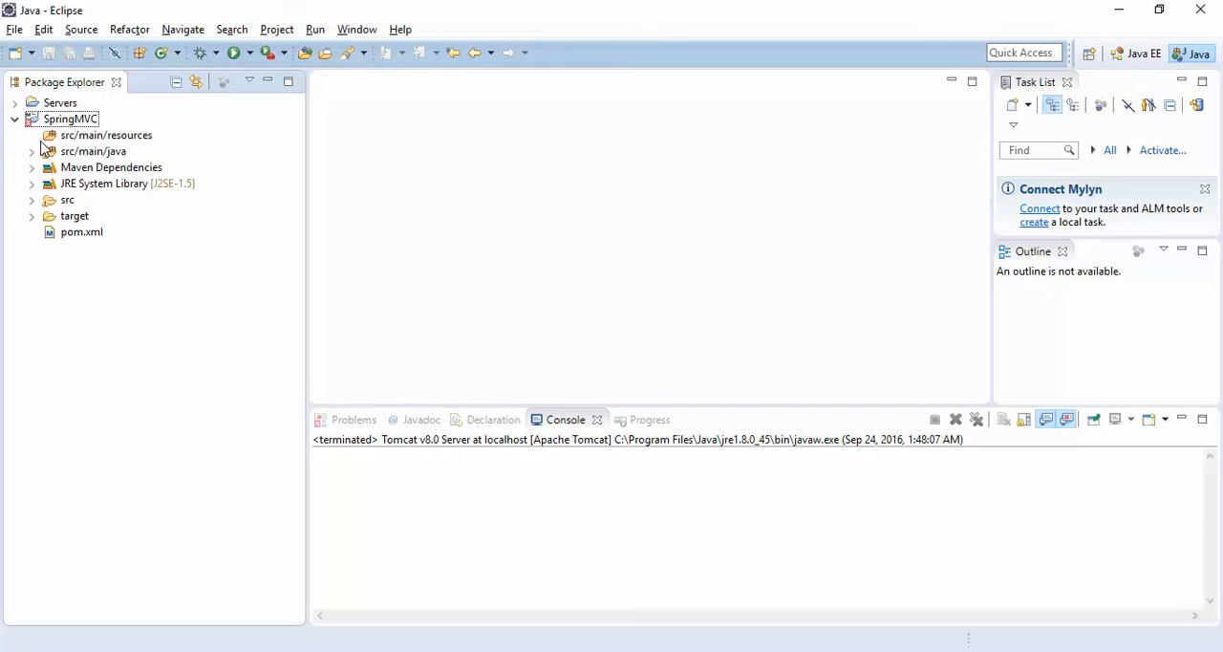
left_click(32, 151)
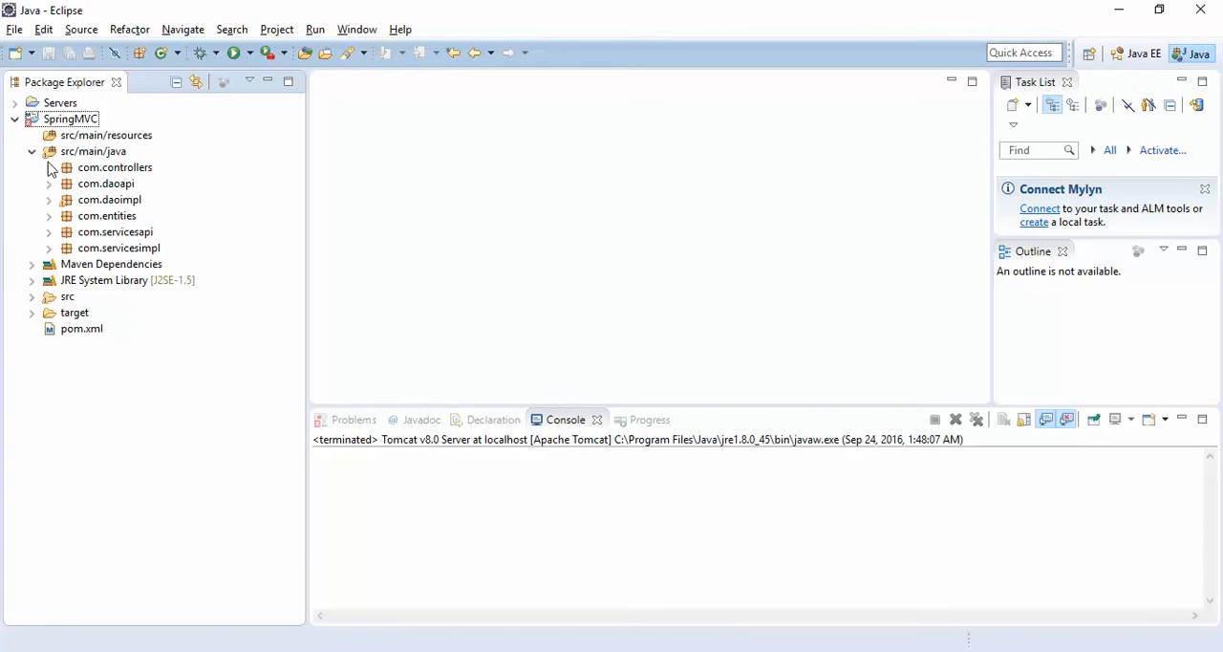
left_click(31, 151)
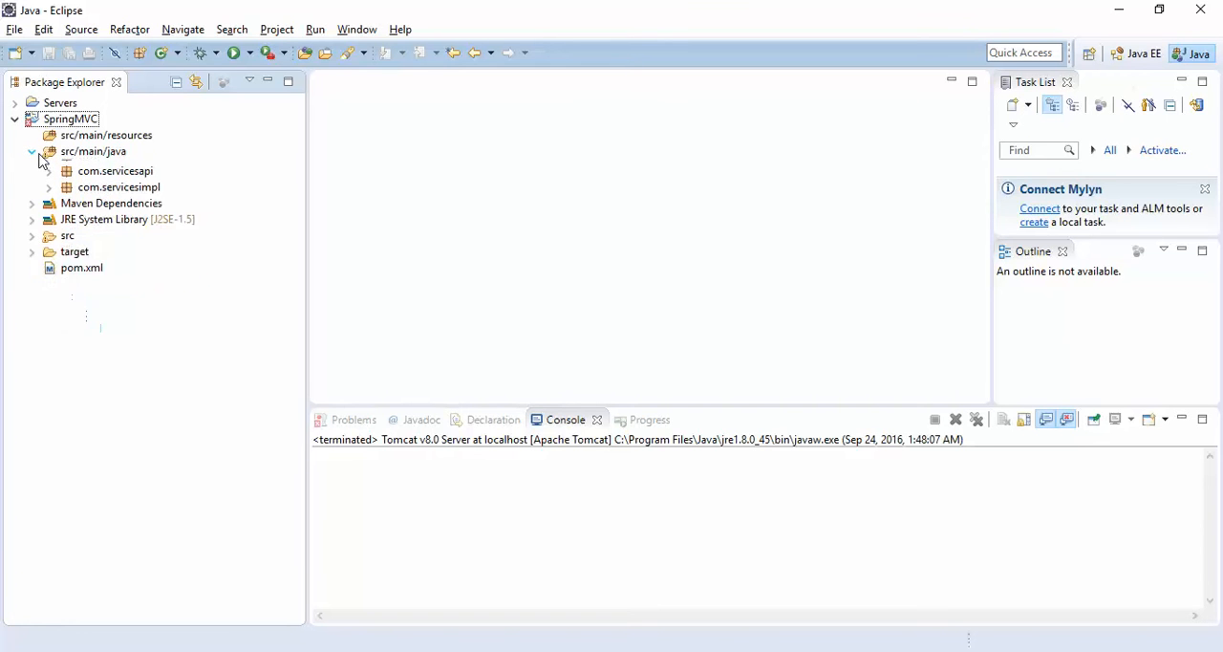
left_click(31, 151)
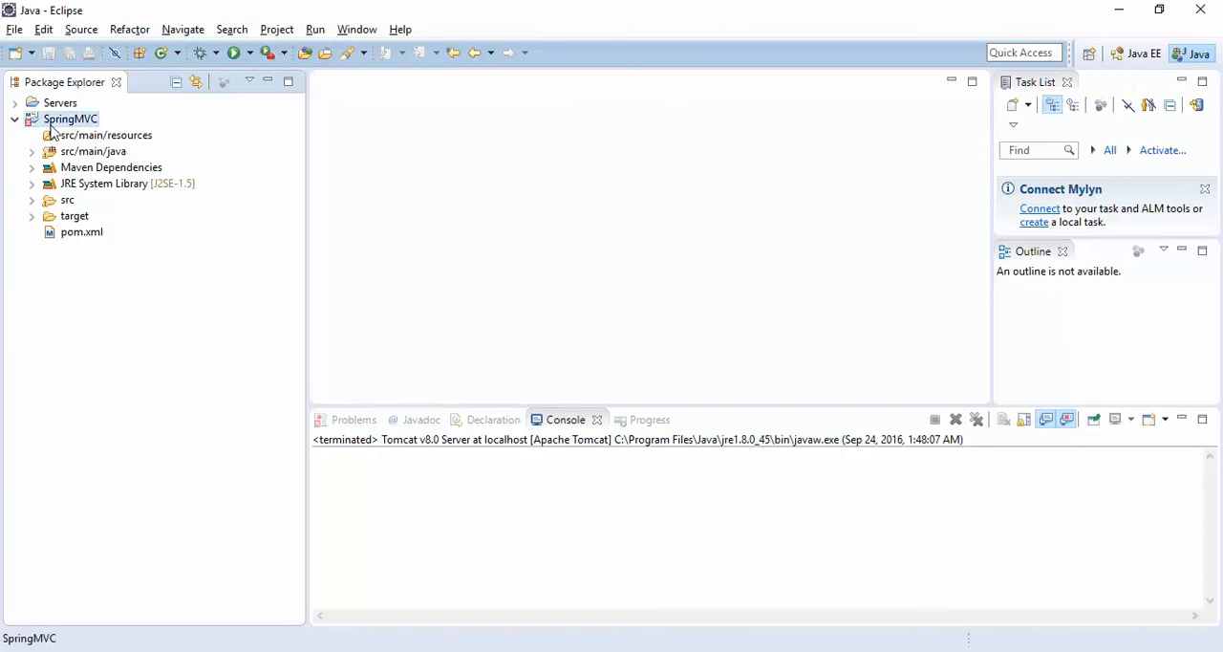
- Run SpringMVC on the existing Tomcat v8.0 Server at localhost
right_click(70, 119)
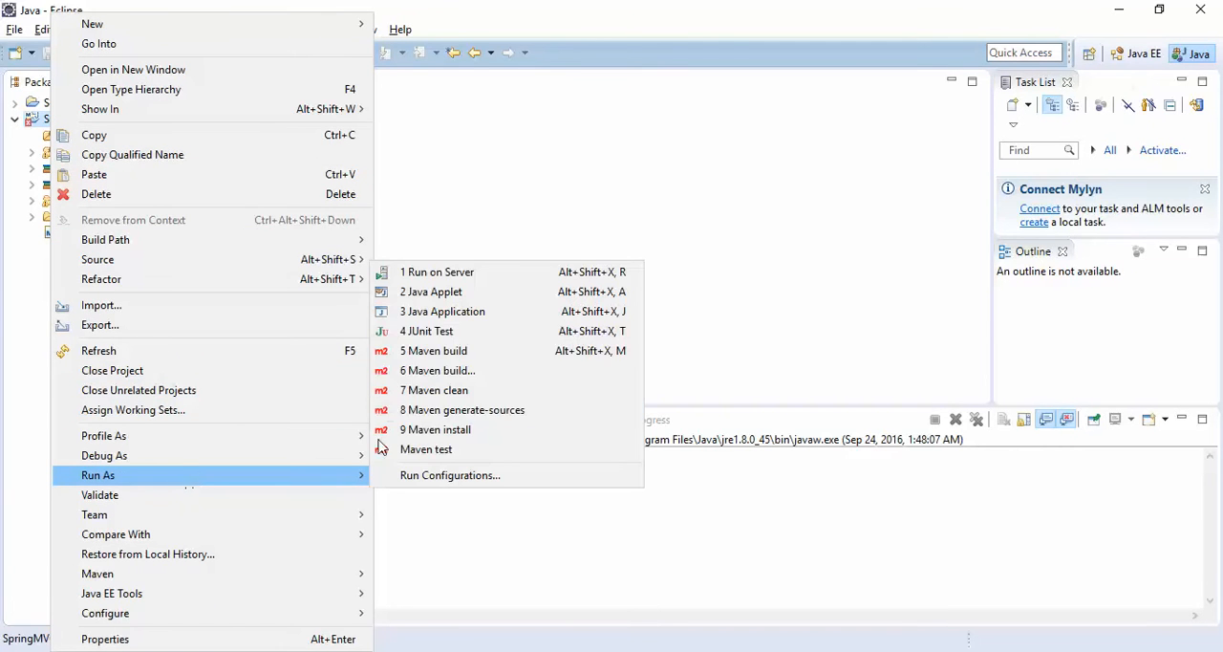
left_click(437, 272)
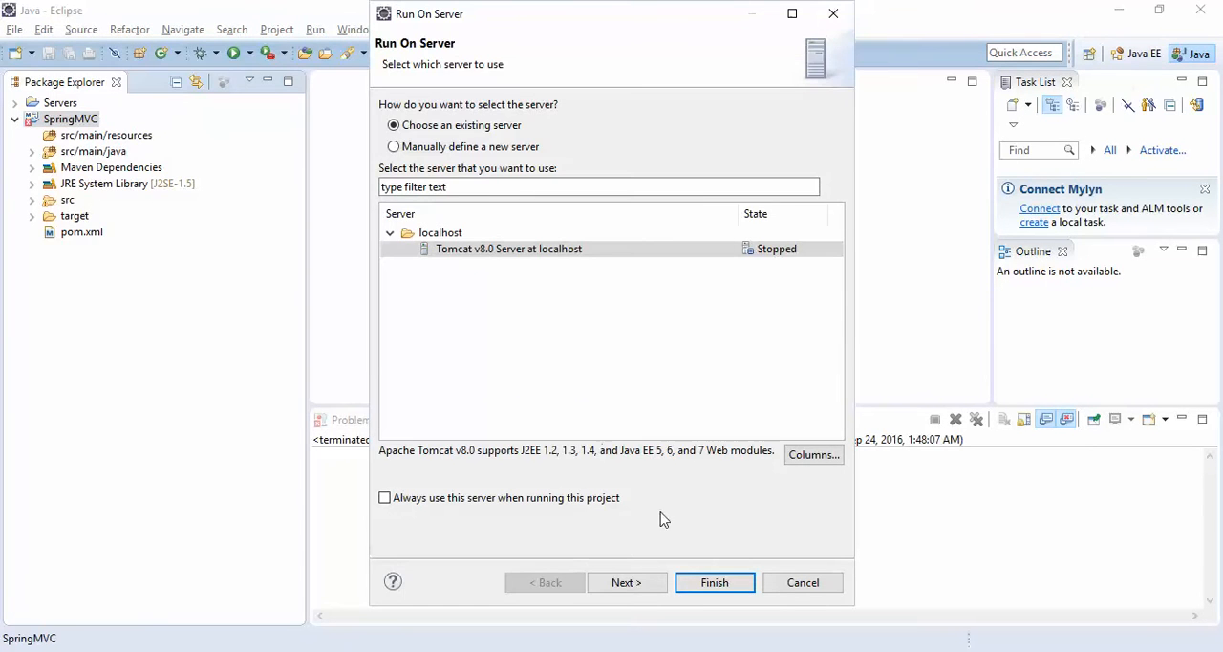
left_click(714, 582)
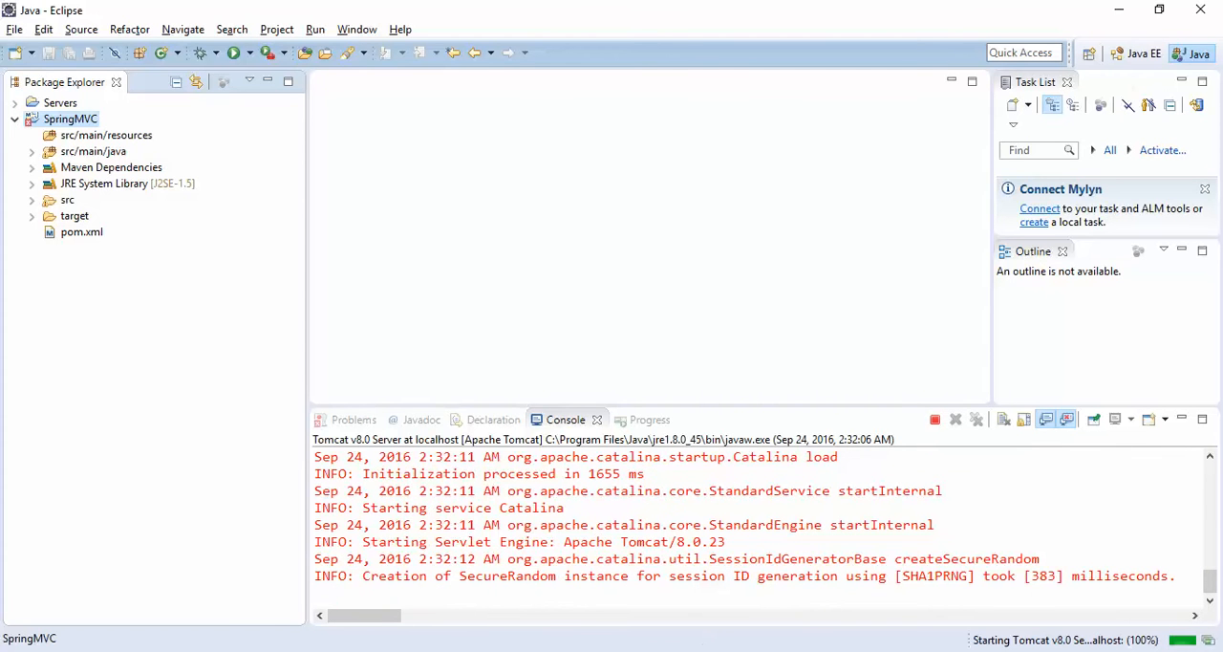
mouse_move(685, 473)
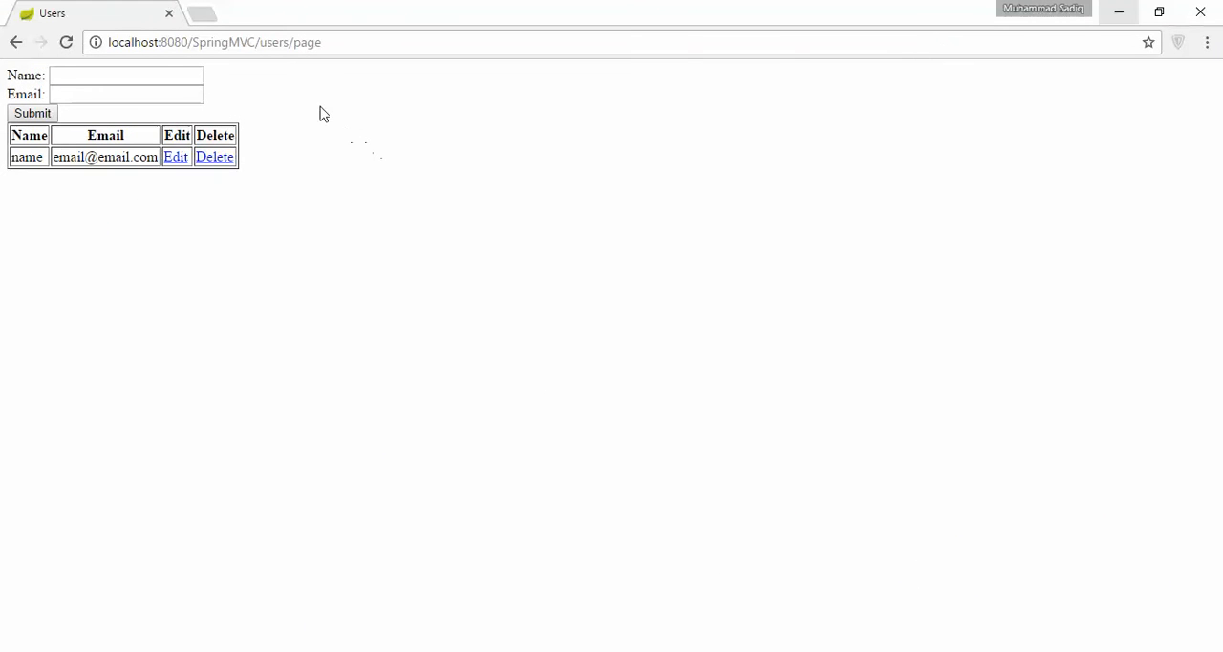
mouse_move(203, 14)
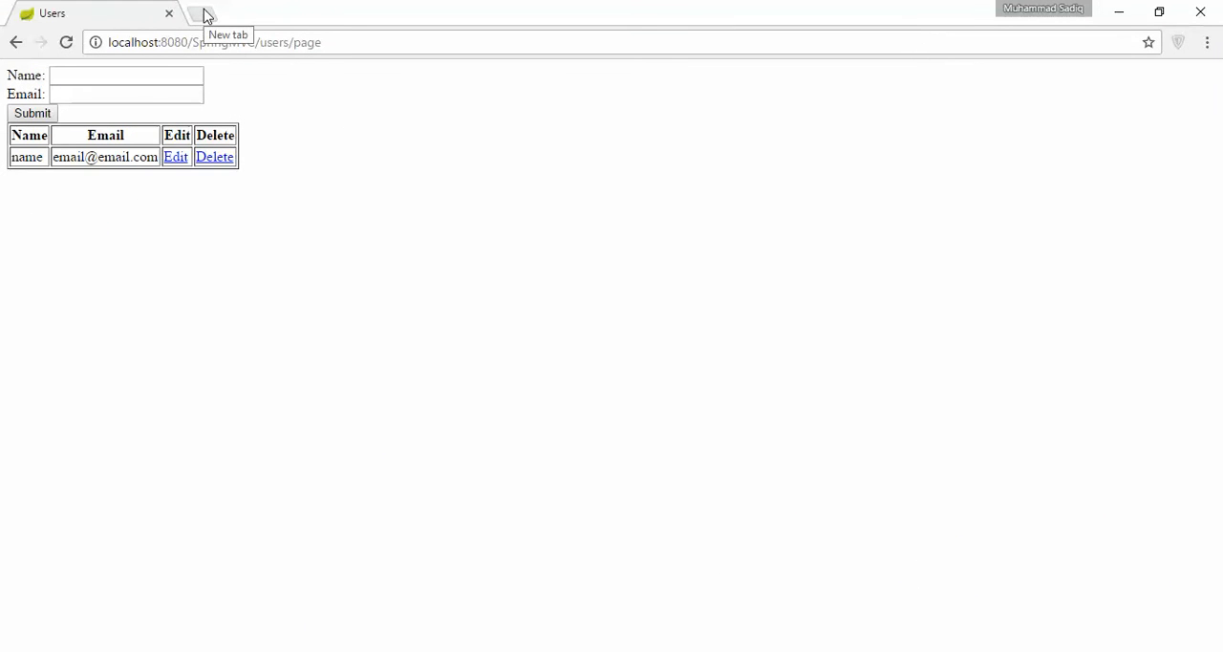
left_click(16, 42)
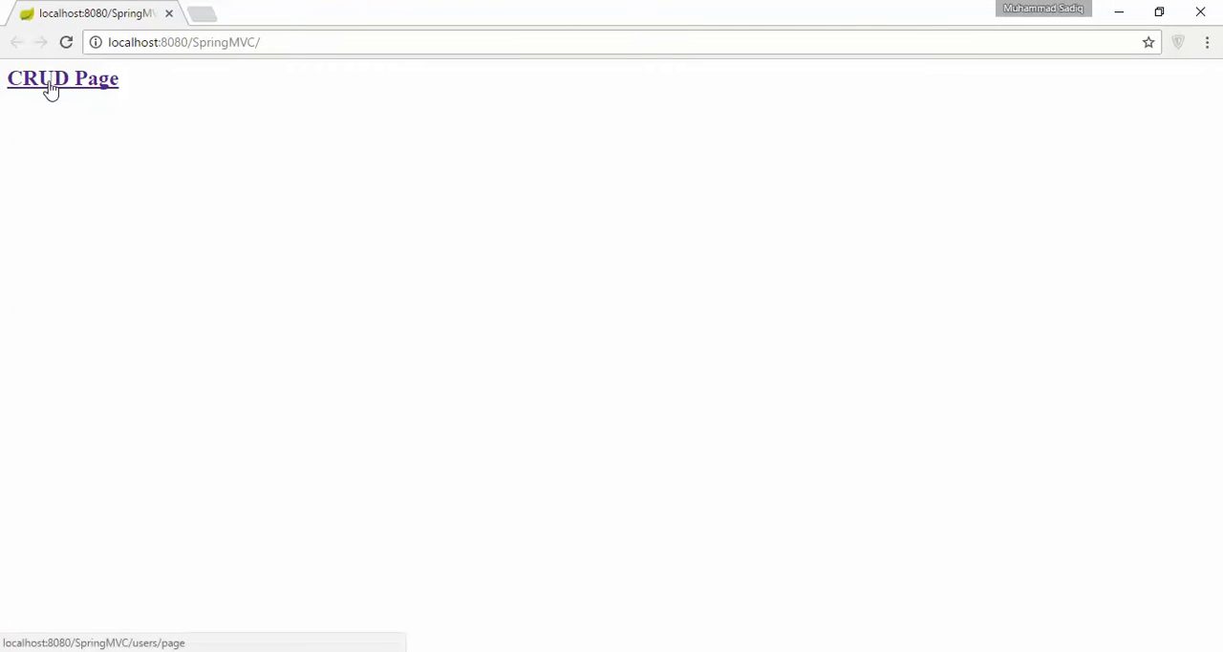
mouse_move(62, 96)
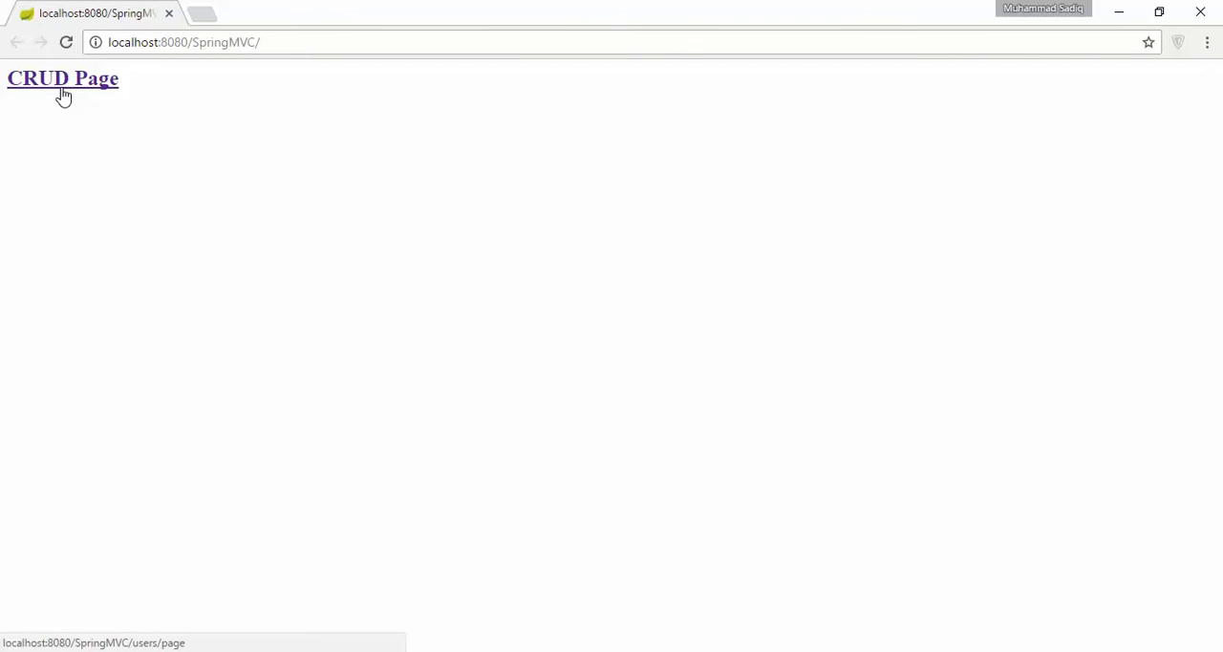
mouse_move(76, 113)
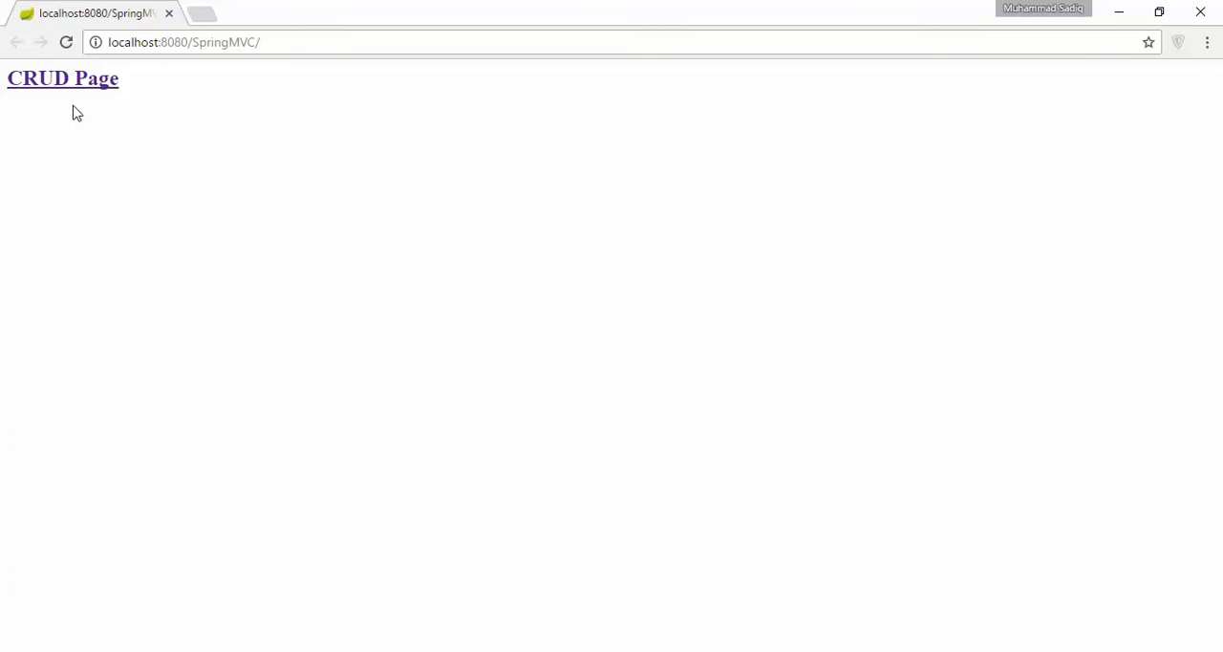
mouse_move(53, 93)
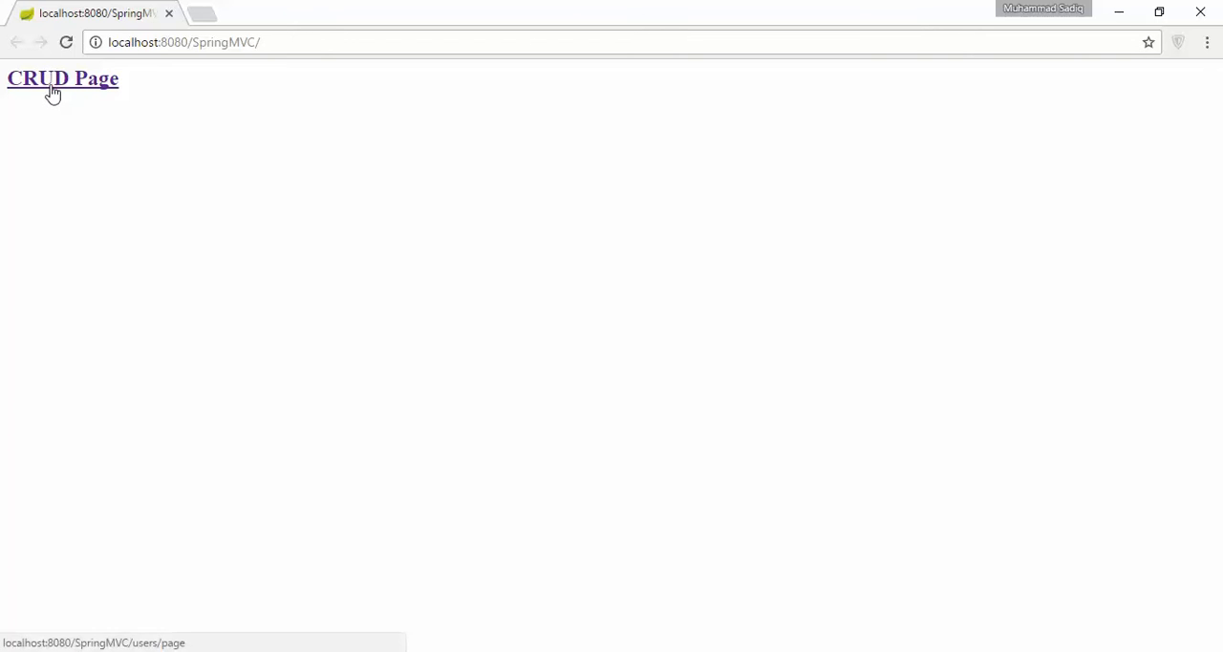
left_click(62, 79)
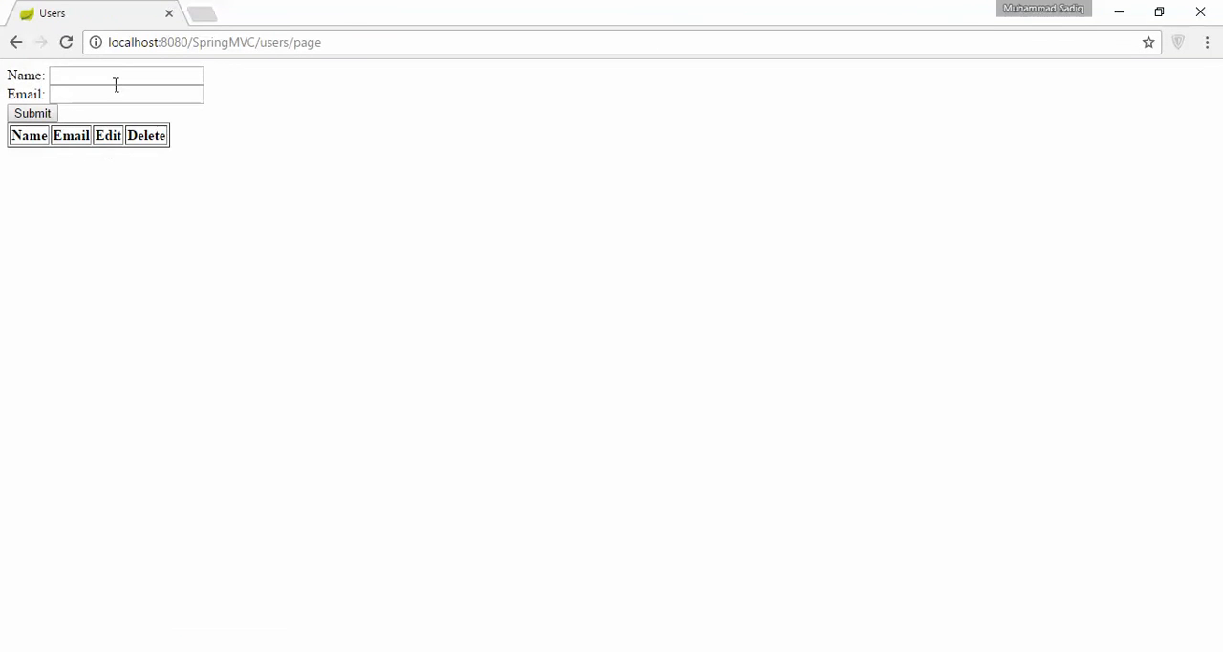
left_click(33, 113)
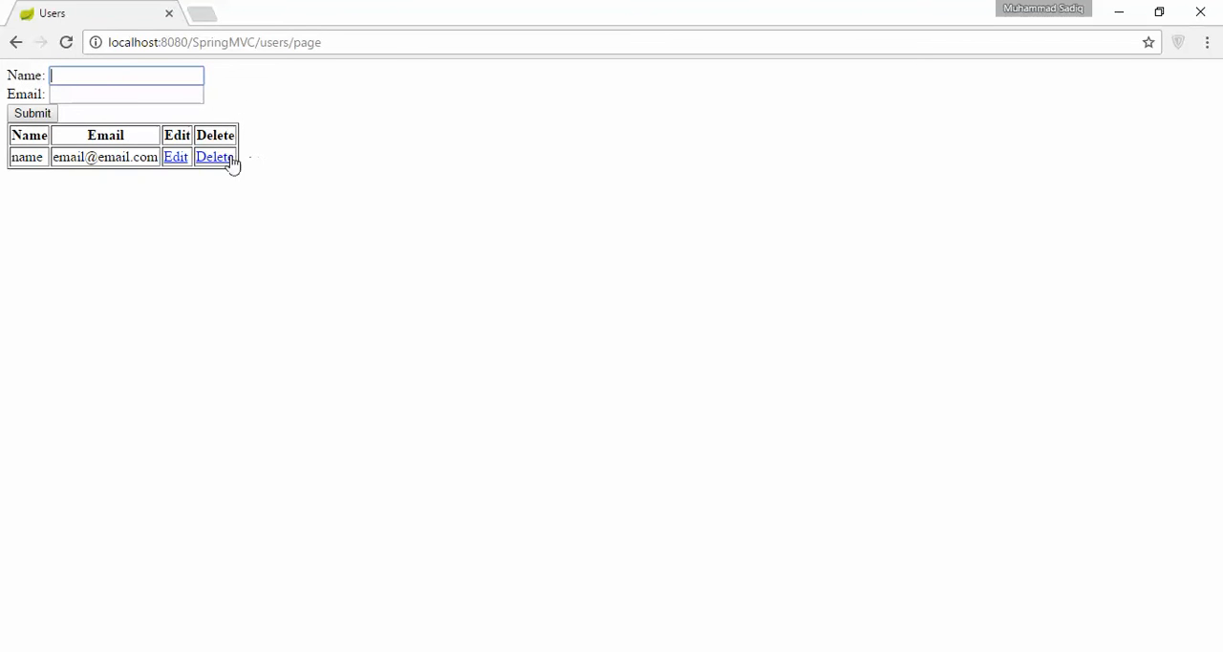
mouse_move(198, 172)
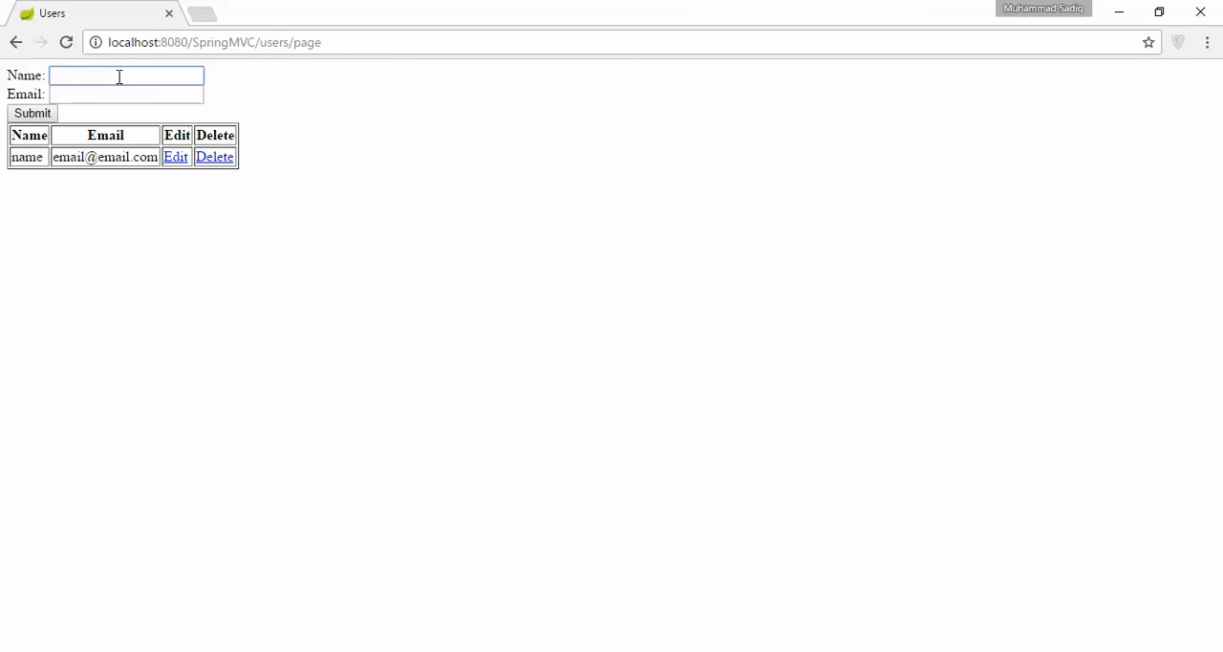
- Fill in the users form and submit a new user named Aaa
type("A")
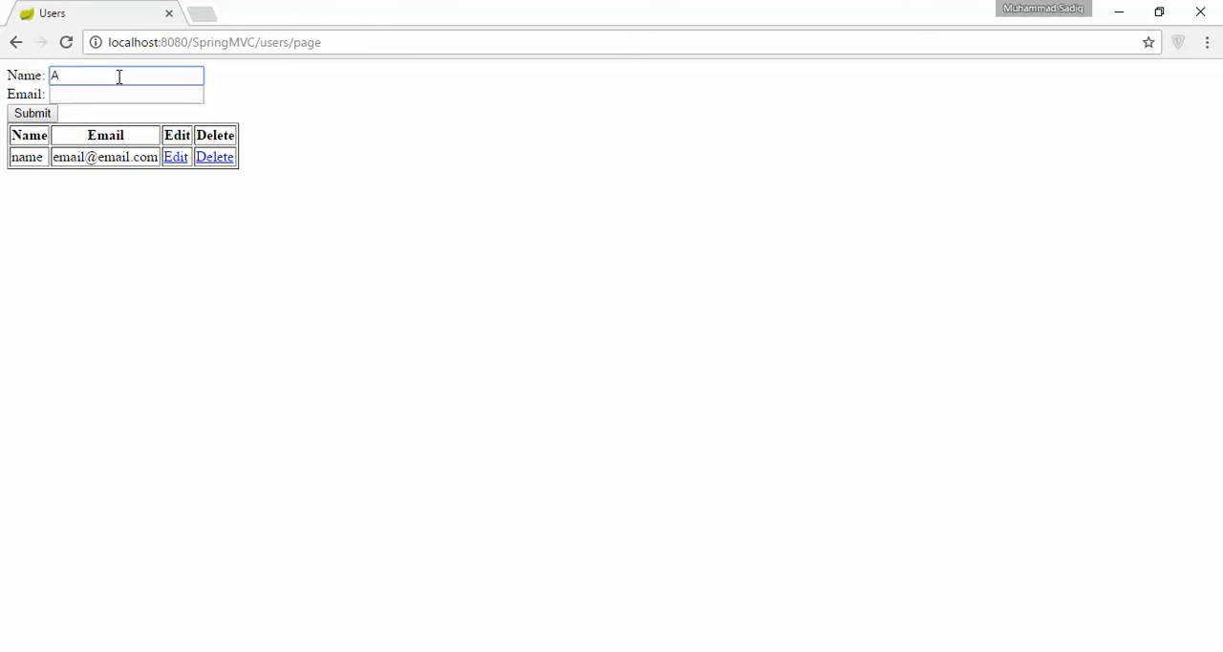
type("test")
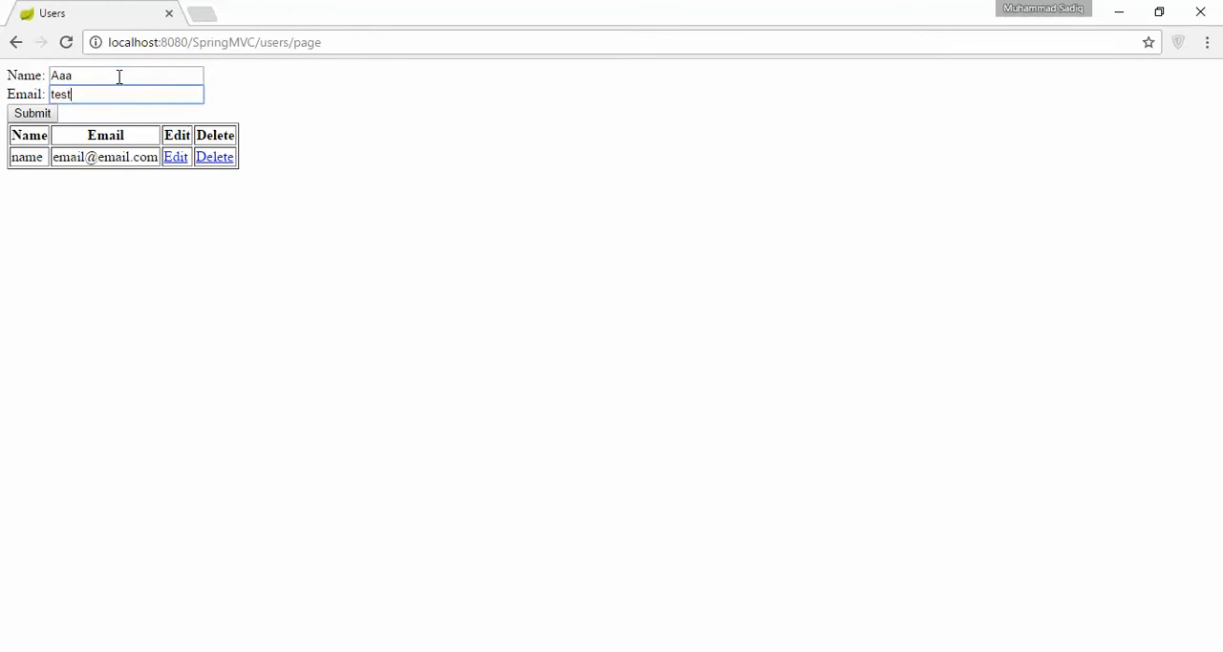
type("@email.com")
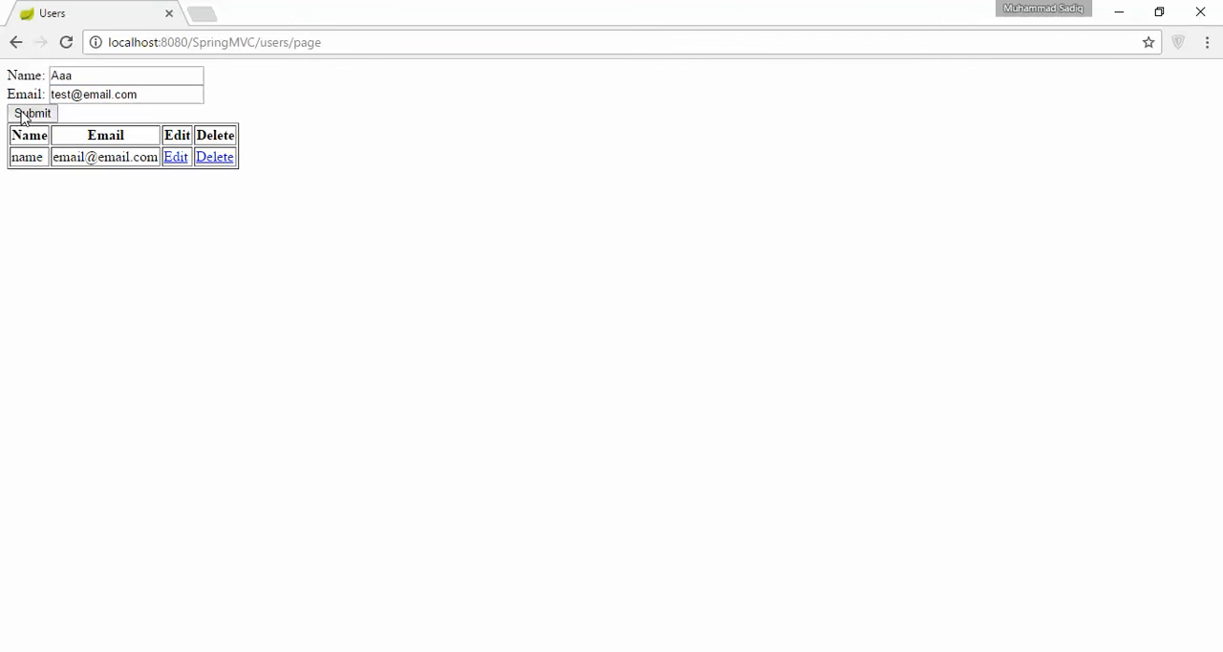
left_click(32, 113)
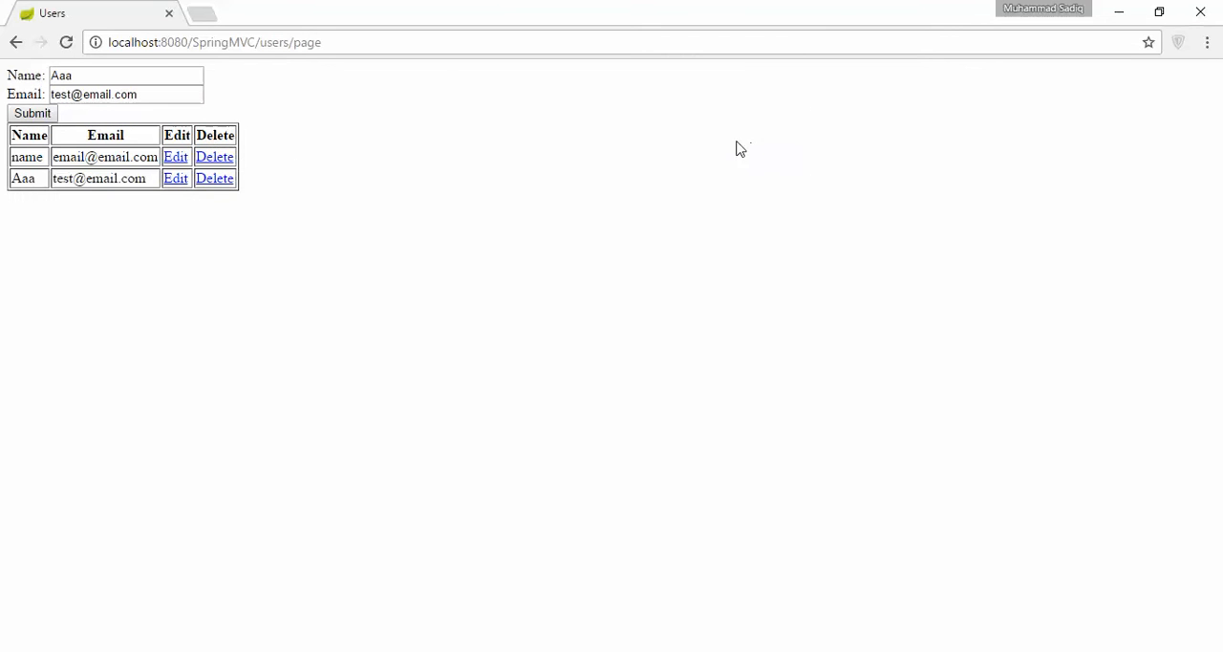
- Rename the first record to 'names', then delete the Aaa record
left_click(176, 156)
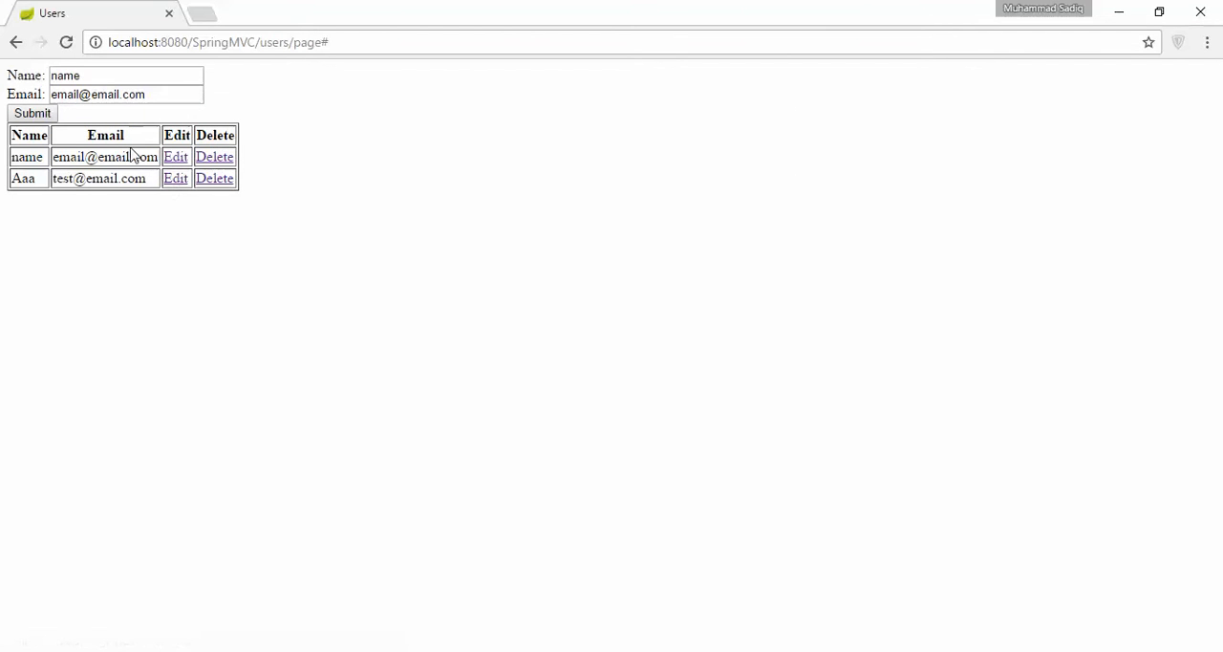
left_click(175, 178)
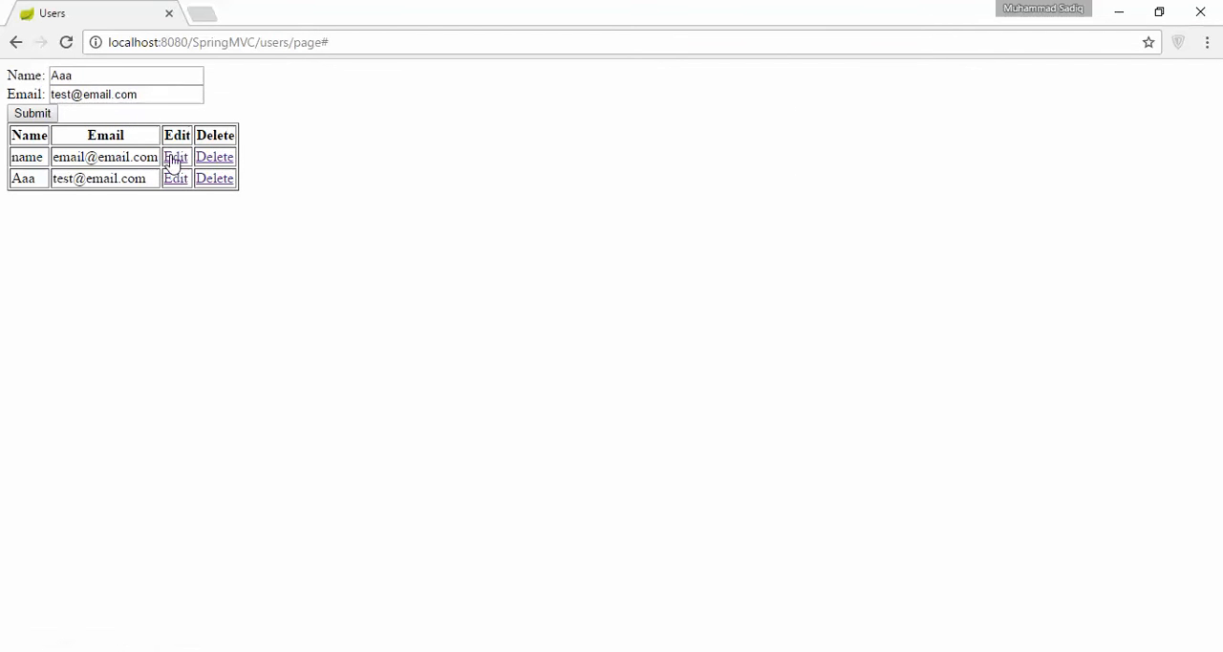
left_click(176, 157)
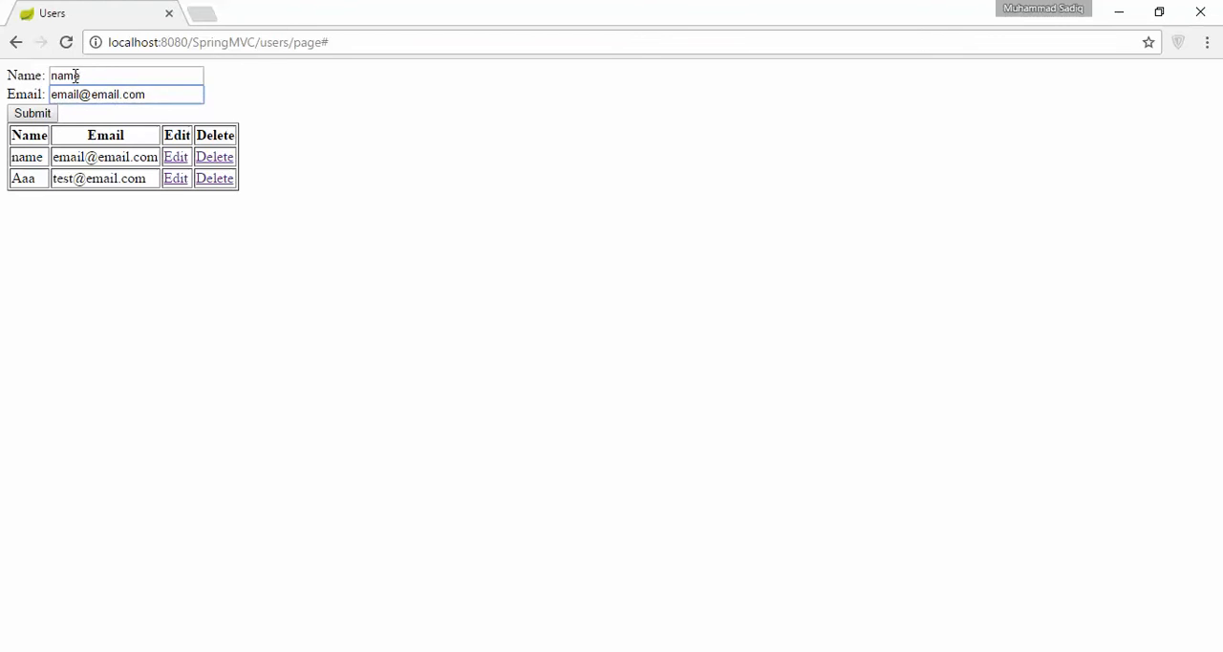
type("s")
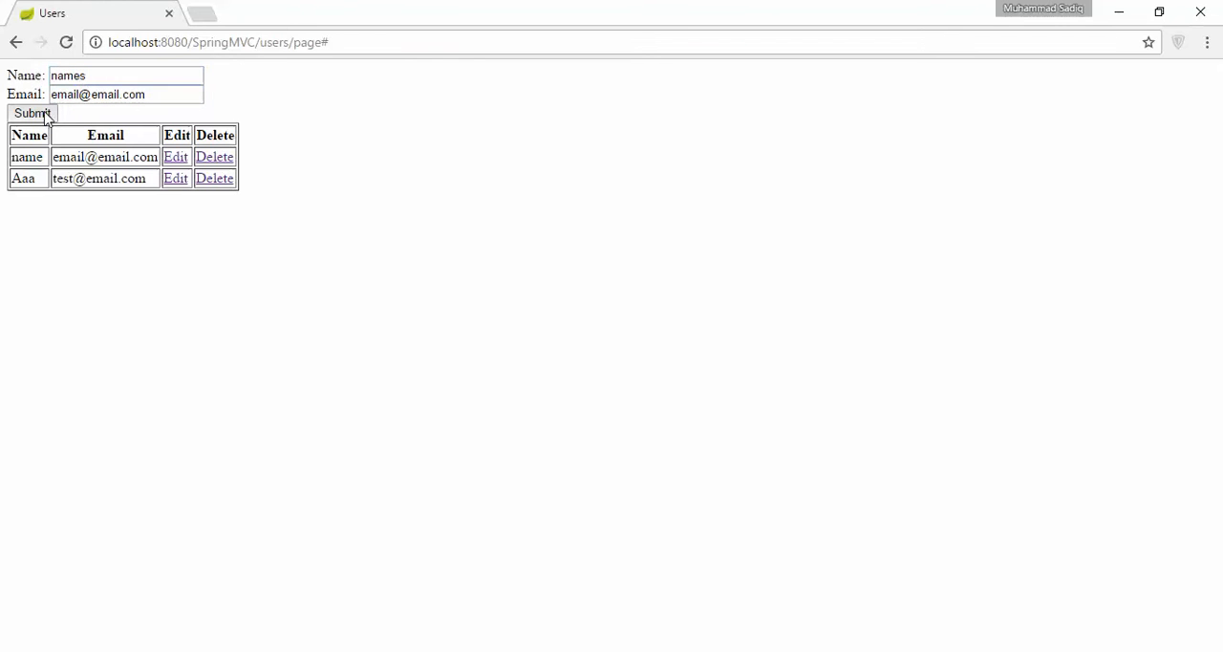
left_click(31, 113)
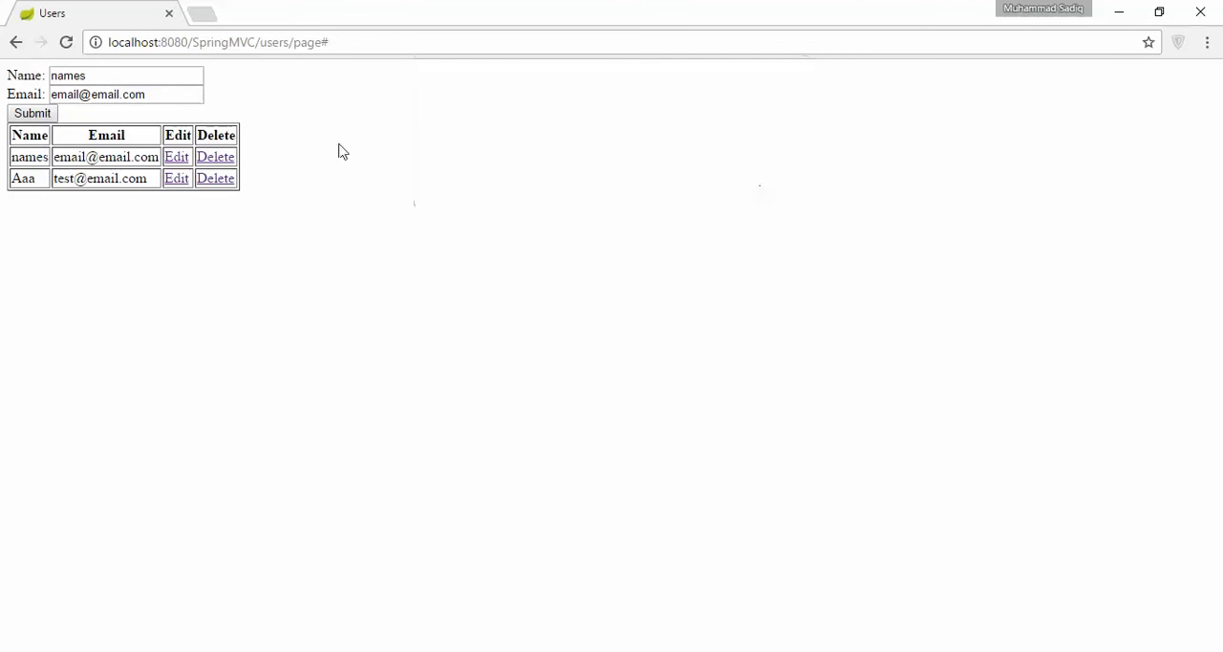
left_click(215, 157)
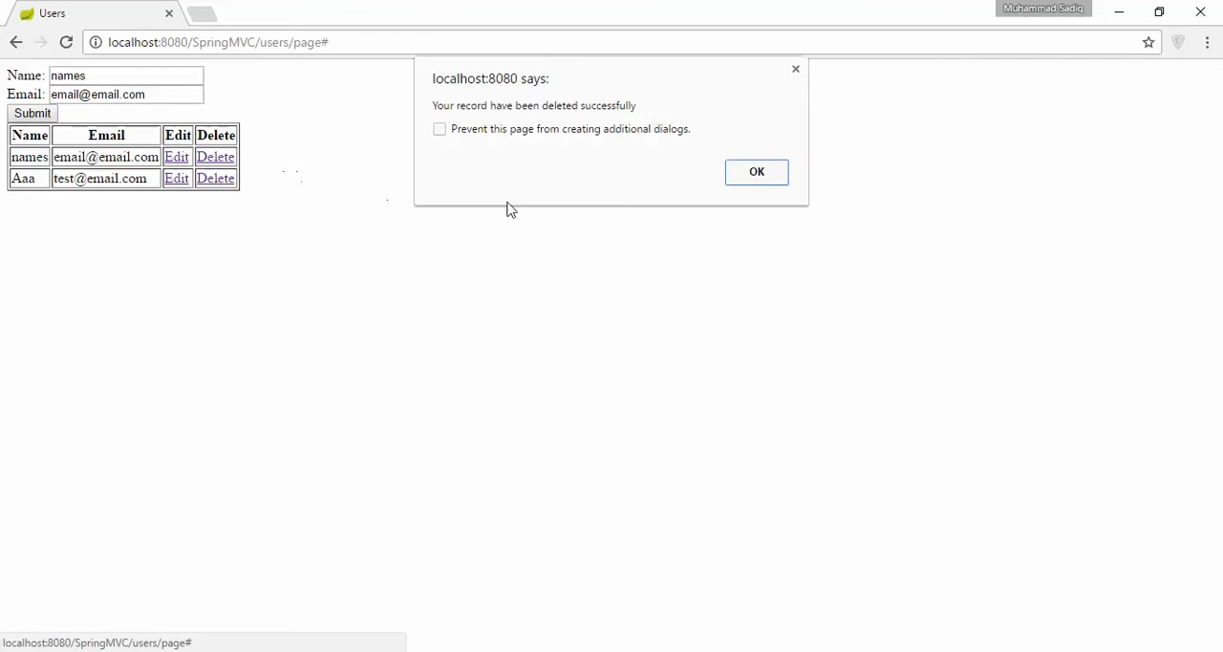
left_click(756, 171)
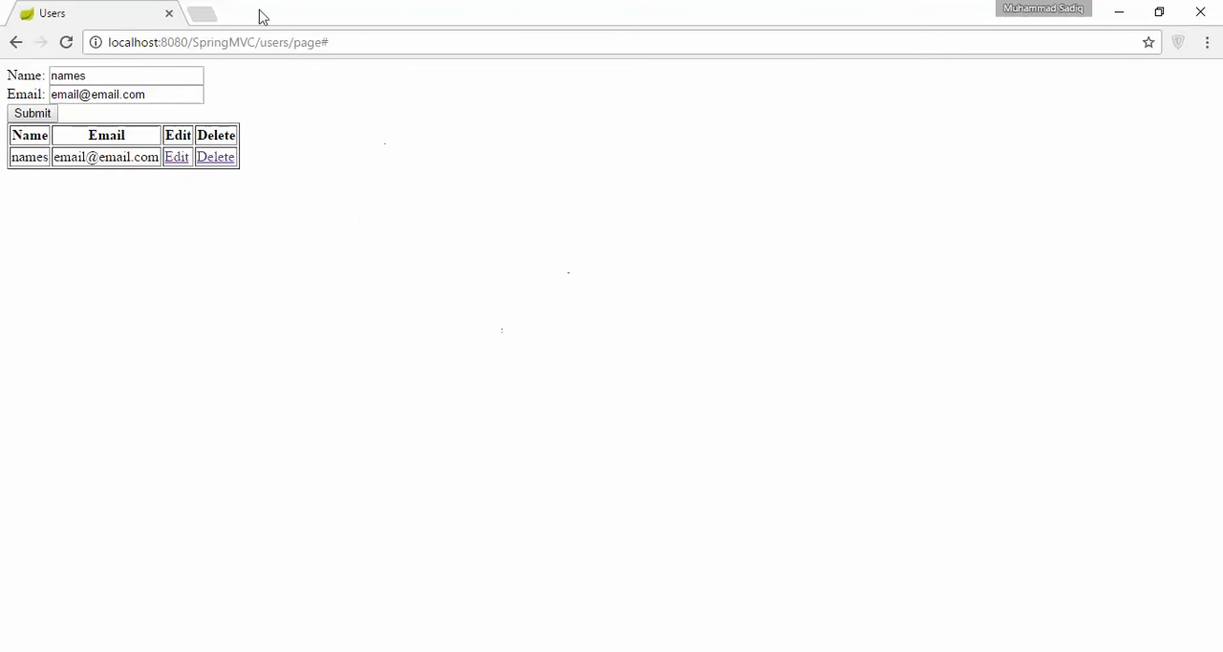
mouse_move(390, 61)
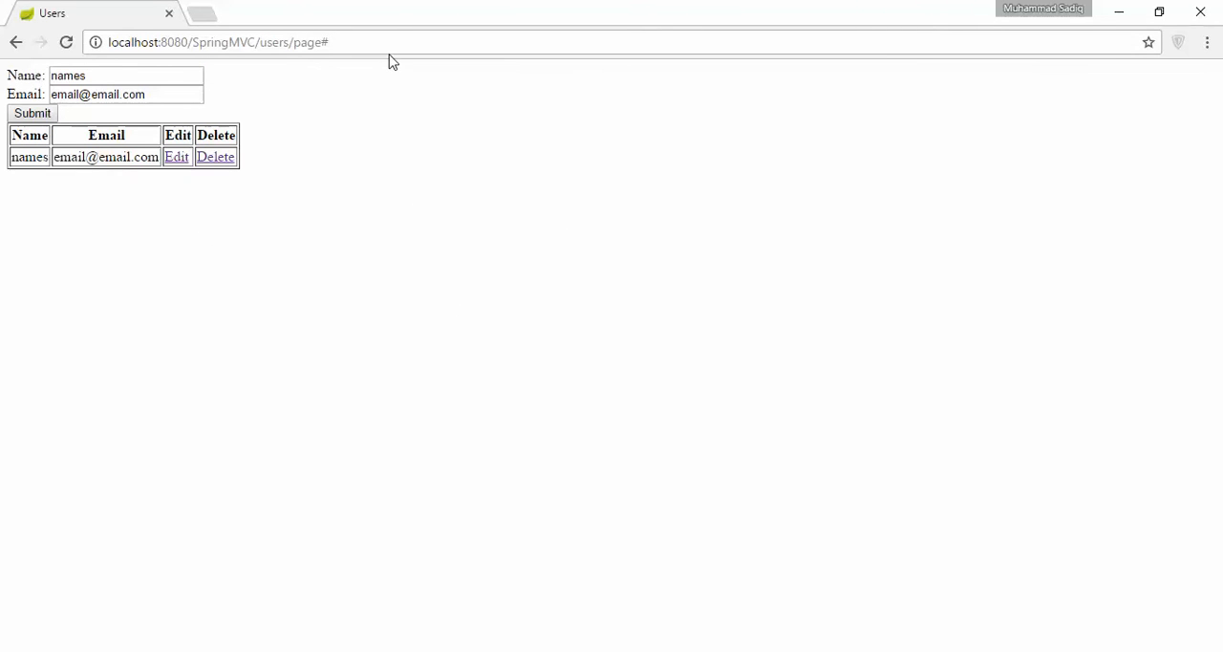
mouse_move(552, 246)
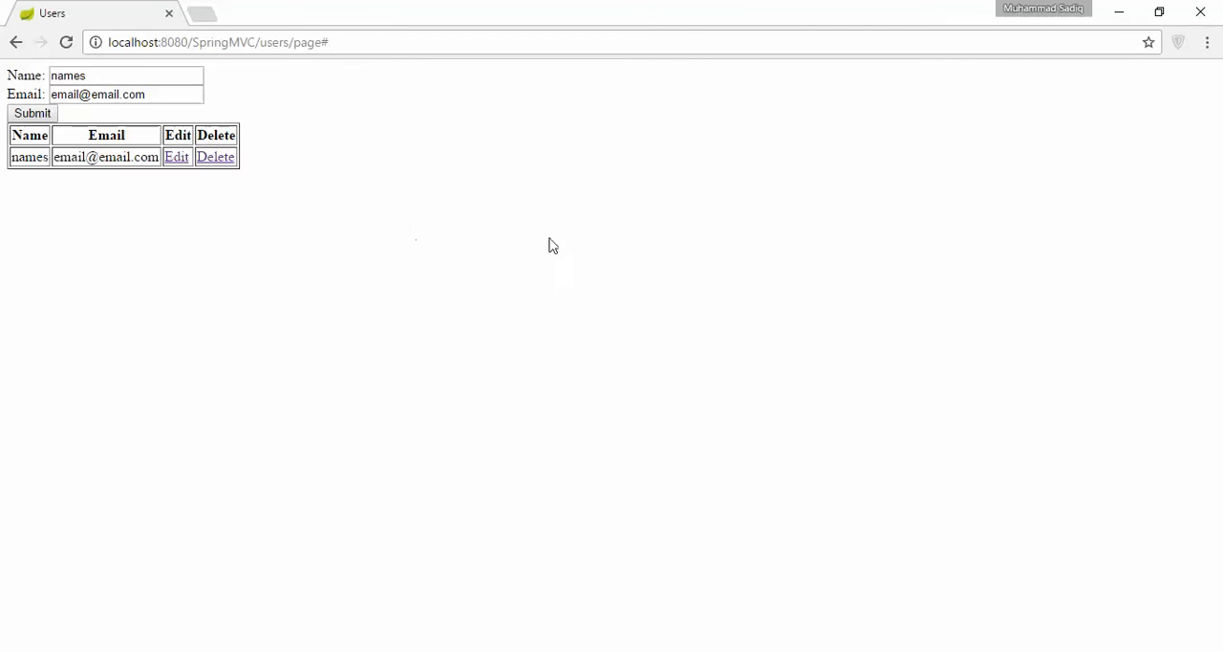
mouse_move(415, 212)
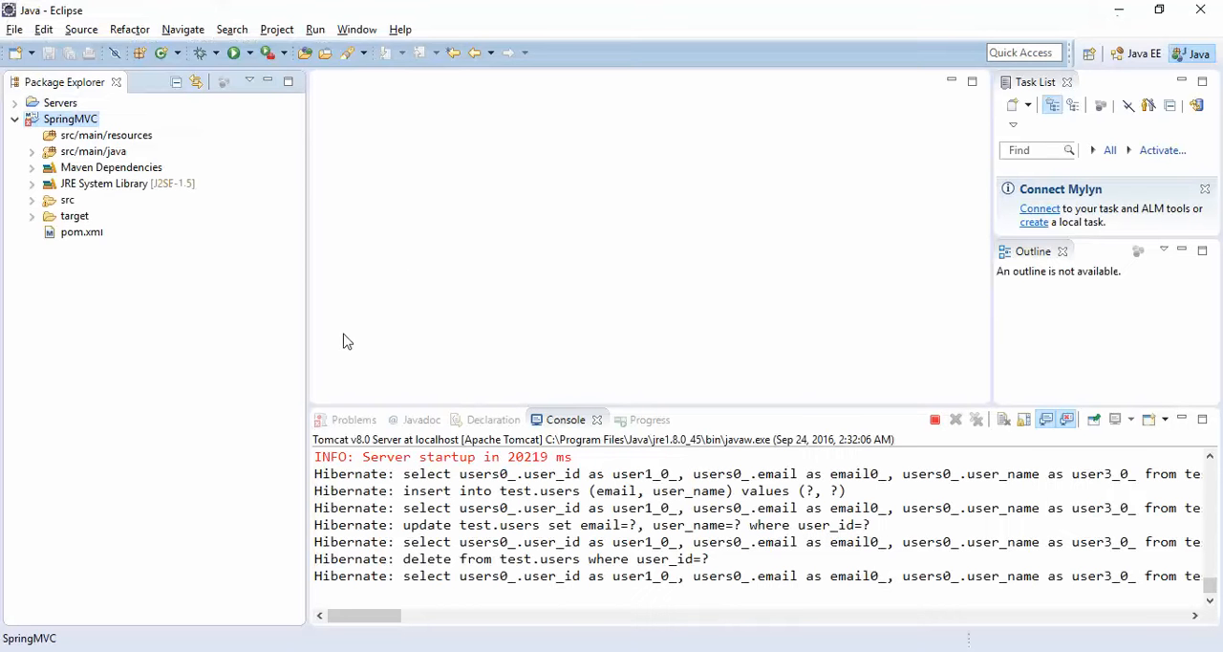
- Expand src/main/java and review its controllers, DAO, entities and services packages
left_click(111, 167)
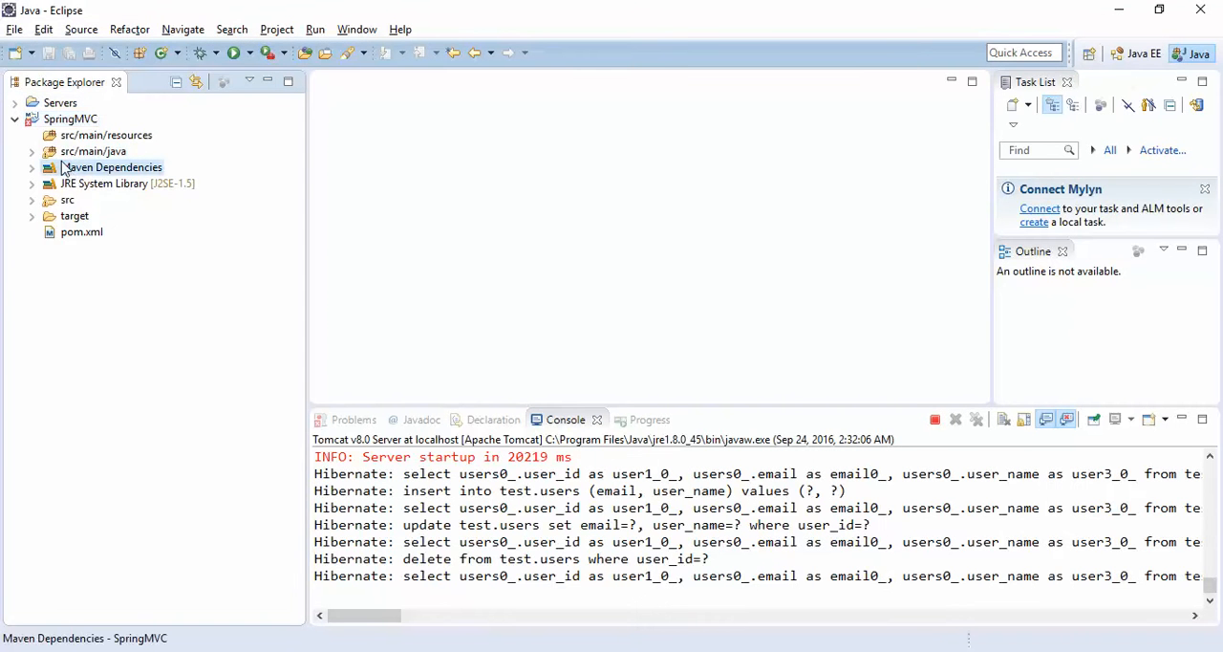
left_click(33, 151)
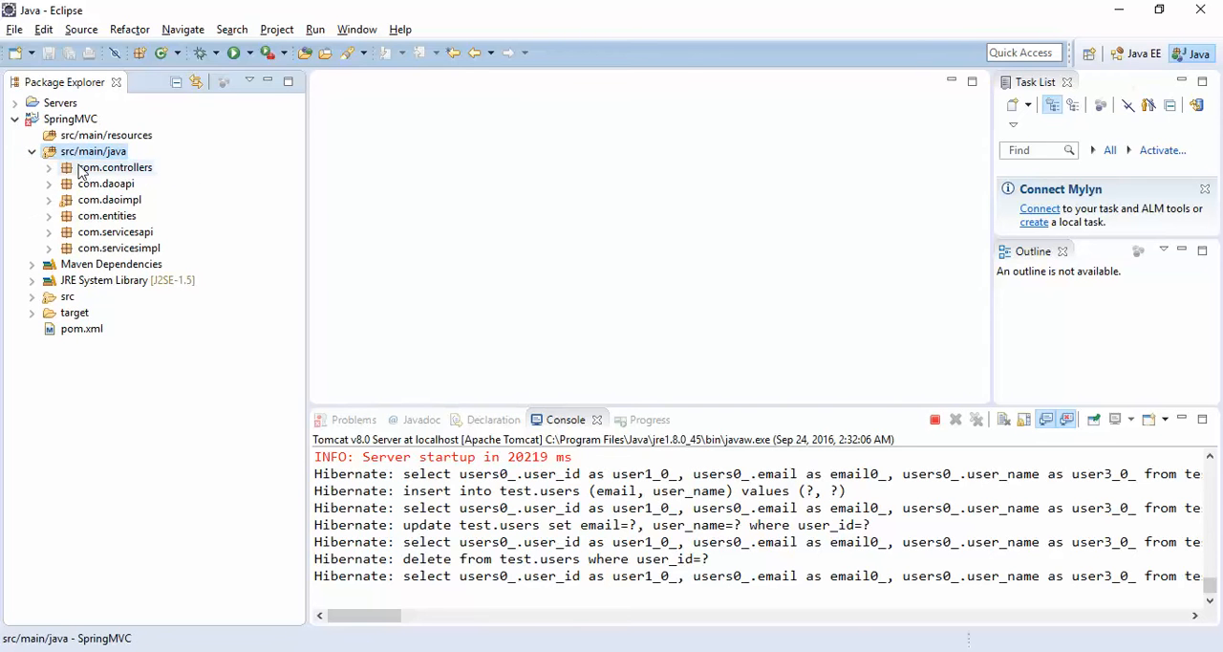
left_click(115, 167)
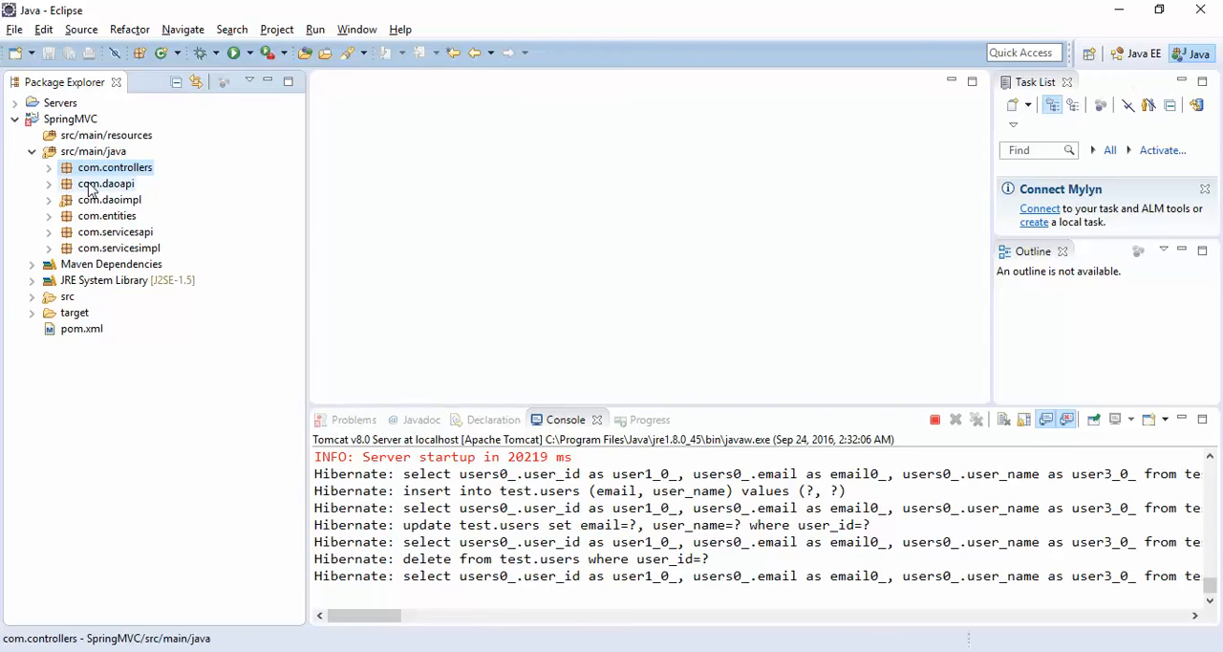
left_click(109, 199)
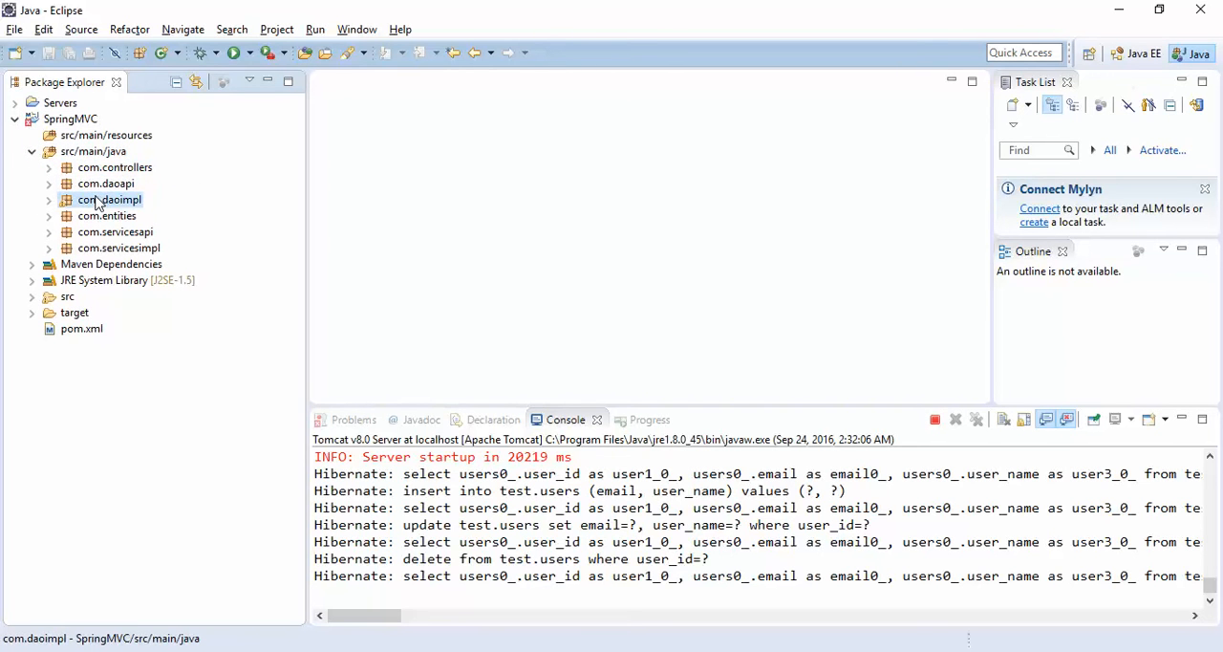
left_click(107, 216)
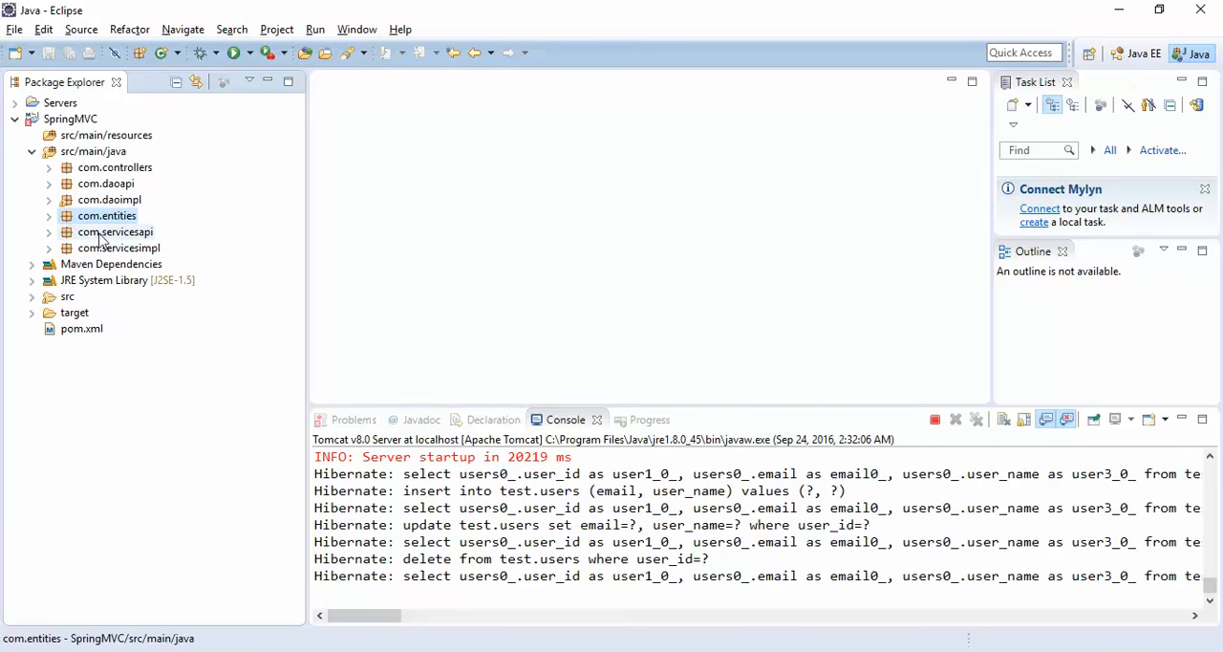
left_click(114, 231)
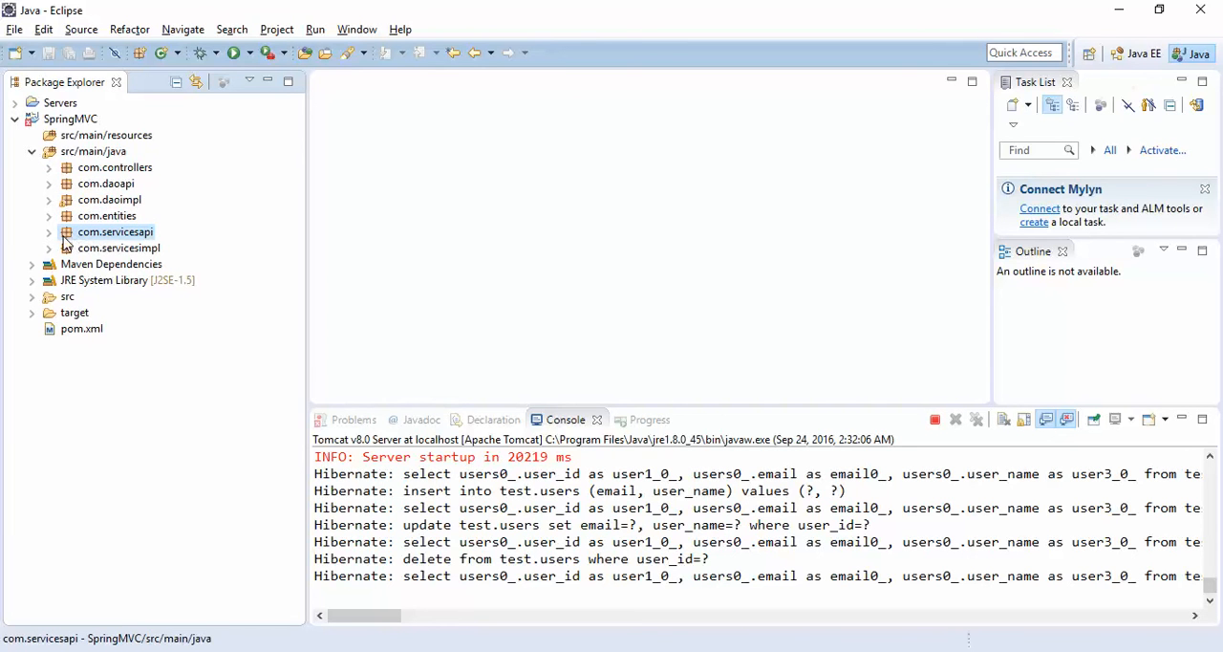
left_click(118, 248)
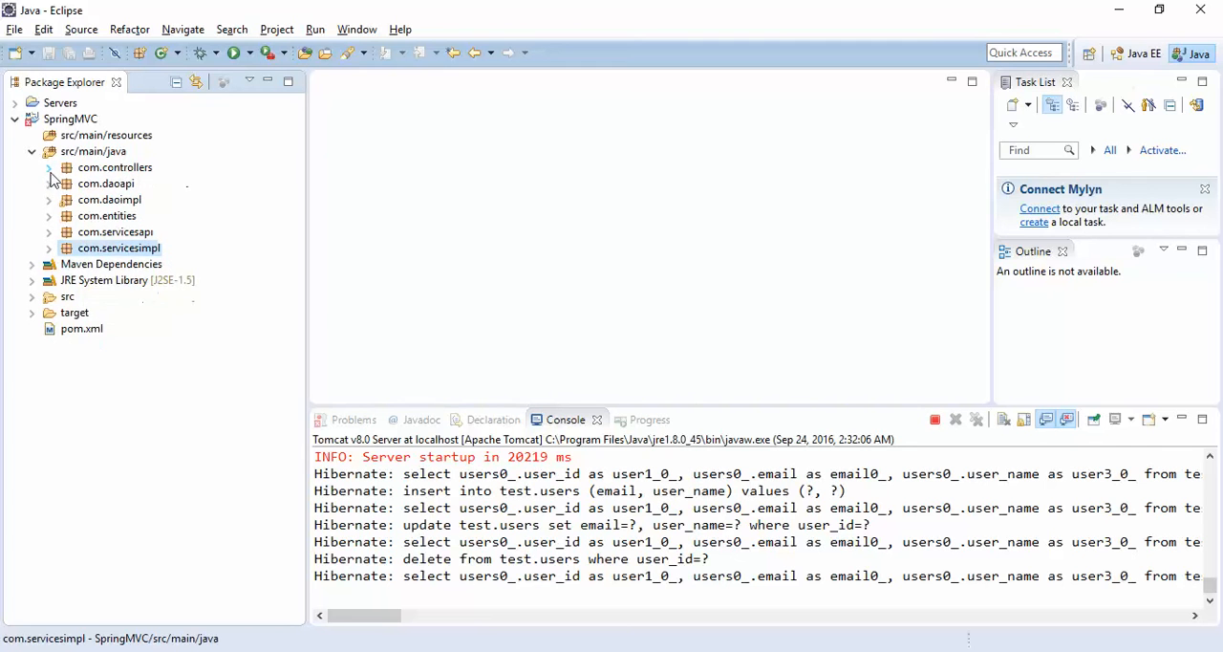
- Expand src down to the webapp folder and open index.jsp
left_click(49, 183)
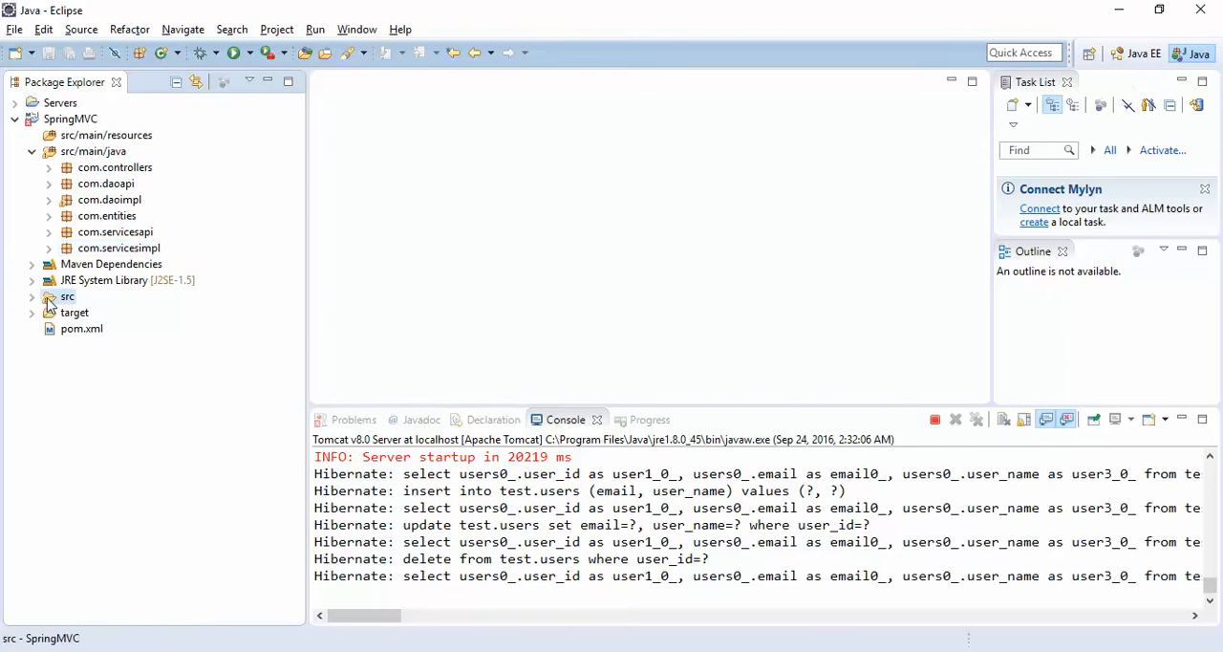
left_click(32, 297)
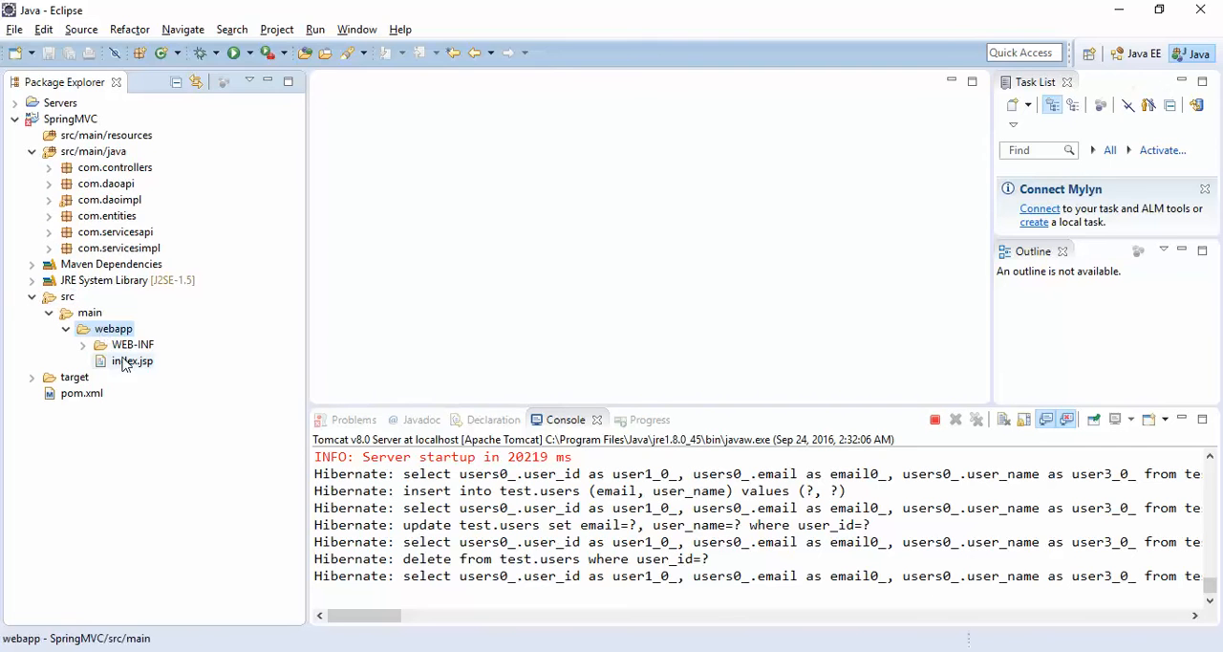
double_click(132, 361)
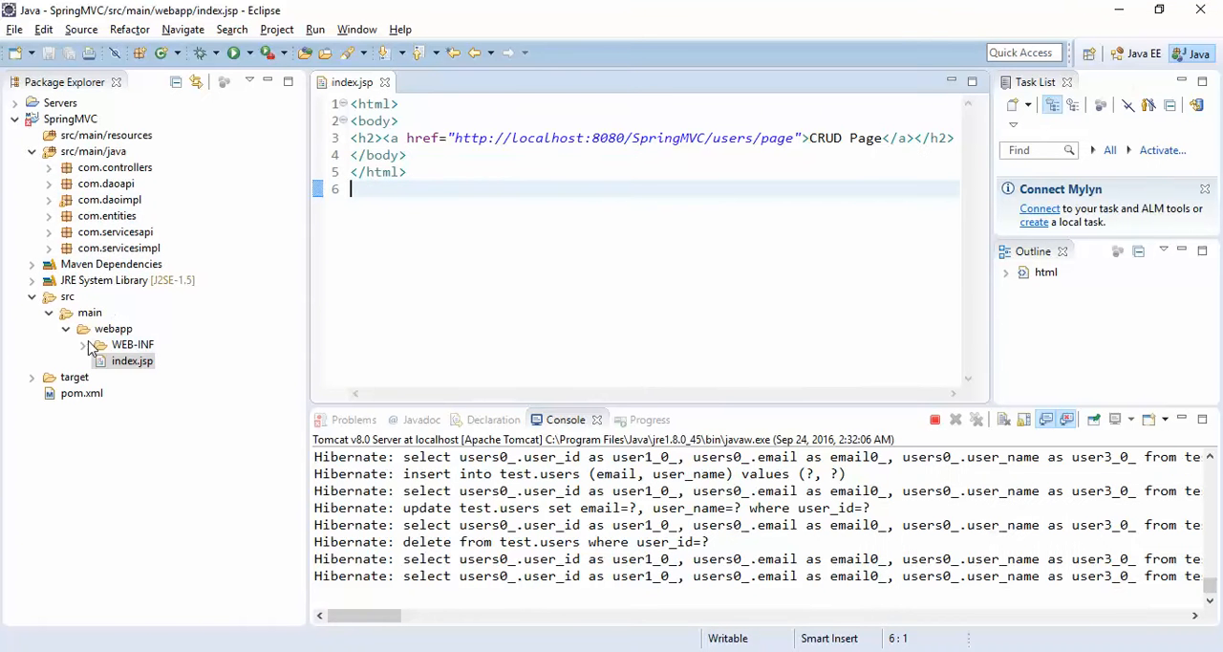
- Expand WEB-INF and open users.jsp in the editor
left_click(98, 344)
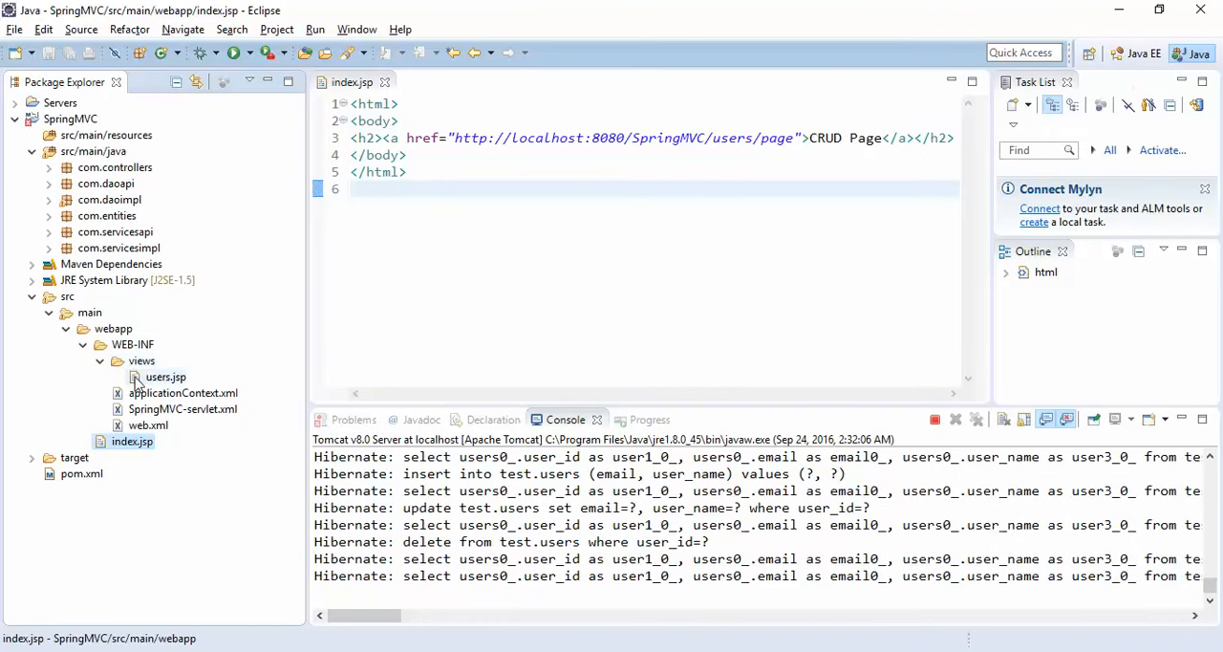
double_click(164, 377)
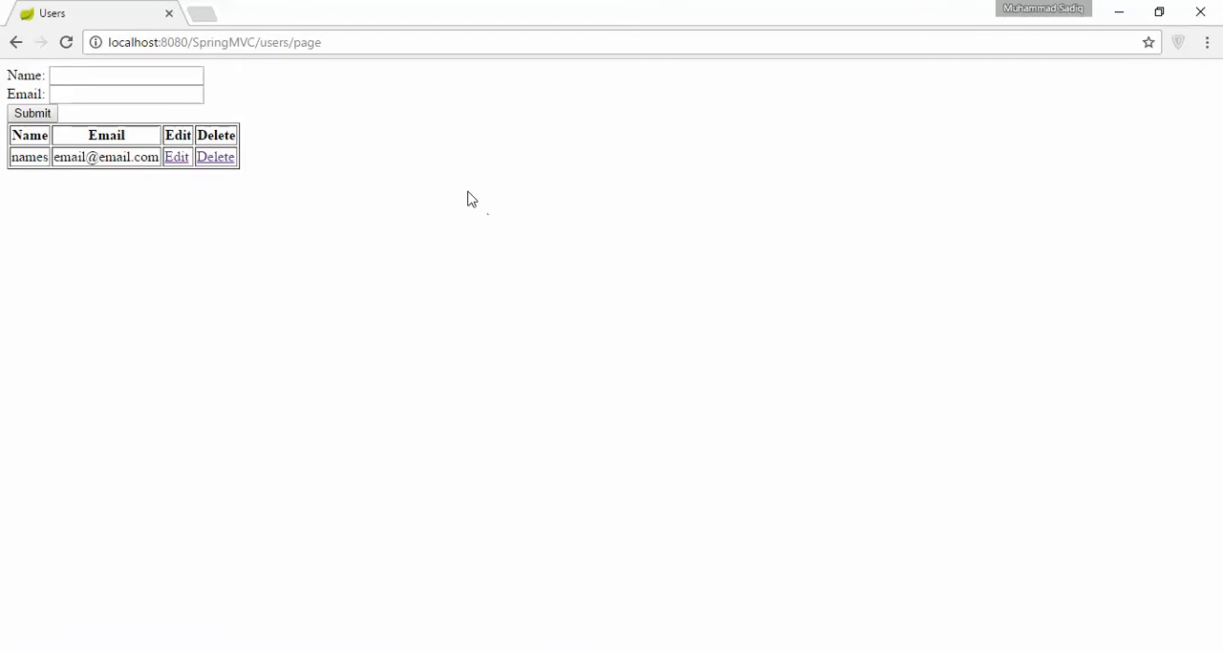
mouse_move(354, 181)
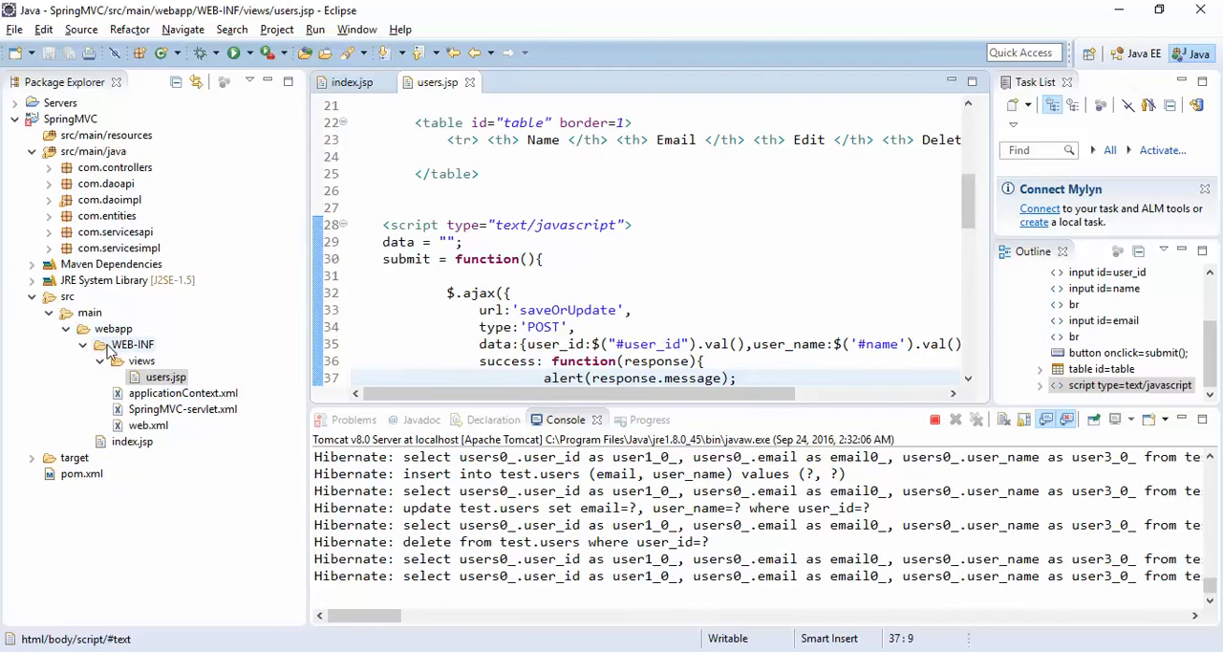
left_click(83, 344)
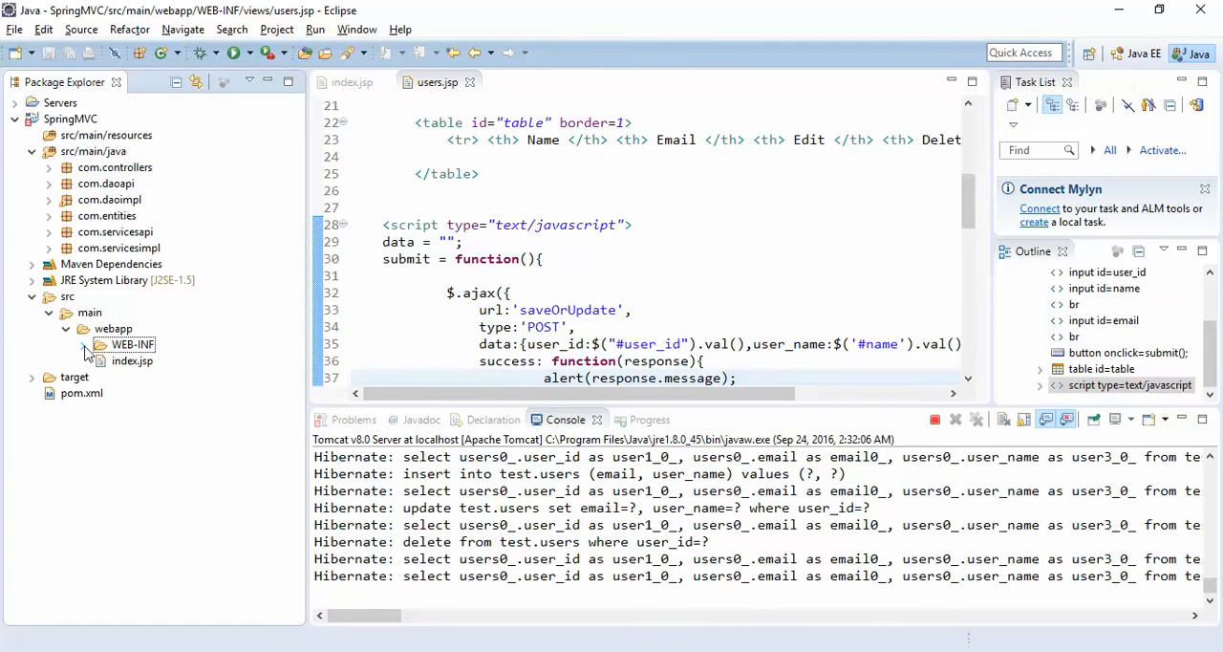
left_click(100, 344)
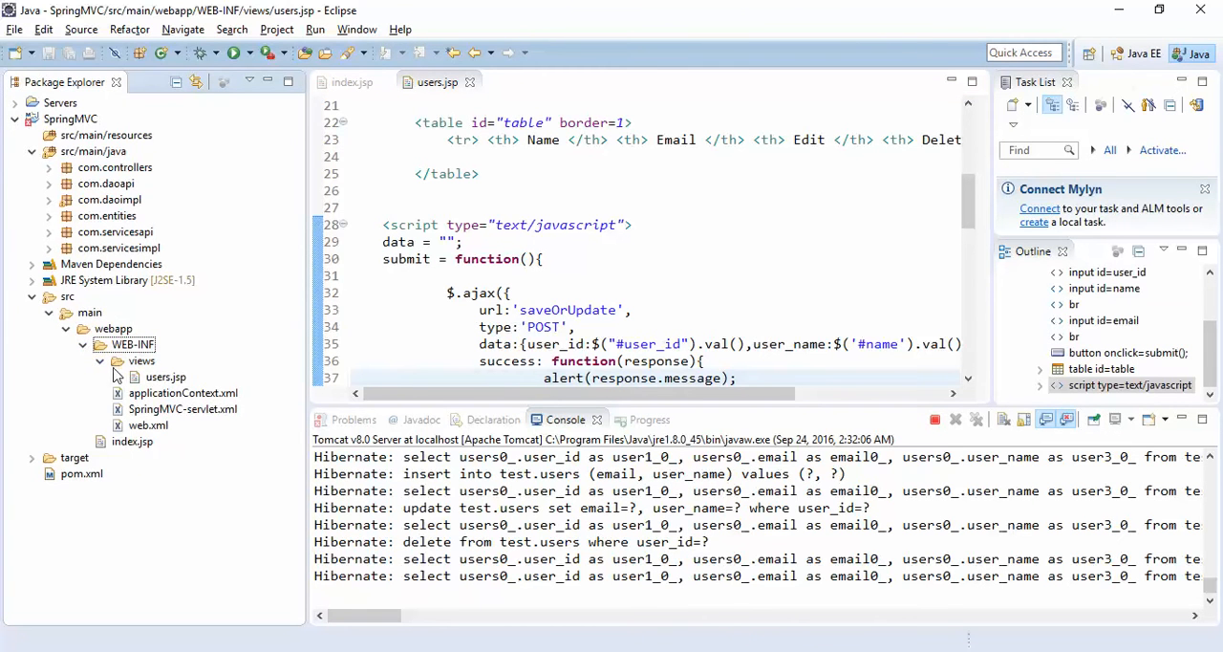
- Open applicationContext.xml and highlight the mvc:resources /resources/** mapping
left_click(100, 360)
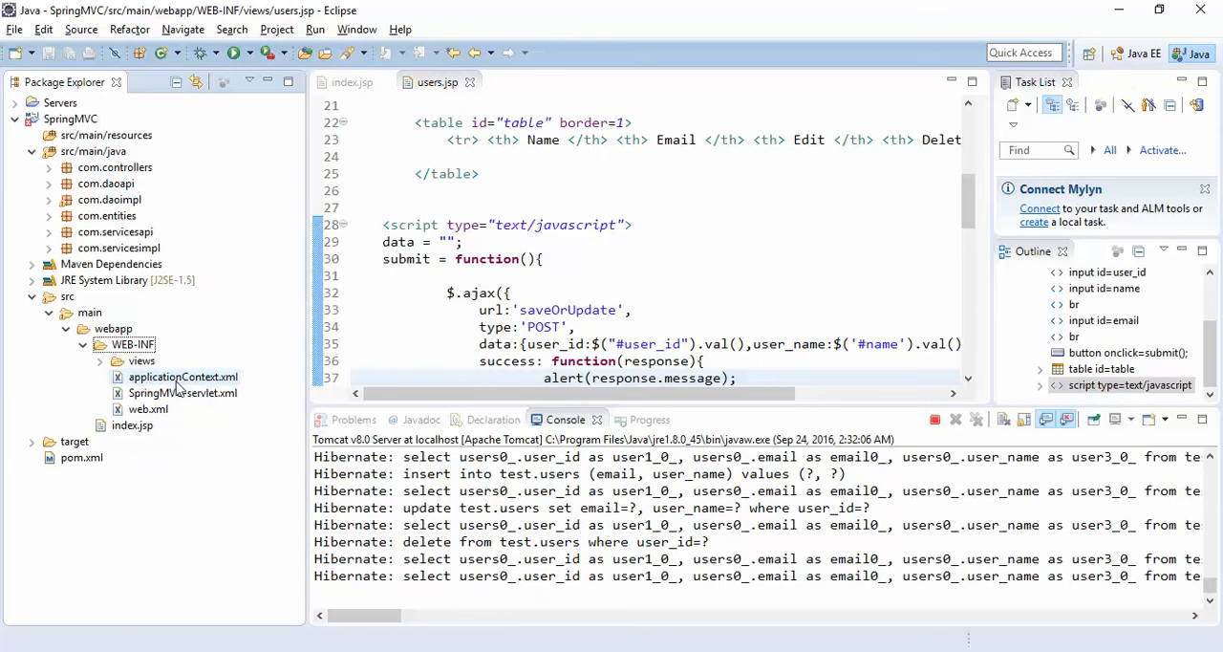
double_click(183, 377)
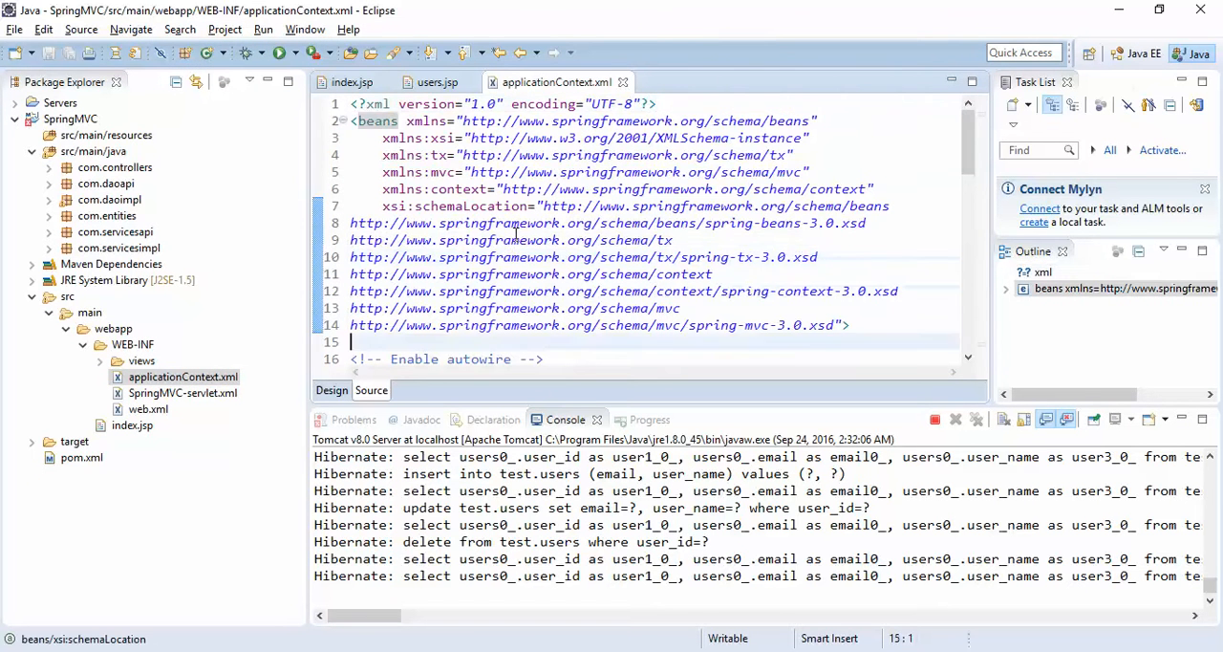
scroll("down", 3)
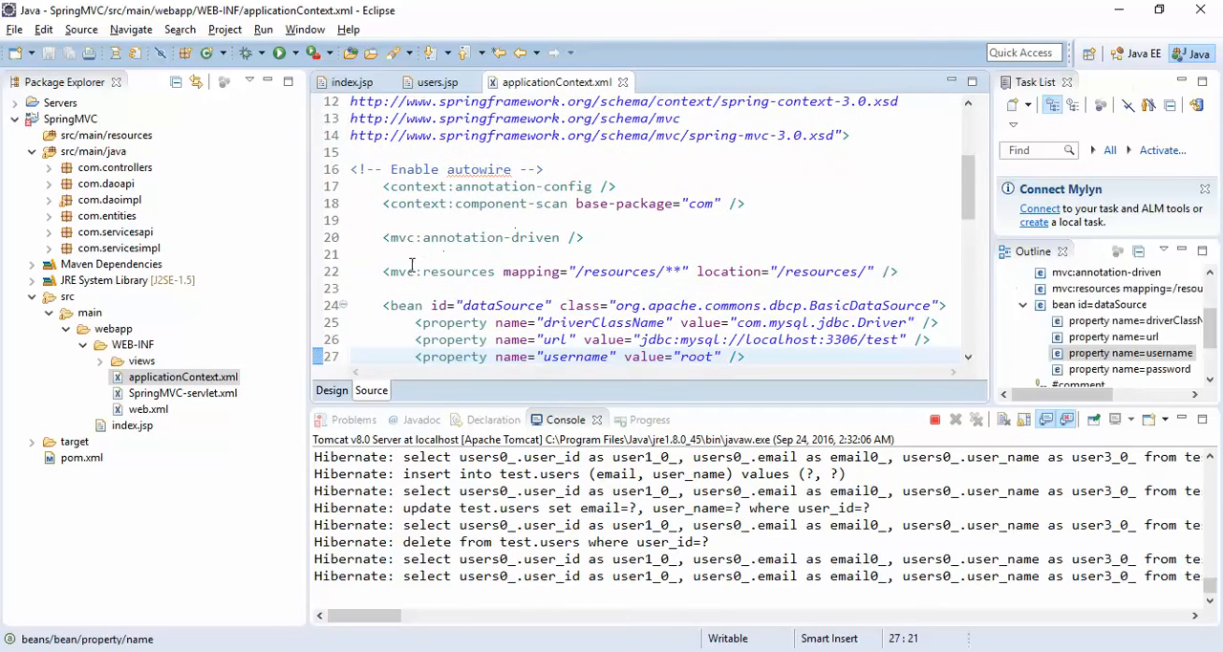
double_click(441, 271)
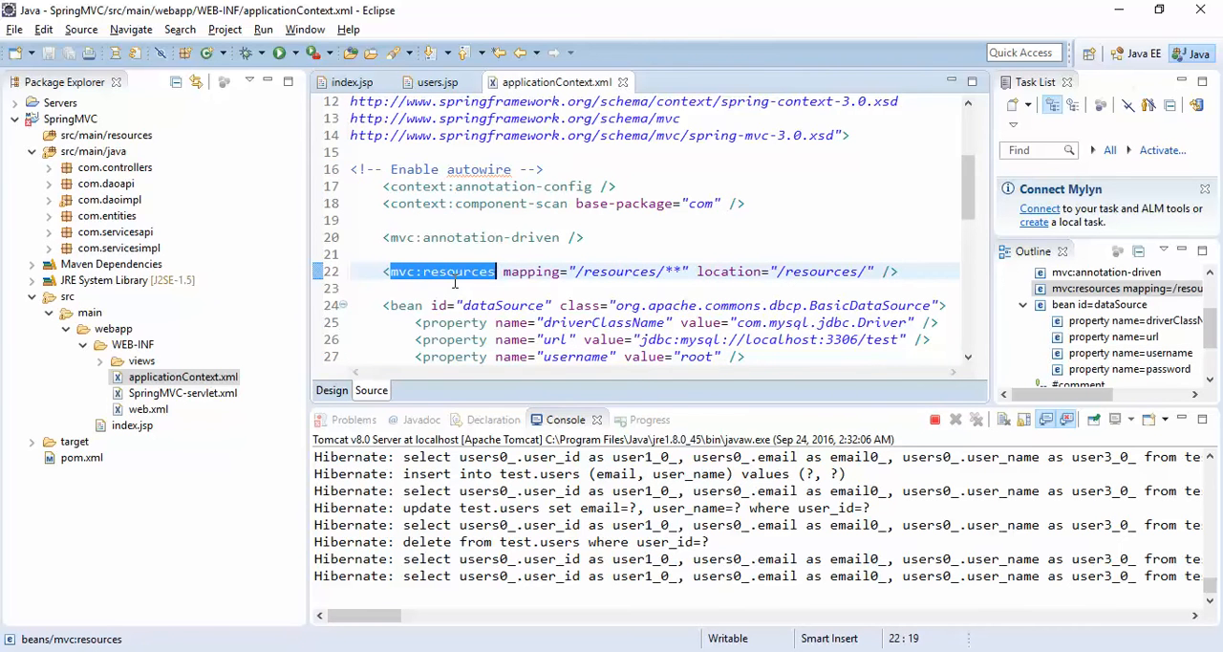
double_click(532, 272)
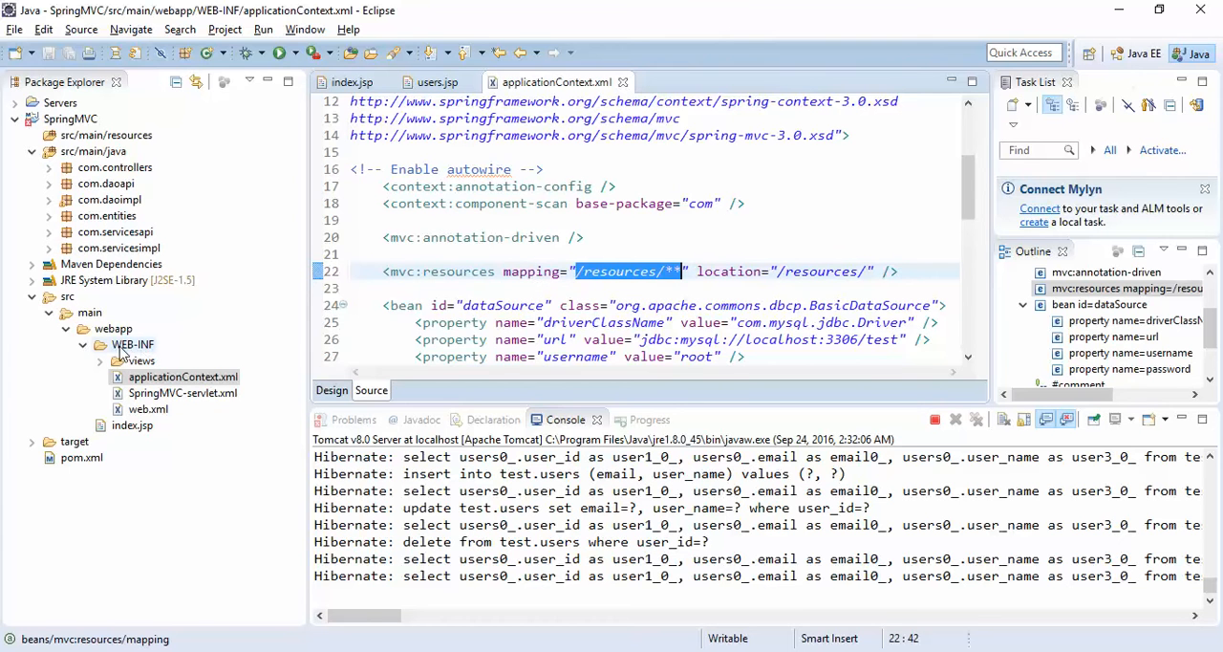
left_click(113, 328)
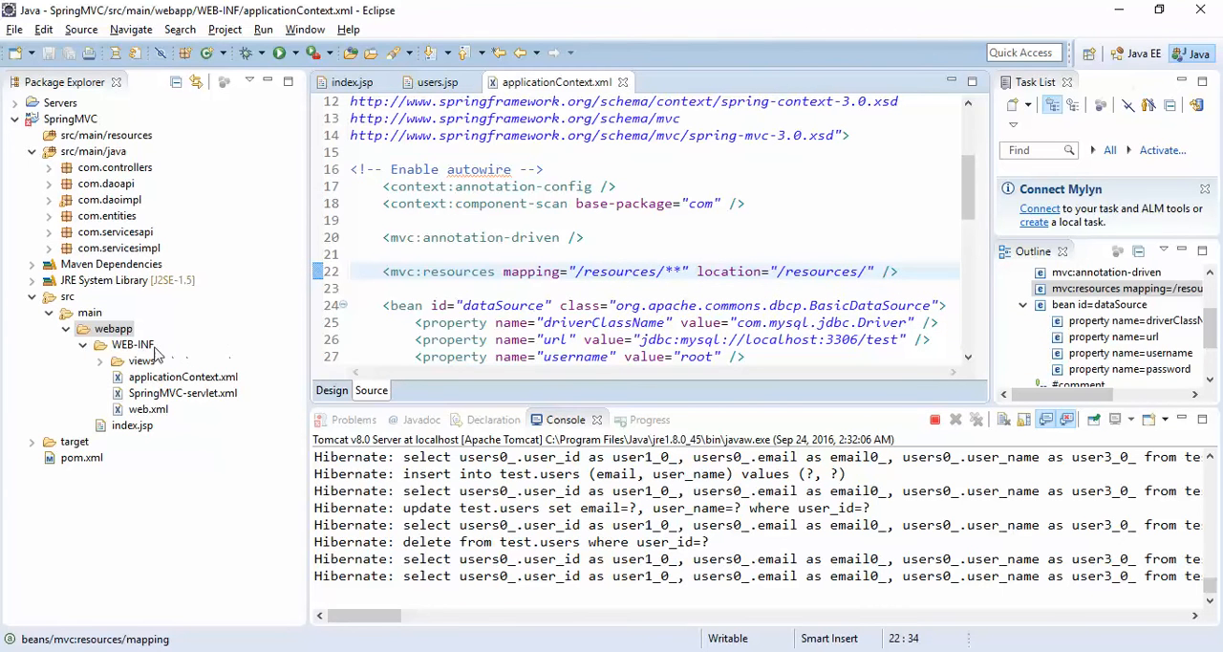
right_click(113, 328)
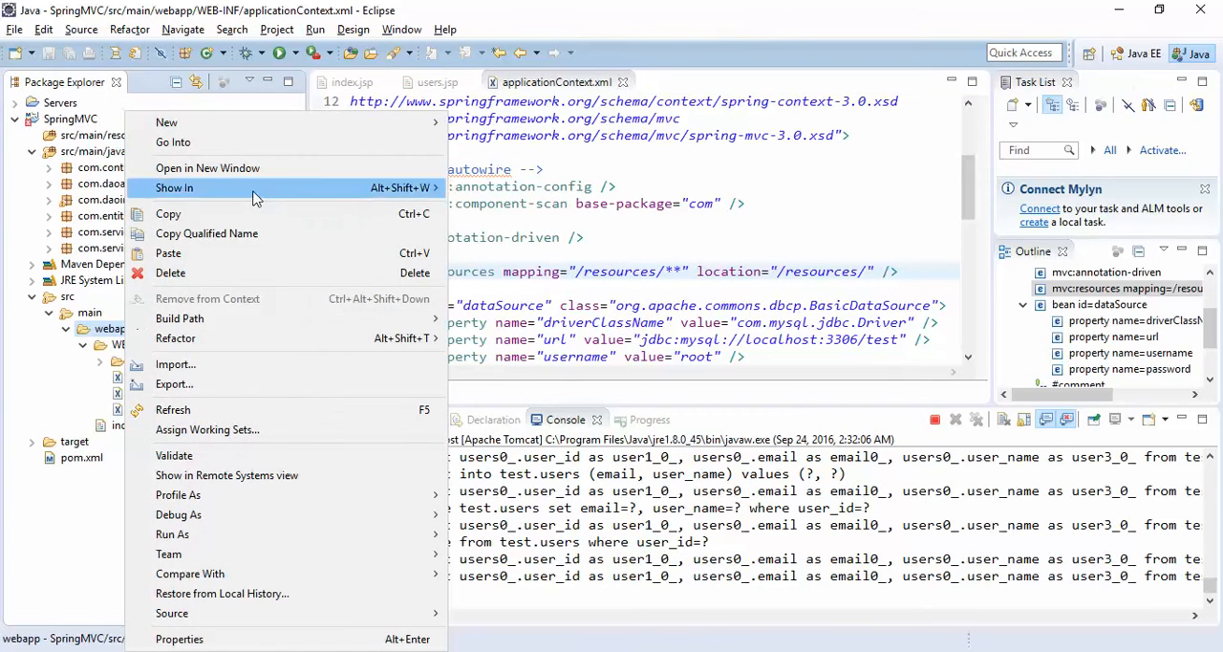
mouse_move(167, 122)
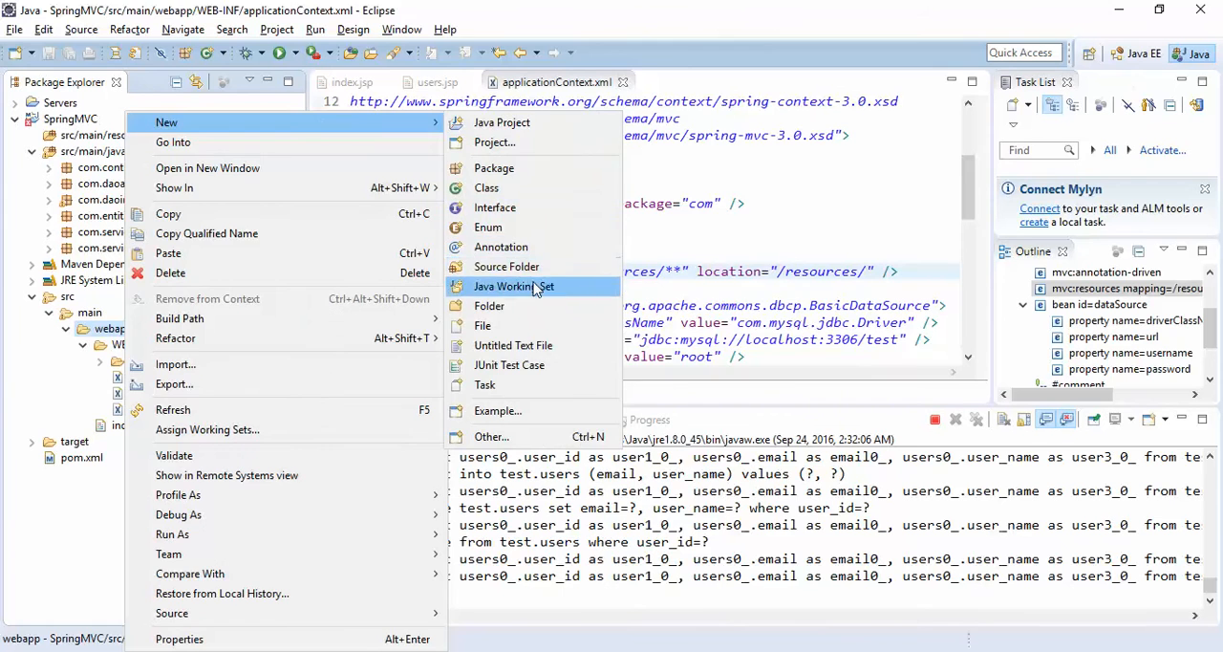
left_click(489, 306)
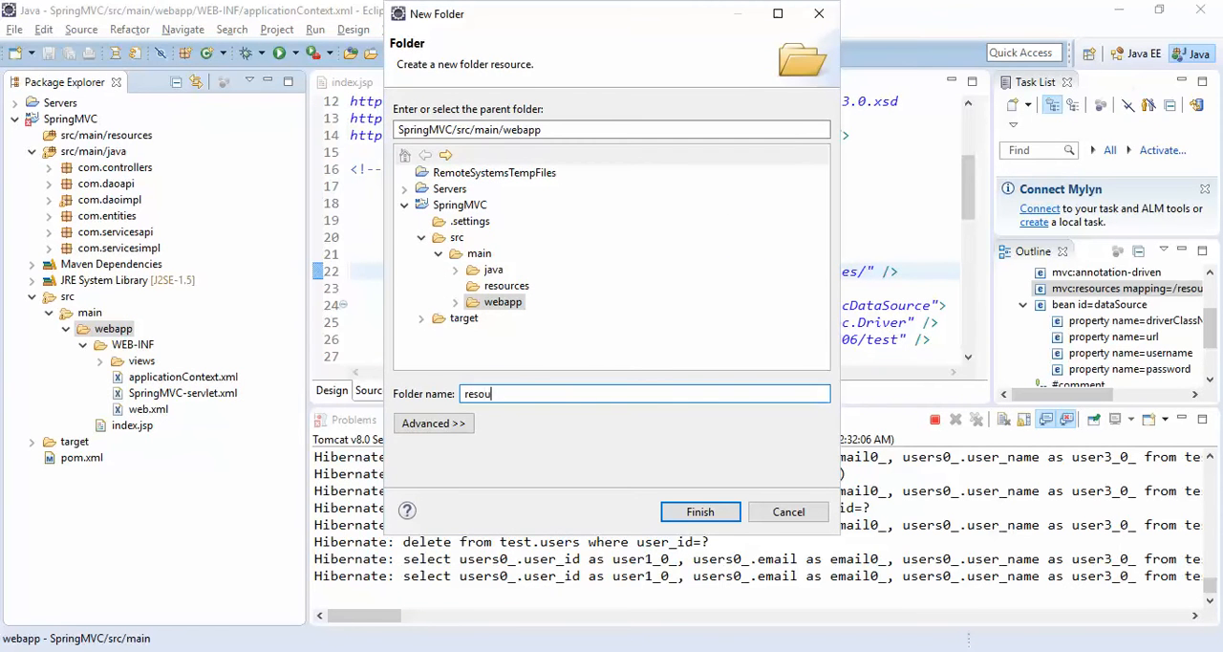
type("rces")
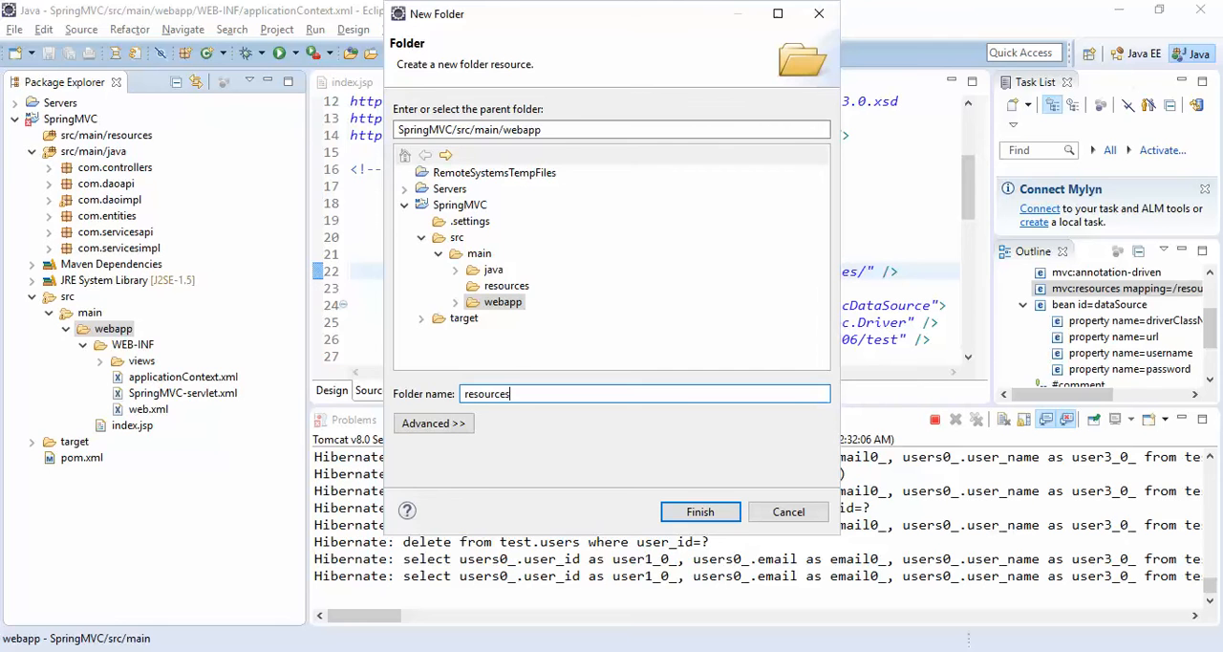
left_click(699, 511)
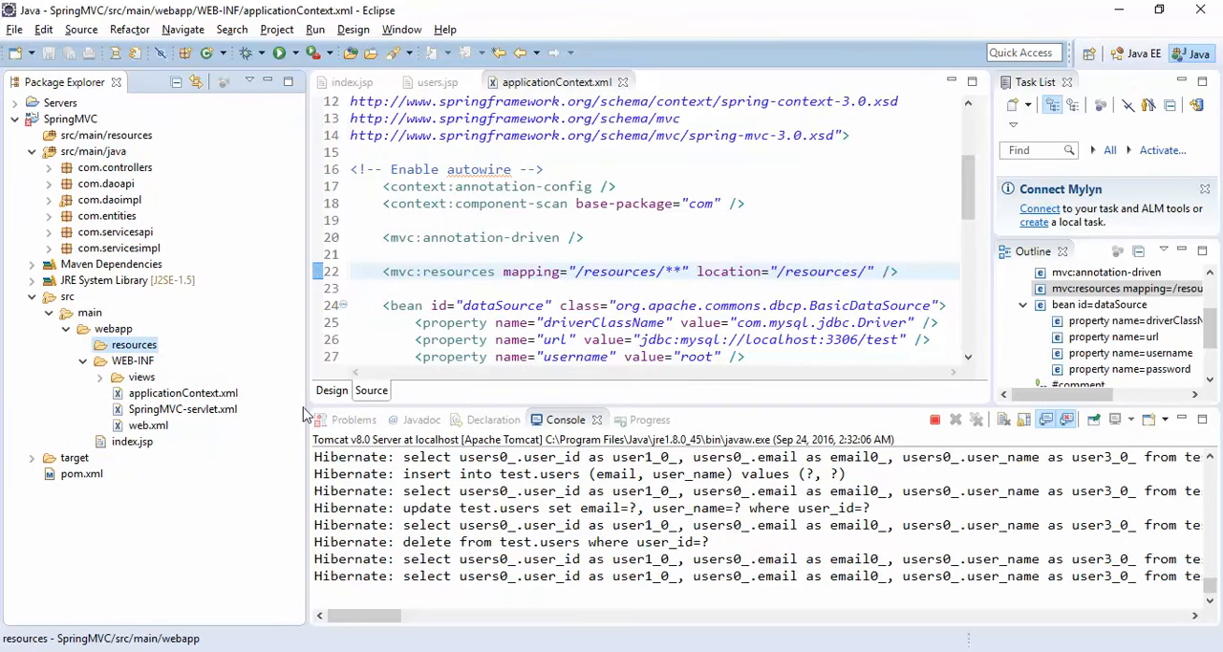
mouse_move(220, 348)
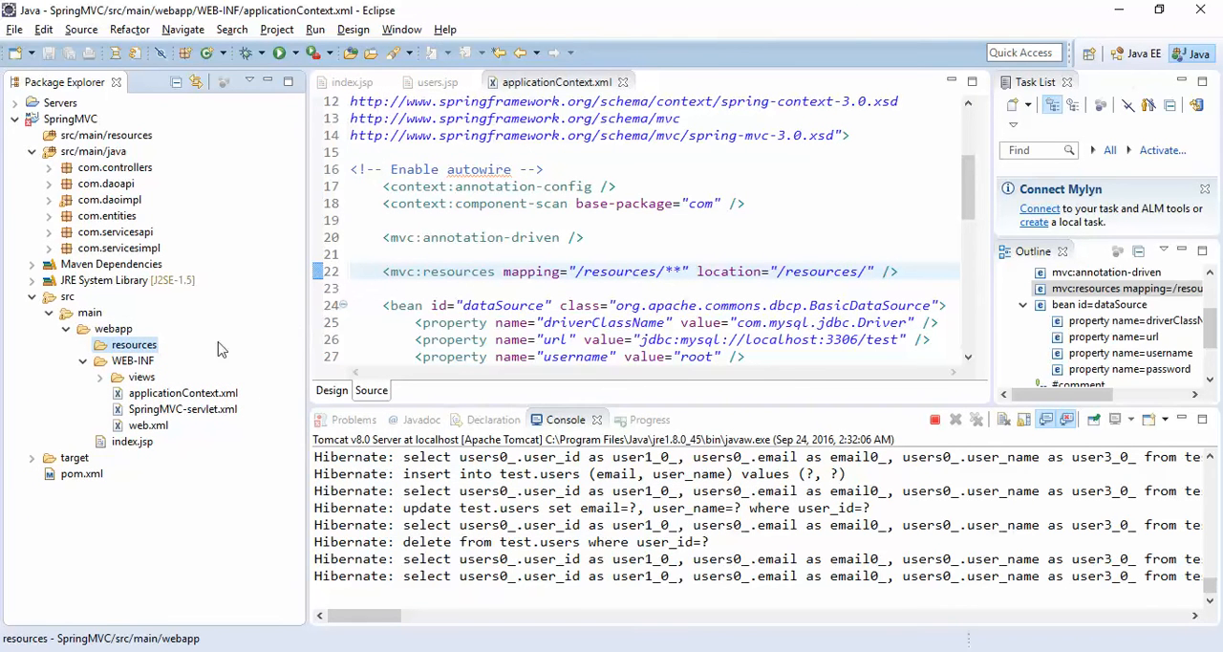
left_click(113, 329)
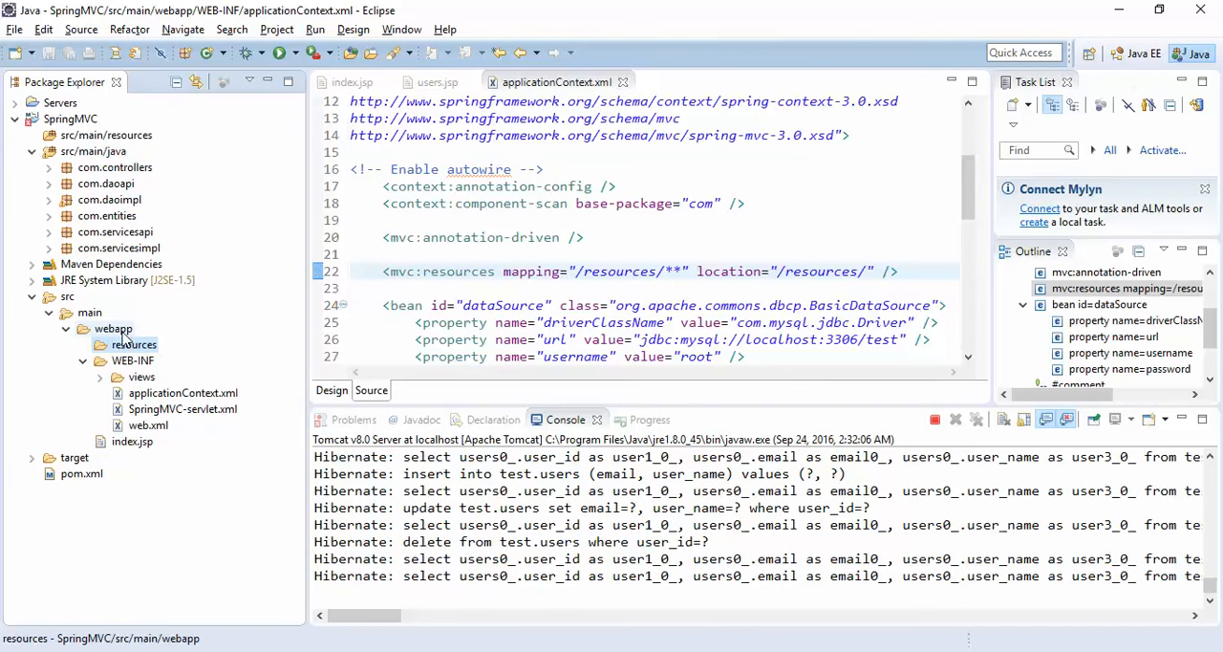
left_click(134, 344)
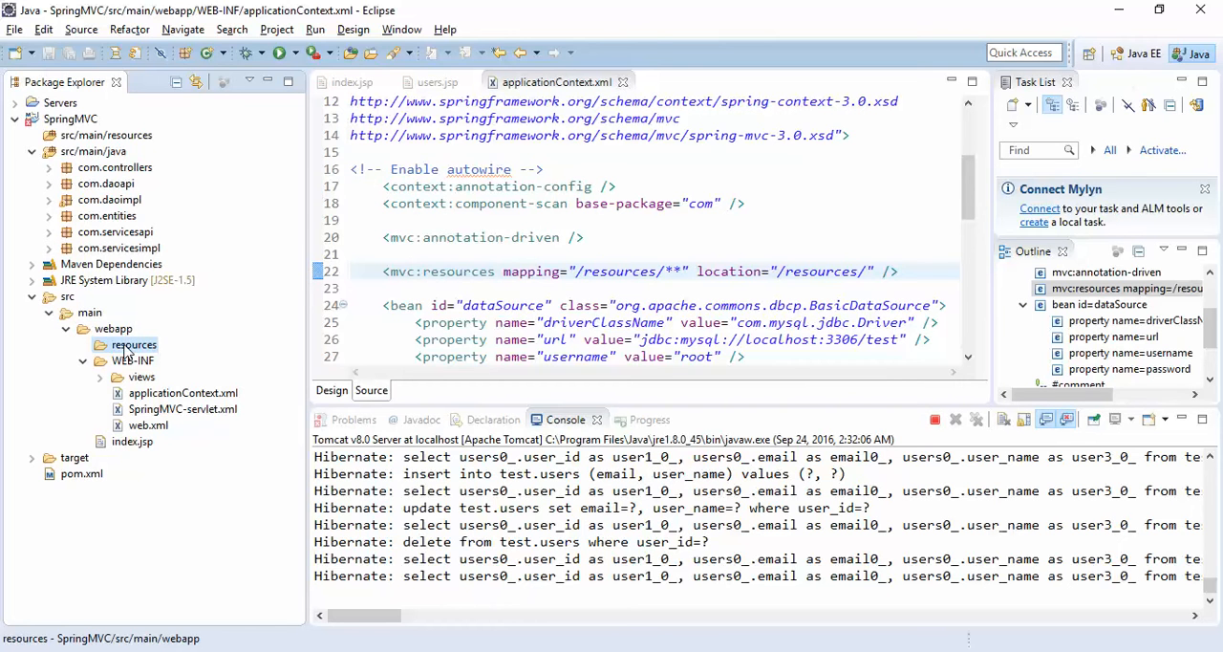
mouse_move(123, 349)
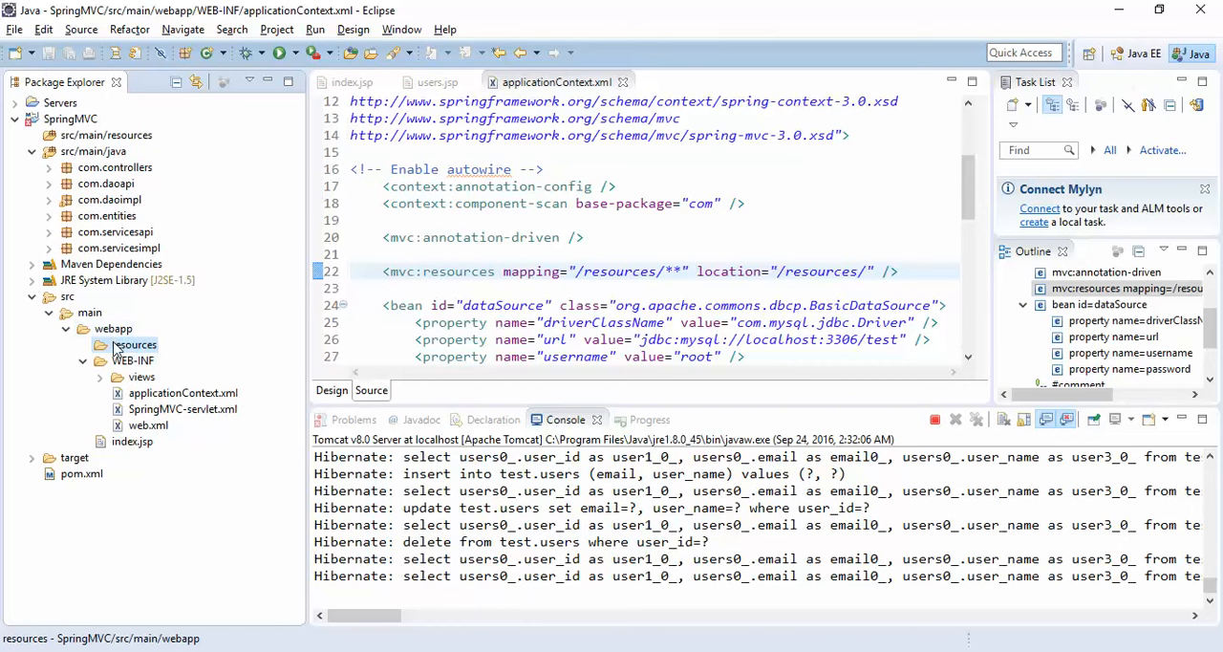
left_click(599, 271)
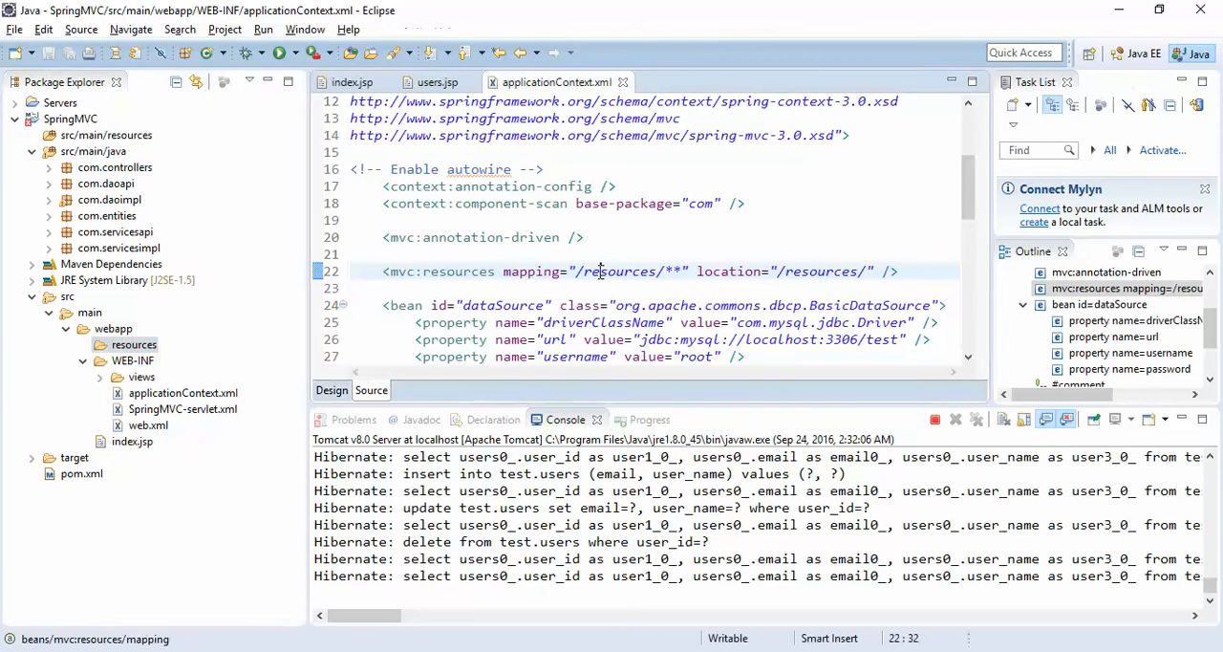
double_click(623, 271)
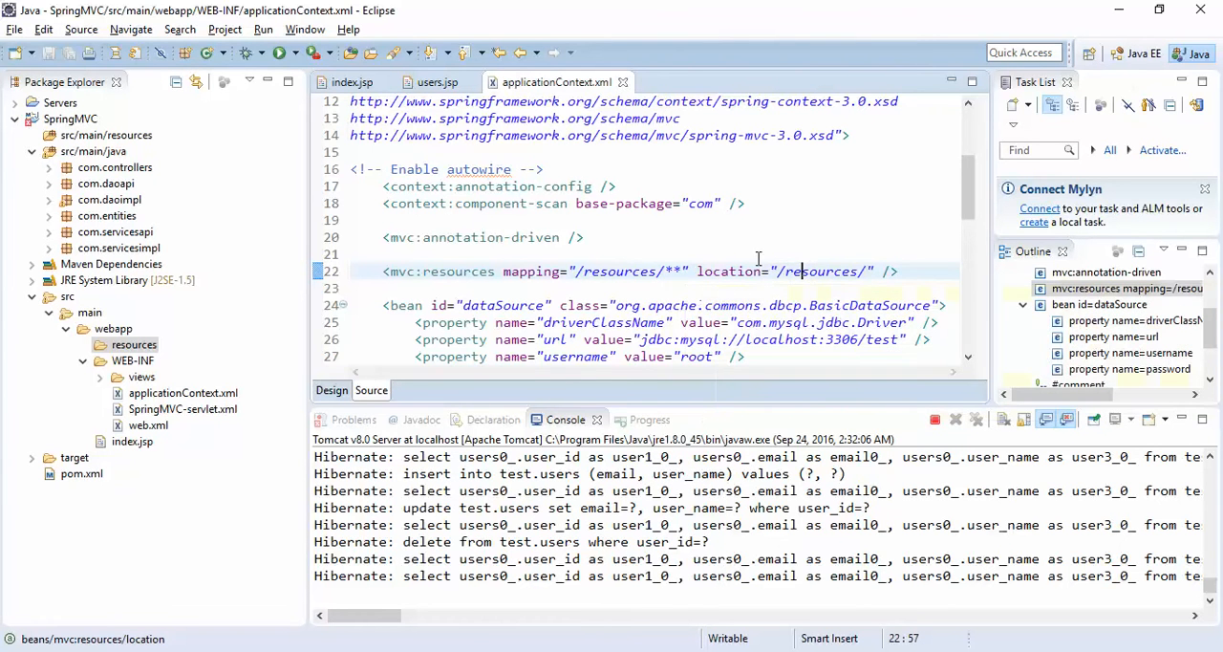
left_click(133, 344)
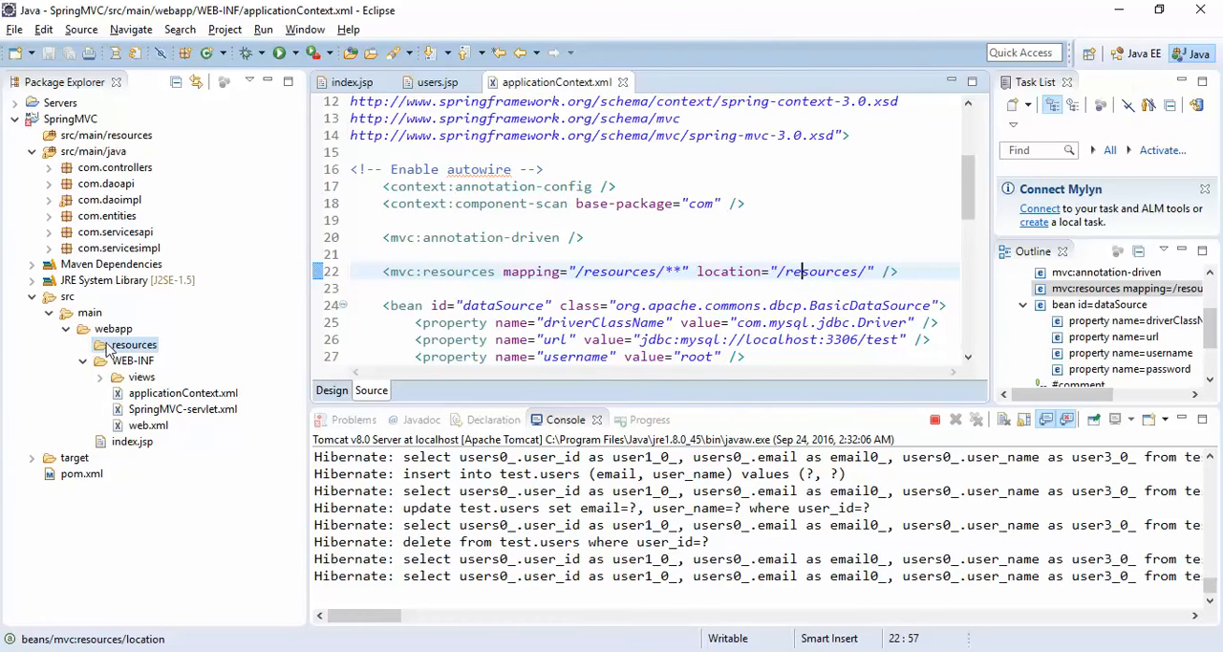
- Add folders css, script and img inside webapp/resources
right_click(132, 344)
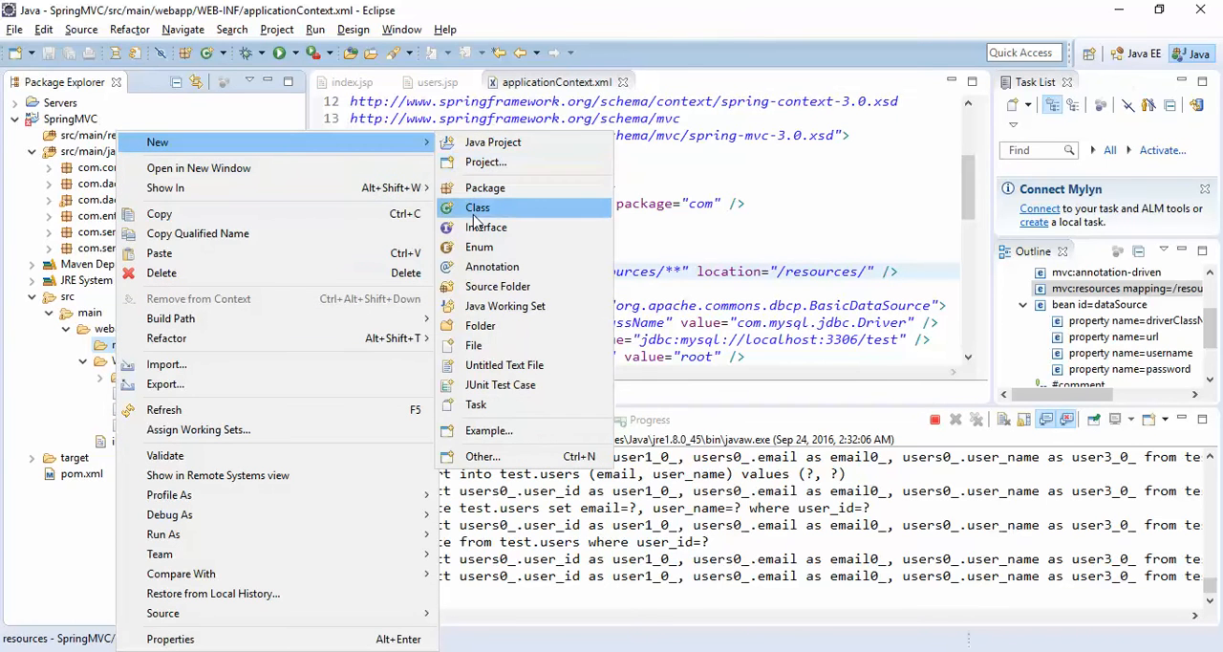
mouse_move(505, 306)
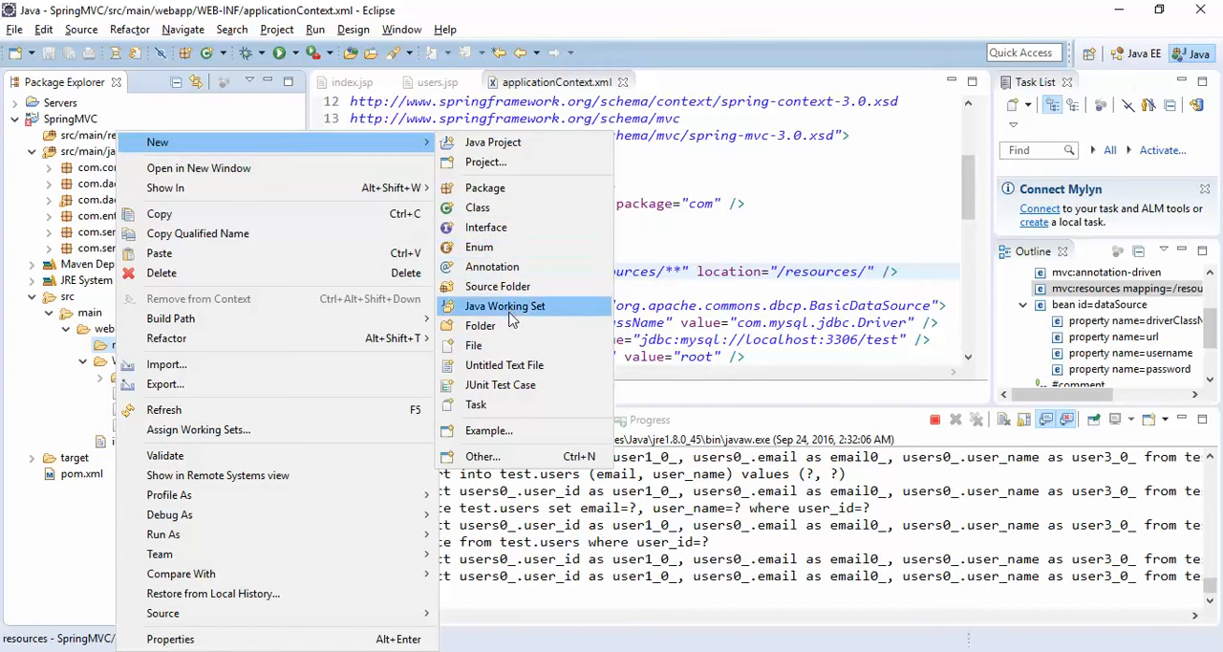
left_click(481, 326)
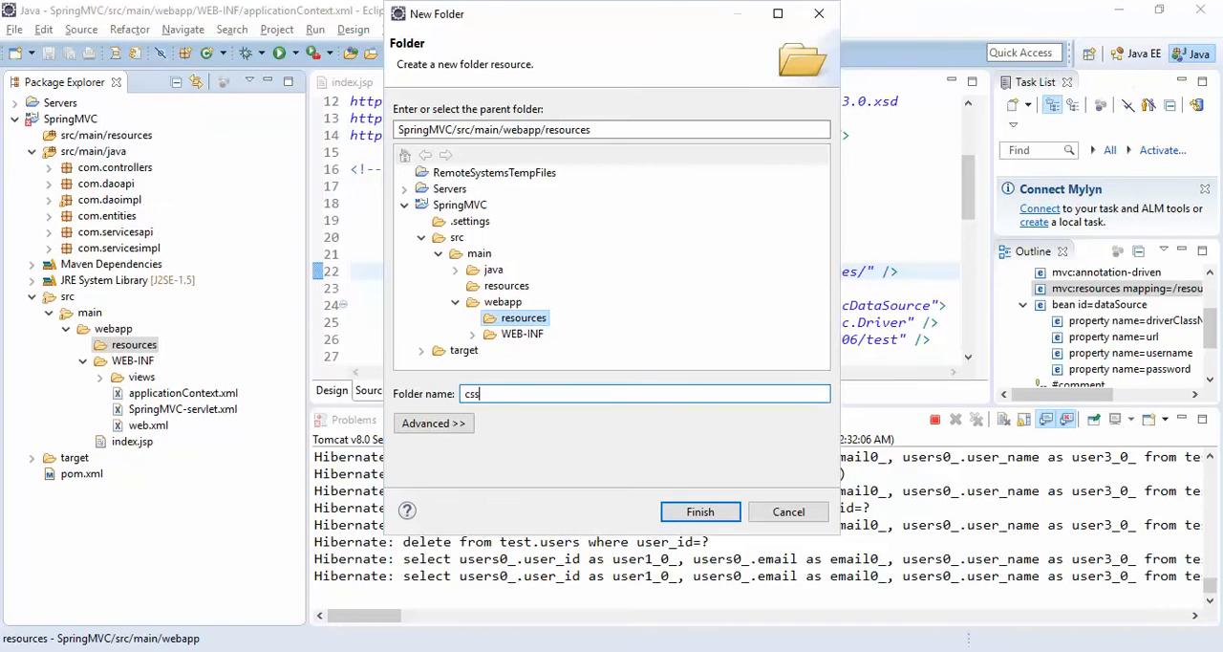
left_click(699, 512)
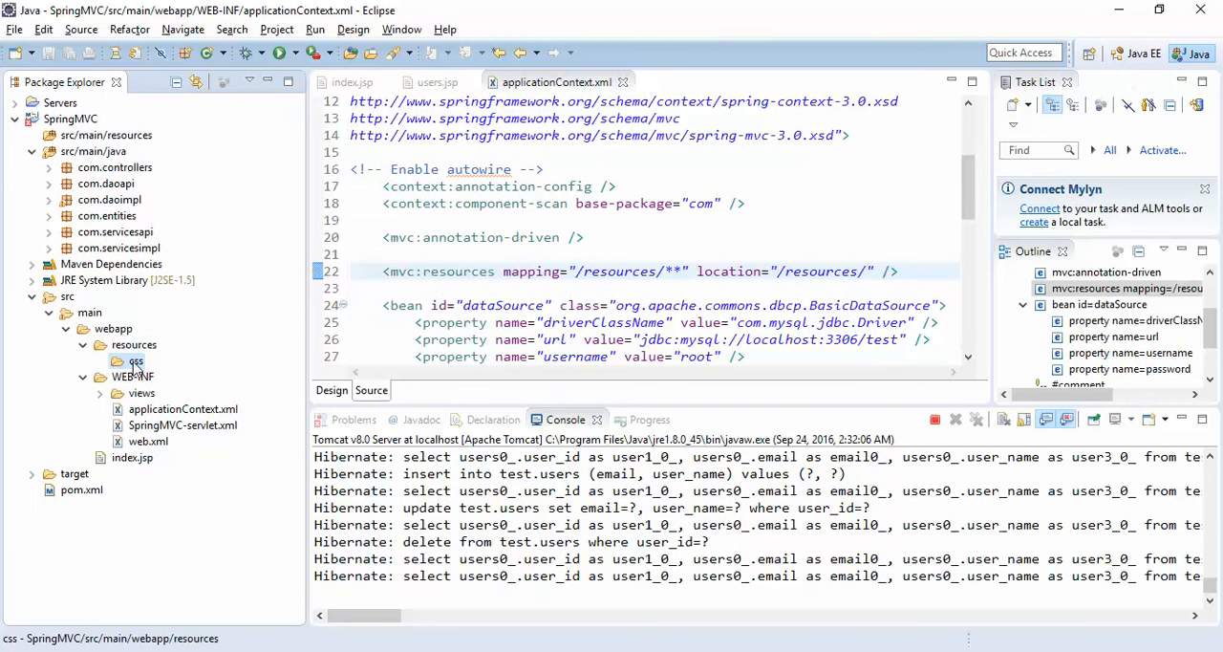
right_click(135, 362)
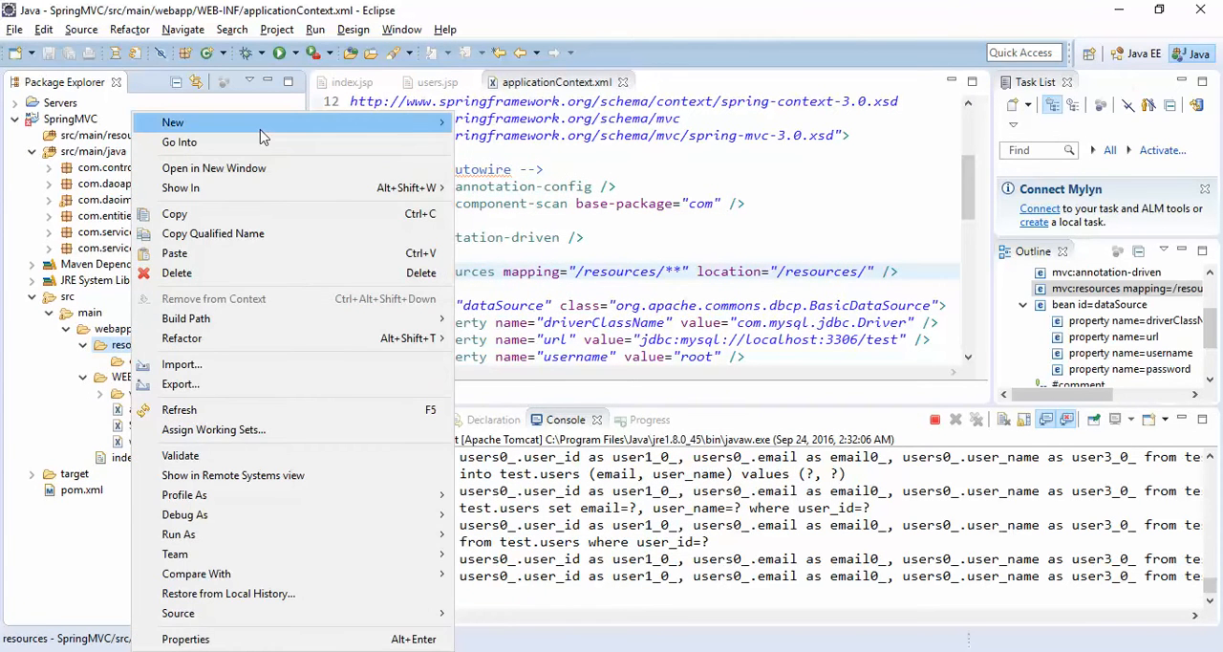
mouse_move(172, 122)
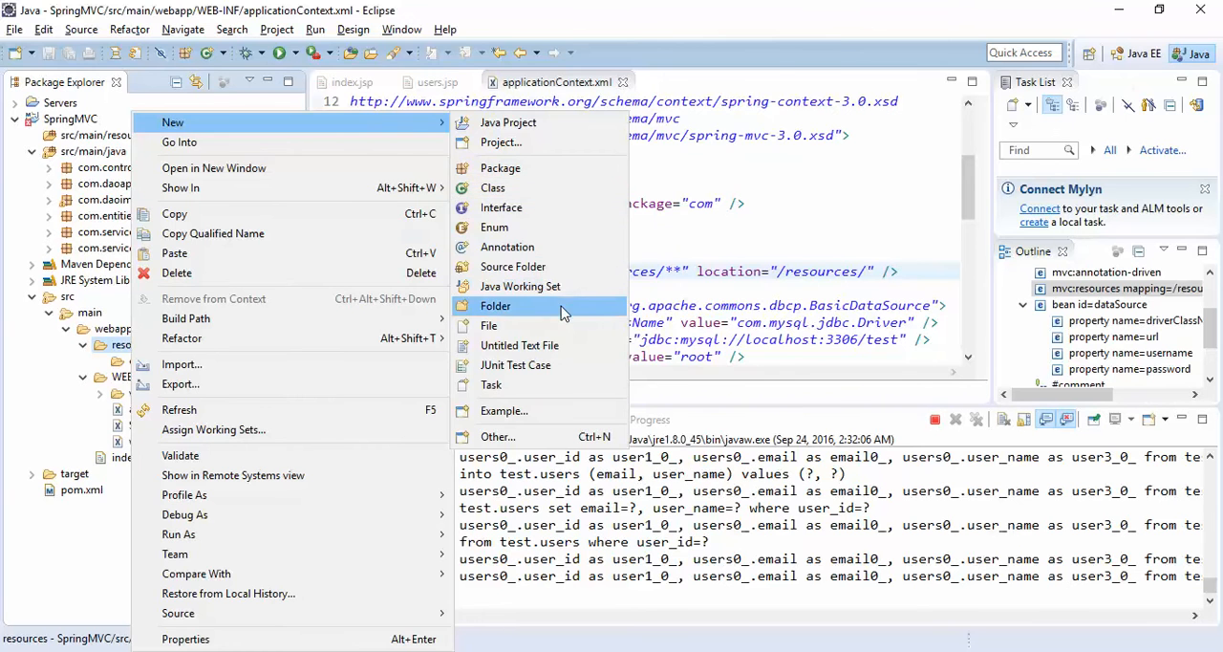
left_click(495, 306)
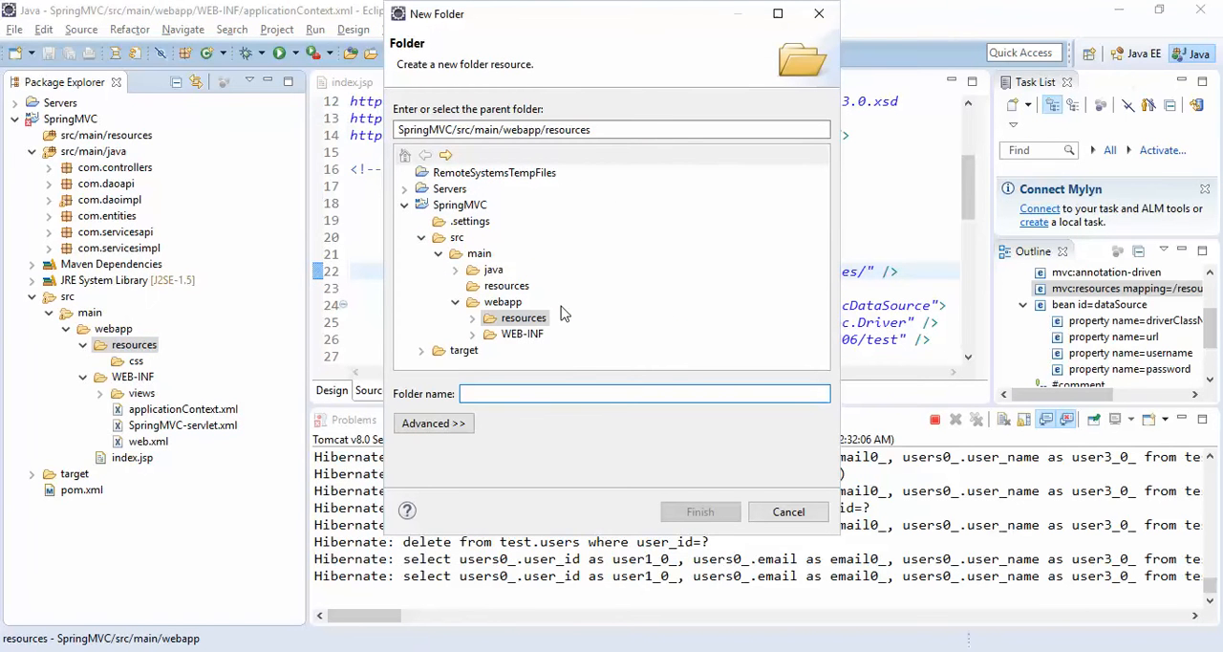
type("scr")
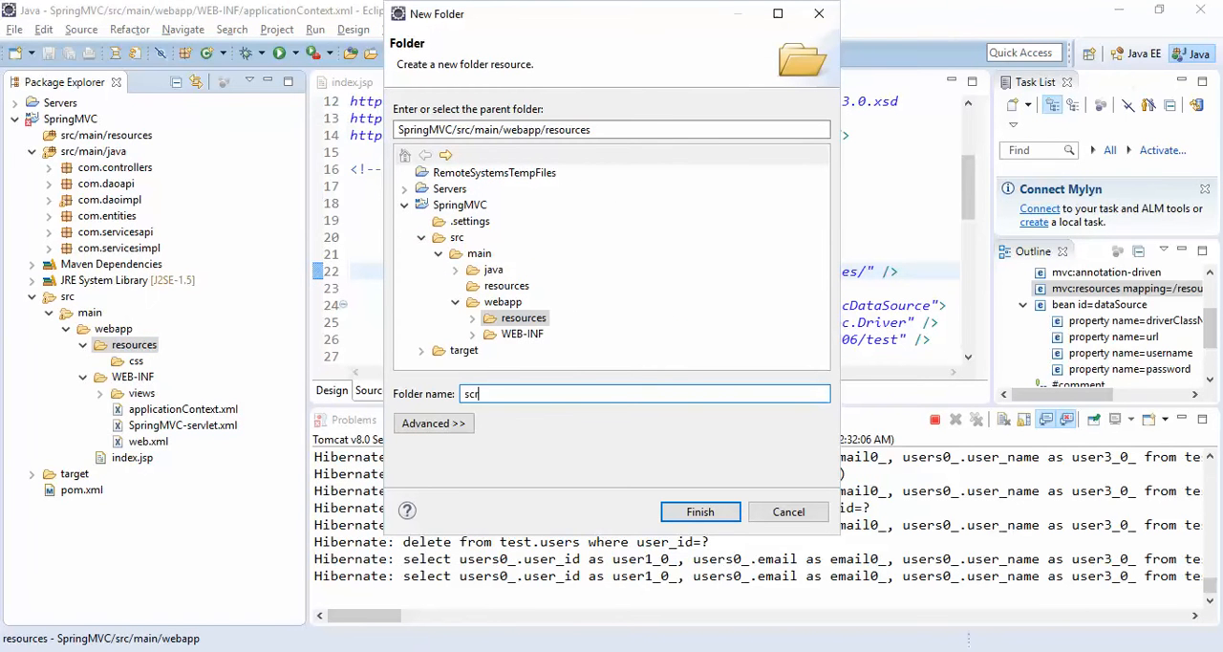
type("ipt")
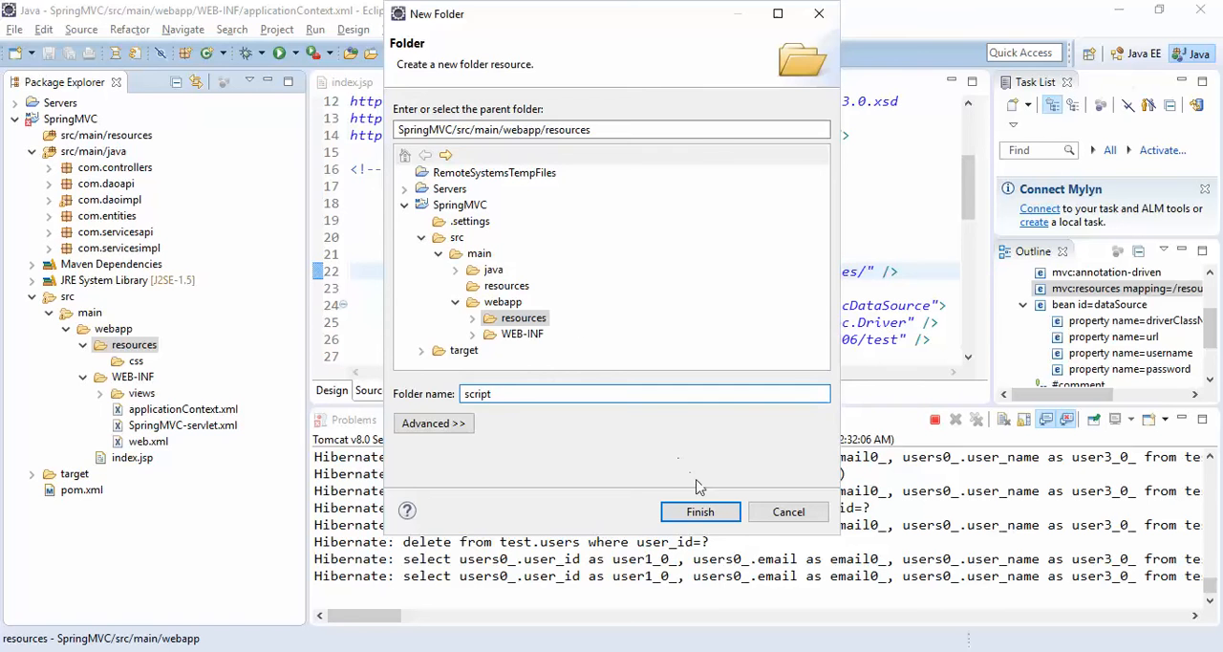
left_click(699, 511)
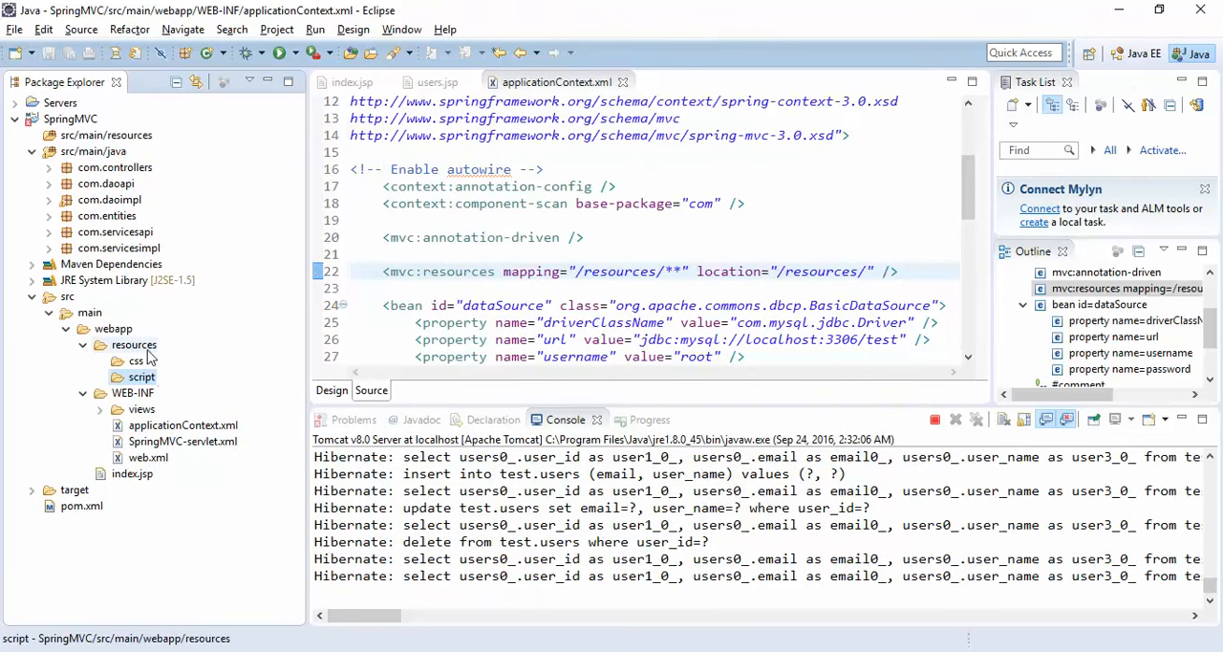
right_click(134, 345)
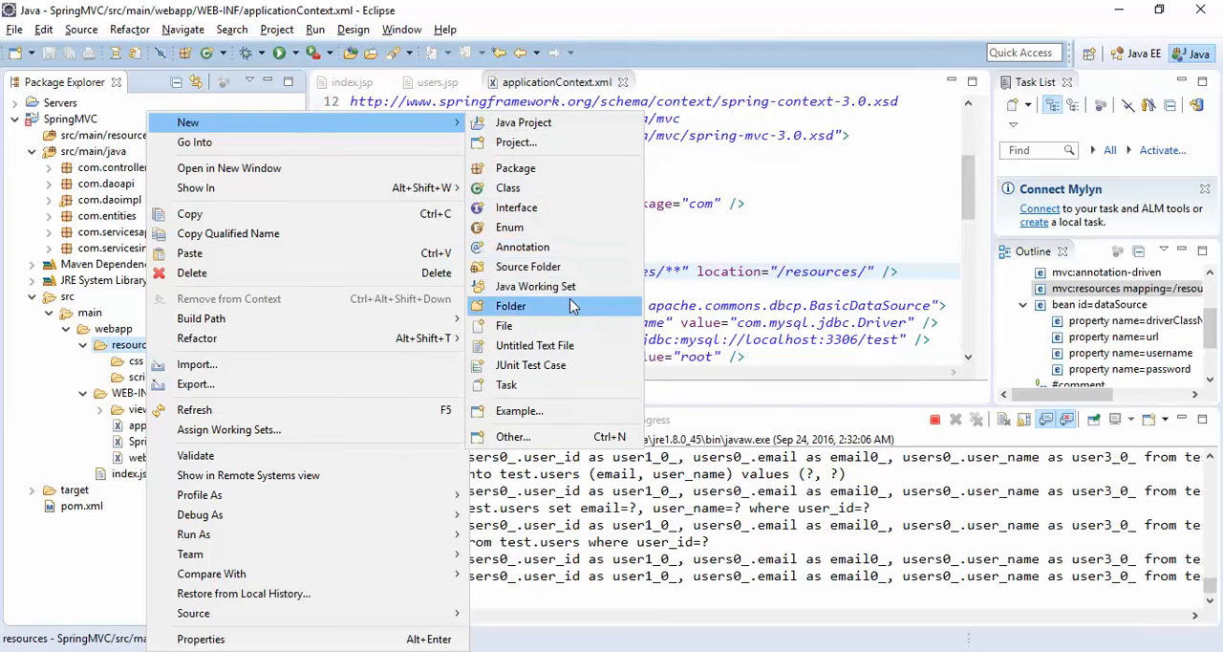
left_click(510, 306)
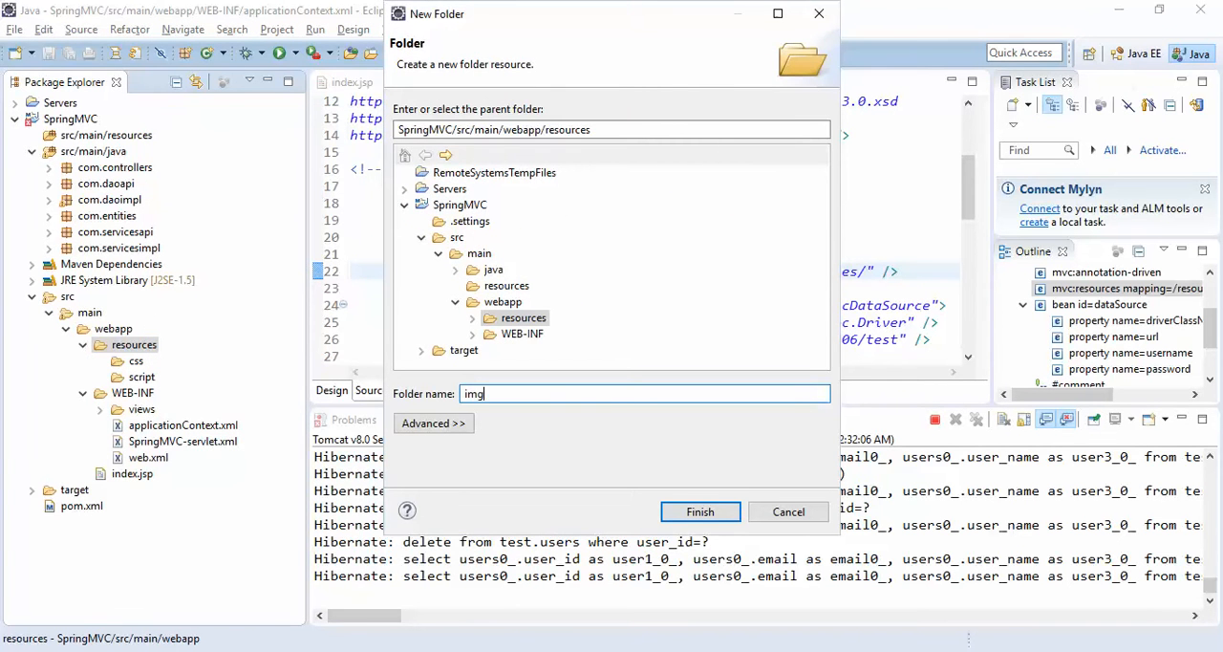
left_click(700, 512)
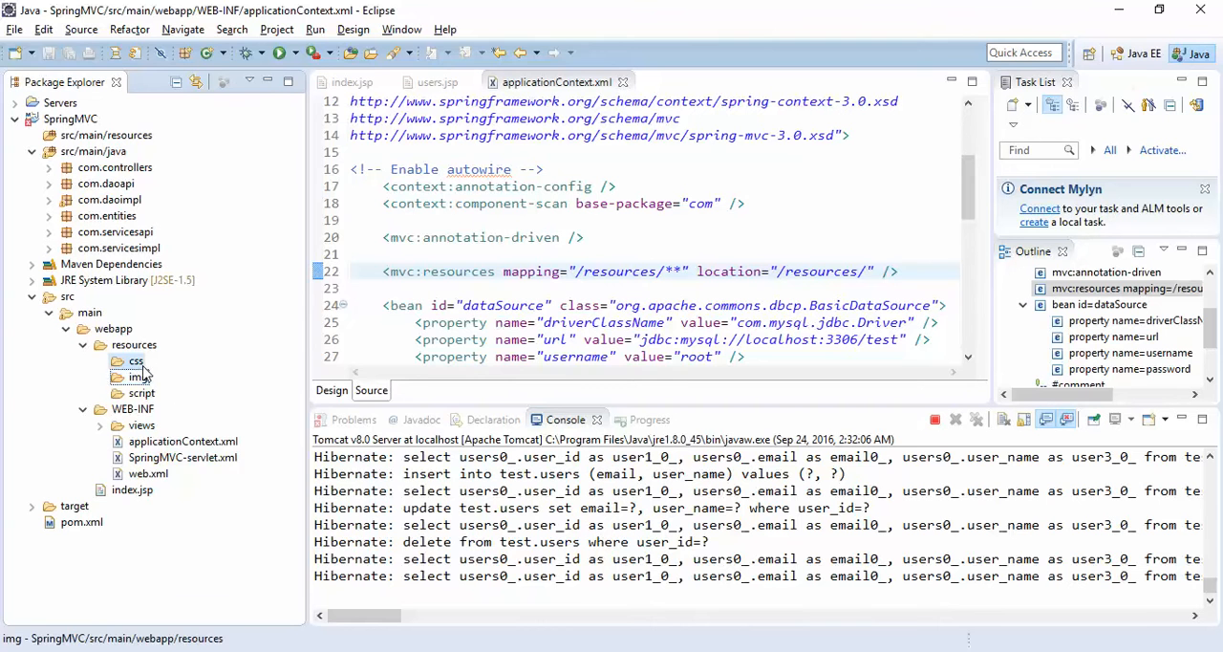
- Create style.css in the css folder using the Web CSS File wizard
right_click(136, 361)
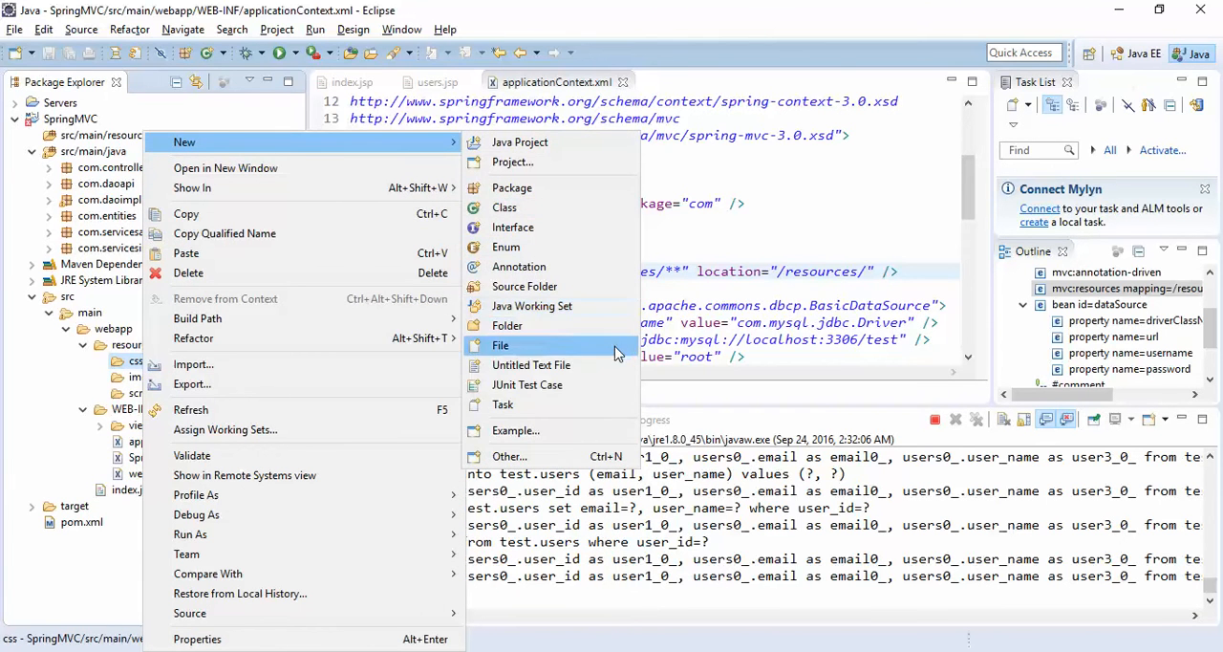
left_click(500, 345)
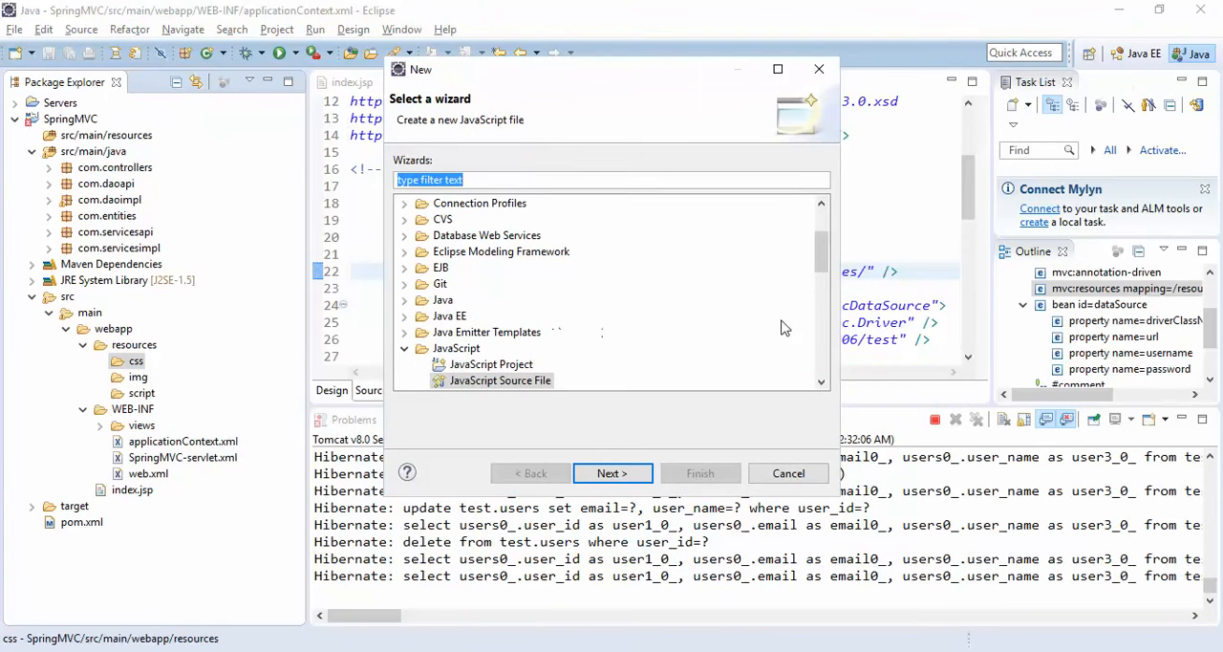
scroll("down", 3)
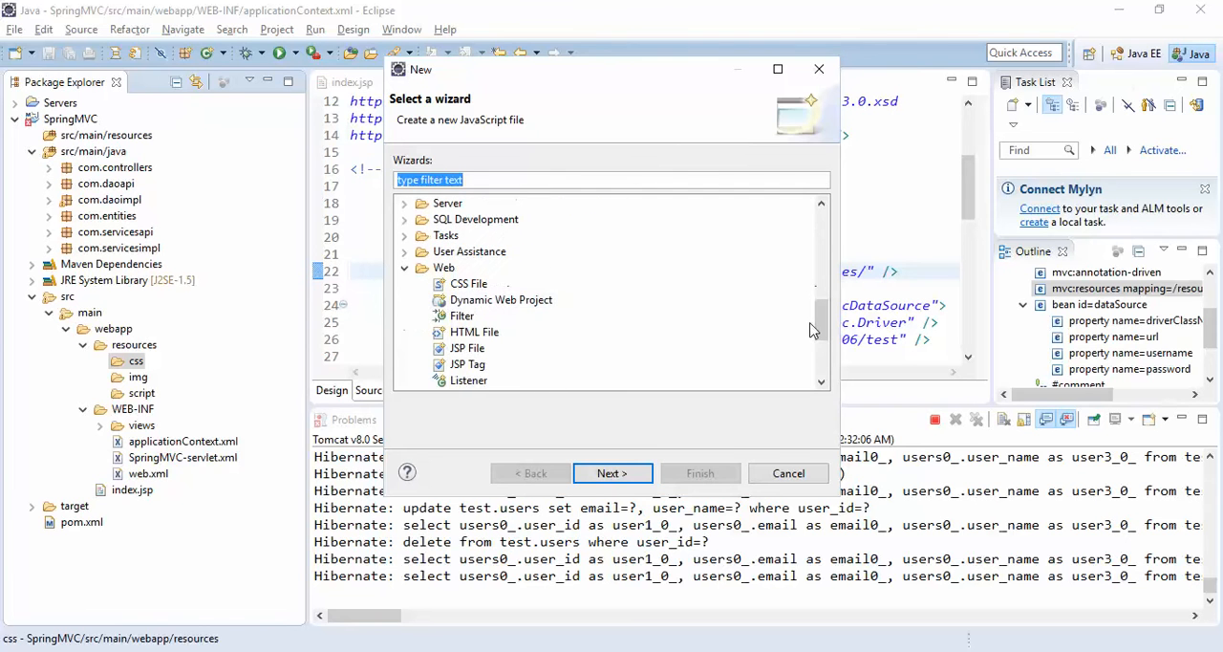
left_click(611, 473)
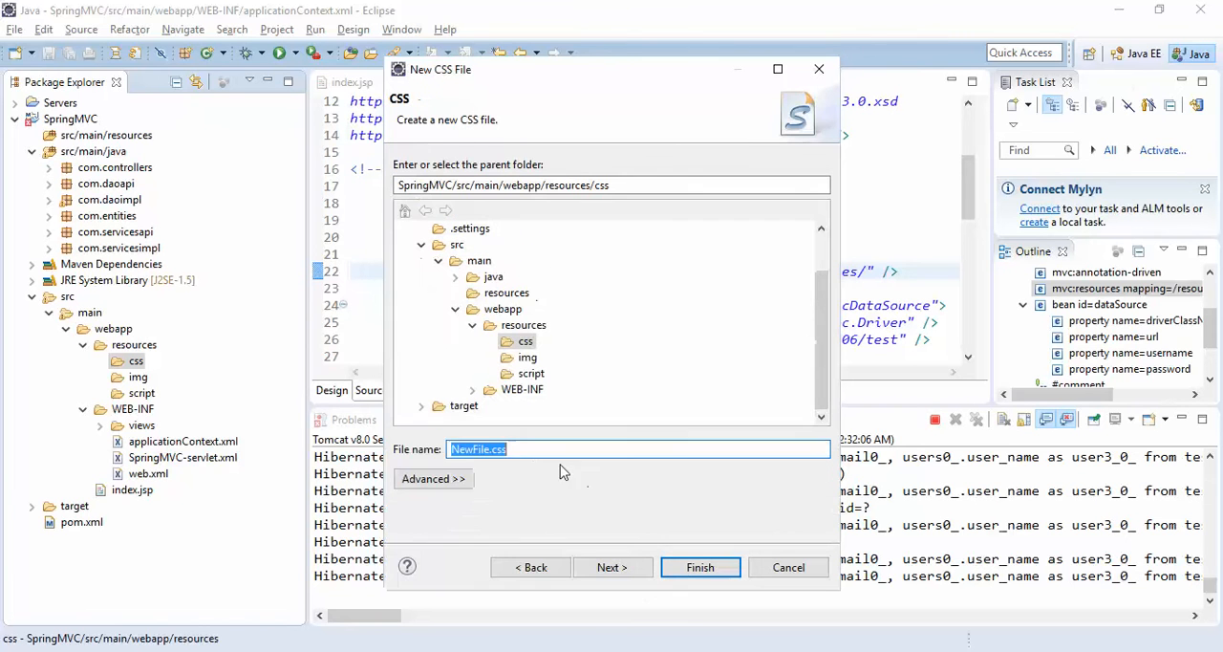
left_click(473, 449)
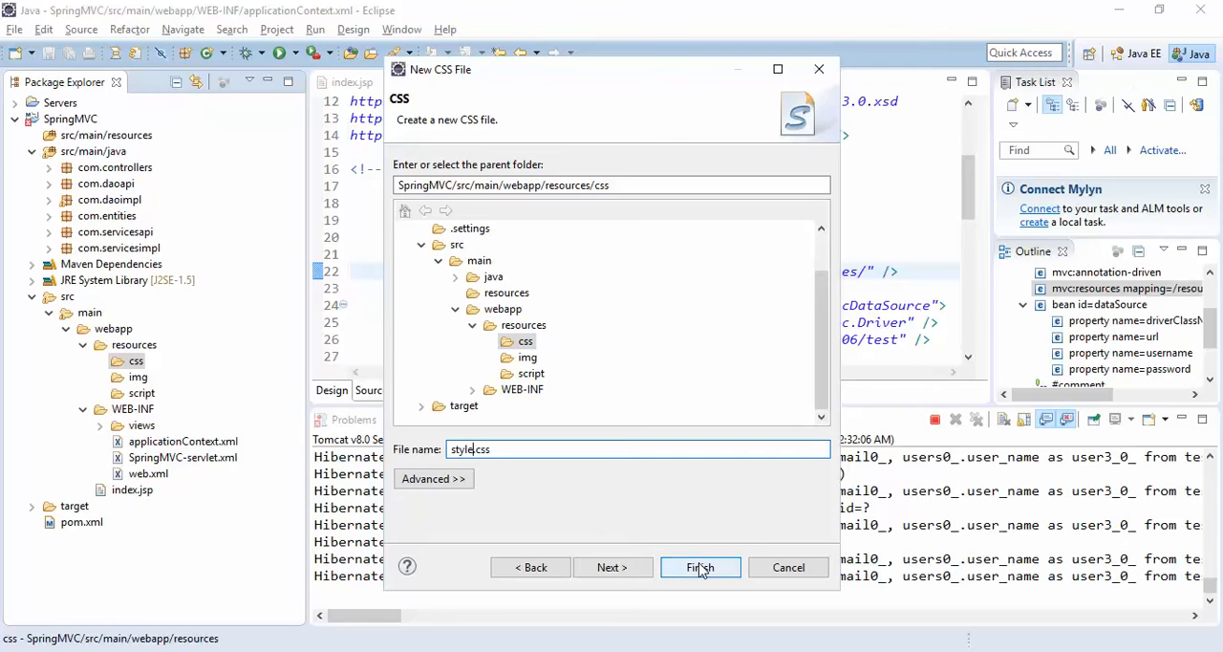
left_click(699, 567)
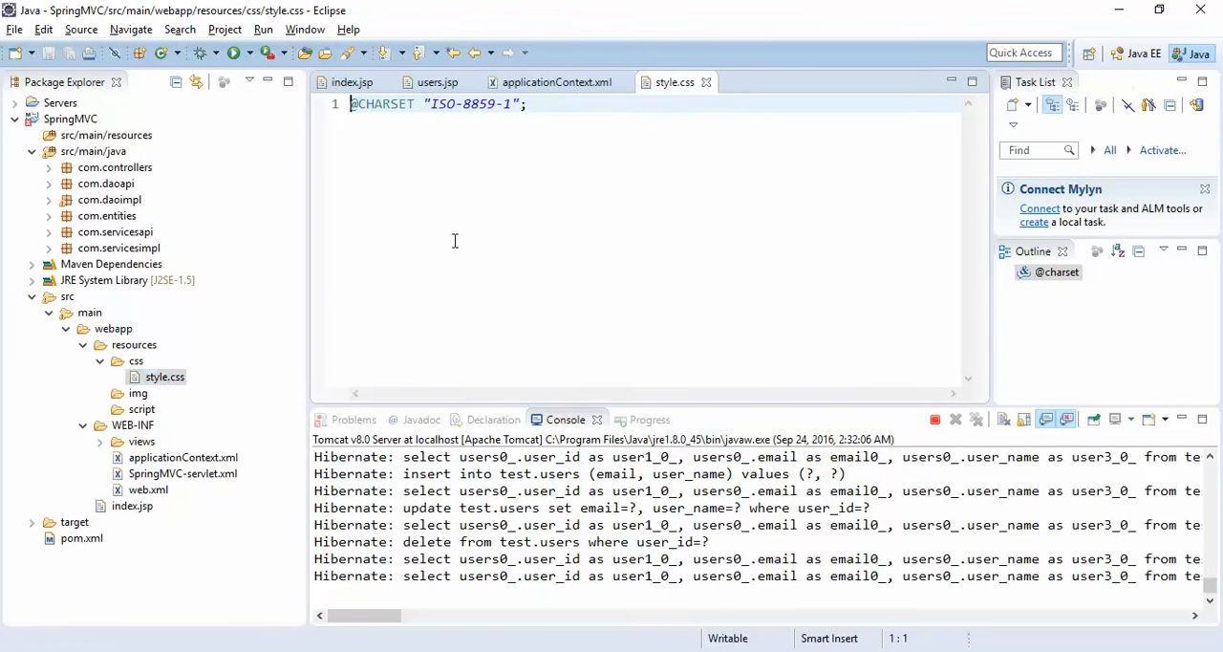
- Write and save style.css rules for body, table, headers, rows and buttons
key("Return")
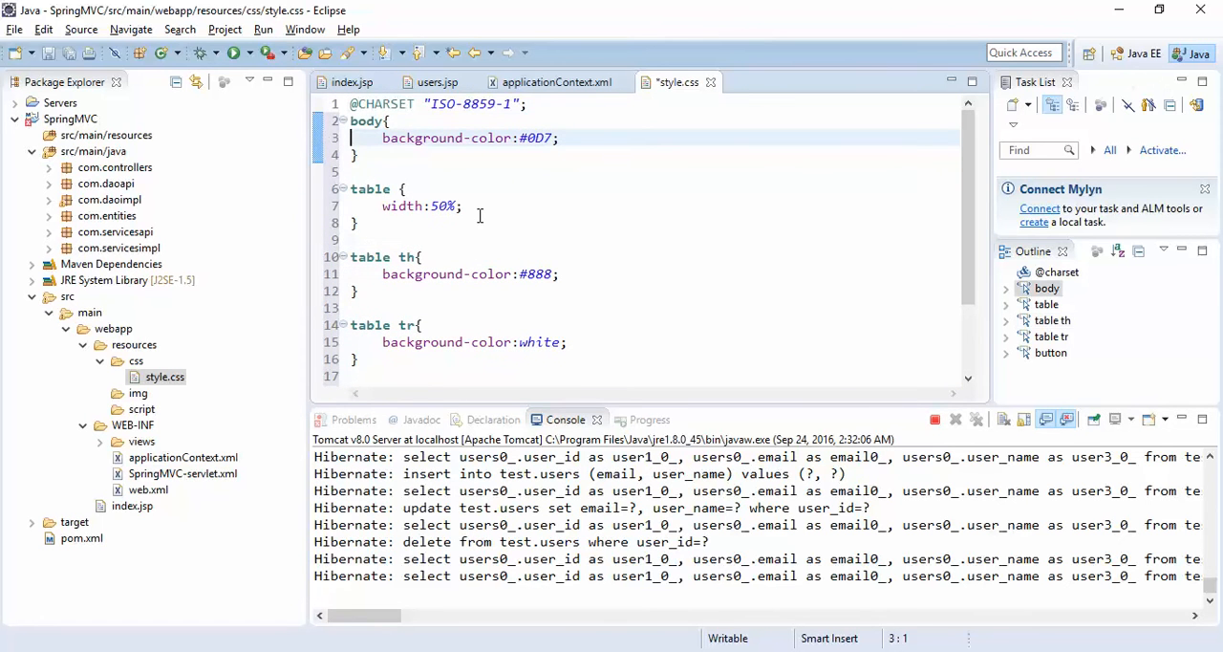
scroll("down", 3)
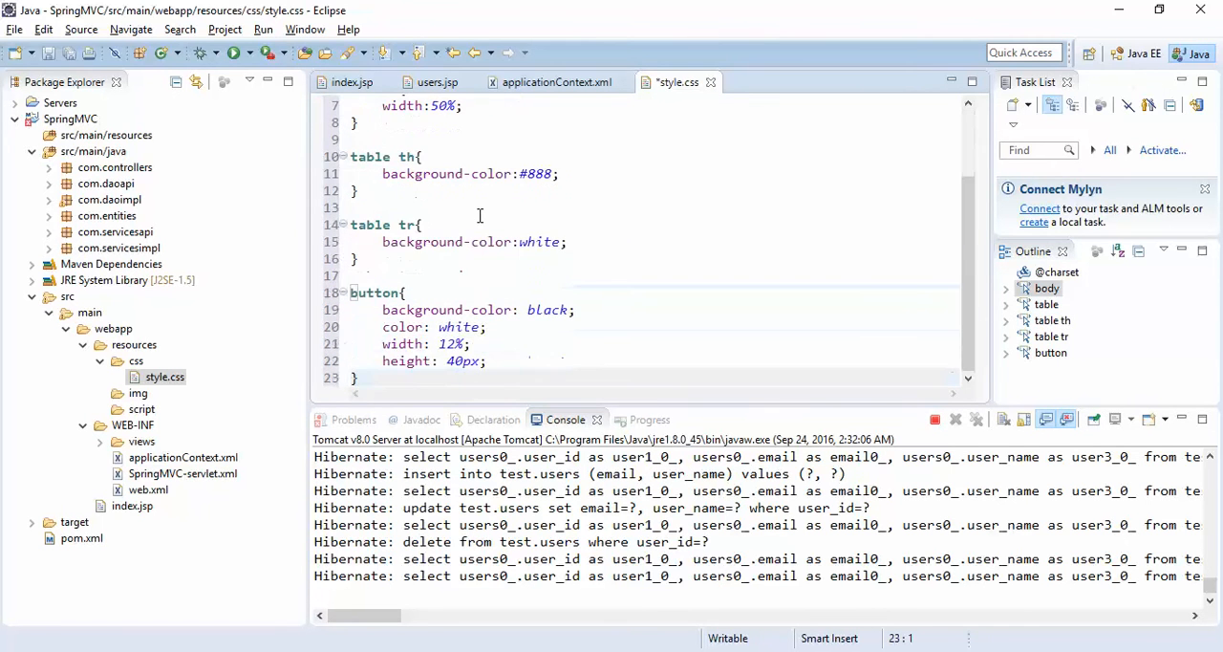
scroll("up", 3)
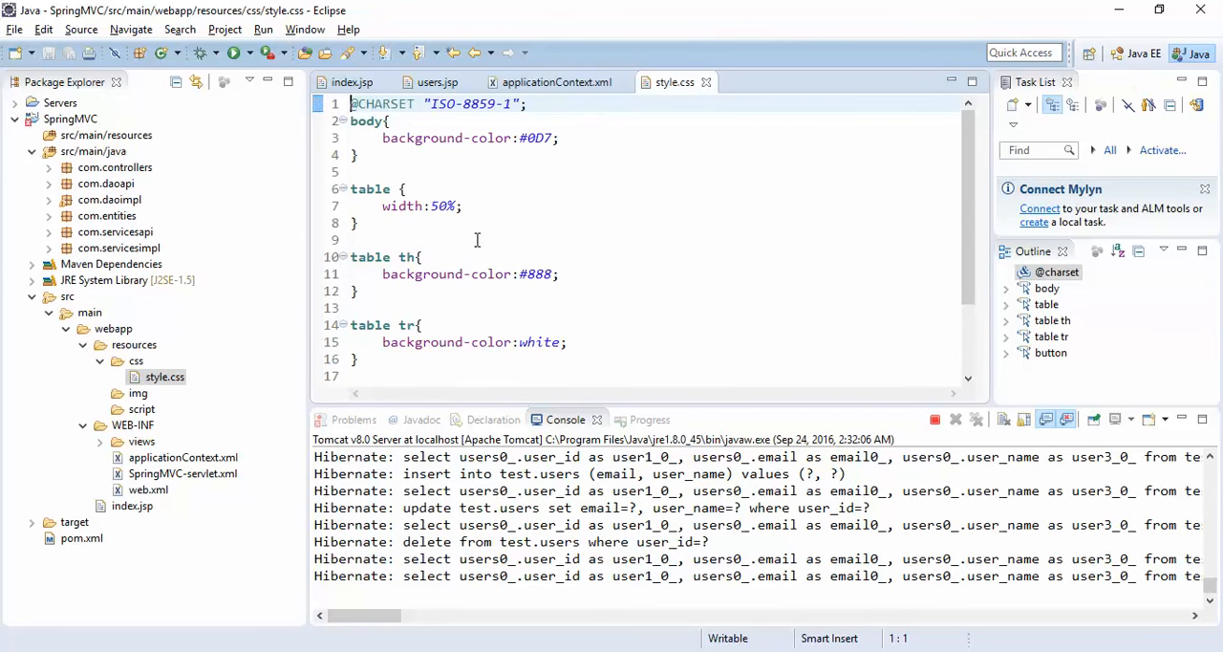
left_click(437, 82)
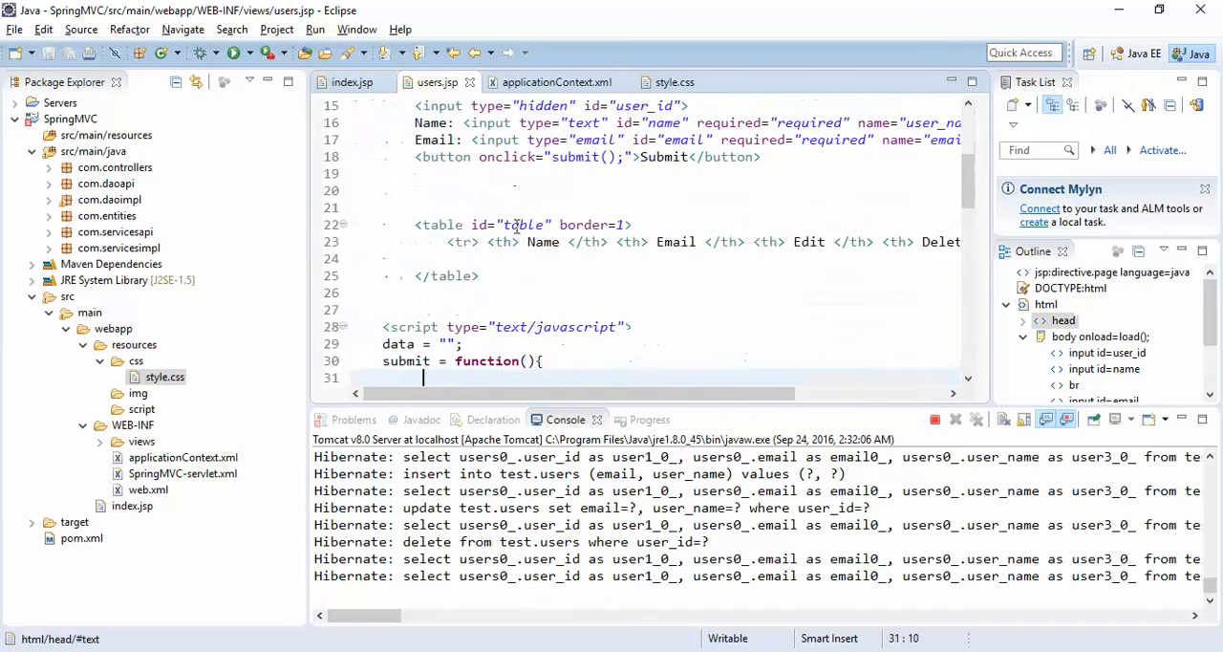
- Scroll through users.jsp's inline submit and delete script, then return to the top
scroll("down", 3)
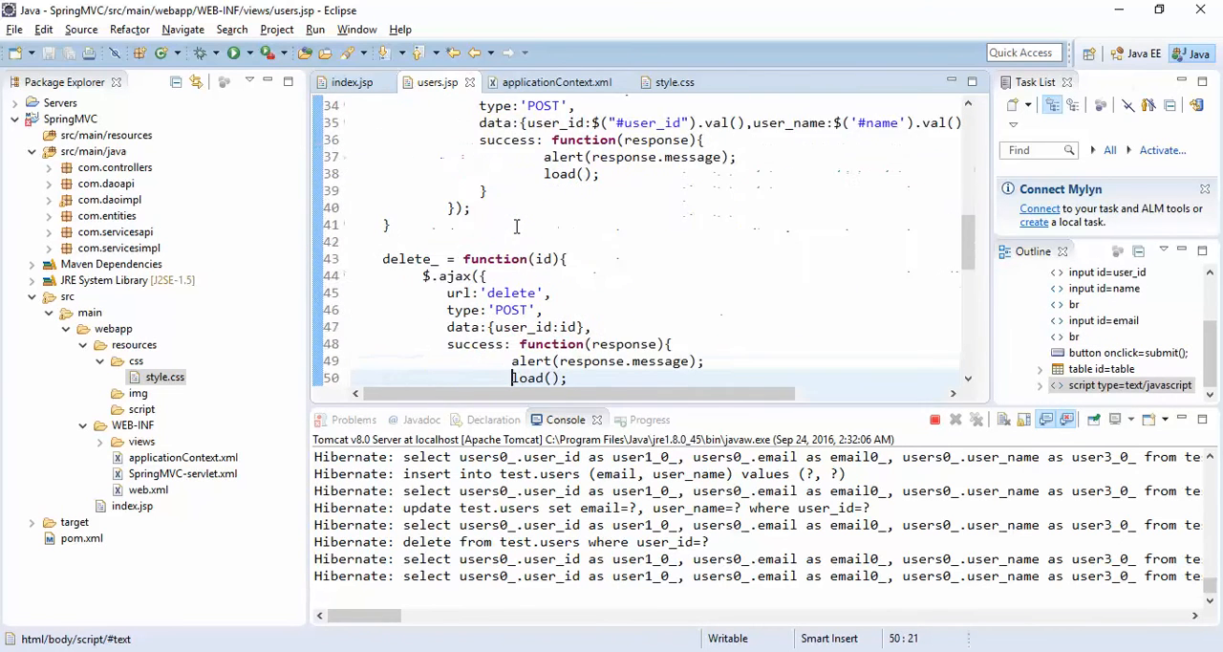
scroll("down", 3)
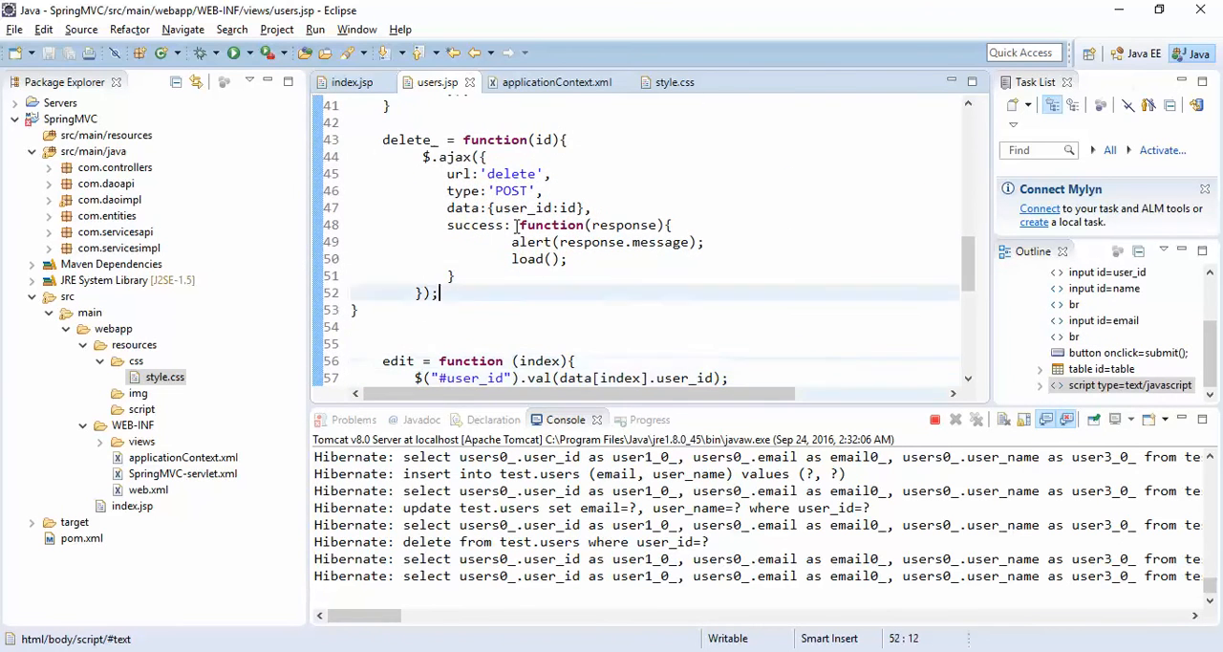
key("ctrl+Home")
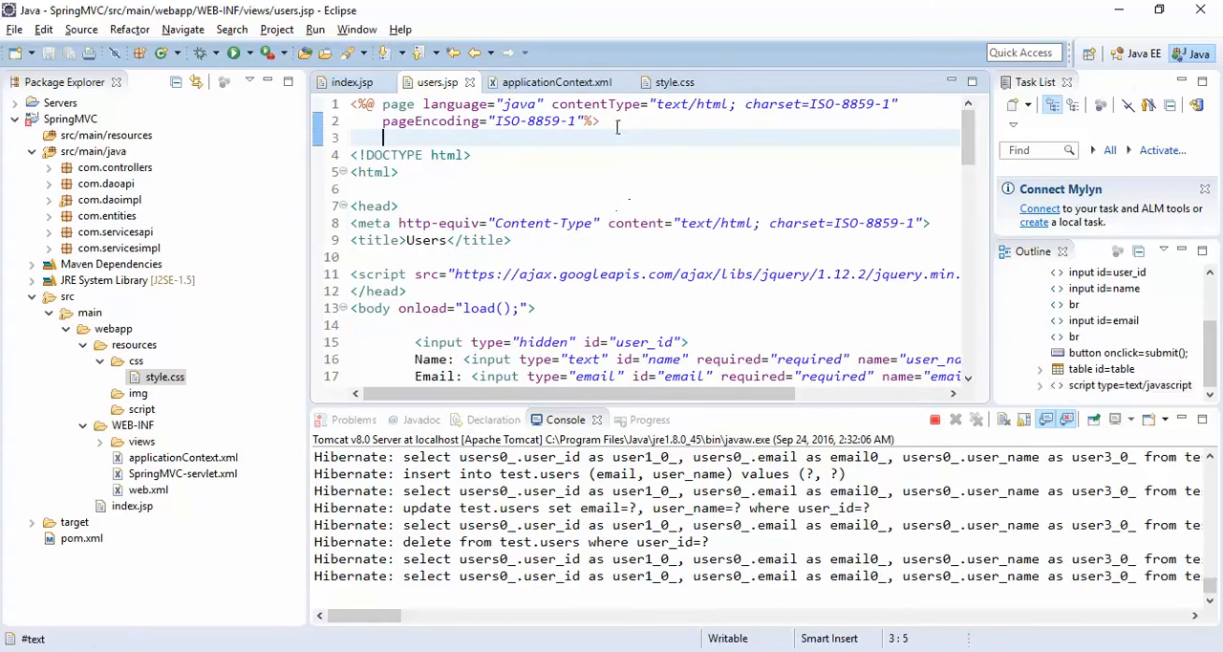
- Add the JSTL core taglib directive with prefix c below the page directive
key("Return")
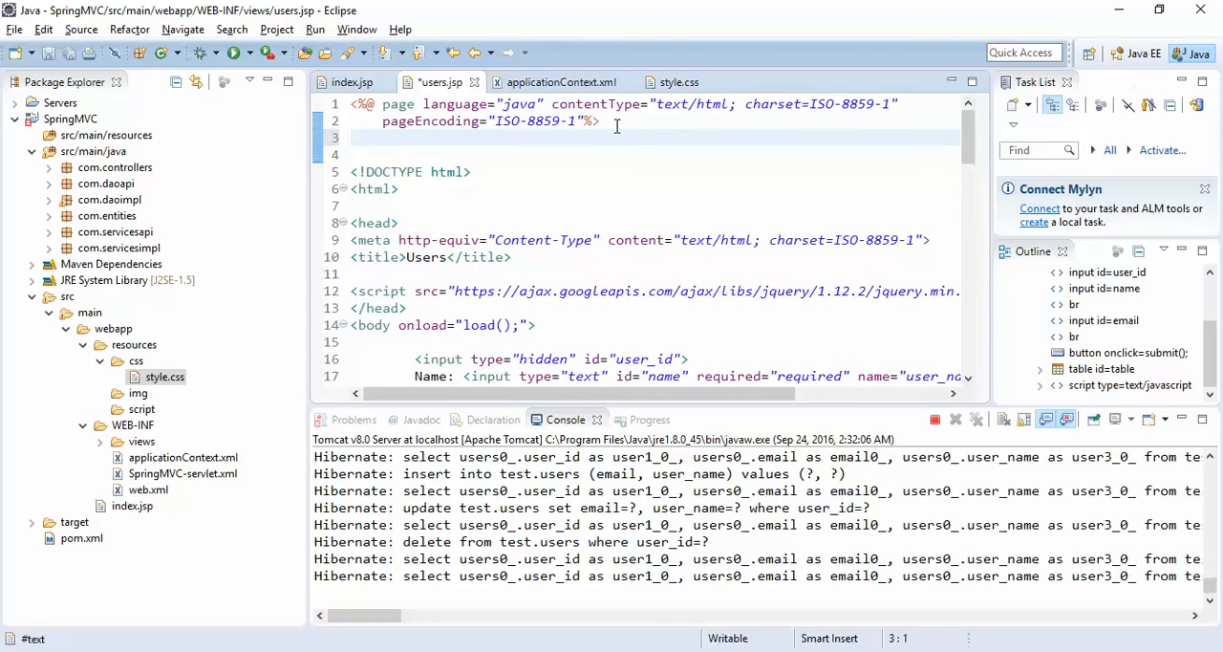
type("<%@taglib prefix=\"c\" uri=\"http://java.sun.com/jsp/jstl/core\" %>")
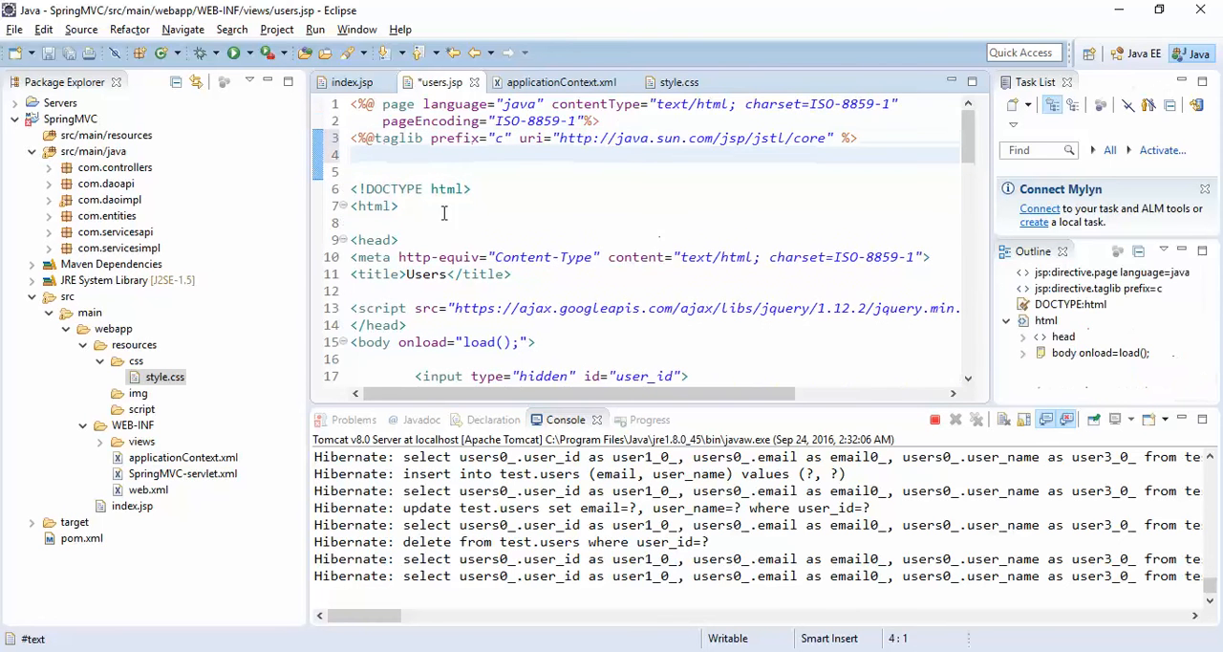
double_click(397, 138)
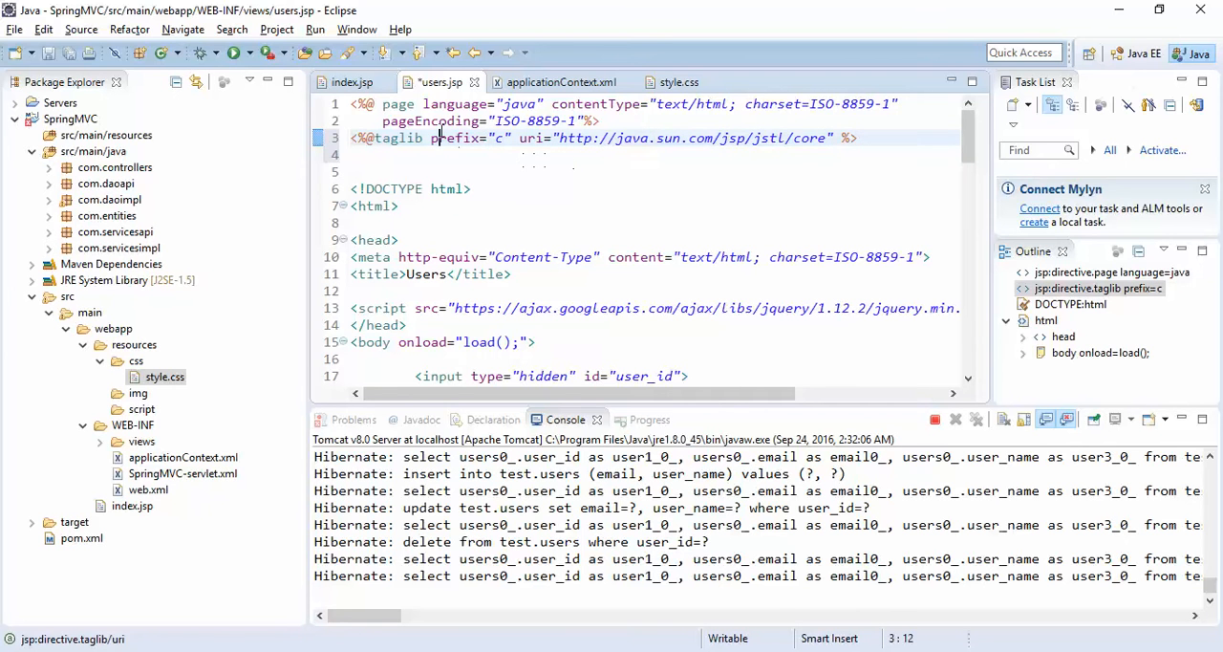
double_click(455, 138)
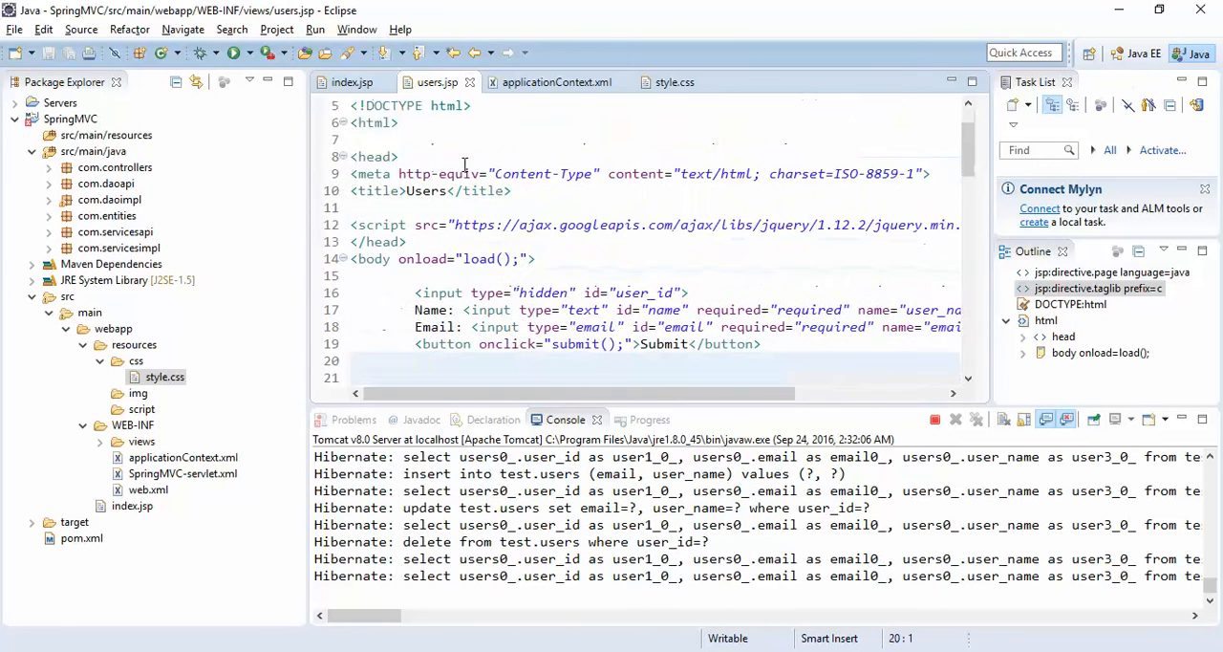
scroll("up", 3)
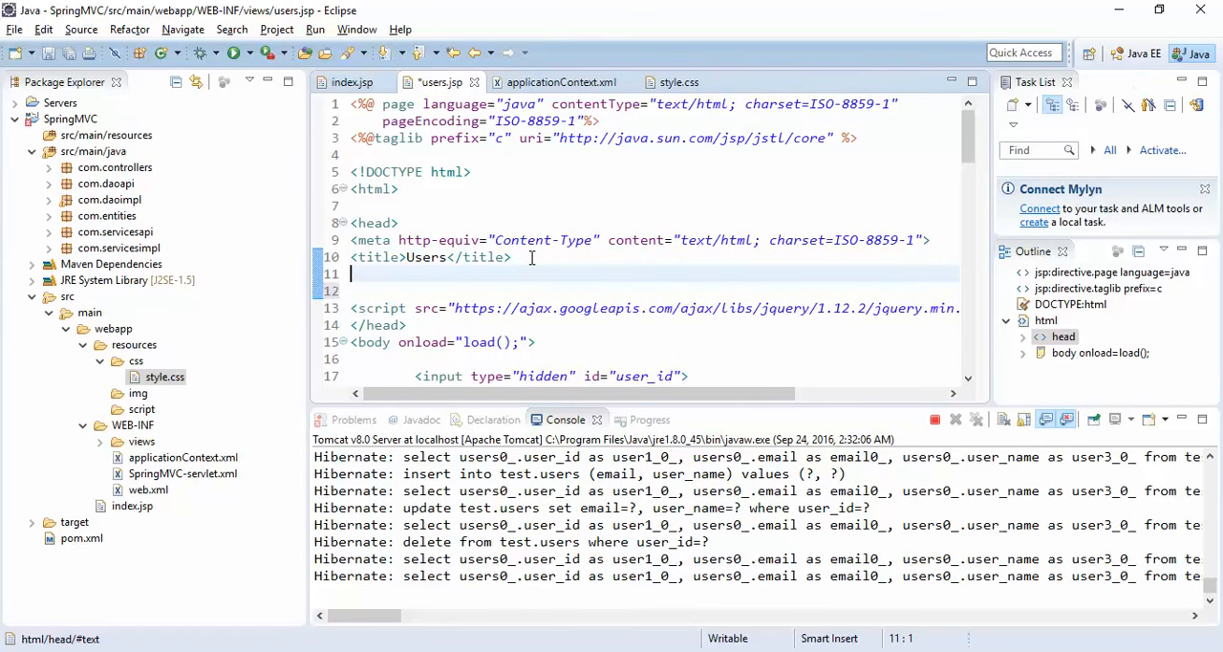
- Add a stylesheet link to /resources/css/style.css in users.jsp's head using c:url
type("<link rel=\"stylesheet\" href=\"<c:url value=\"/resources/css/myStyle.css\"/>\">")
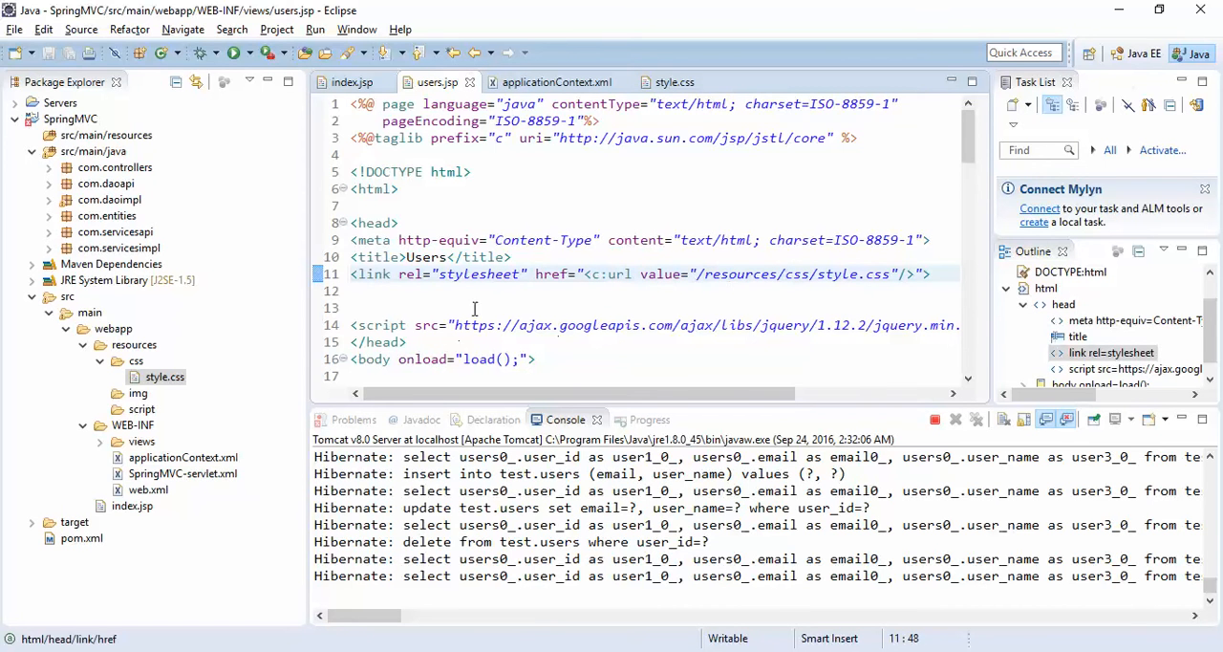
double_click(727, 274)
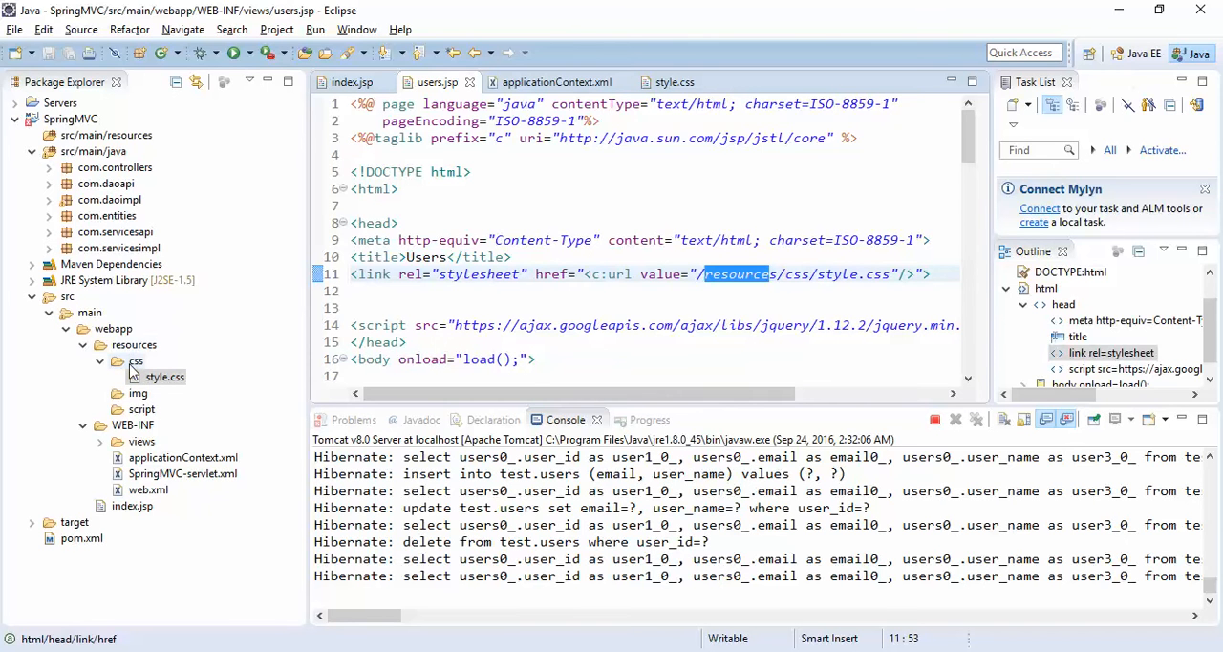
left_click(801, 274)
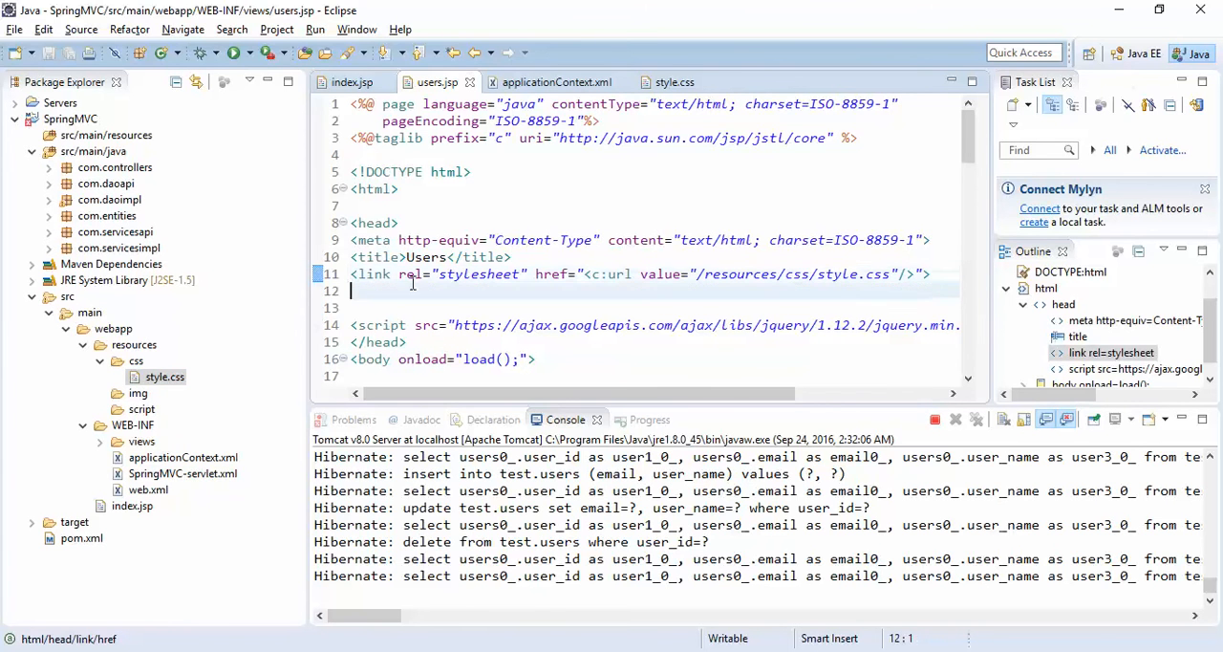
key("alt+tab")
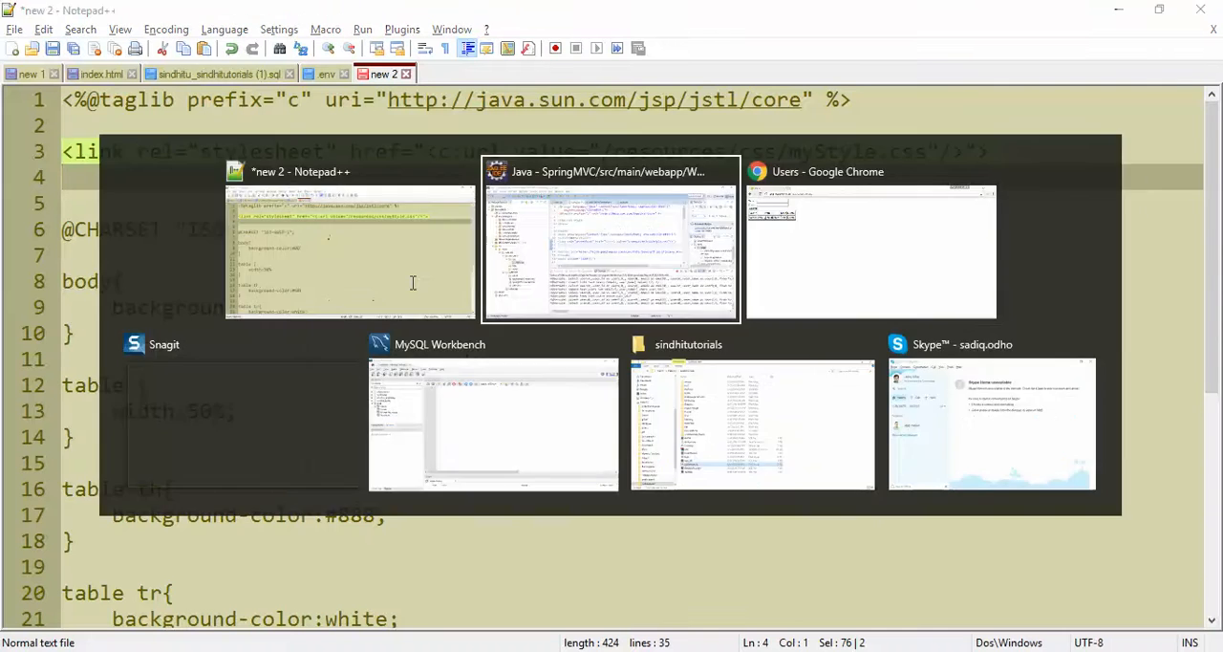
- Reload the users page in Chrome to see the green background and black Submit button
left_click(871, 254)
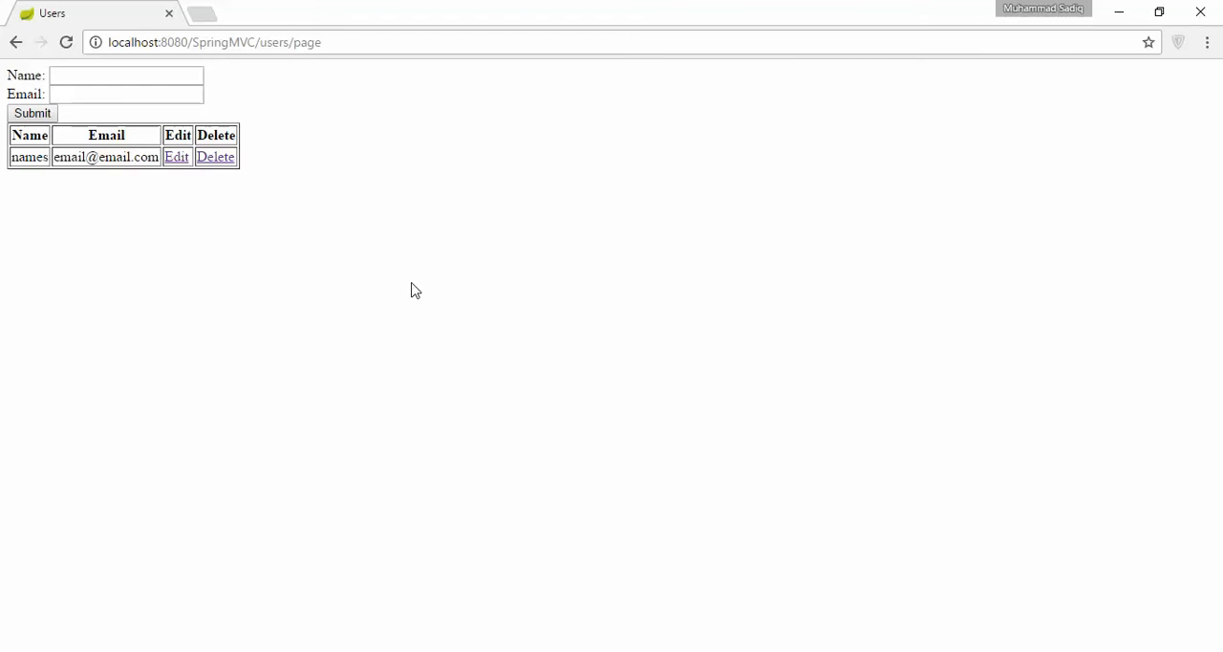
left_click(66, 42)
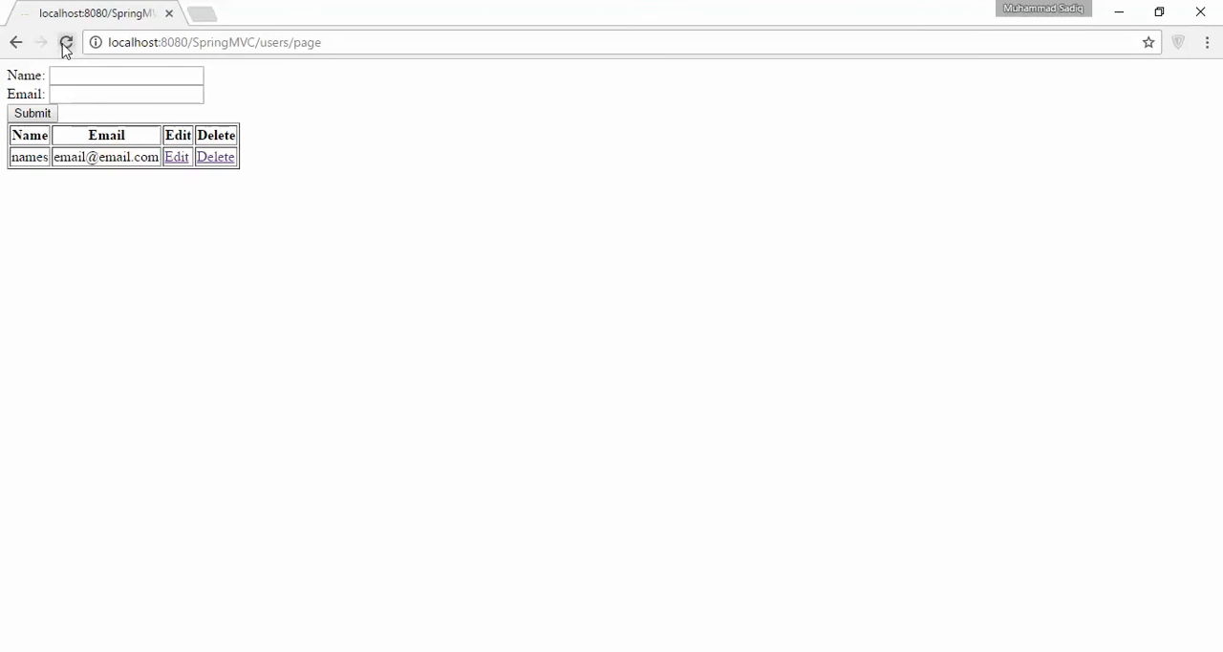
left_click(66, 42)
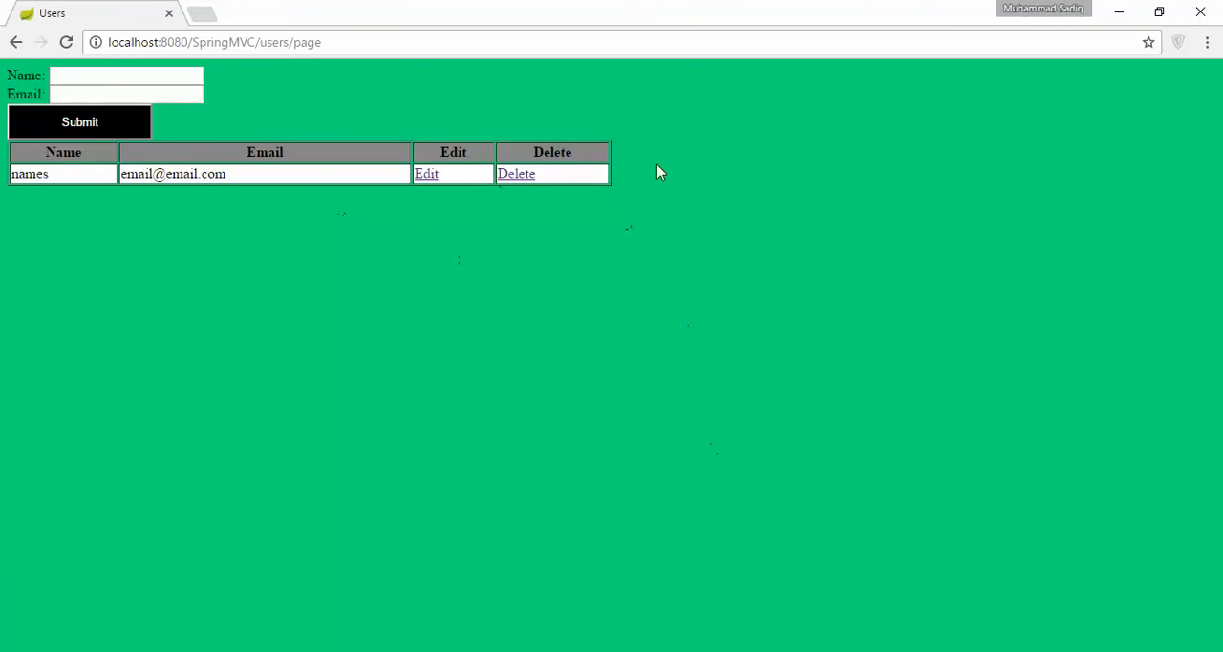
mouse_move(636, 263)
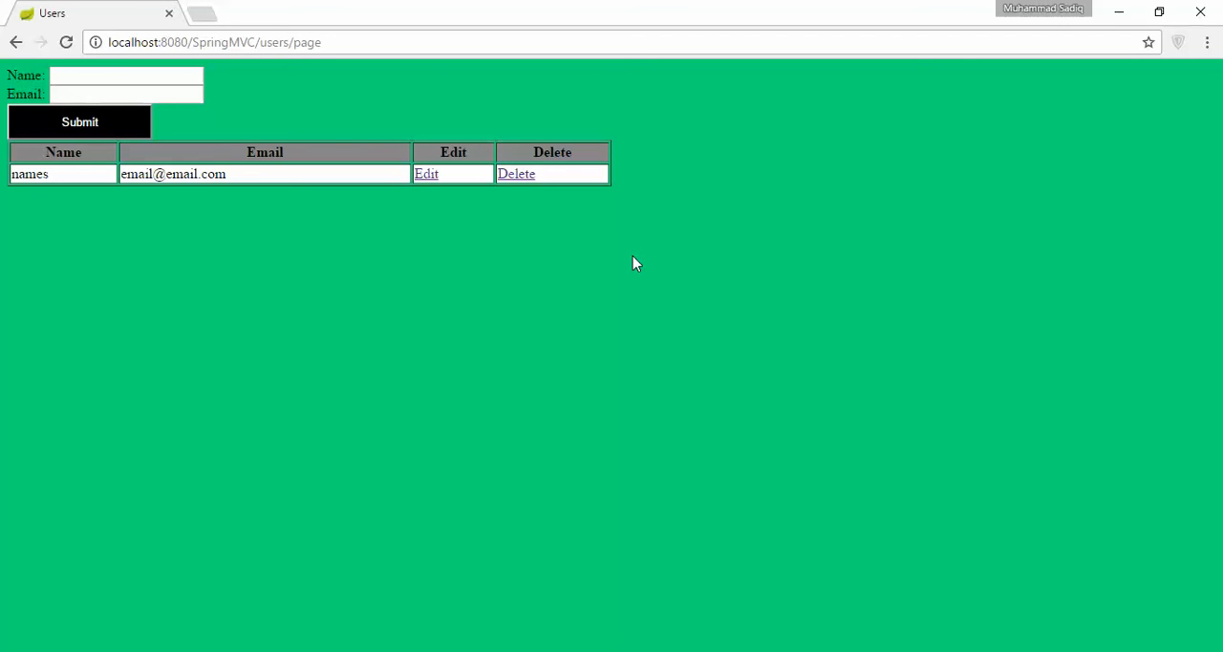
mouse_move(611, 277)
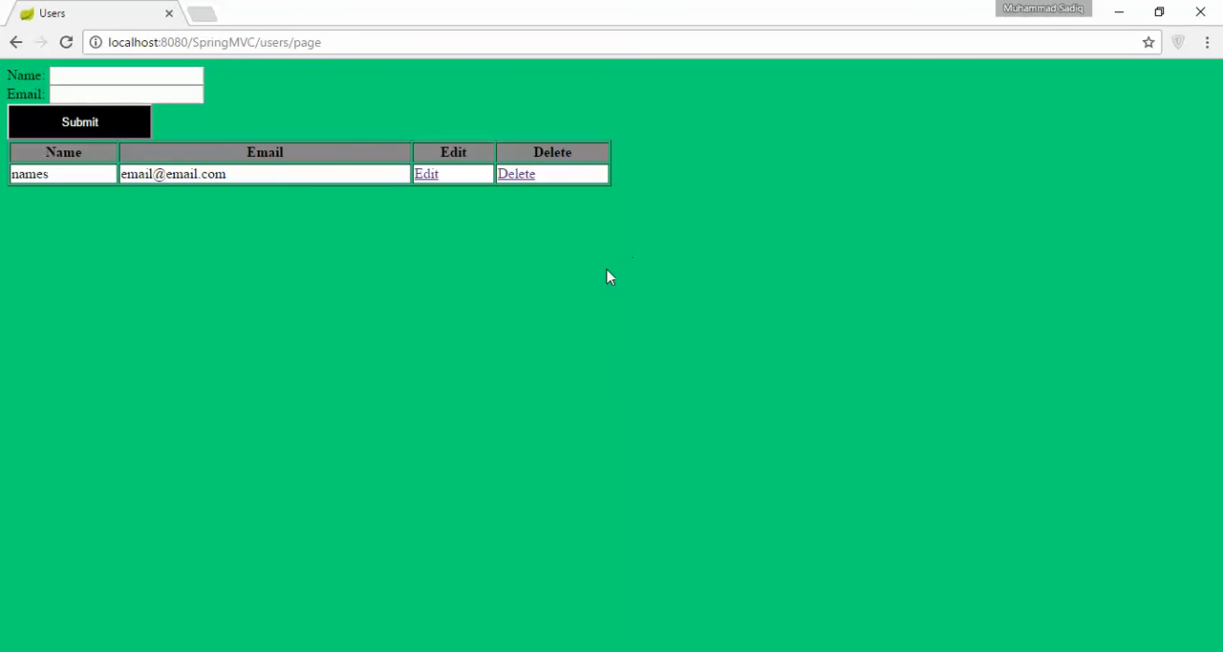
mouse_move(376, 206)
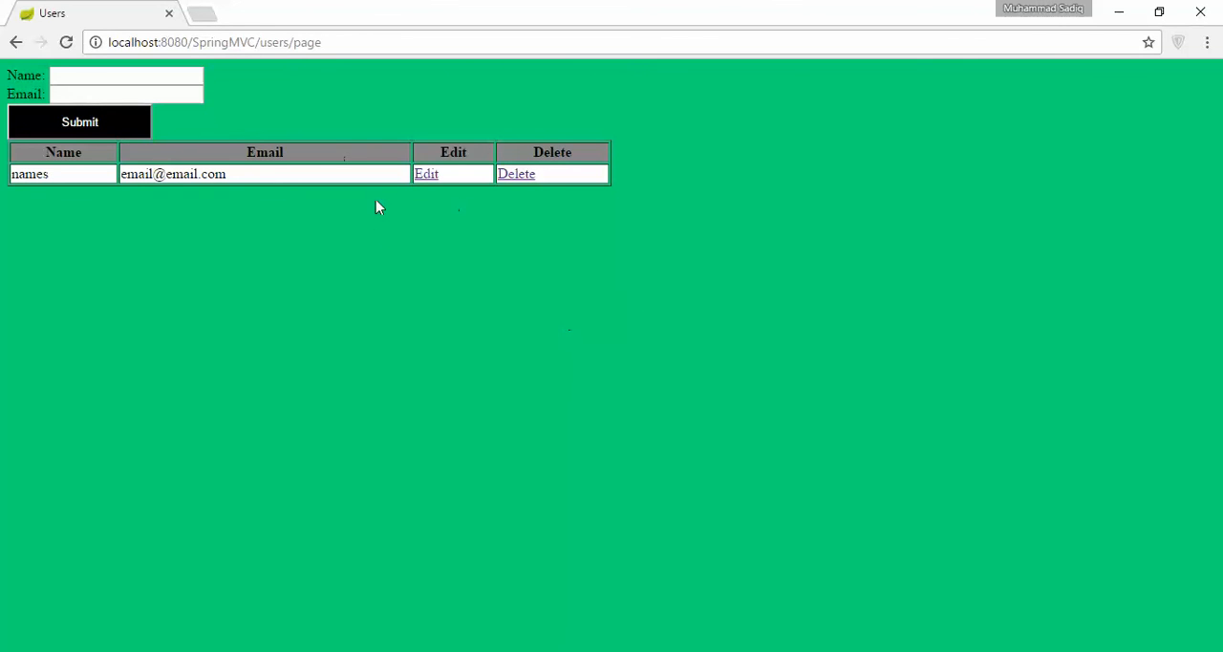
mouse_move(338, 276)
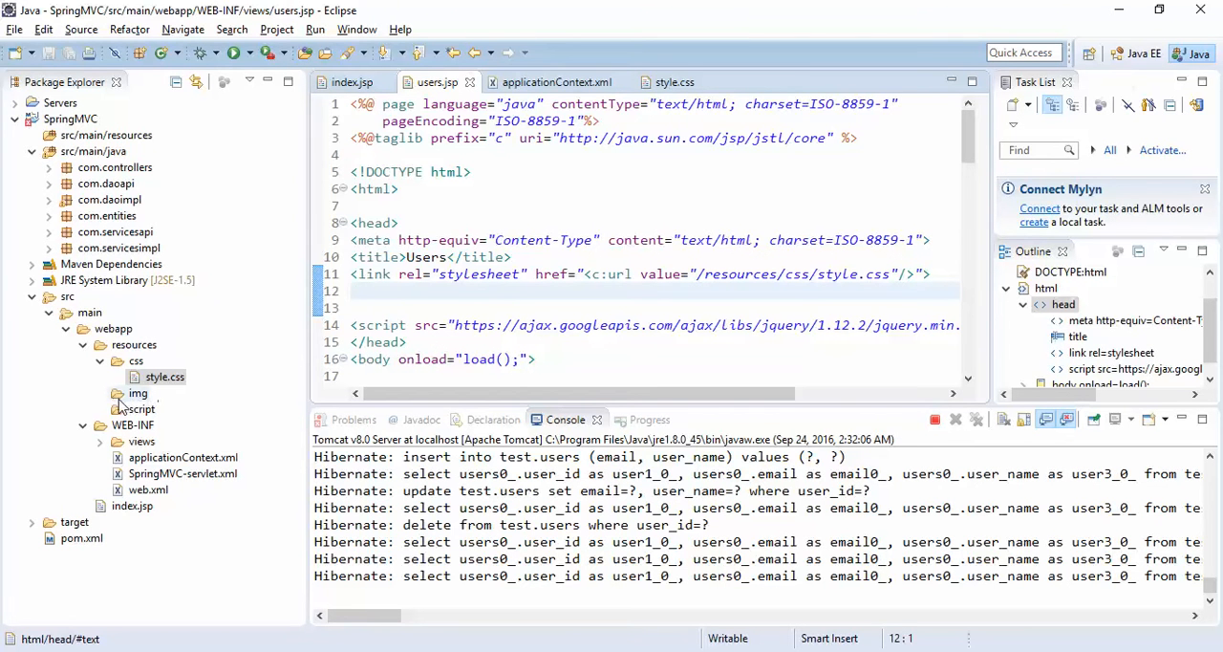
- Expand the resources img folder and select sindhitutorials.png
left_click(138, 393)
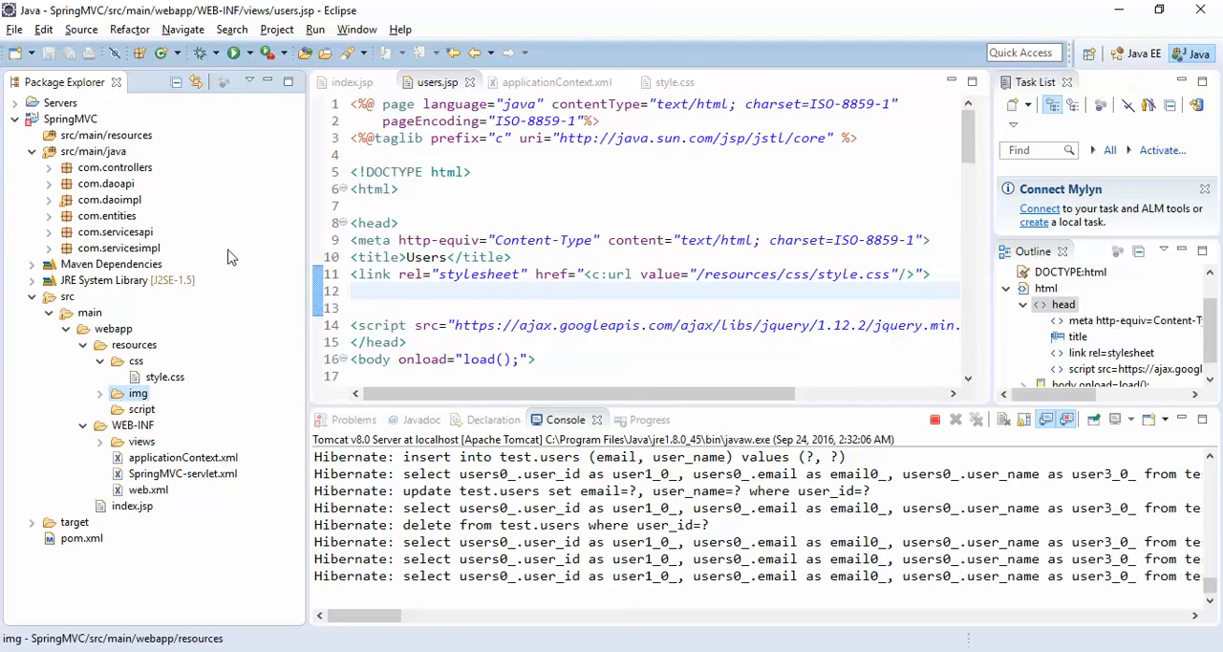
left_click(100, 393)
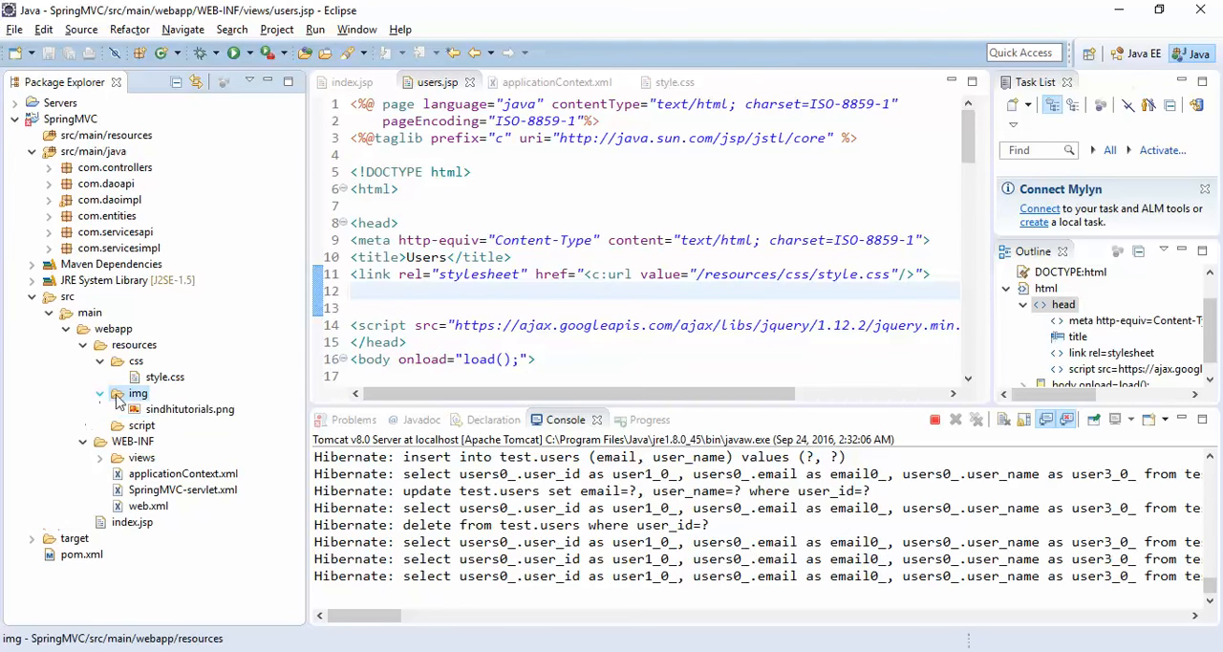
left_click(190, 409)
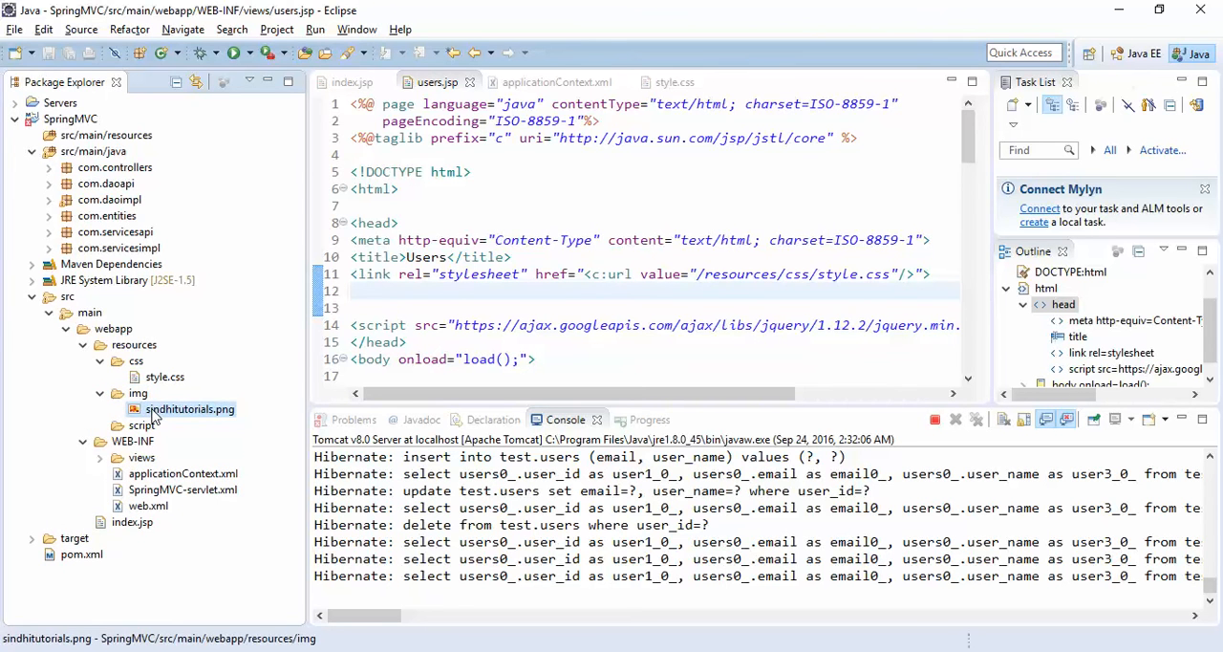
mouse_move(184, 415)
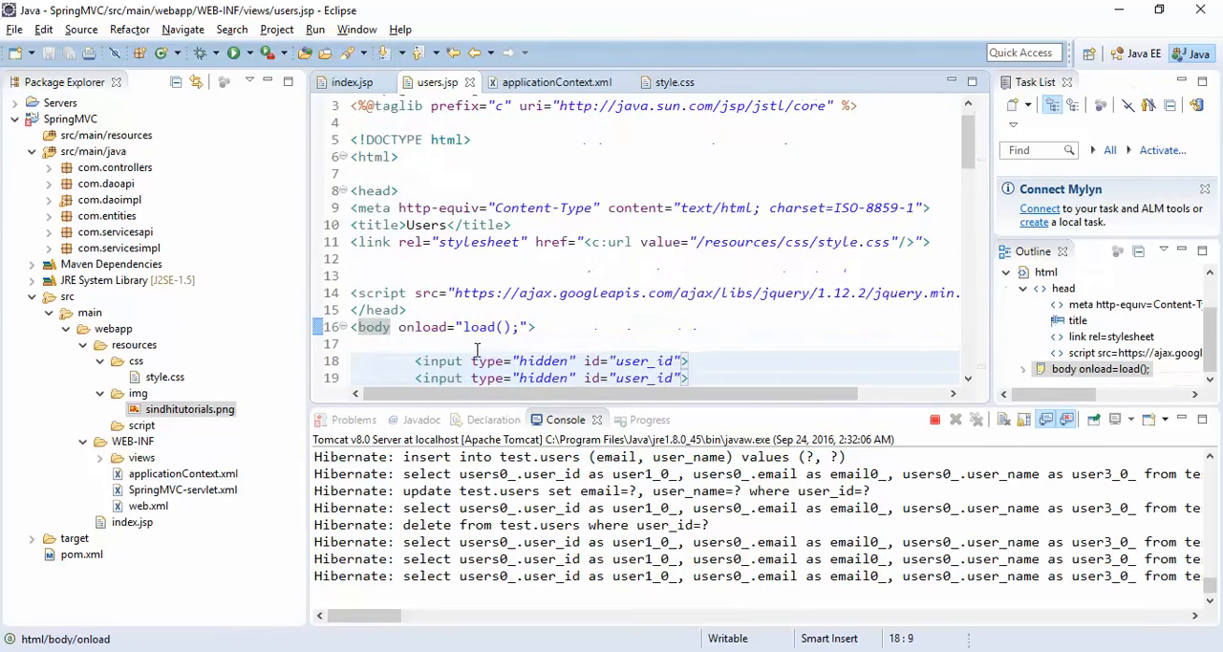
- Append an img tag with c:url to /resources/img/sindhitutorials.png at the body's end
scroll("down", 3)
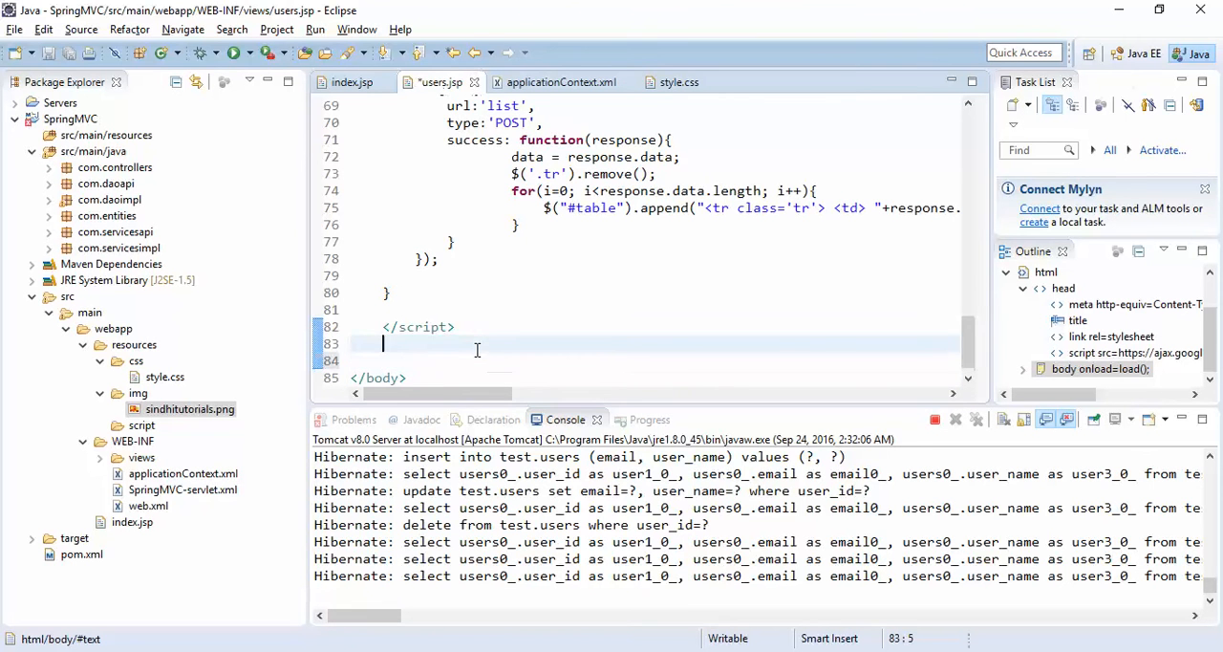
type("<")
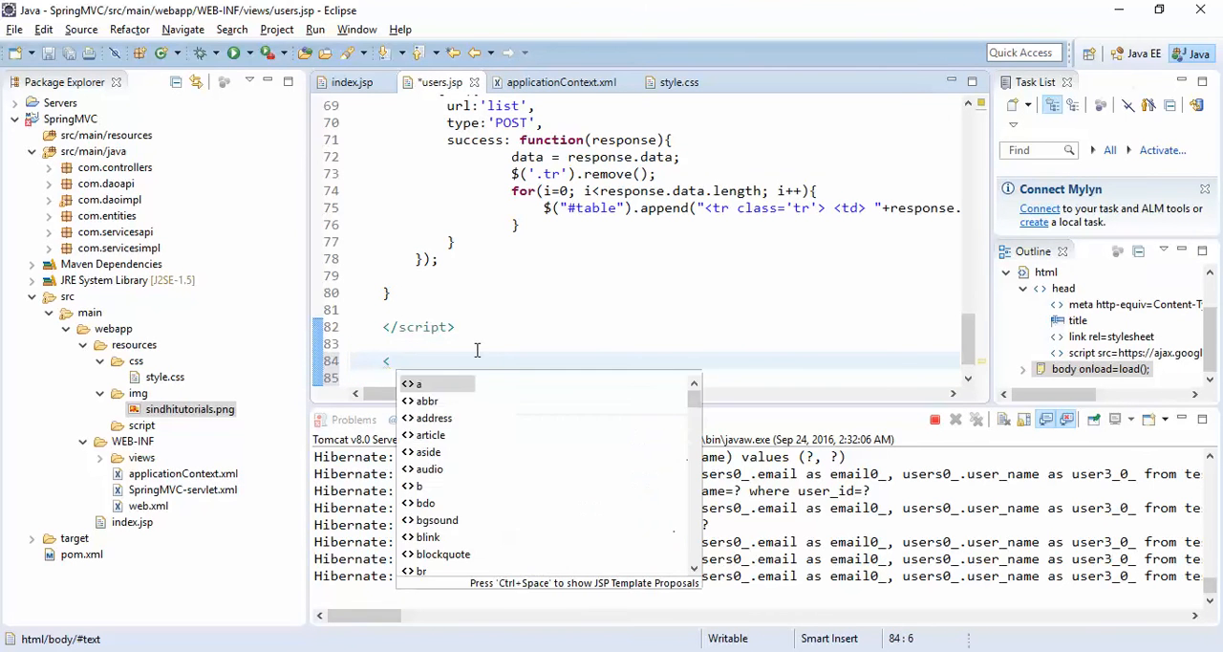
type("im")
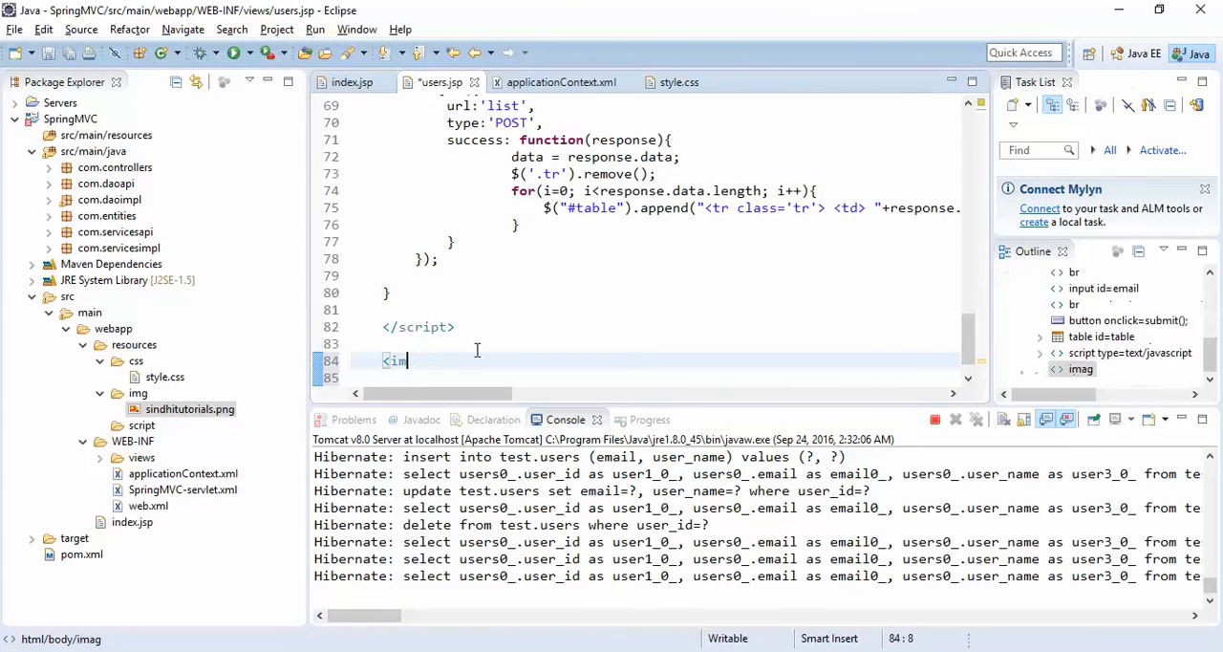
type("g")
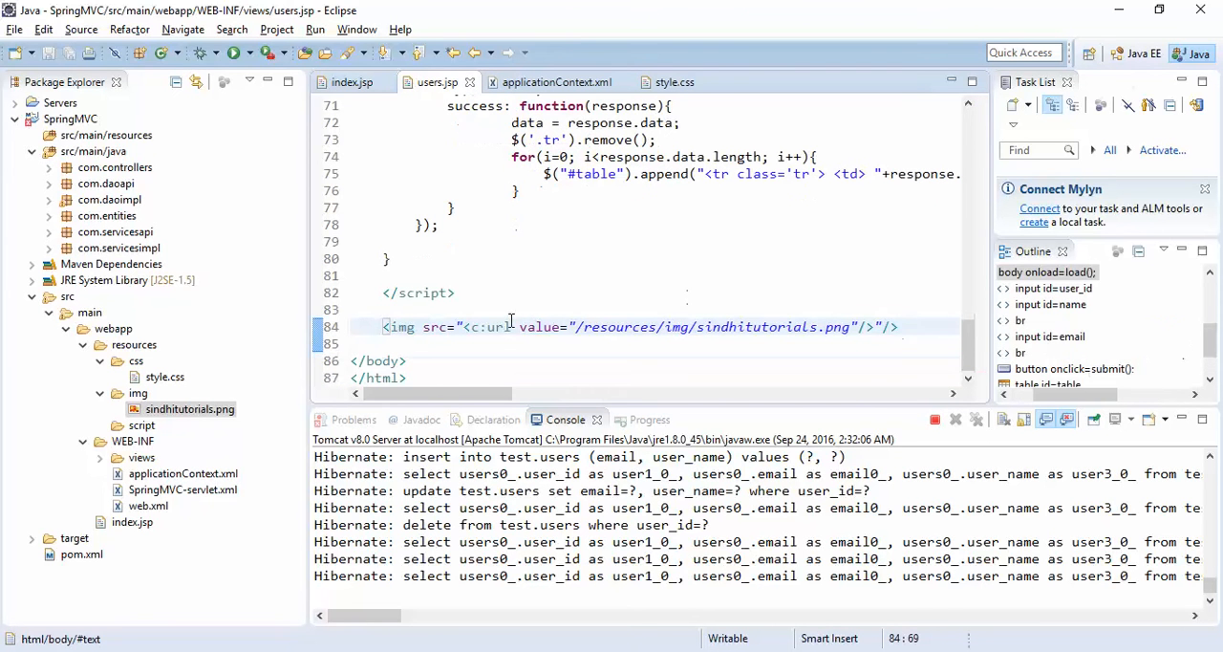
double_click(486, 327)
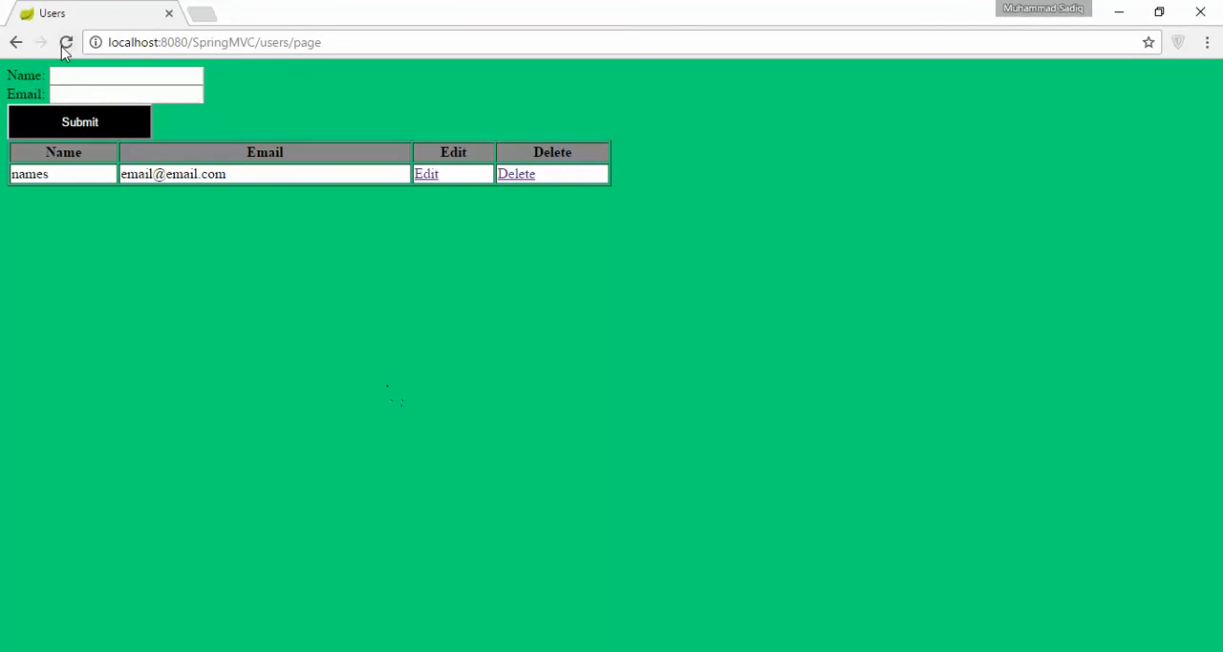
- Reload the users page to show the logo, review the page source, then close it
left_click(66, 42)
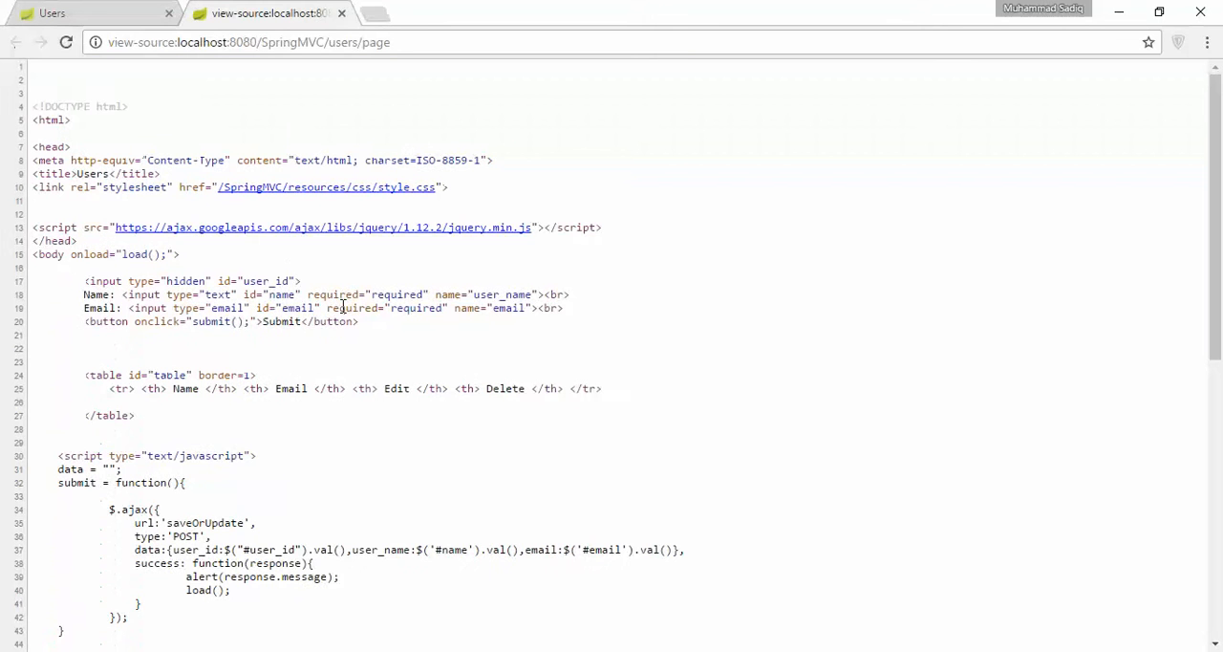
left_click(52, 12)
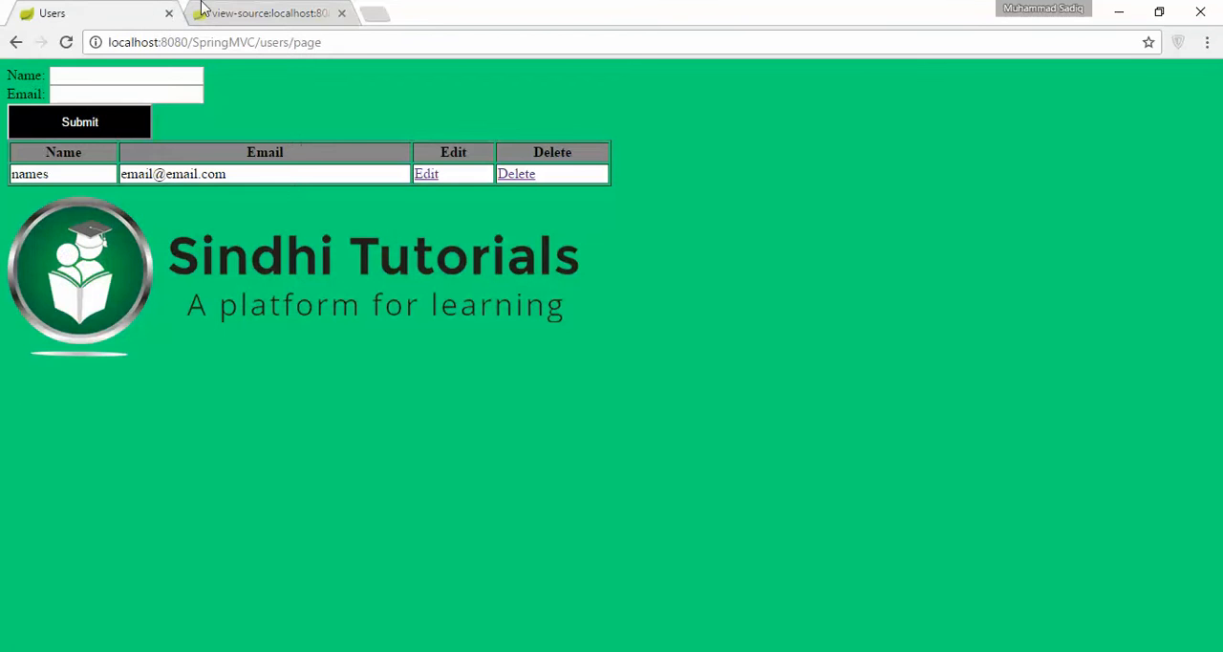
left_click(268, 12)
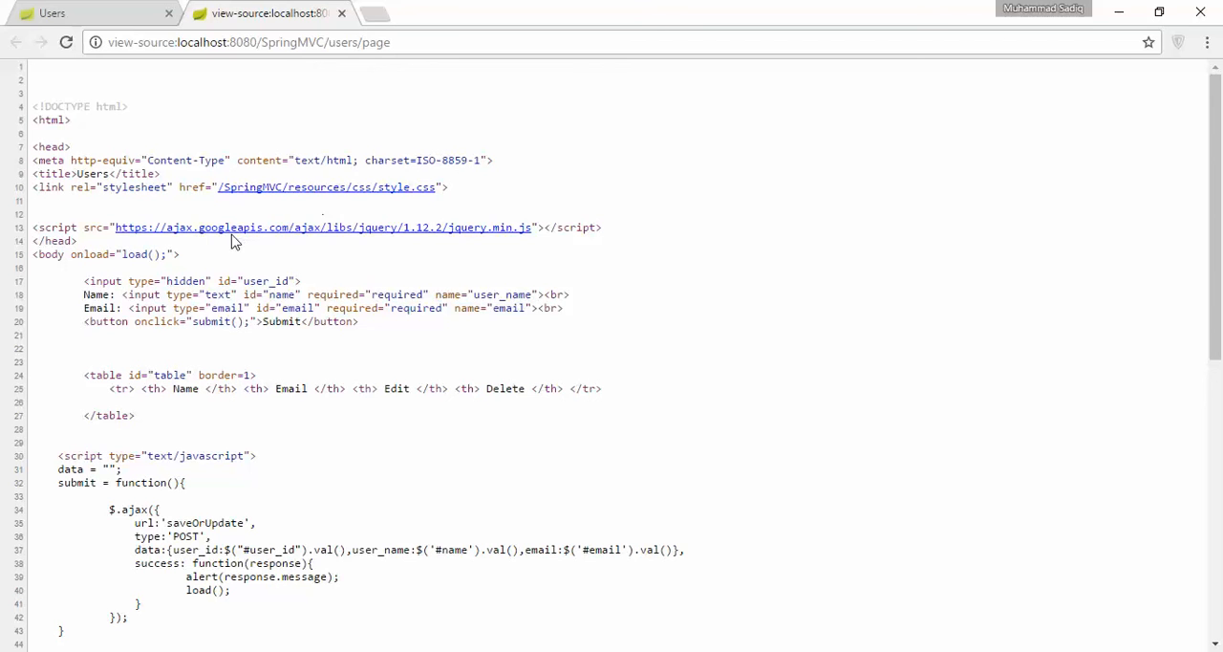
mouse_move(263, 187)
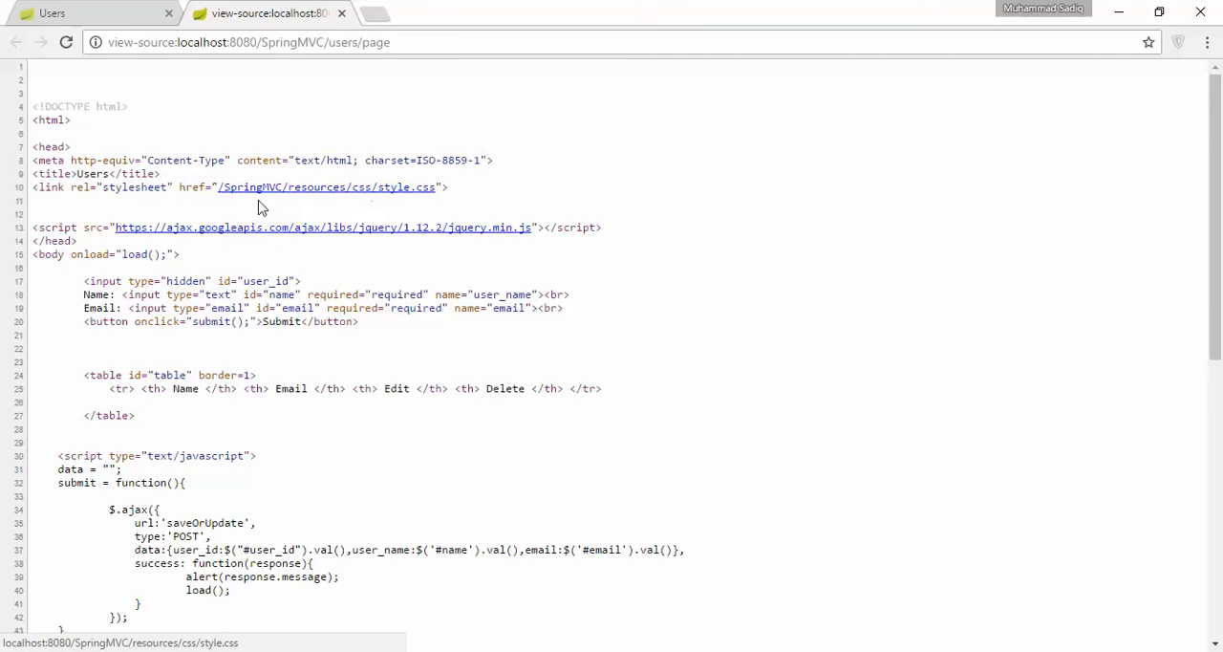
mouse_move(361, 208)
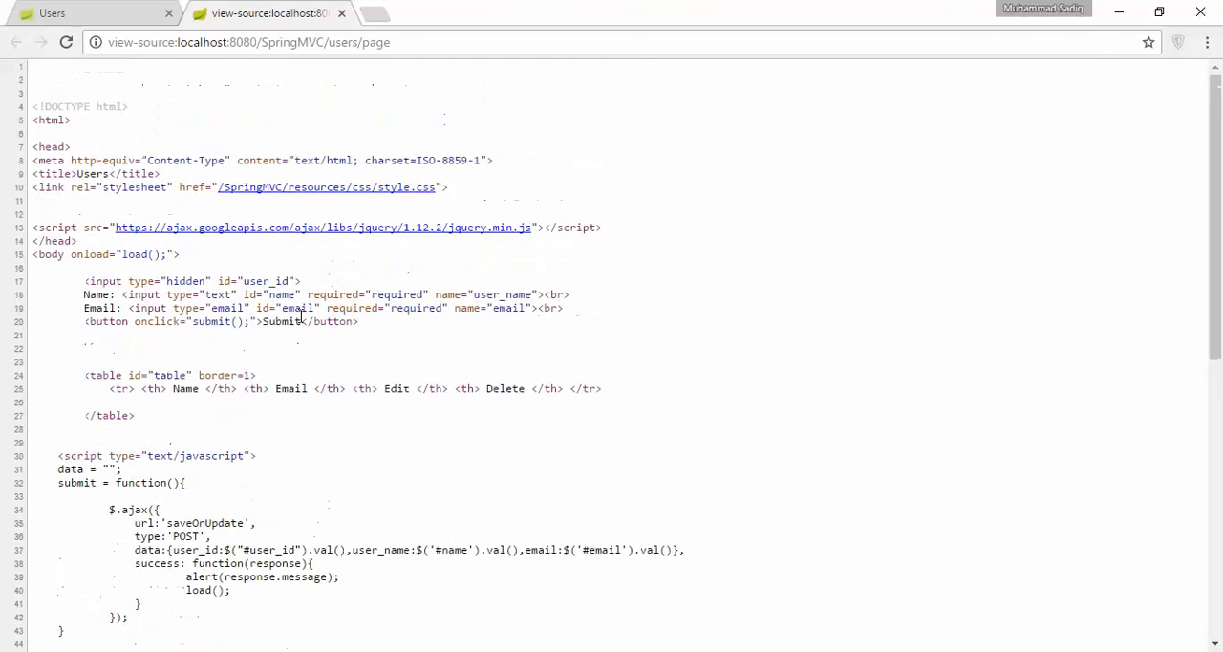
scroll("down", 3)
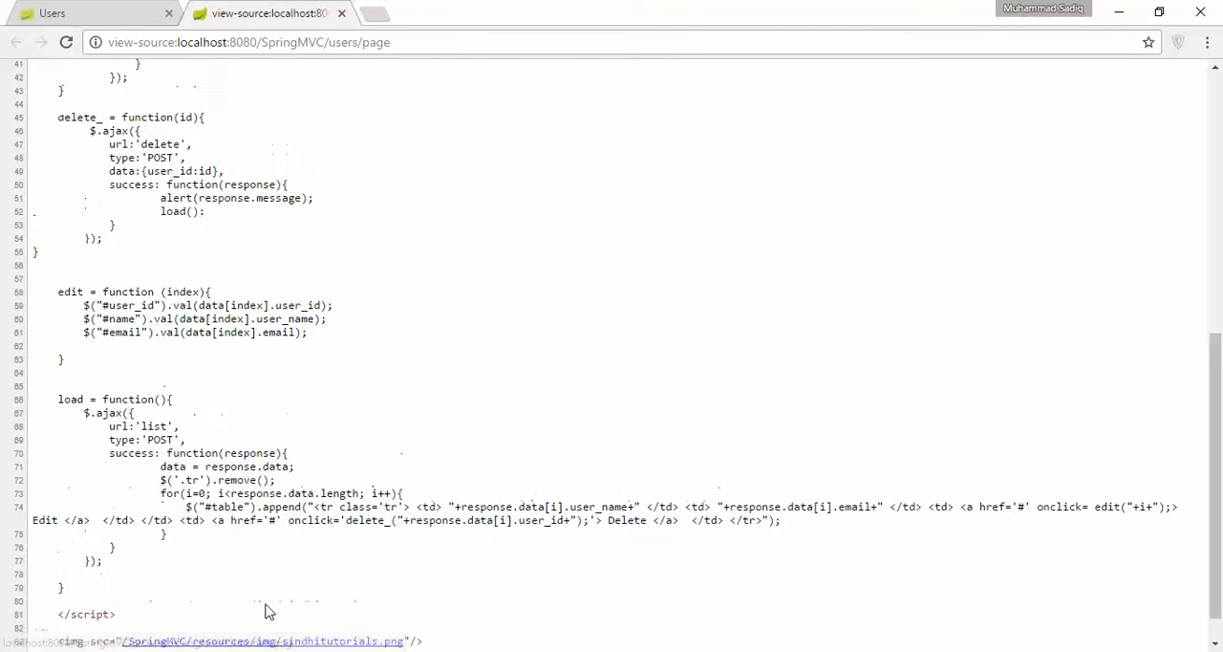
scroll("up", 3)
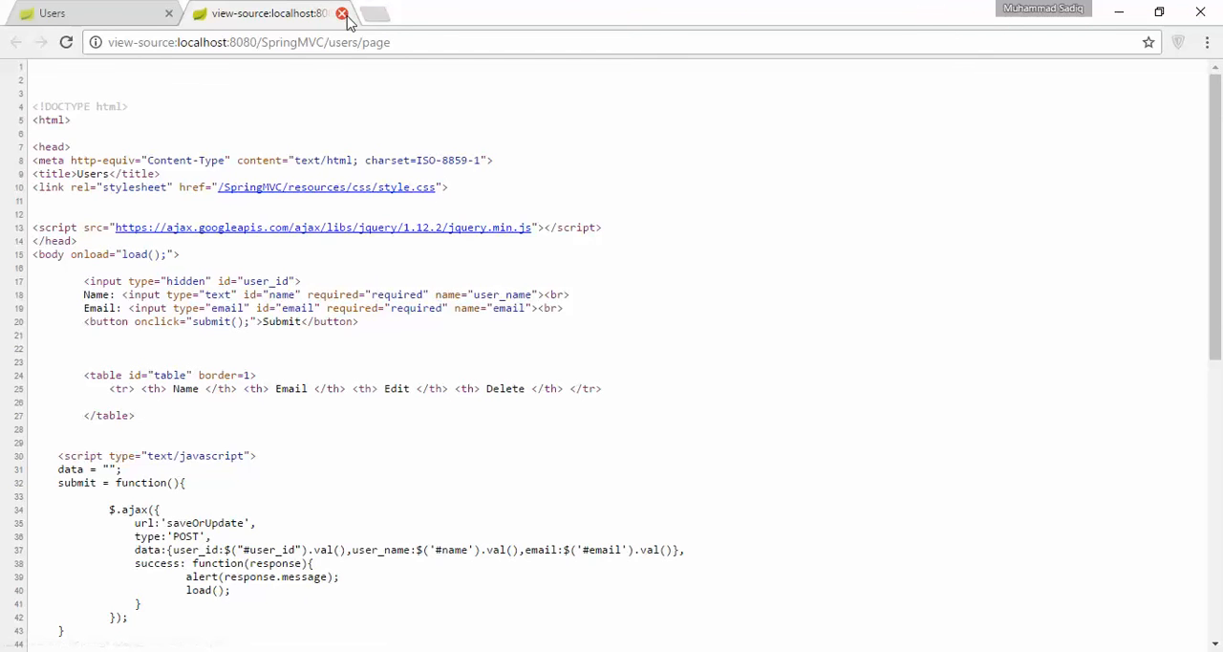
left_click(341, 14)
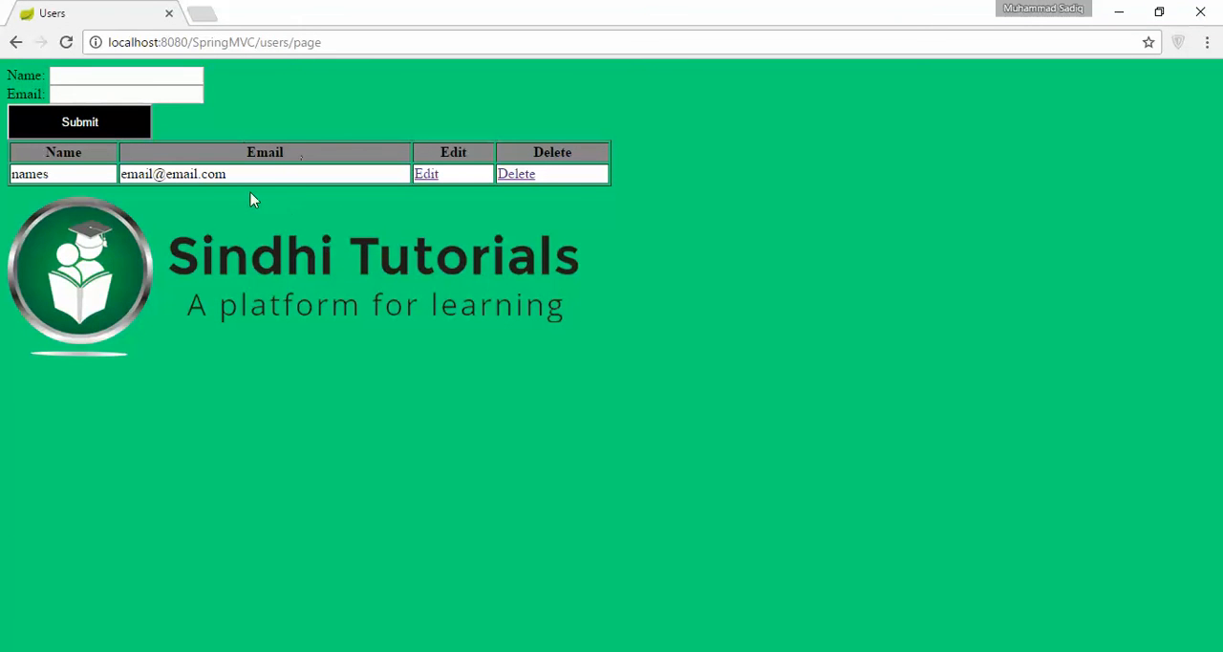
mouse_move(227, 210)
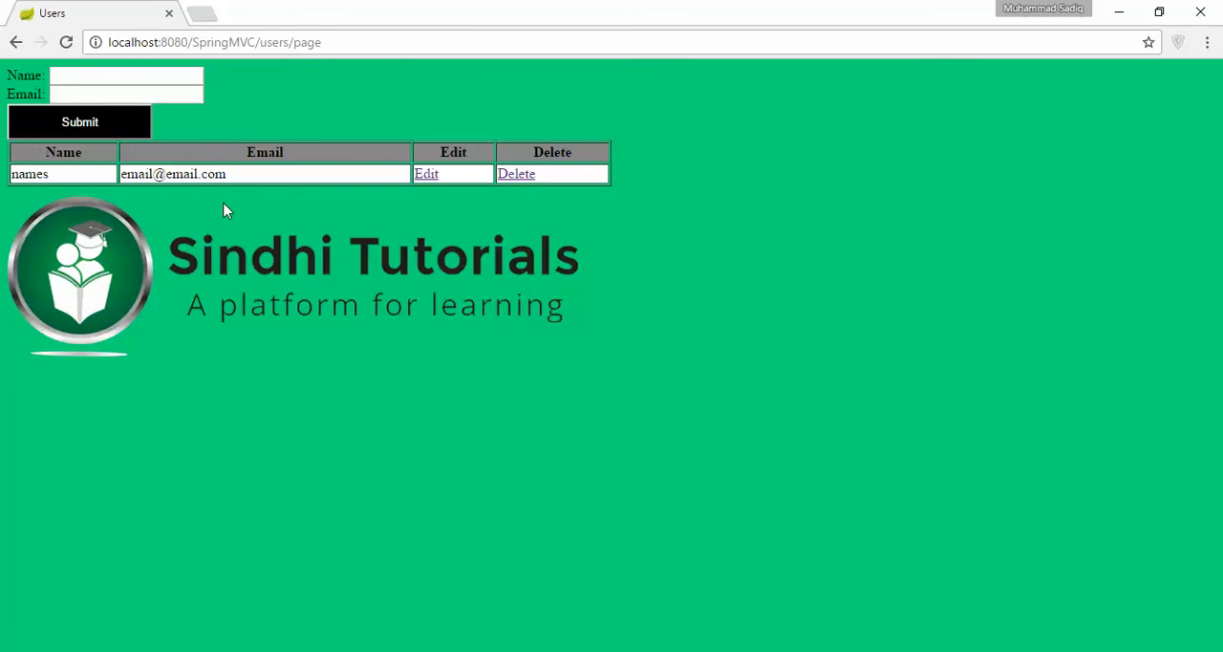
mouse_move(772, 648)
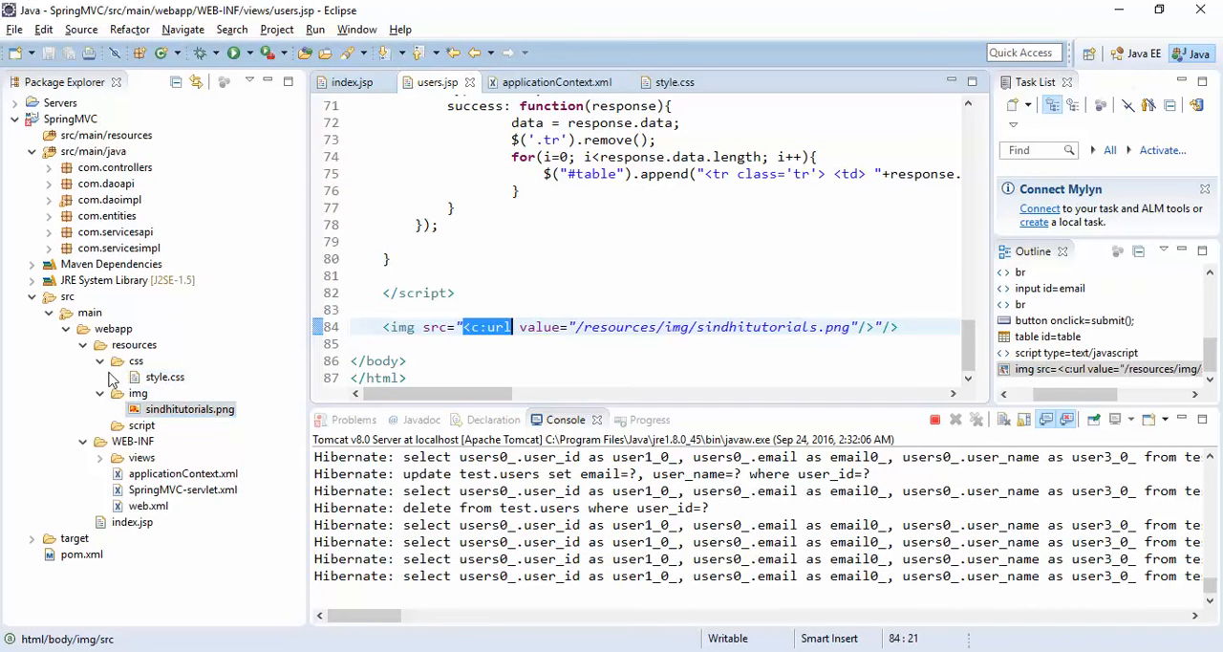
left_click(99, 393)
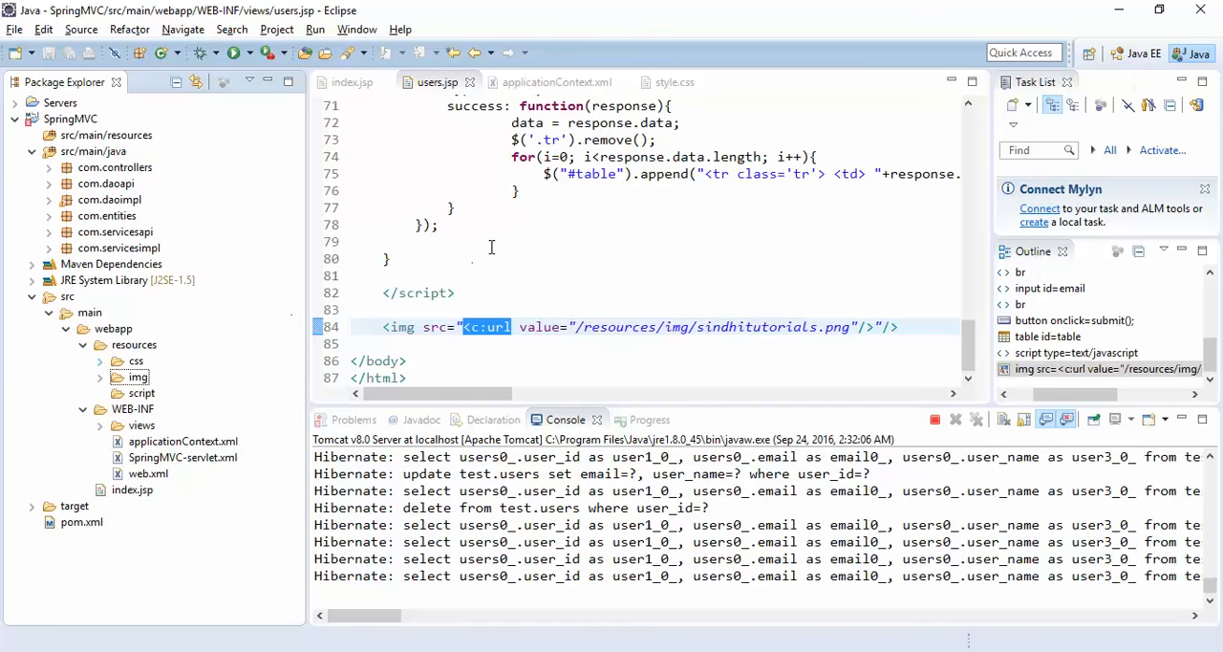
scroll("up", 3)
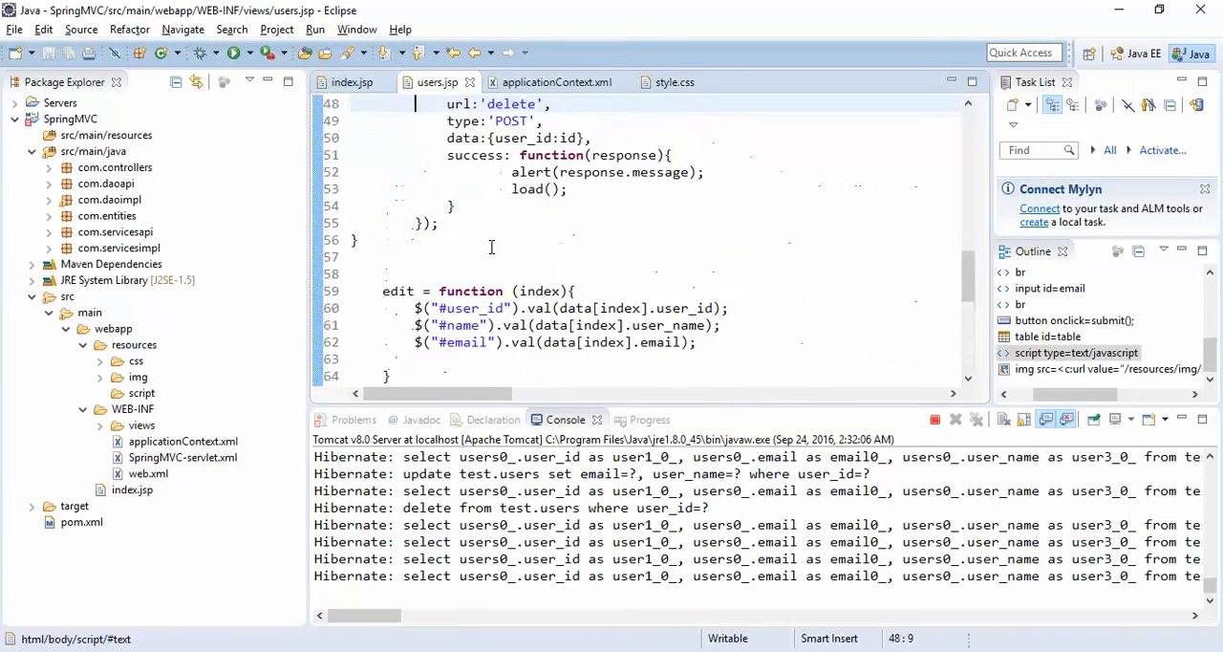
scroll("up", 3)
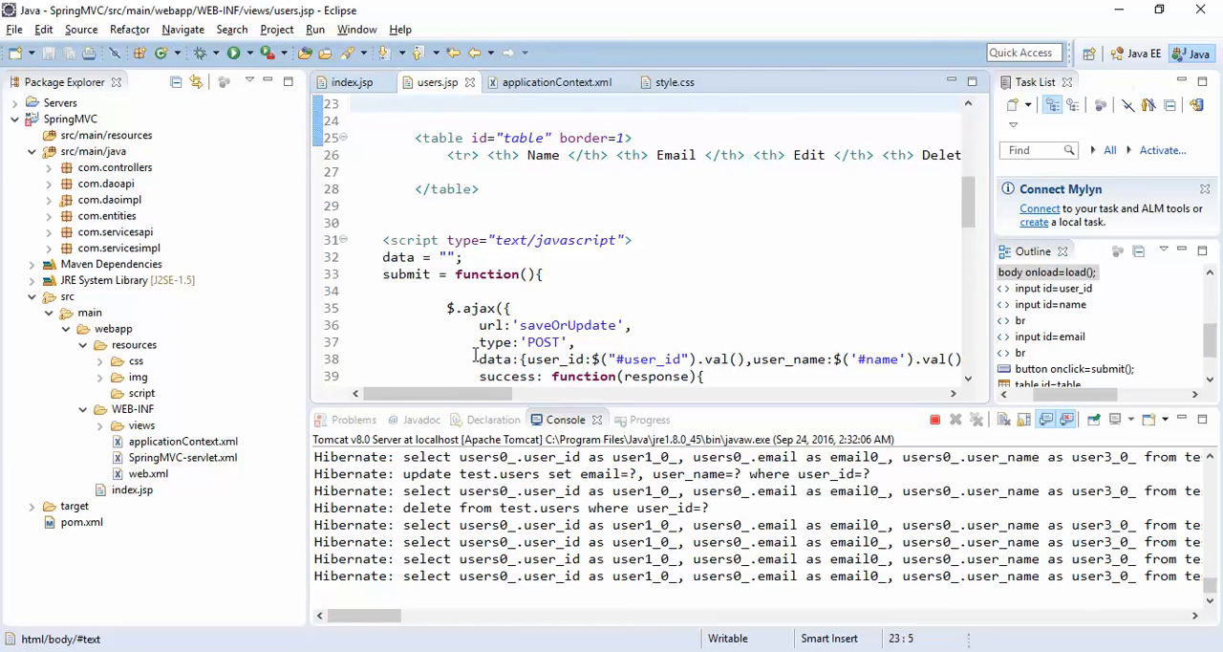
left_click(433, 240)
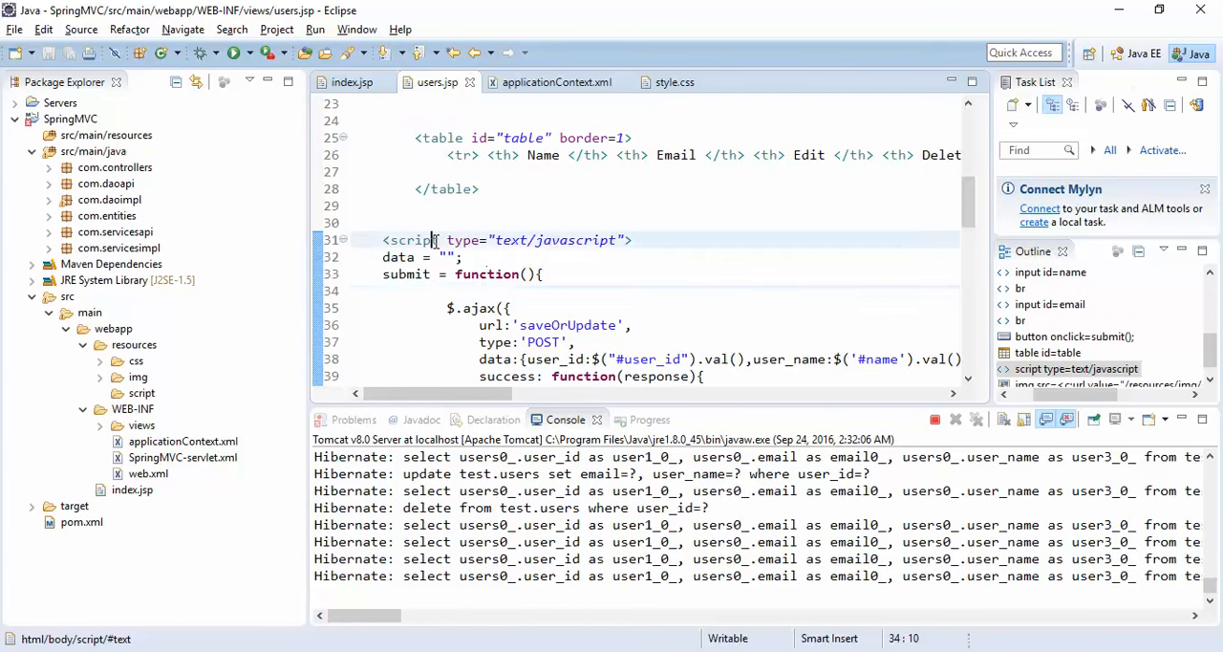
left_click(446, 308)
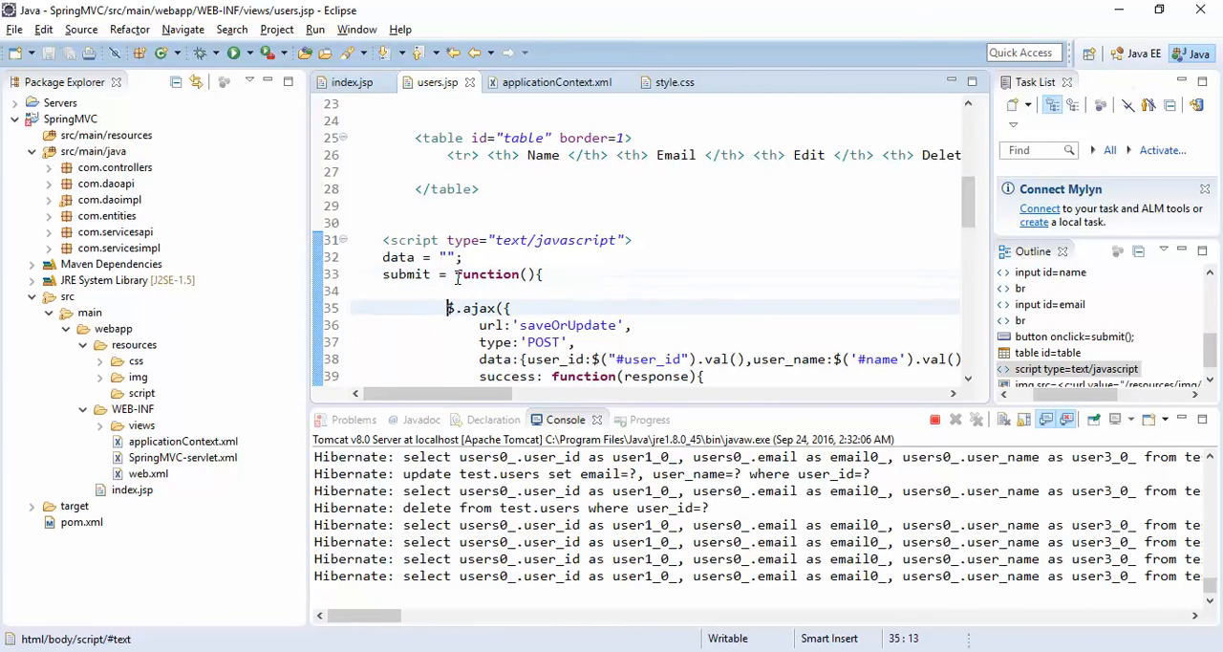
left_click(446, 358)
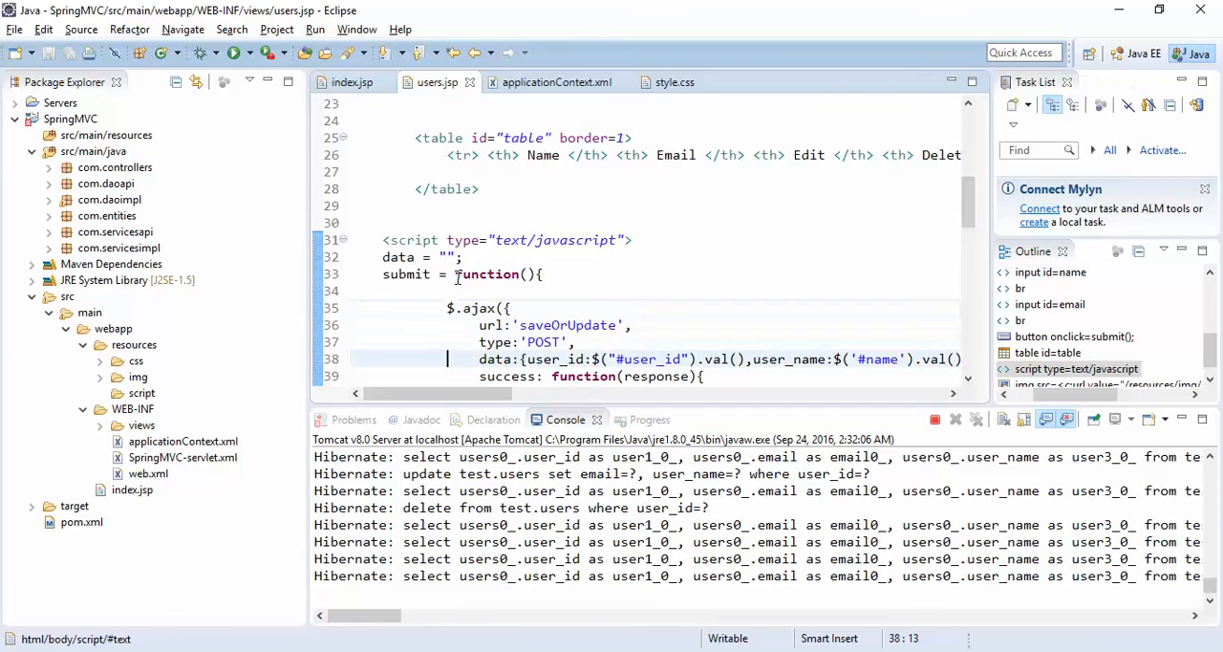
scroll("down", 3)
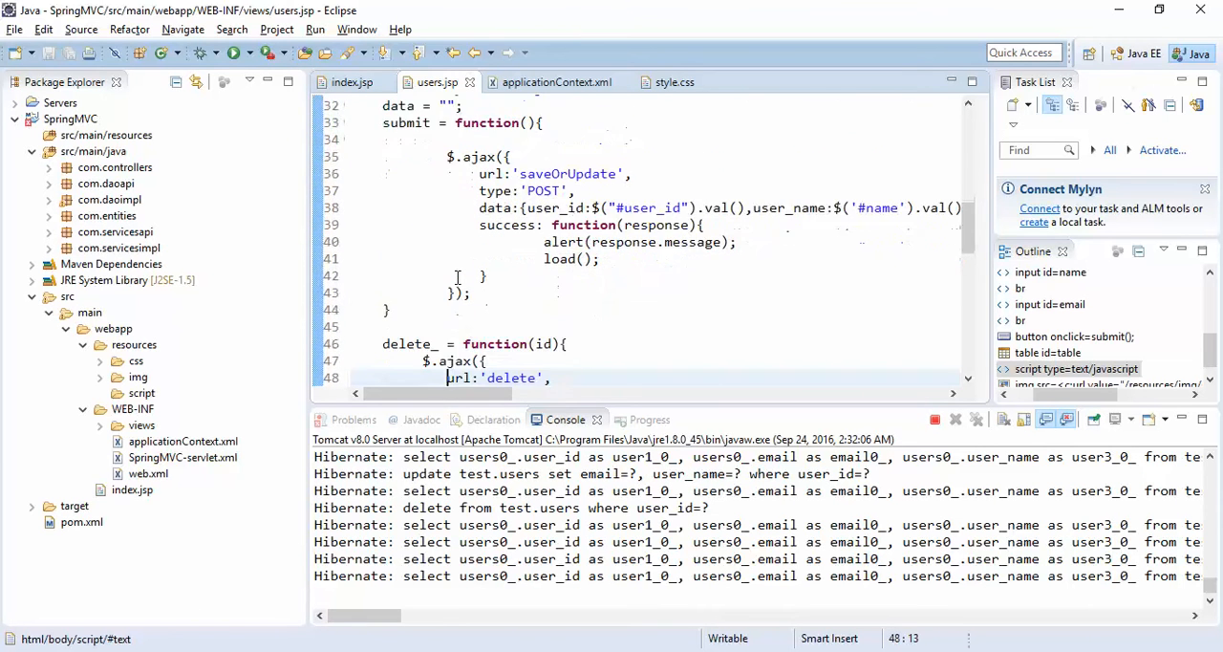
scroll("down", 3)
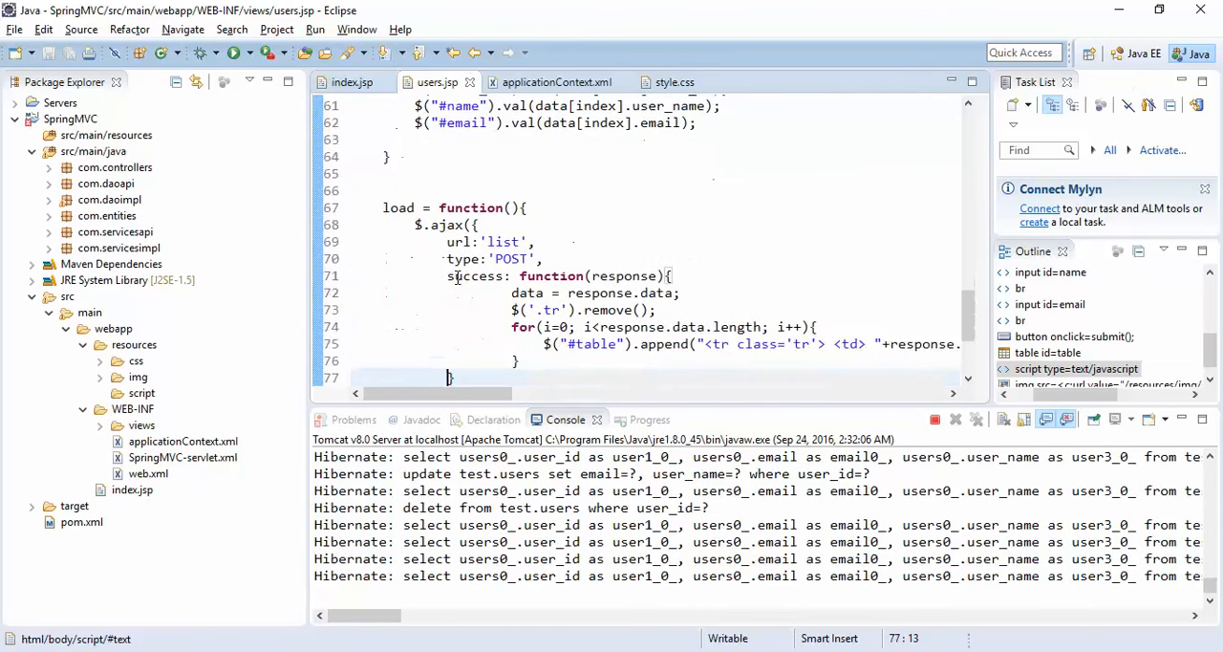
scroll("down", 3)
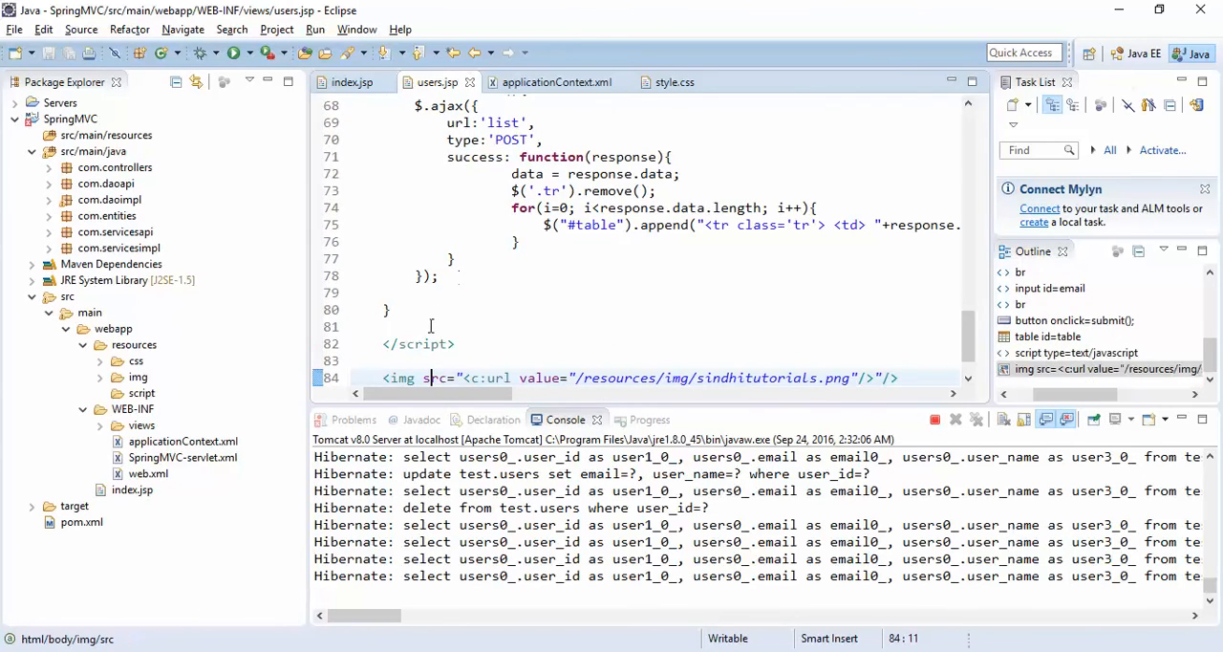
- Create a JavaScript Source File named myscript in the resources script folder
left_click(141, 393)
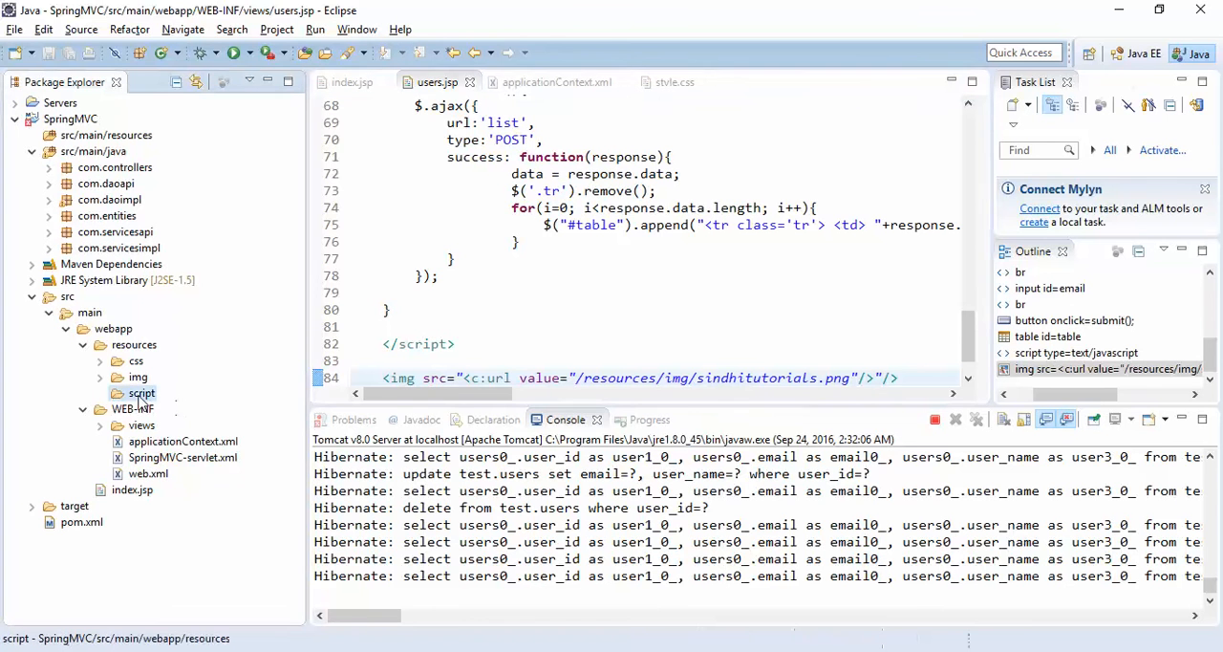
right_click(142, 392)
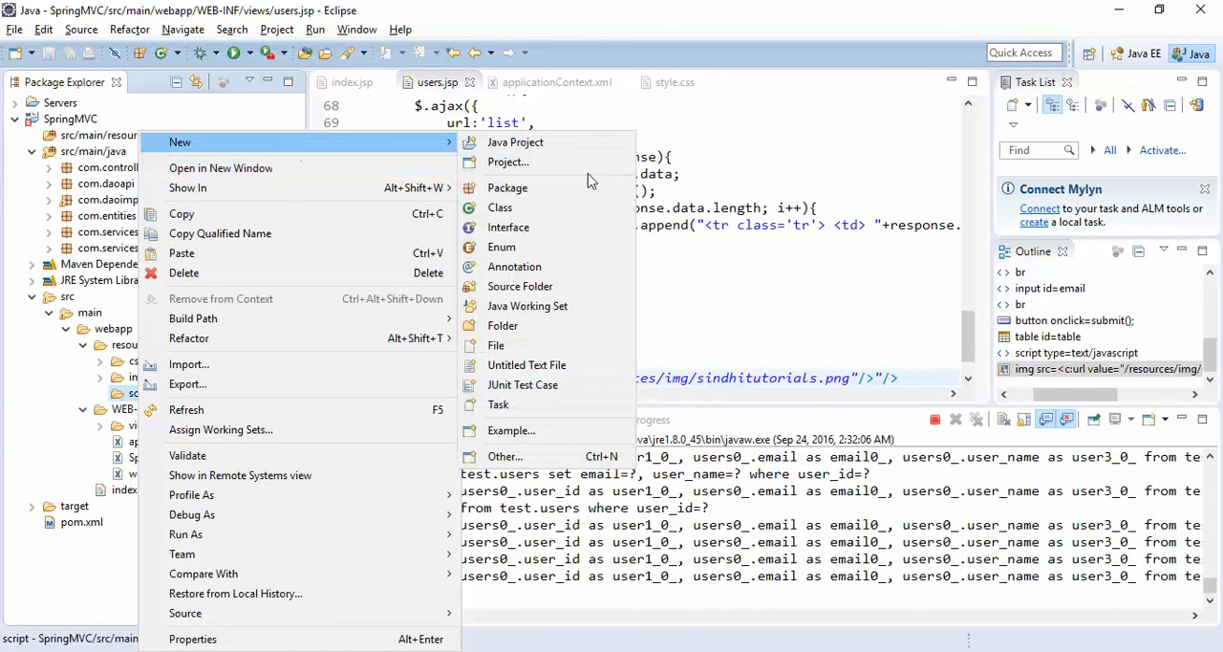
mouse_move(549, 429)
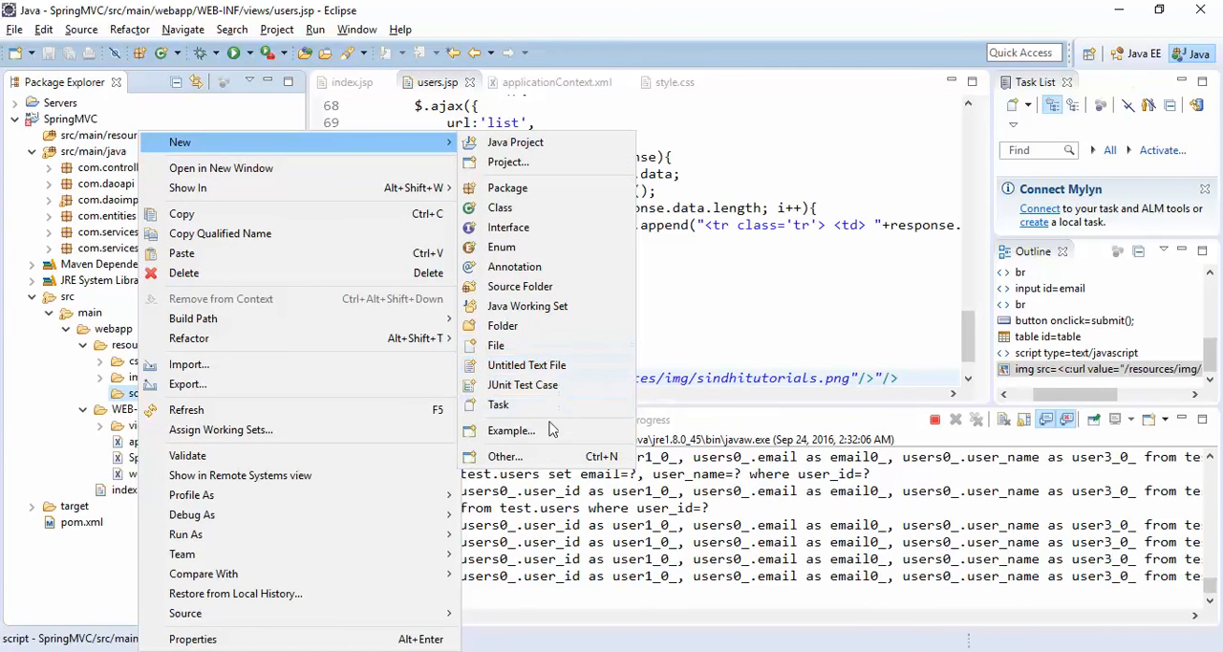
left_click(505, 456)
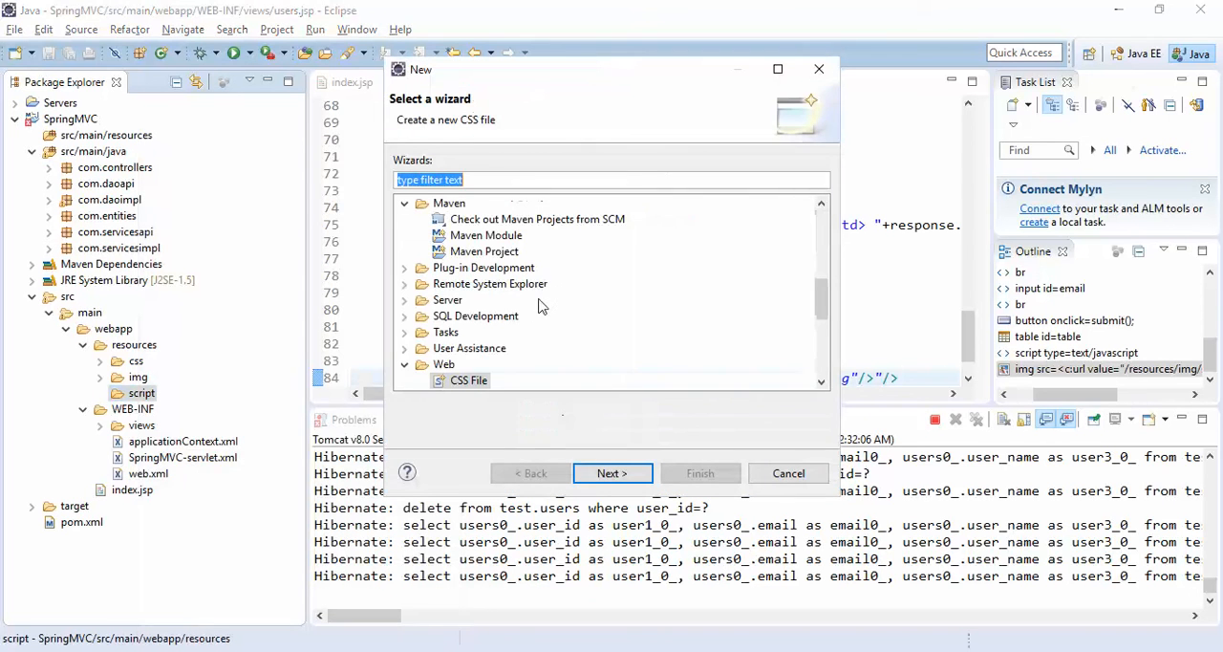
scroll("down", 3)
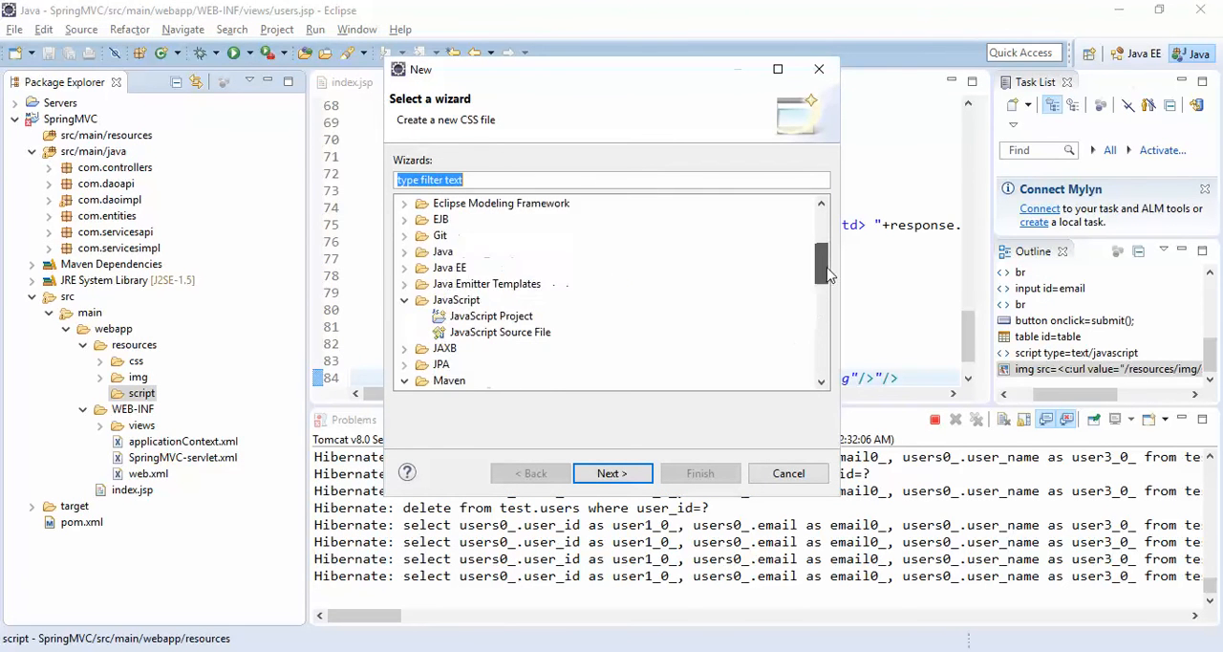
left_click(500, 381)
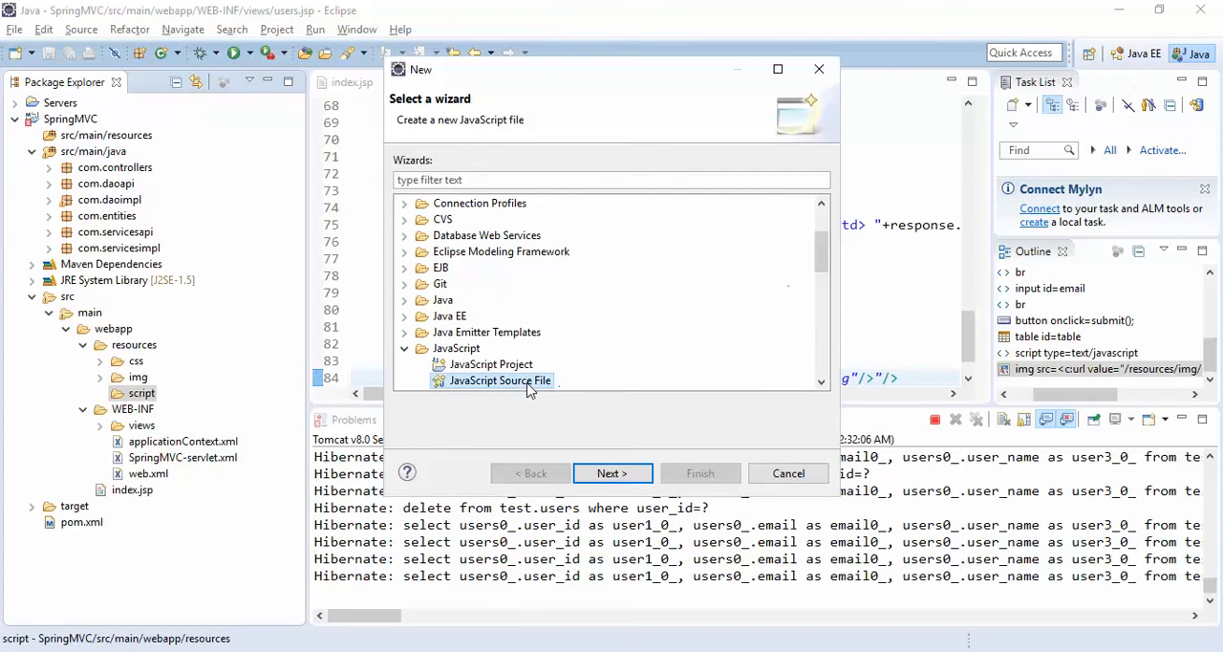
left_click(612, 473)
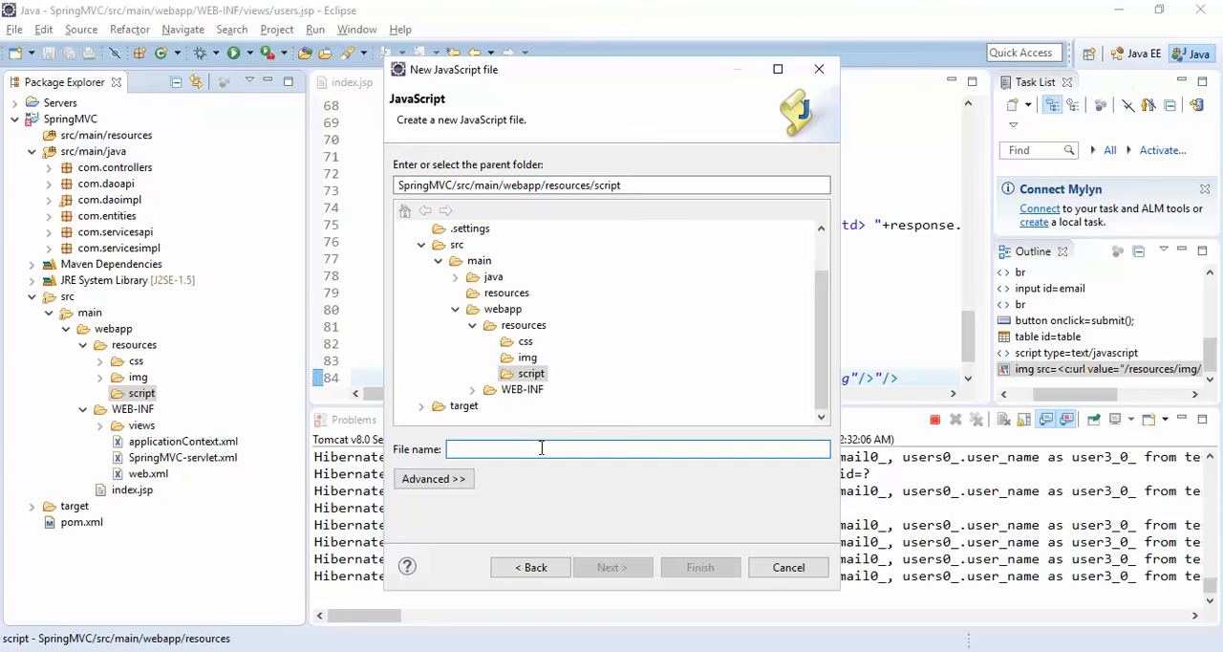
type("s")
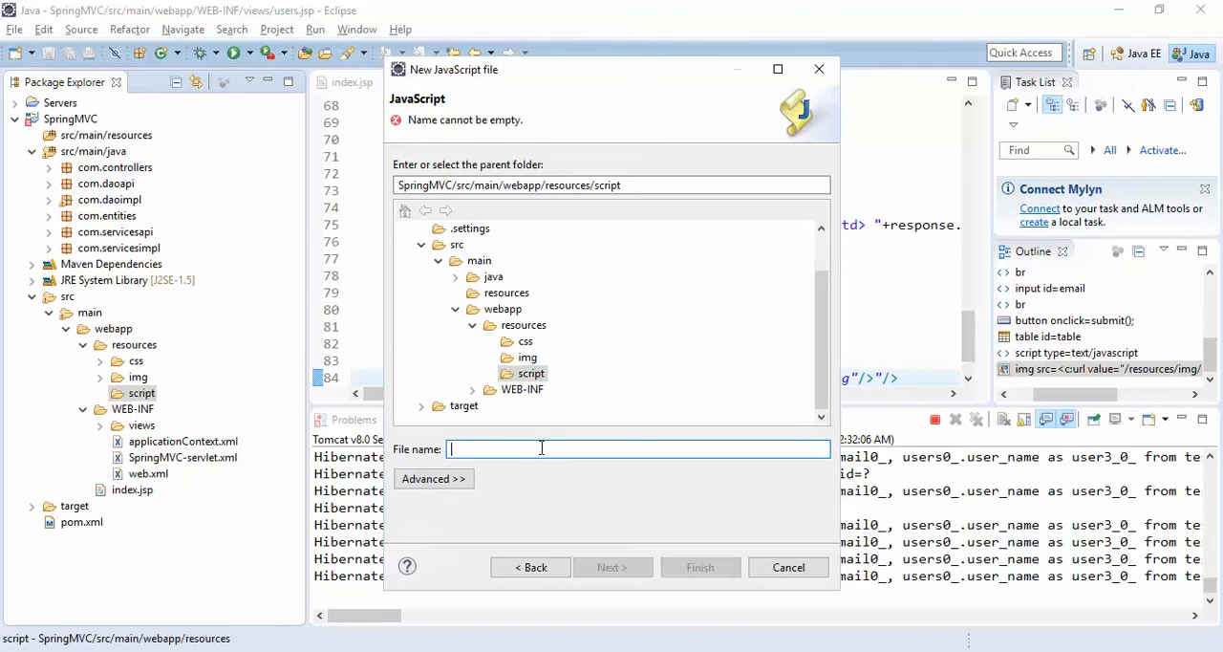
type("myscr")
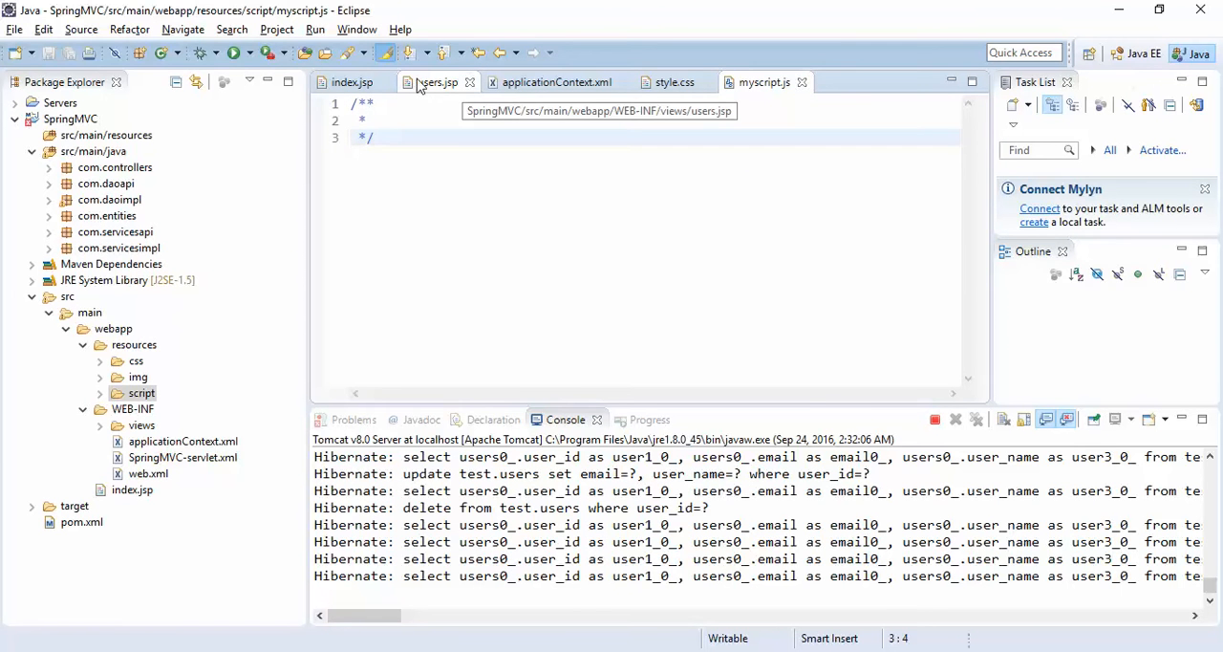
- Paste the data variable and submit function into myscript.js and delete the script tag
left_click(437, 82)
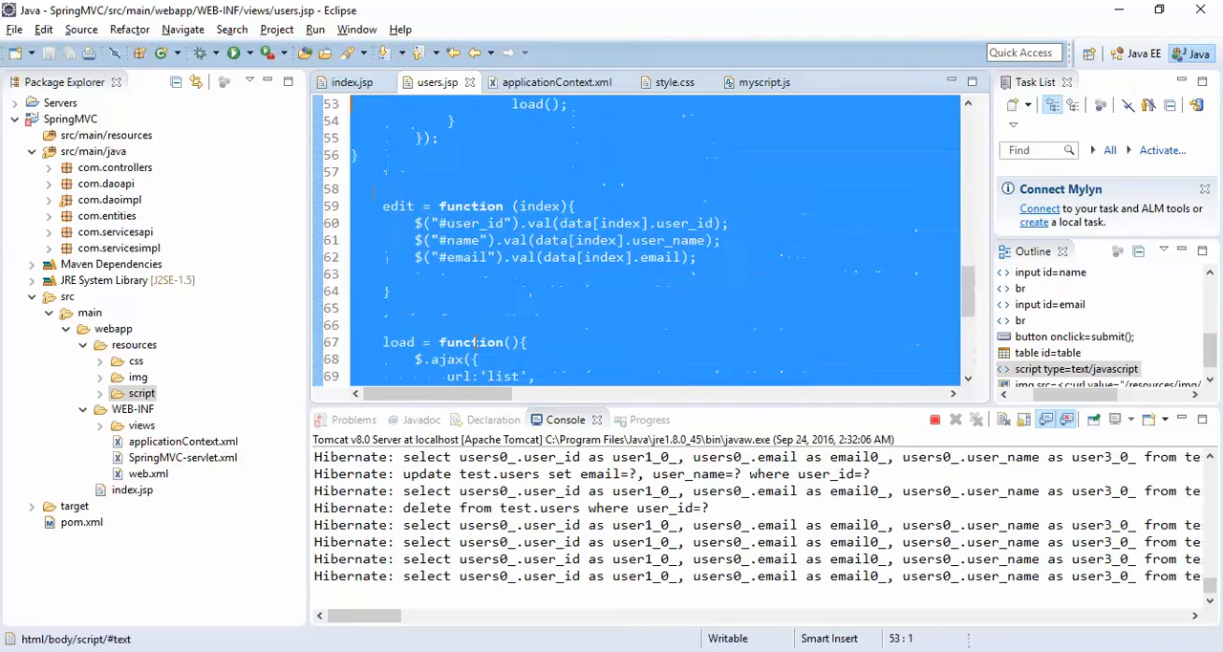
scroll("up", 3)
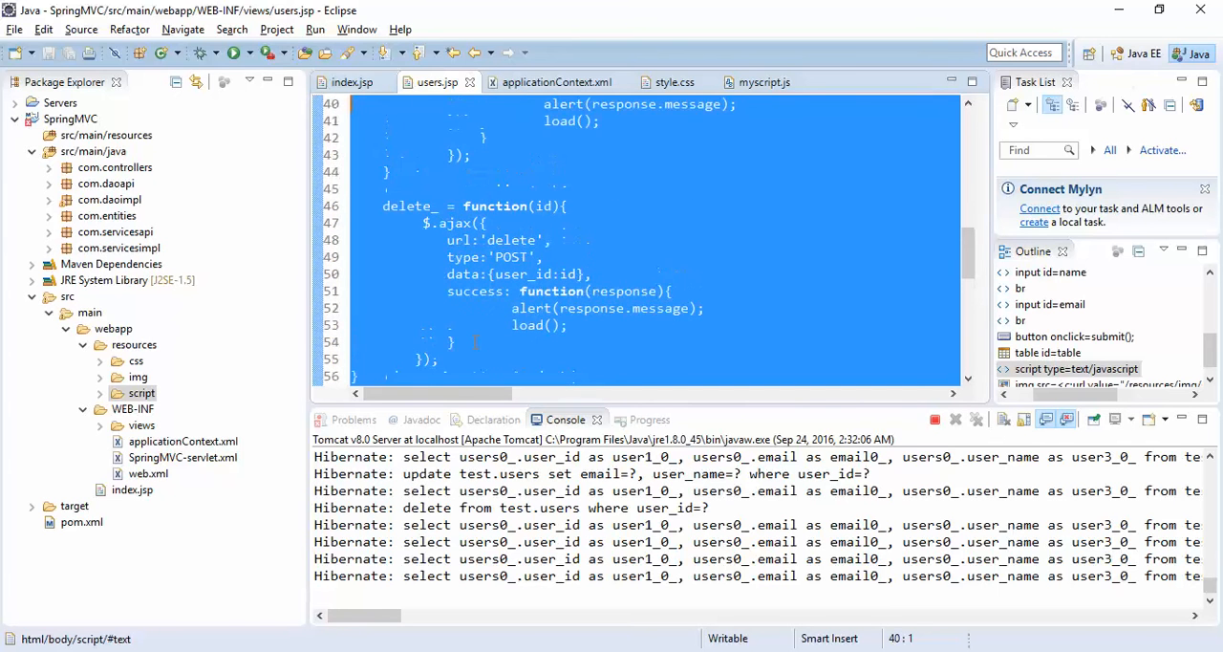
scroll("up", 3)
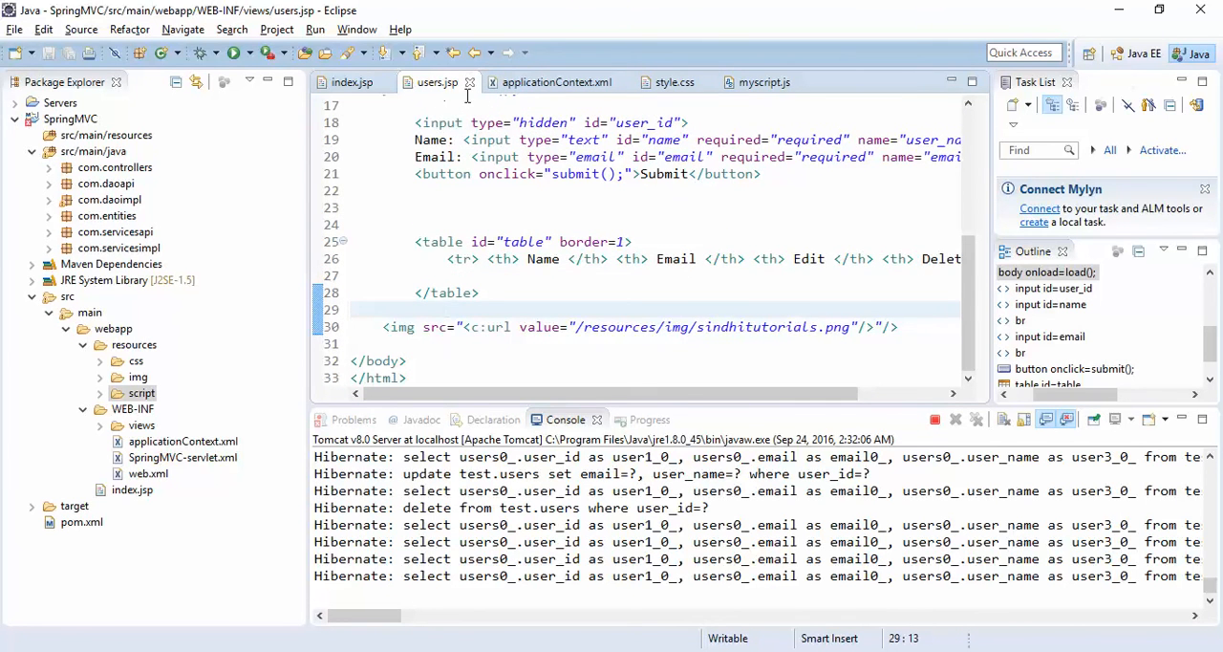
left_click(765, 82)
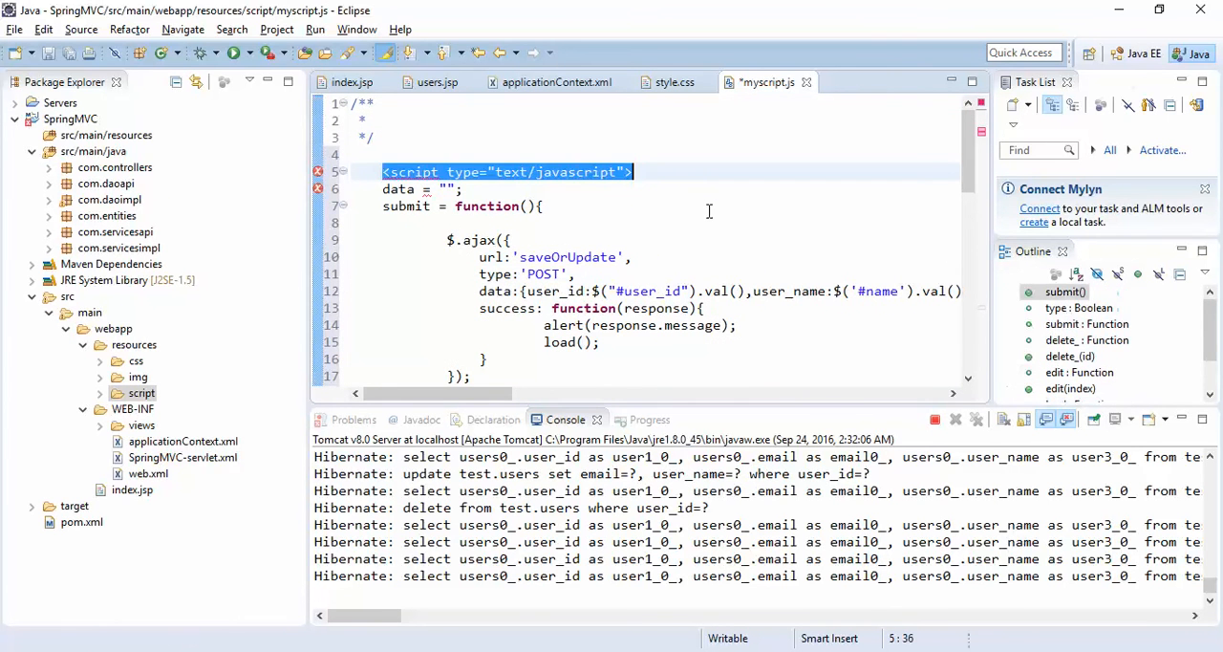
key("Delete")
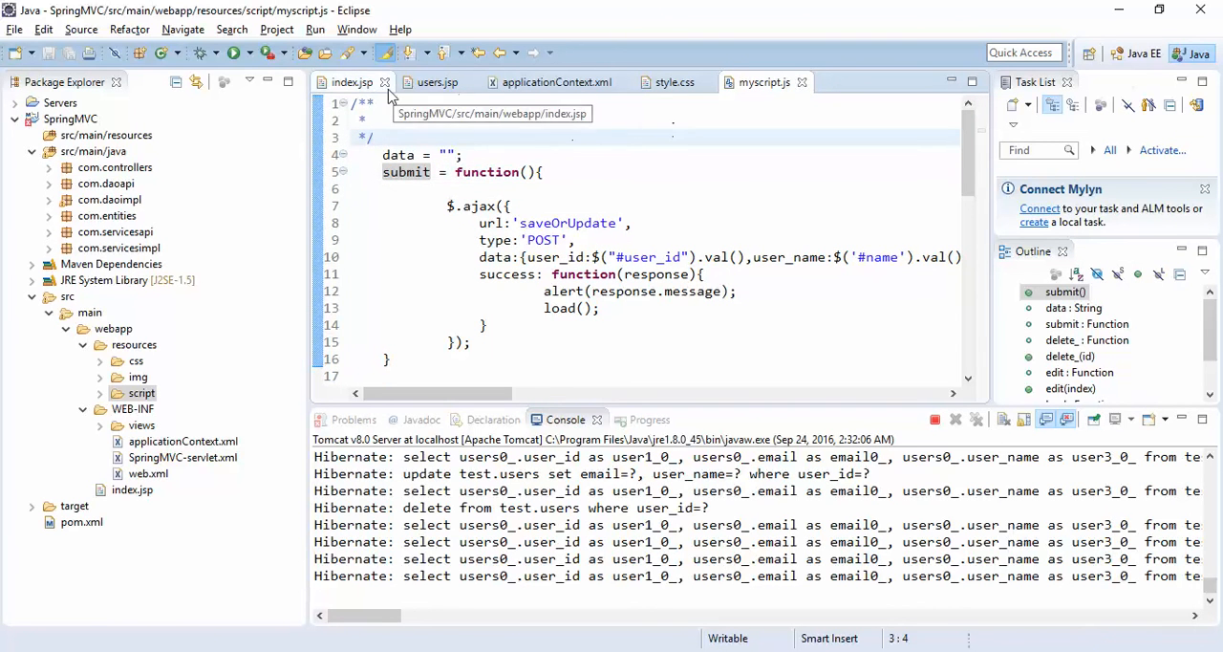
- Find and cut the myscript.js script include from the users.jsp body
left_click(353, 81)
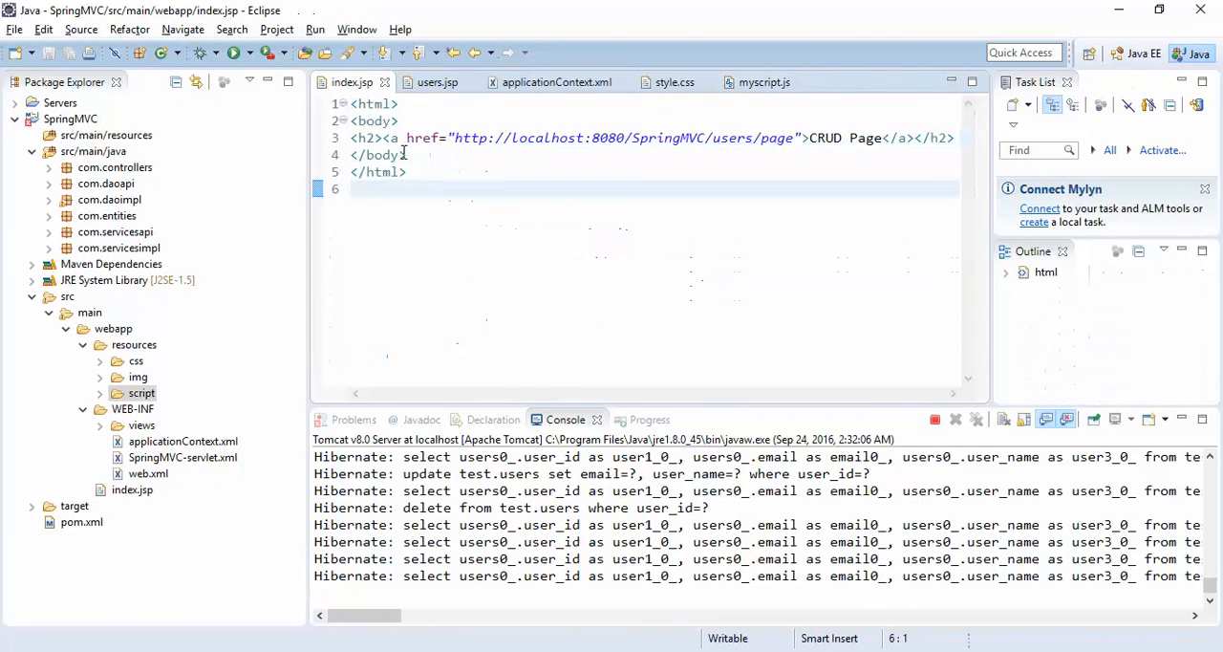
left_click(437, 81)
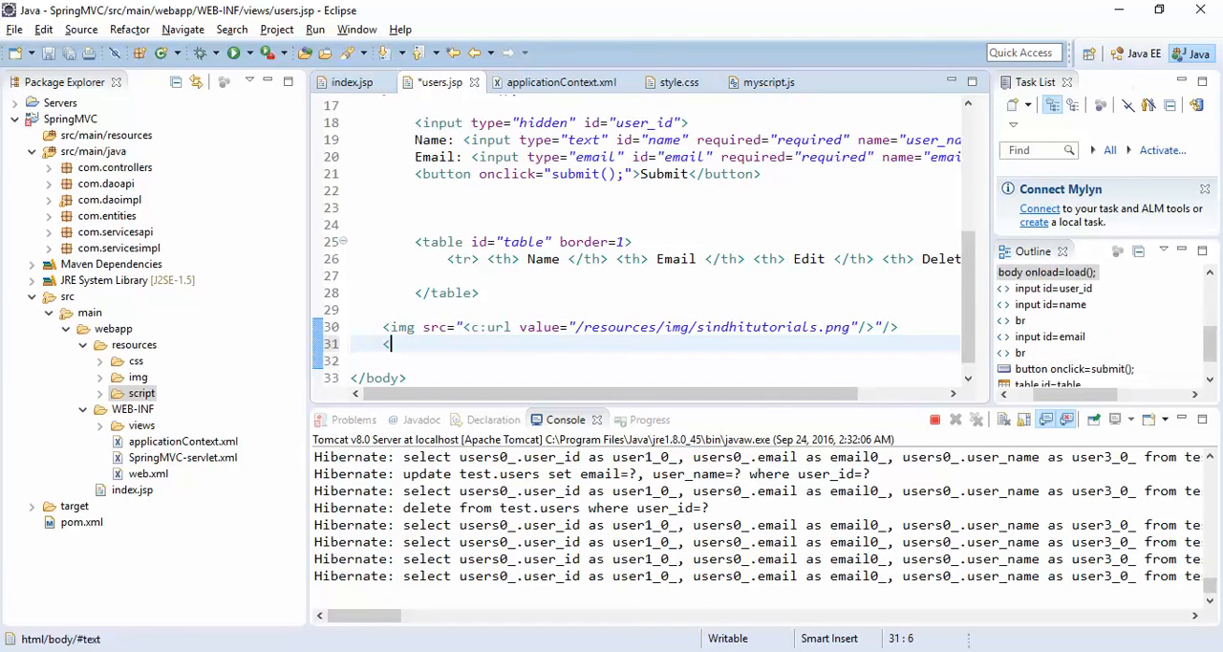
type("scr")
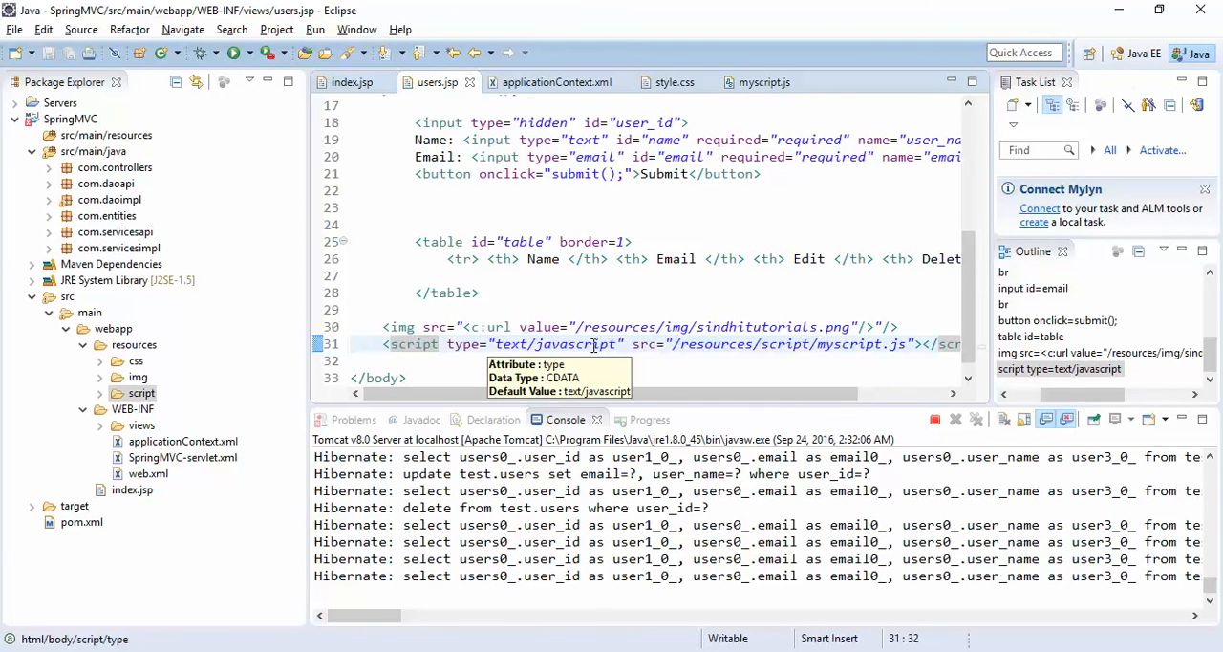
double_click(554, 344)
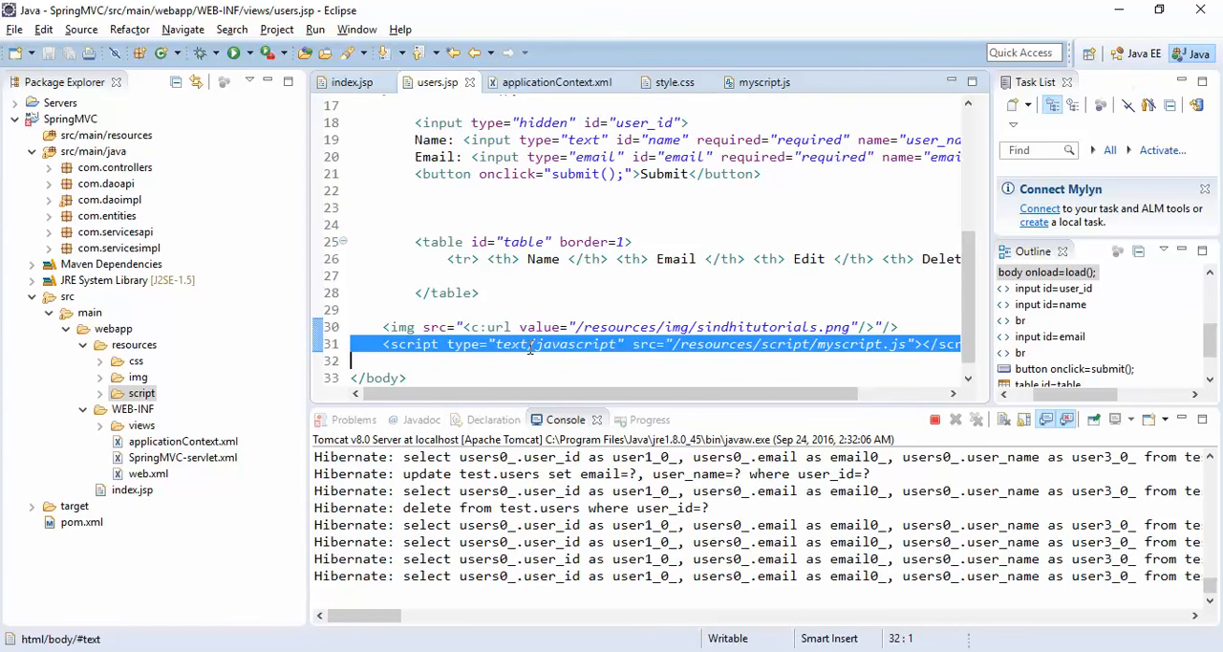
key("ctrl+Home")
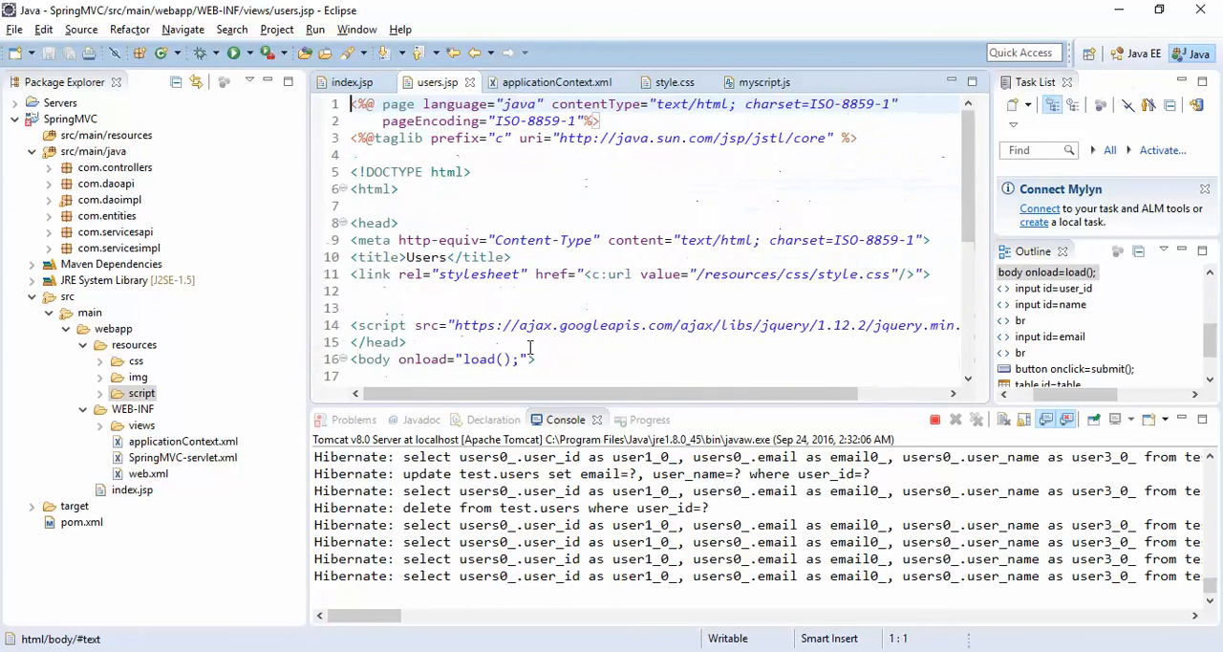
- Make the body tag <body onload="load();">
double_click(479, 359)
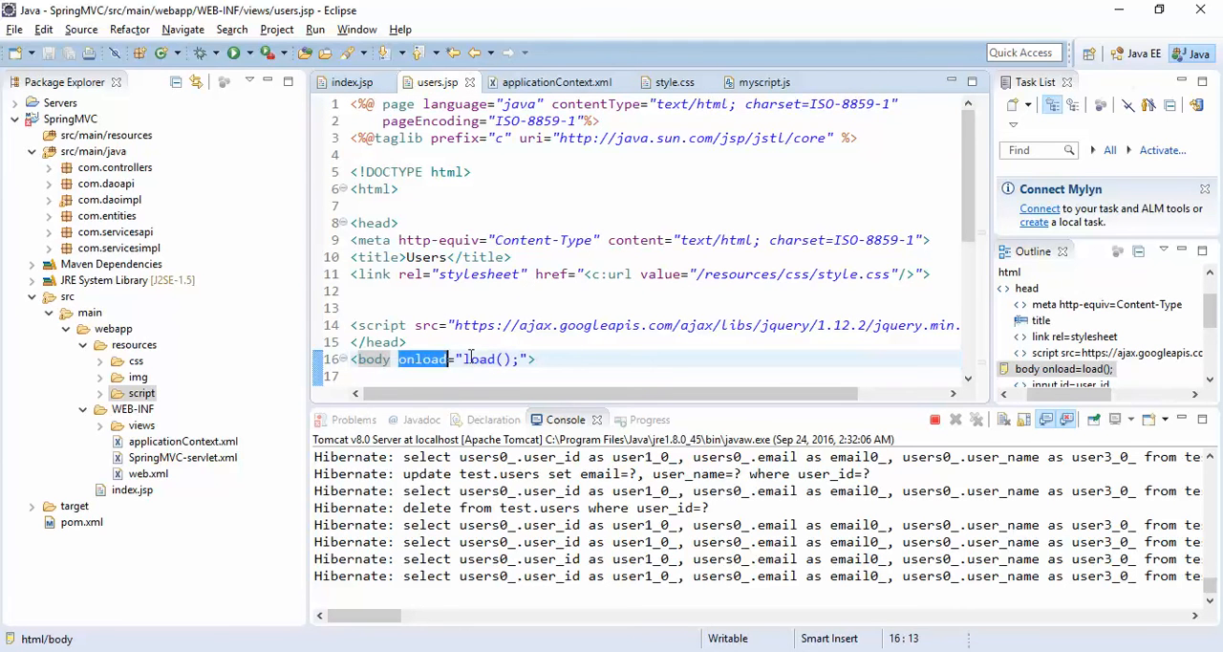
left_click(497, 358)
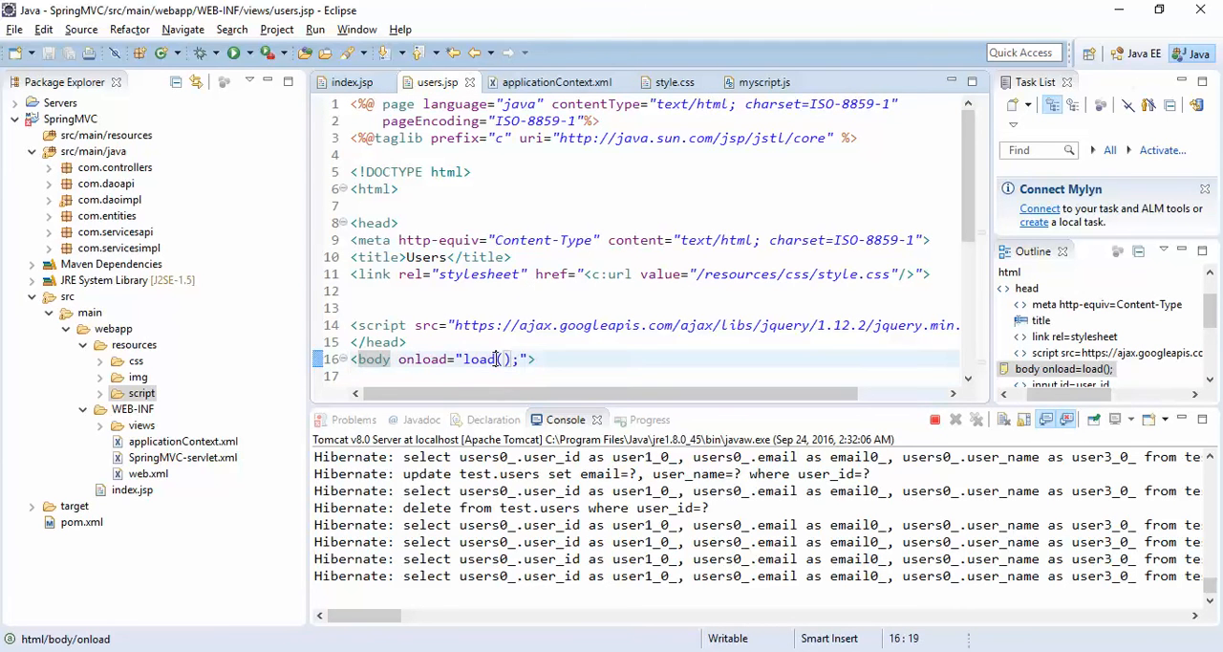
double_click(479, 359)
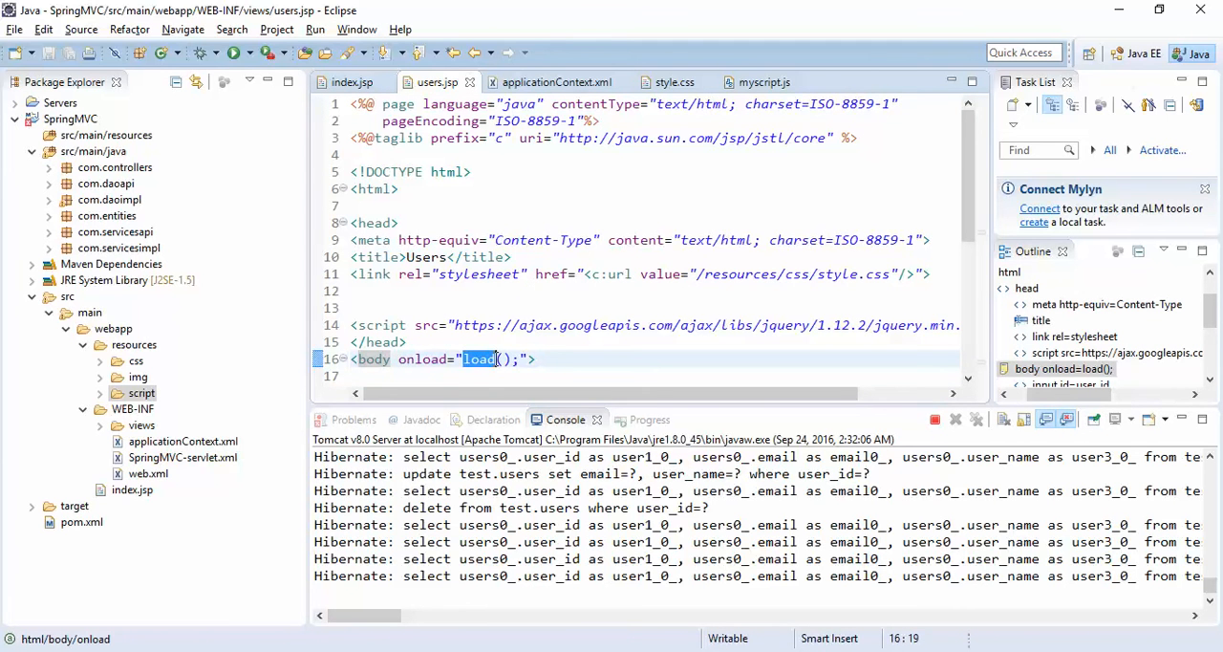
scroll("down", 3)
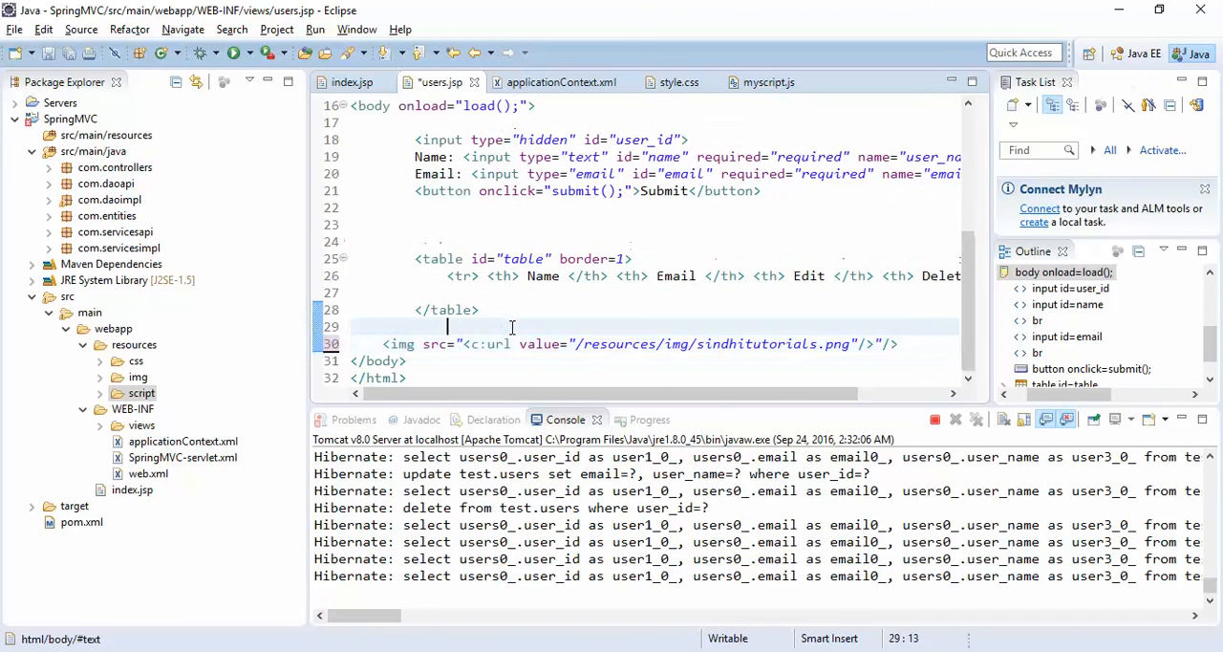
key("ctrl+Home")
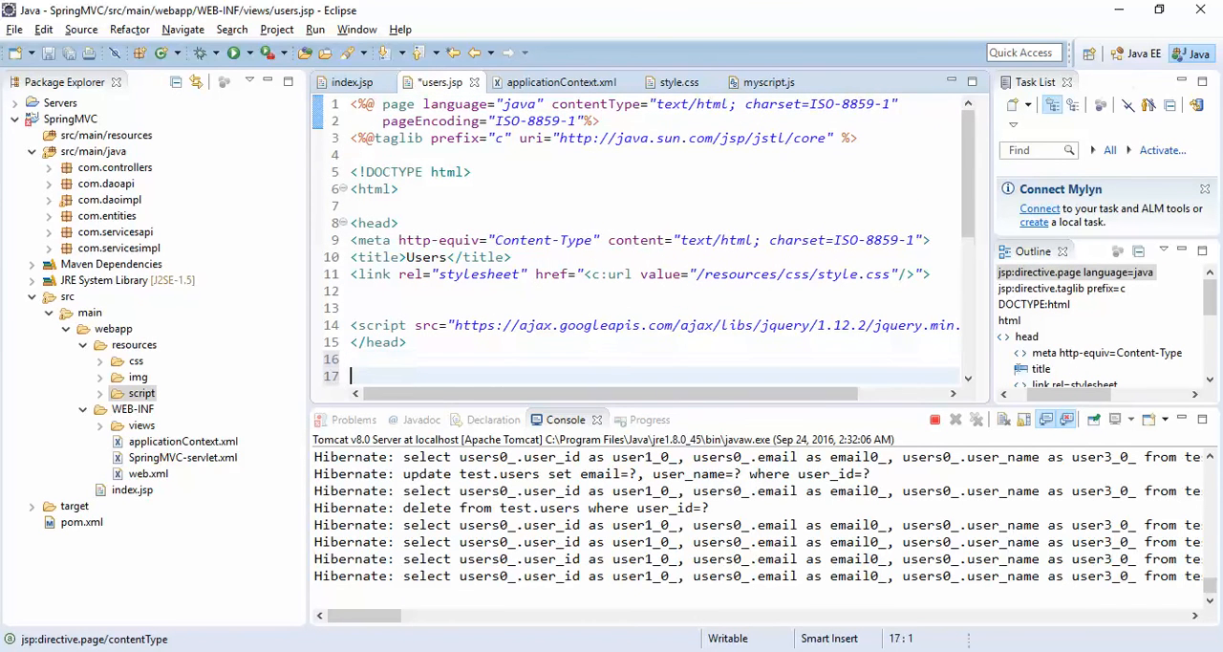
type("<body onload=\"load();\">")
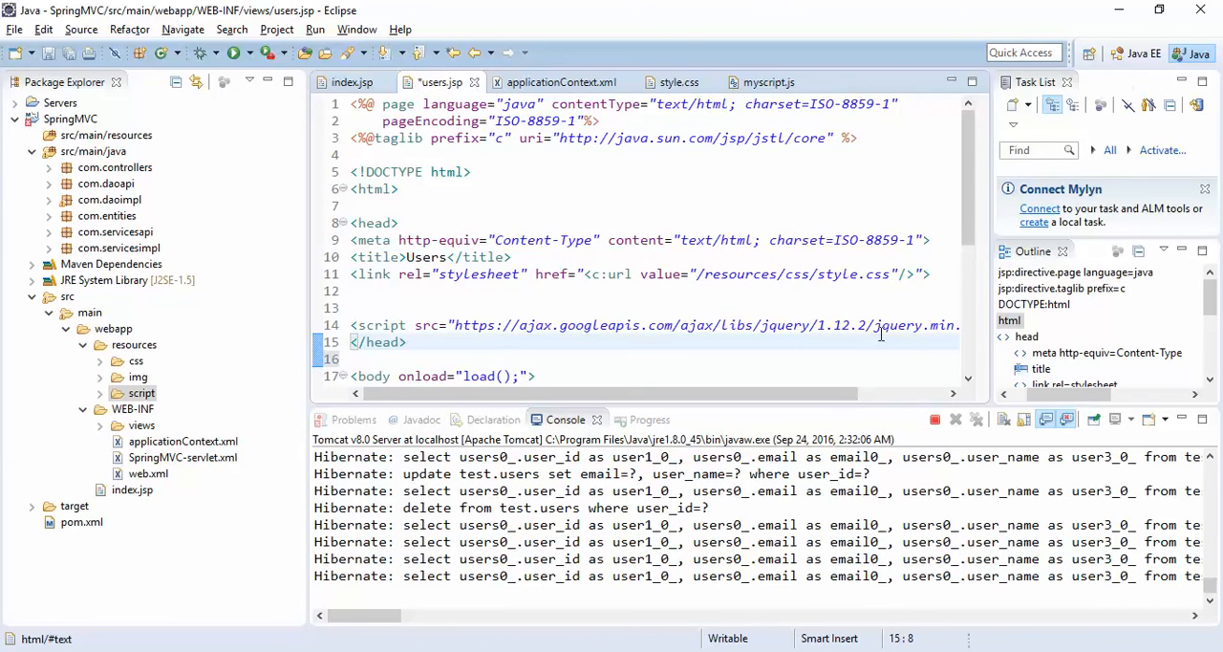
- Place the myscript.js include in the head after jQuery and check the script folder
left_click(879, 325)
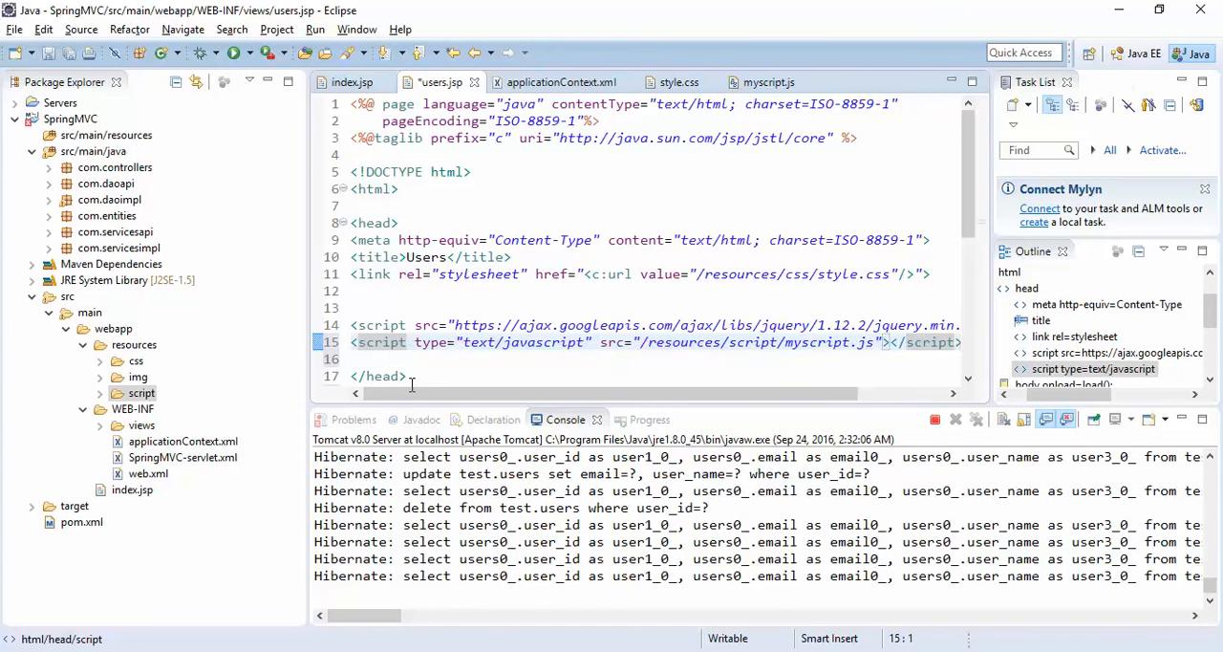
scroll("down", 3)
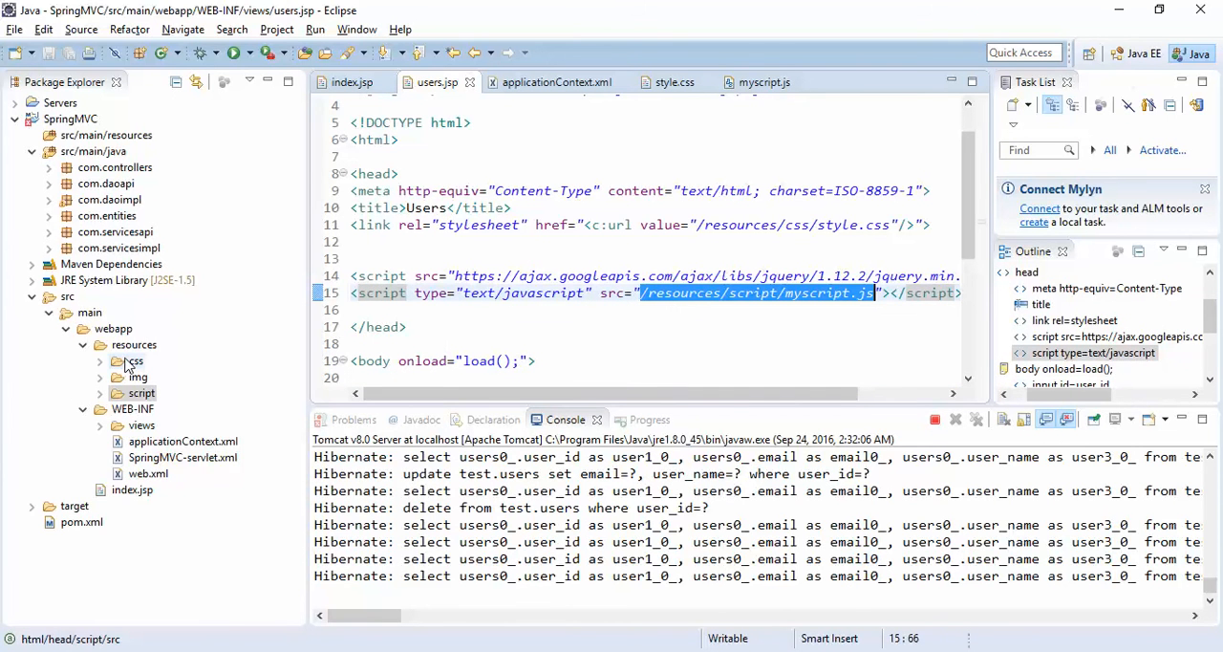
left_click(142, 393)
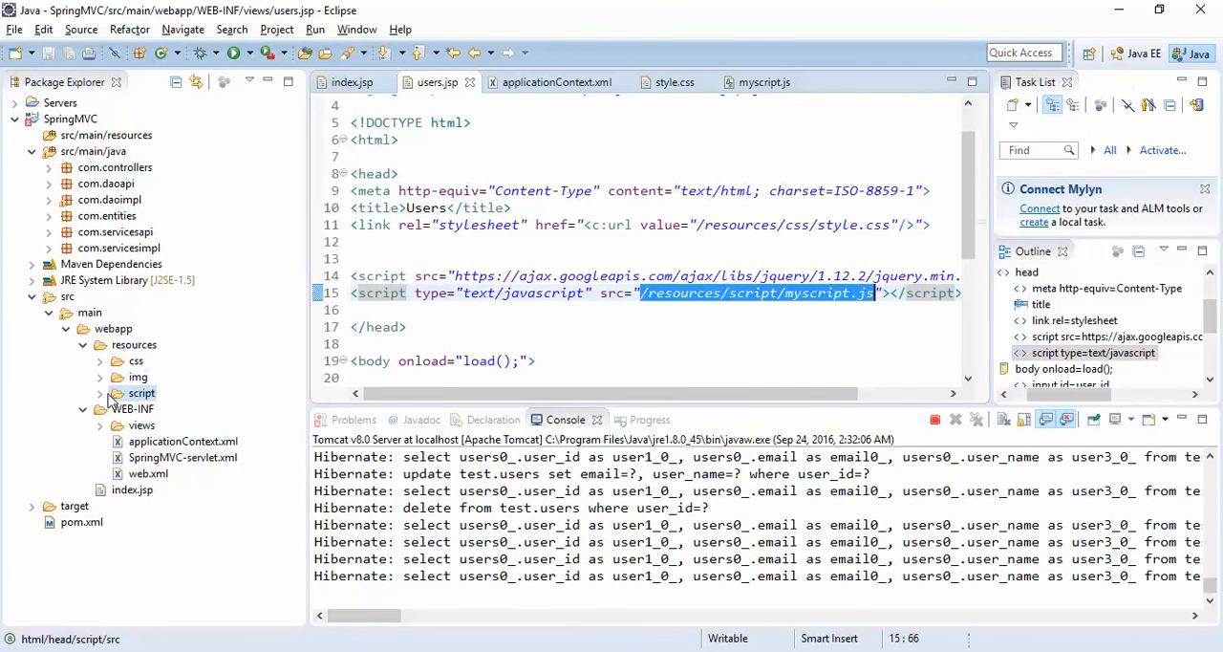
- Reload the users page and open the F12 console showing the myscript.js 404
left_click(100, 393)
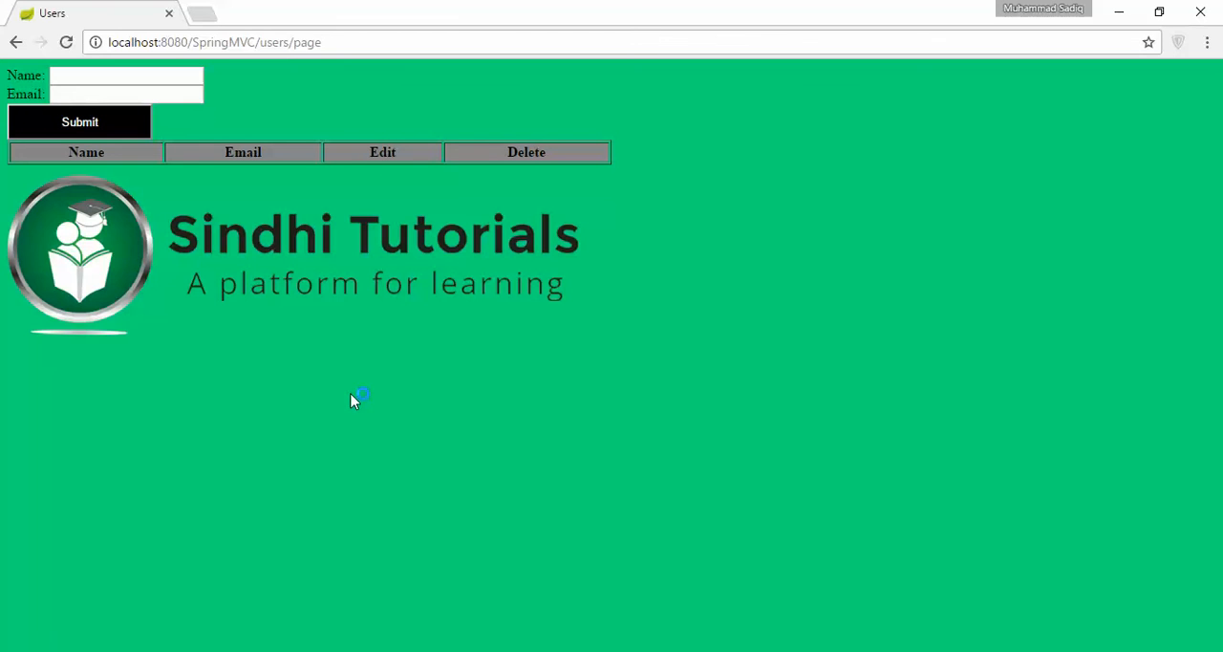
key("F12")
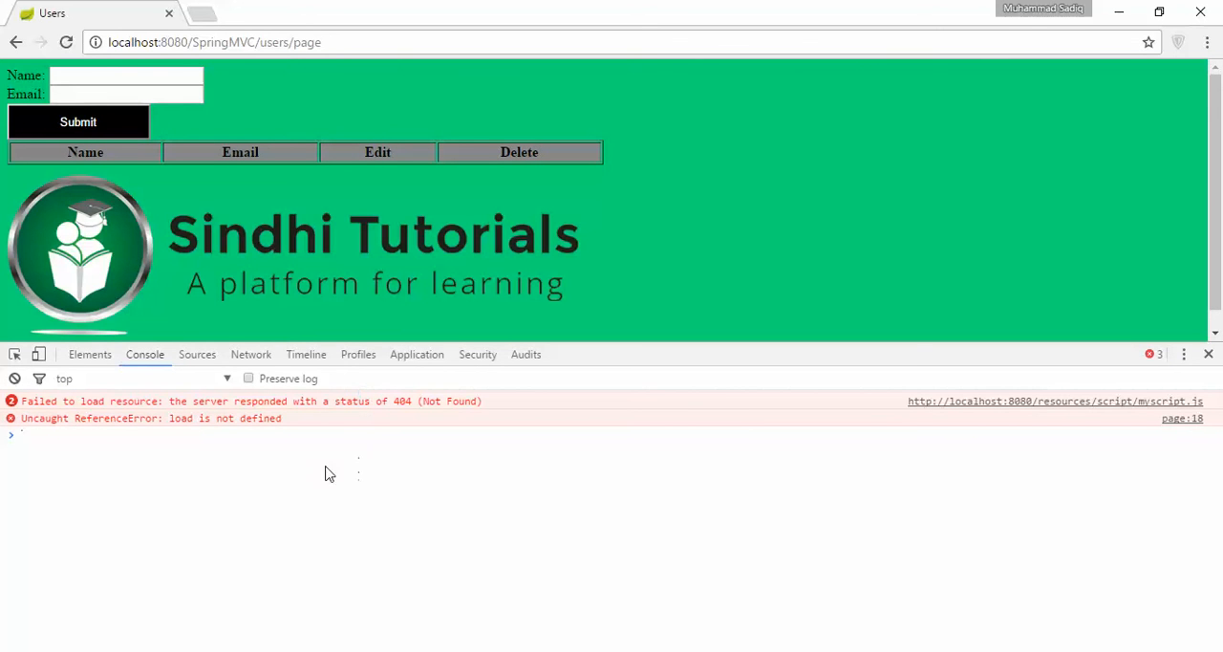
mouse_move(196, 435)
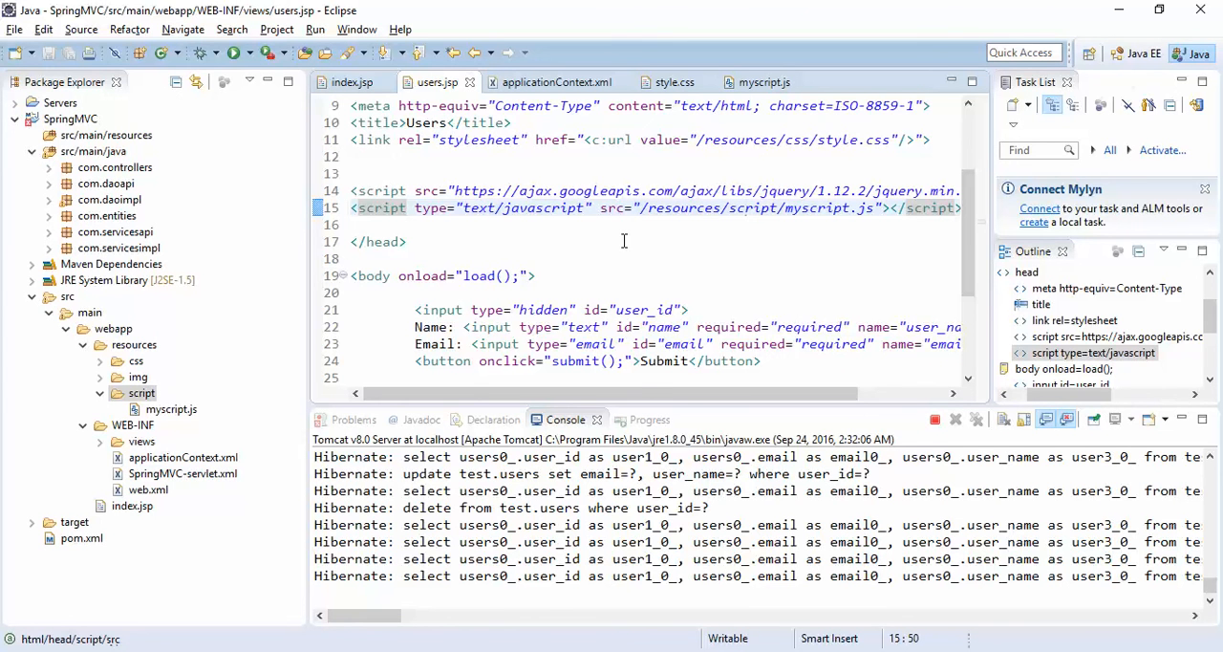
mouse_move(589, 237)
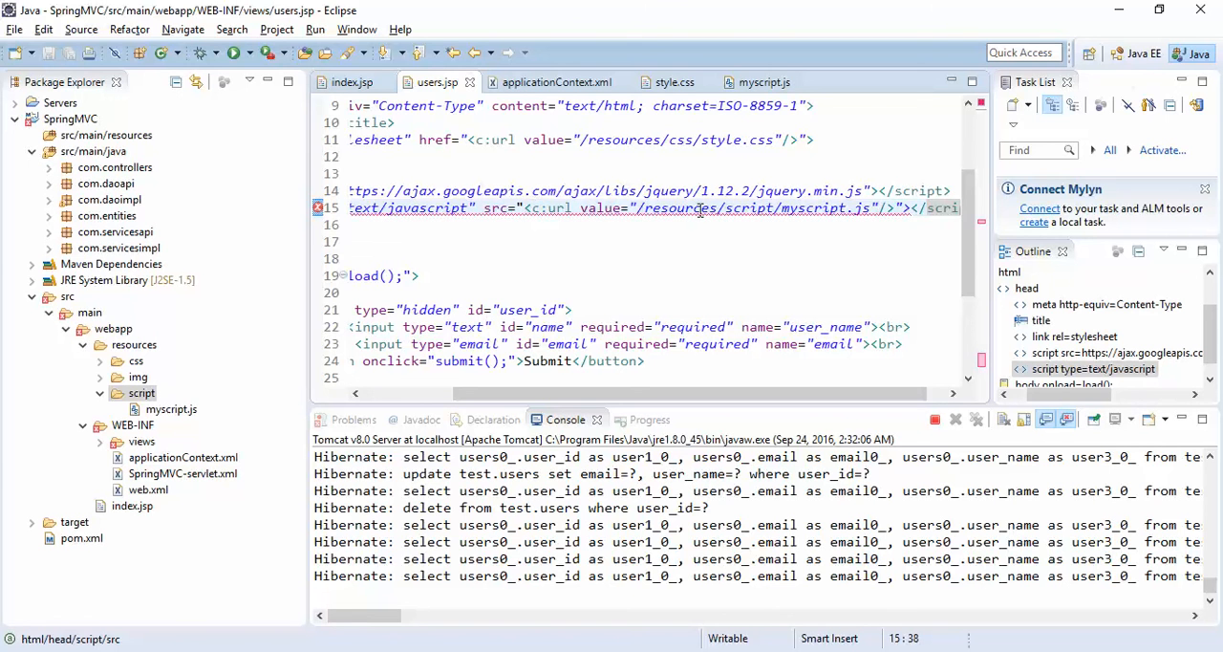
- Change the script src to <c:url value="/resources/script/myscript.js"/>
left_click(904, 208)
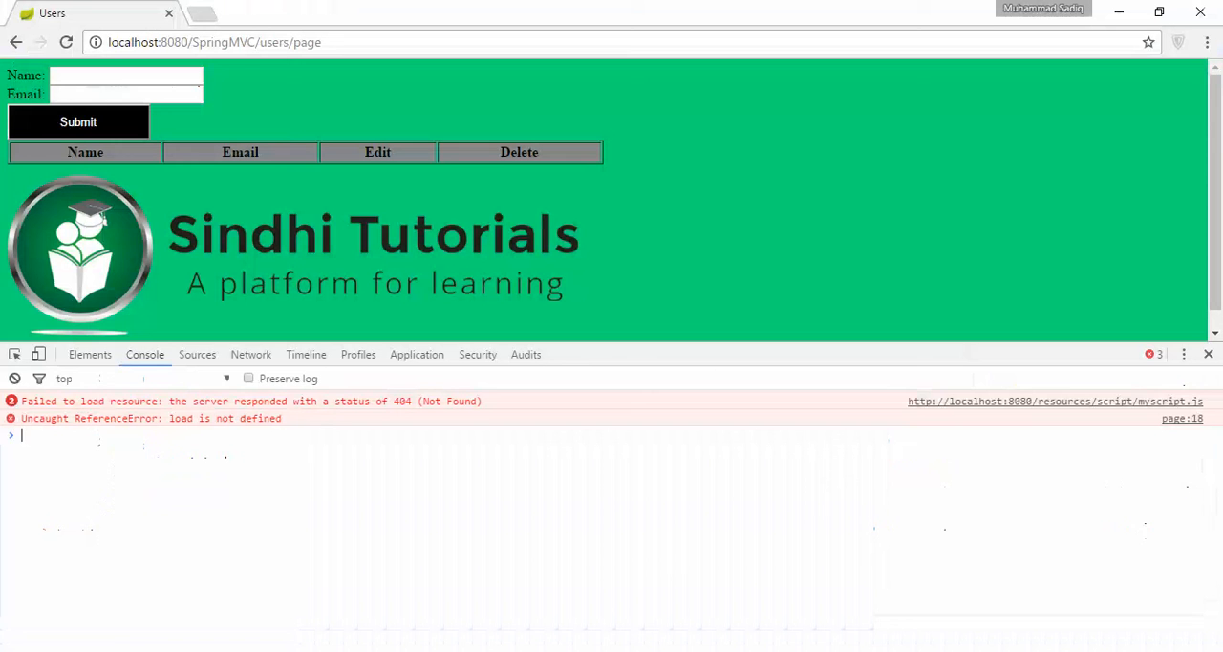
- Reload the users page in Chrome and close the developer console
left_click(66, 42)
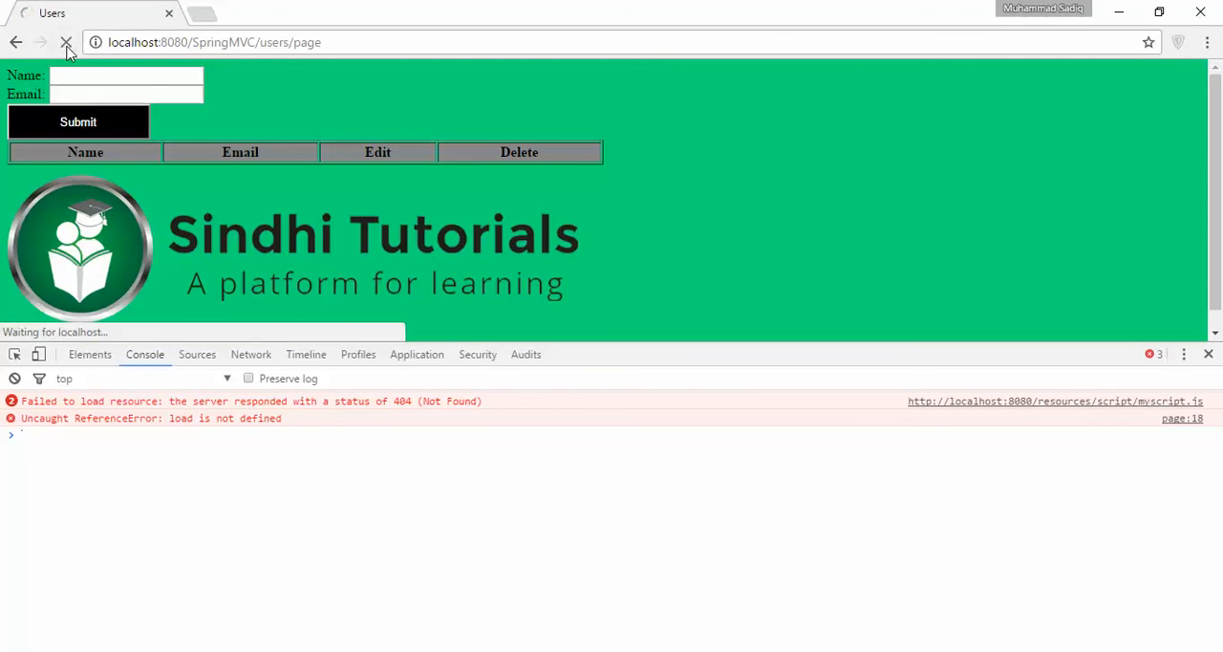
left_click(67, 42)
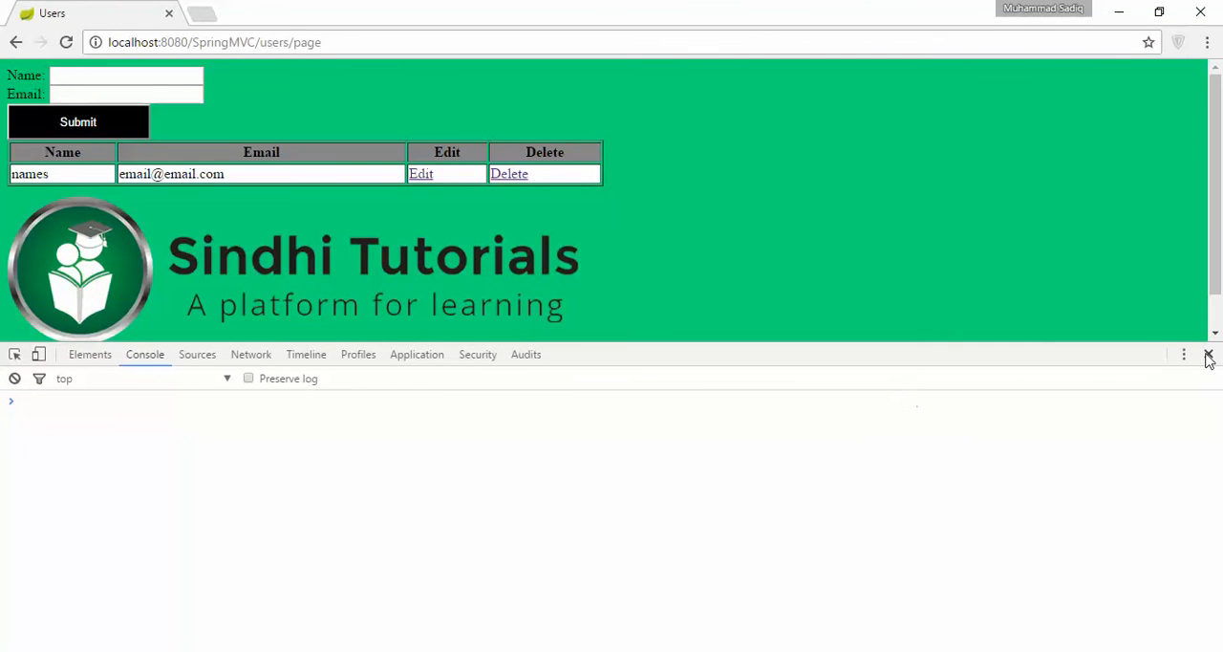
left_click(1209, 354)
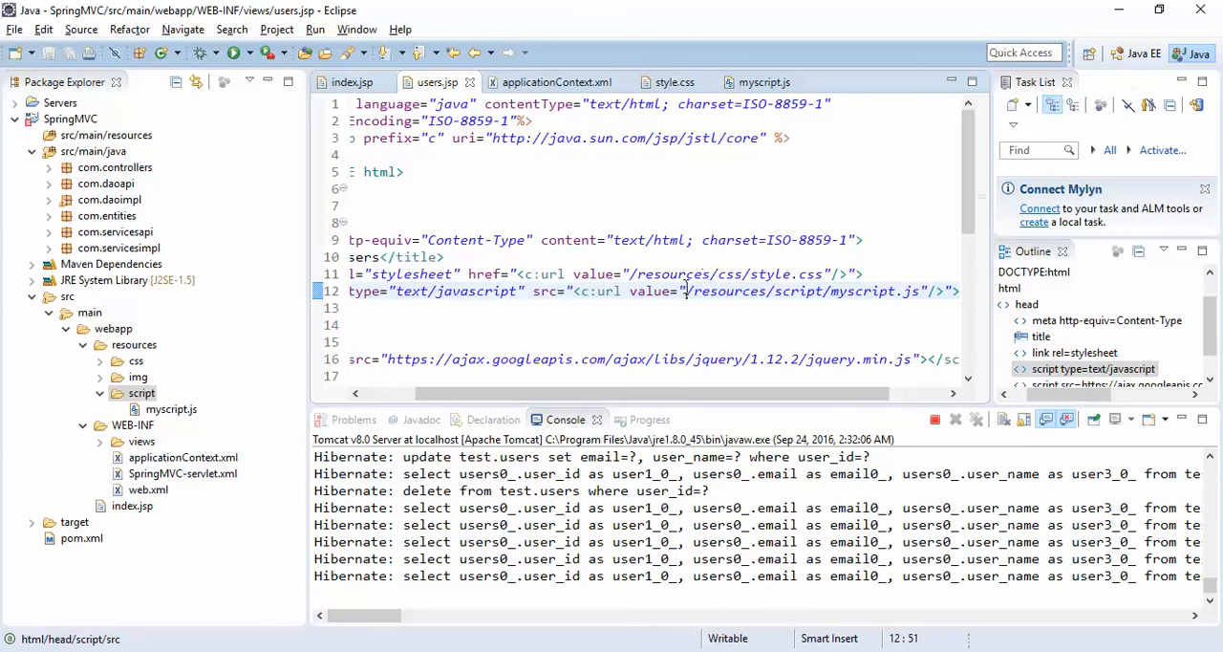
double_click(594, 292)
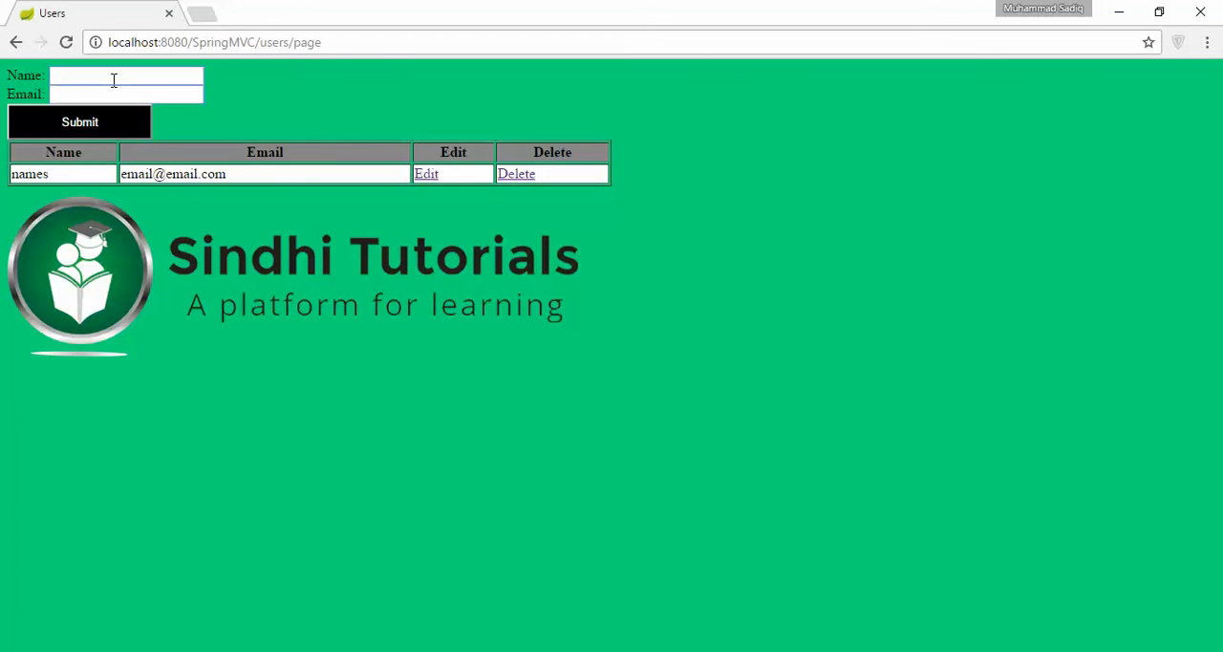
type("test")
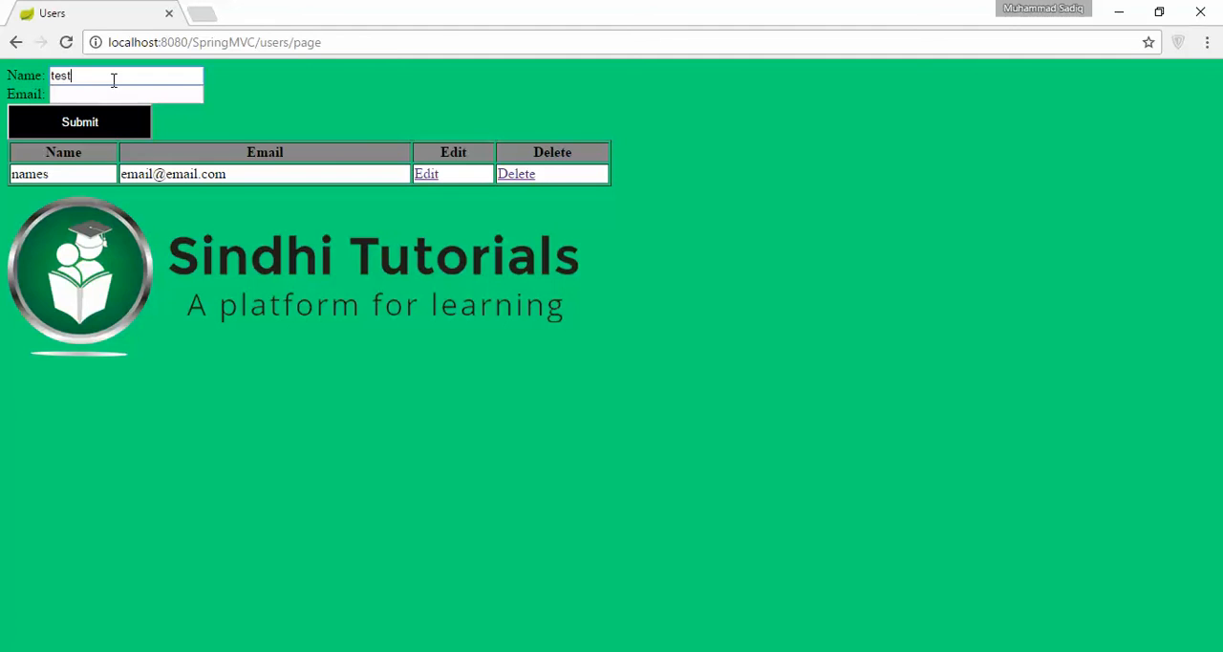
type("ne")
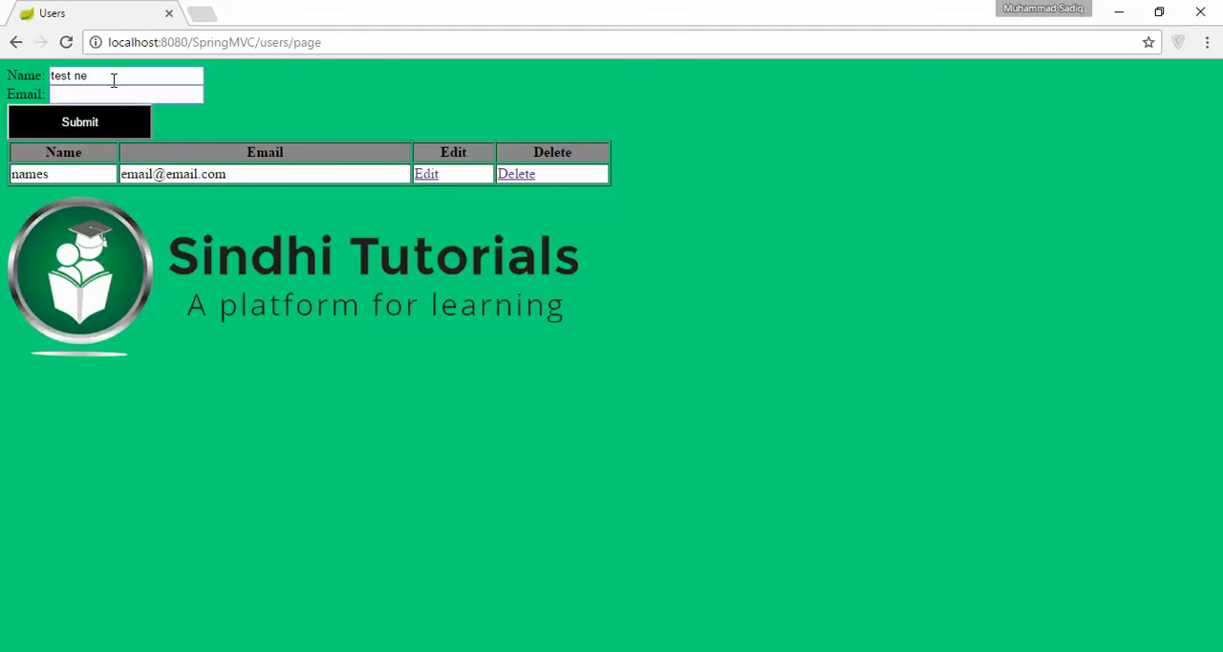
type("test")
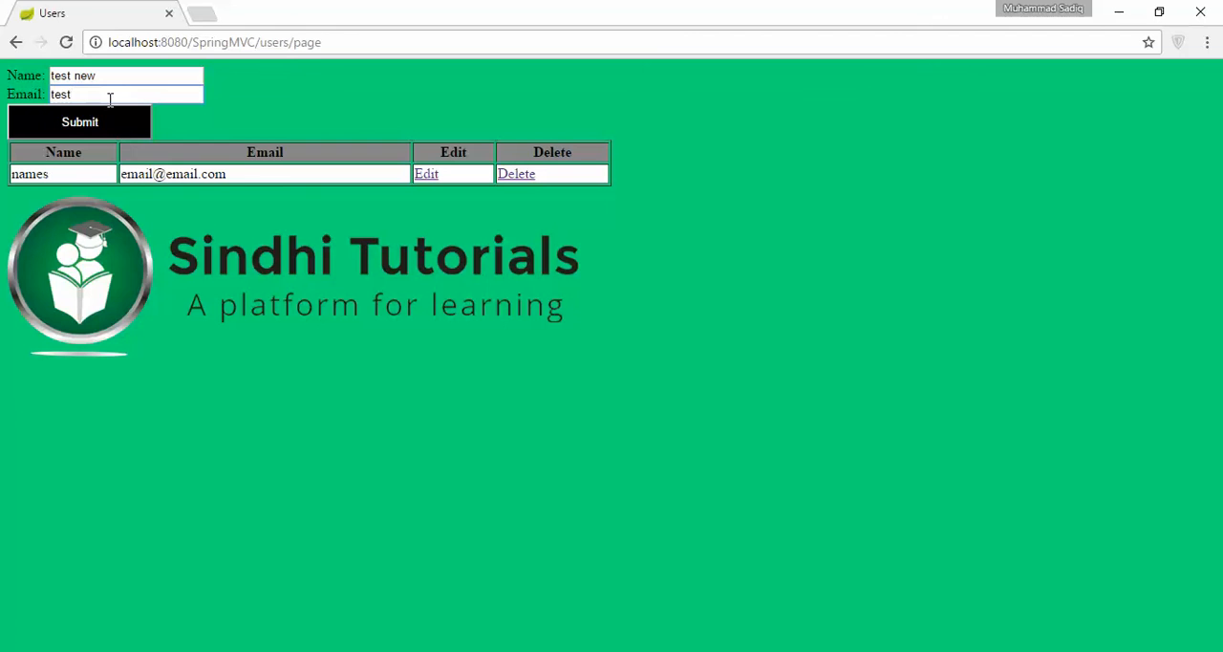
type("@new.")
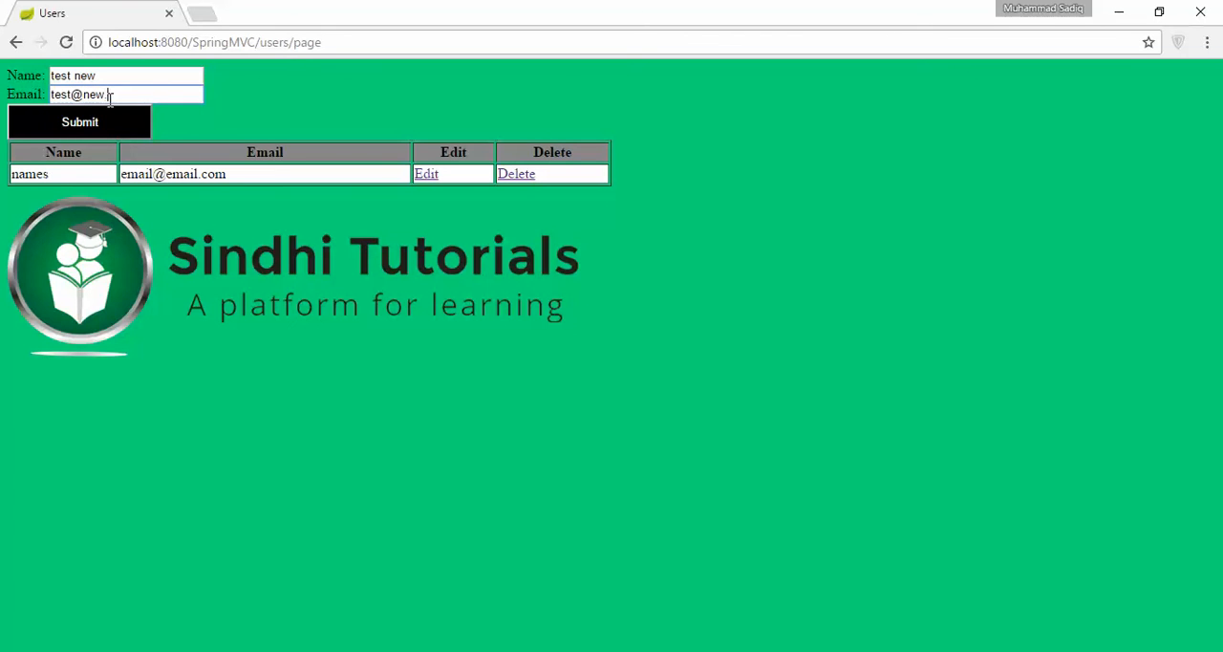
left_click(79, 122)
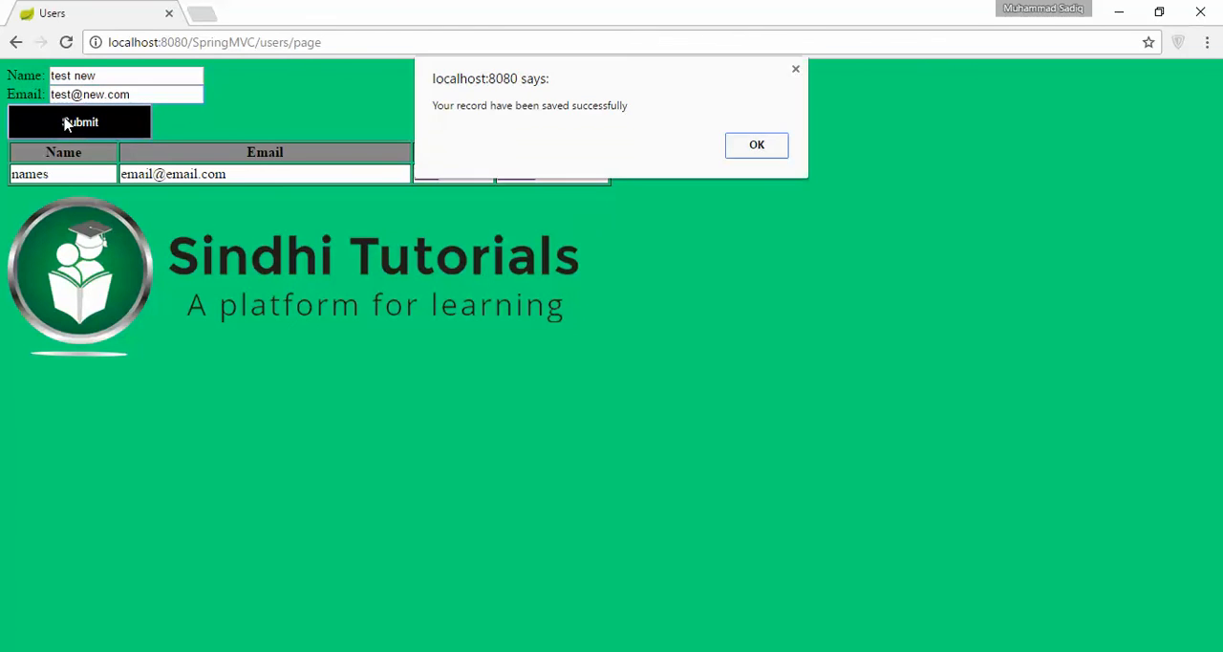
left_click(756, 144)
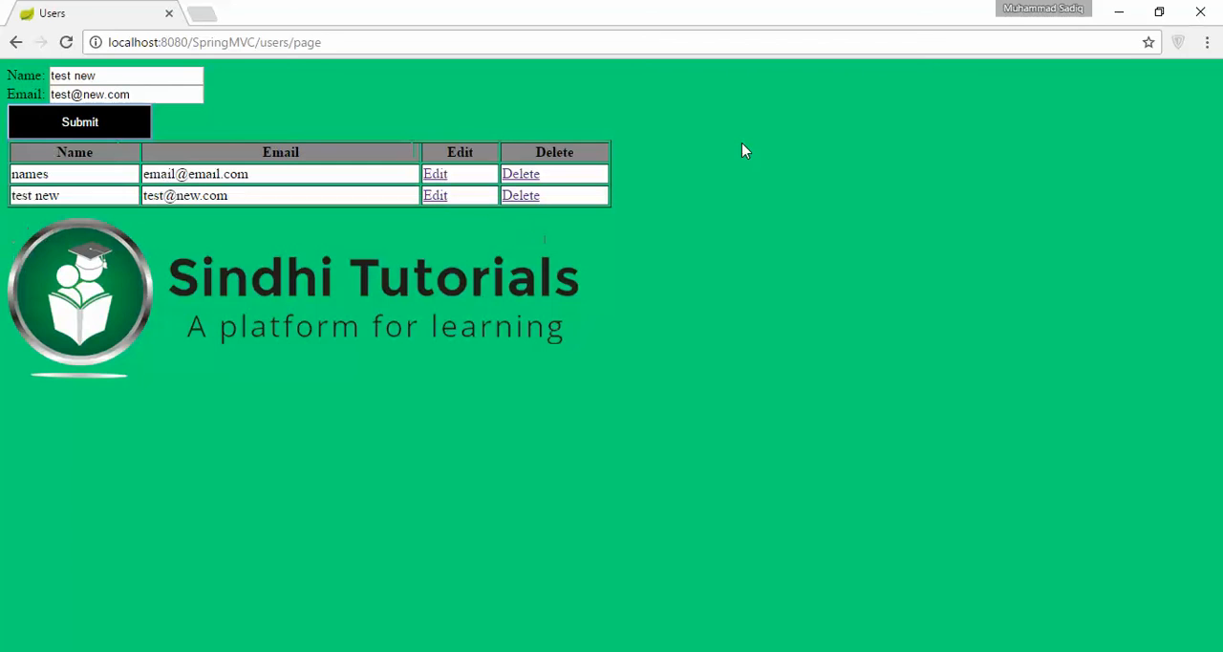
mouse_move(438, 354)
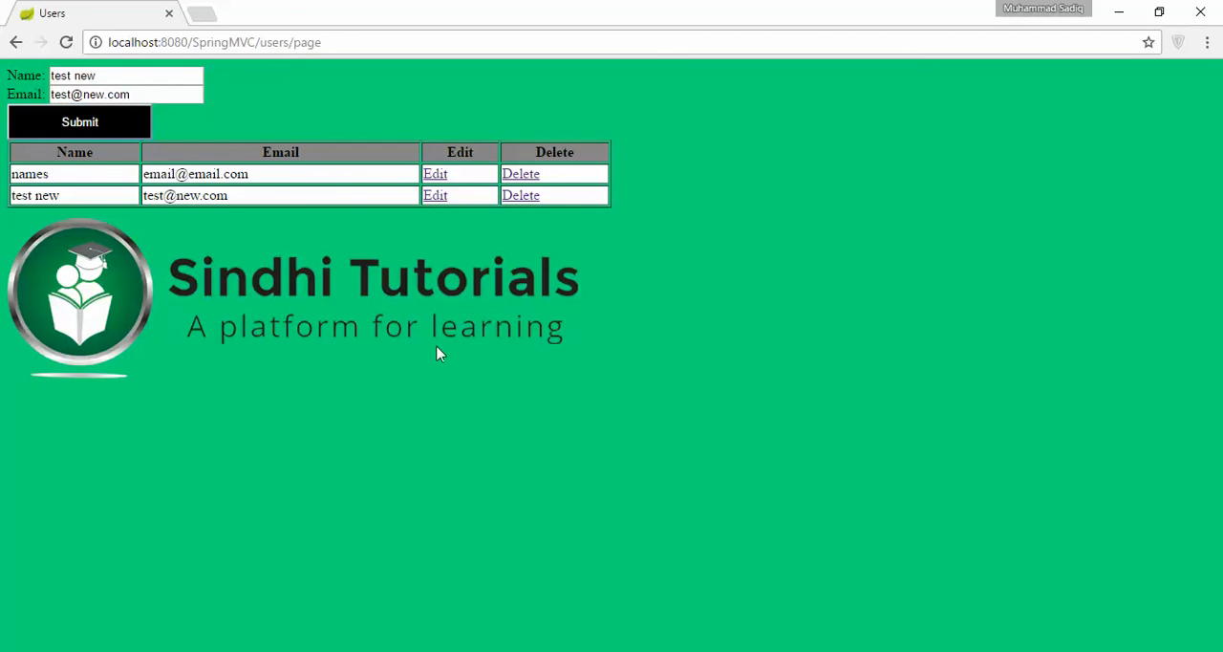
mouse_move(755, 437)
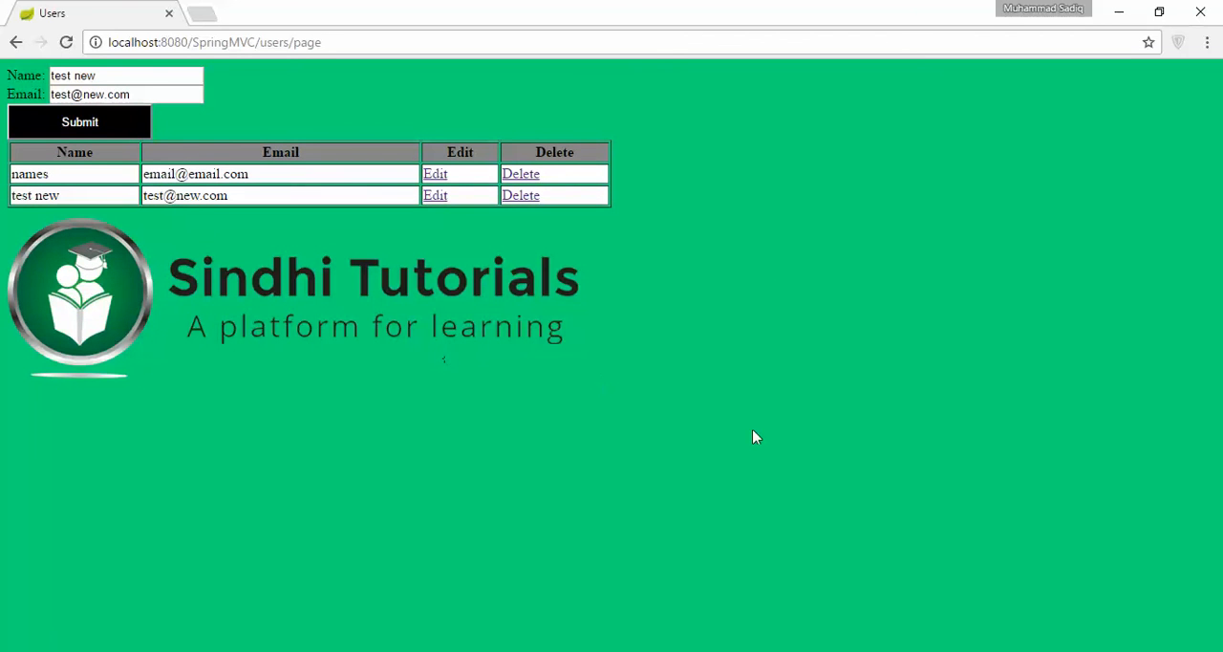